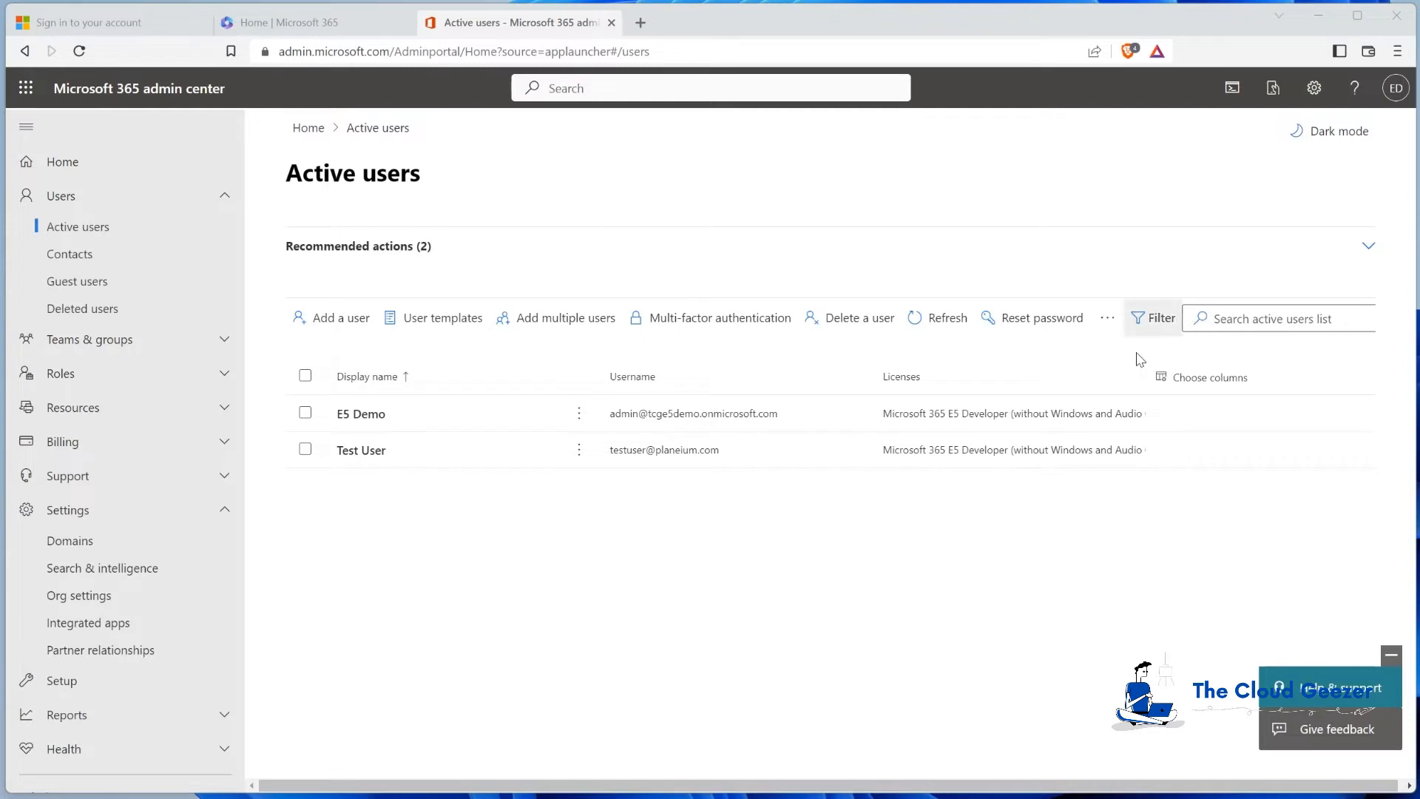
mouse_move(994, 336)
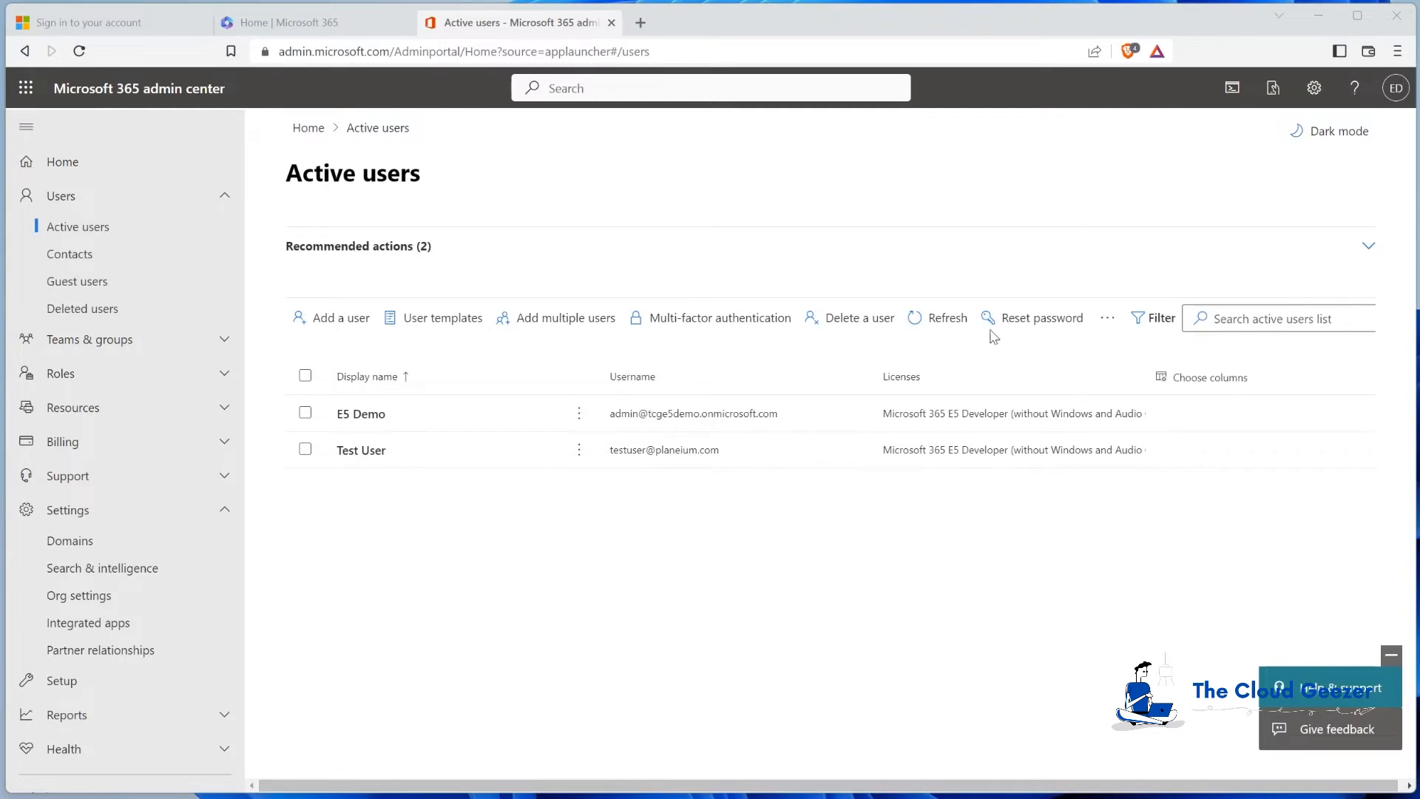
mouse_move(947, 357)
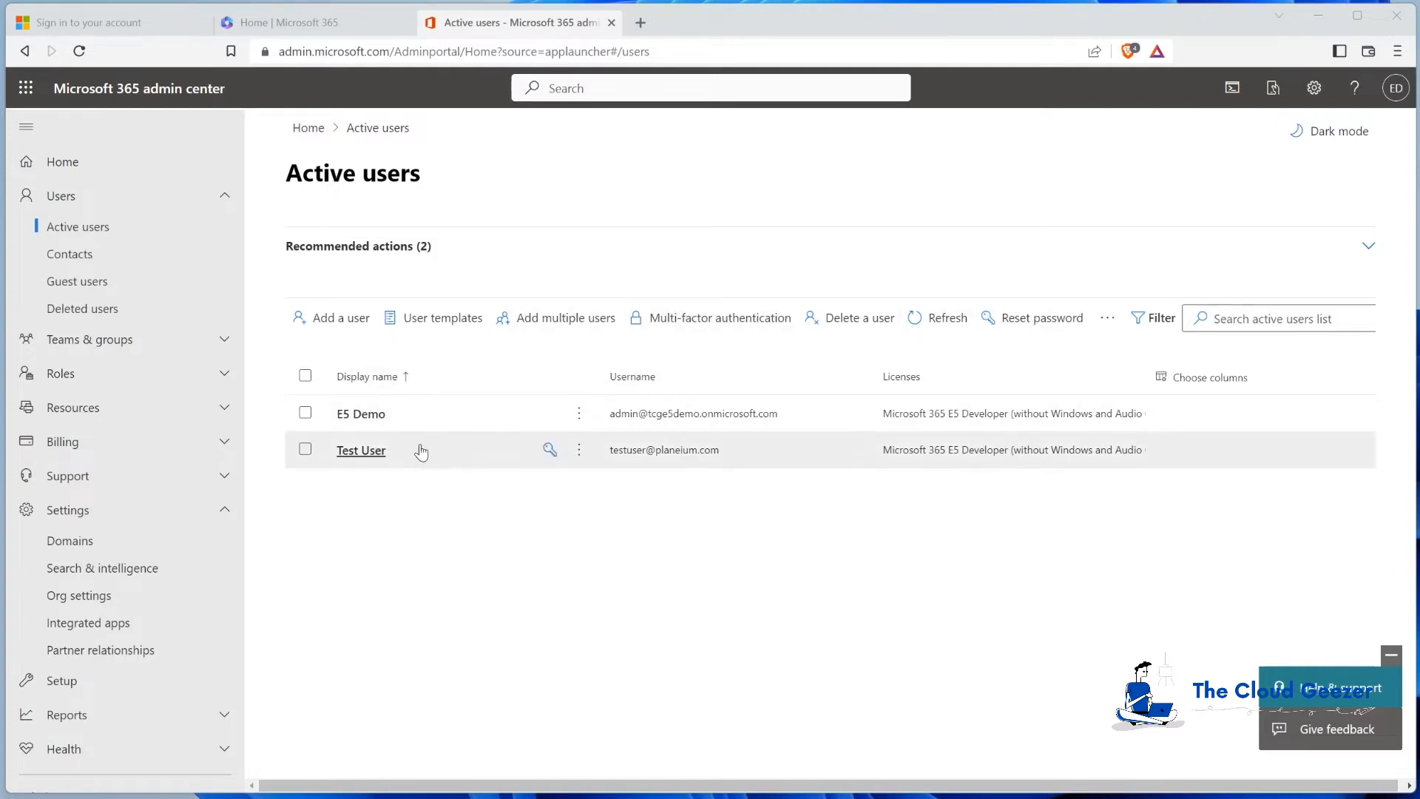
mouse_move(651, 481)
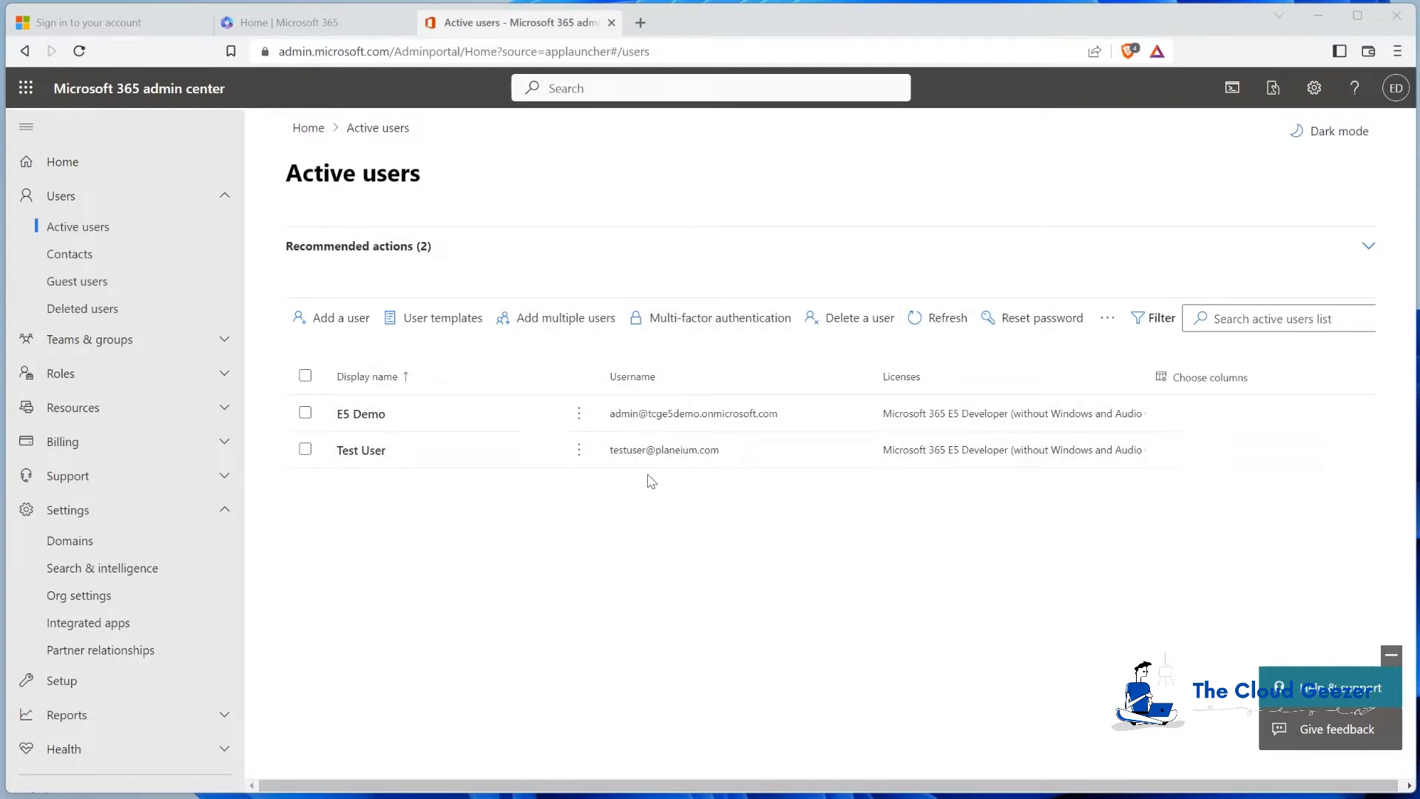
mouse_move(590, 519)
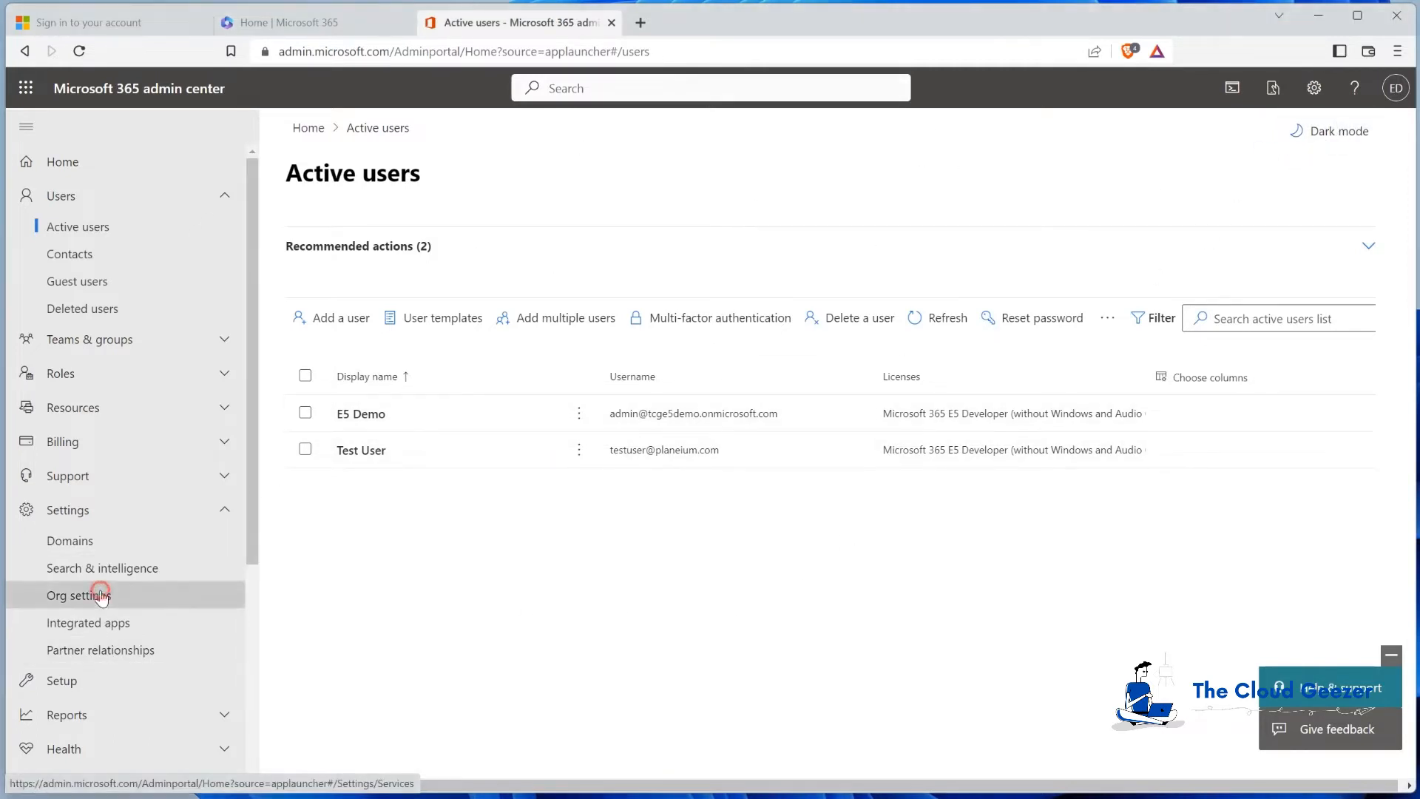
- From Org settings, reach the per-user MFA page listing both users as Disabled
click(78, 594)
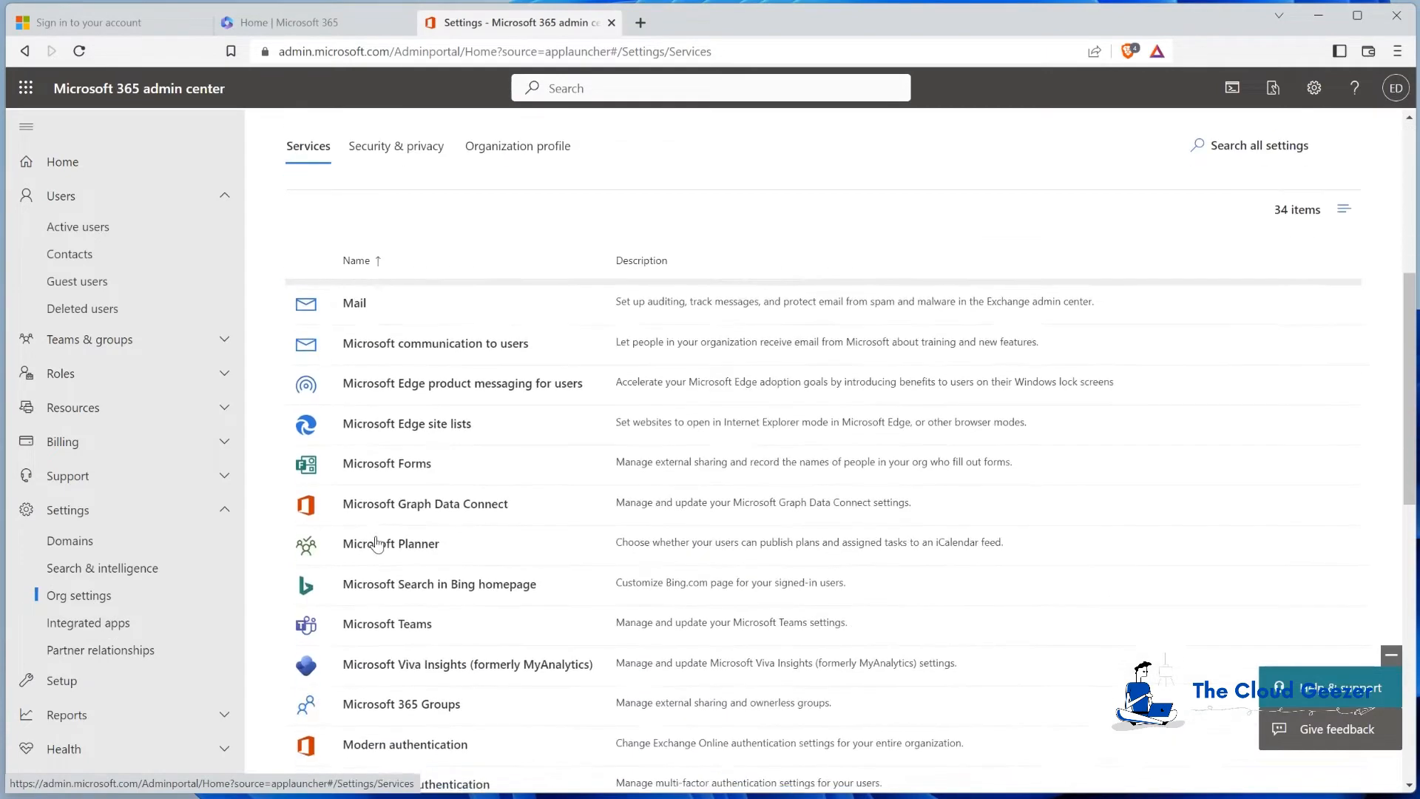
click(416, 456)
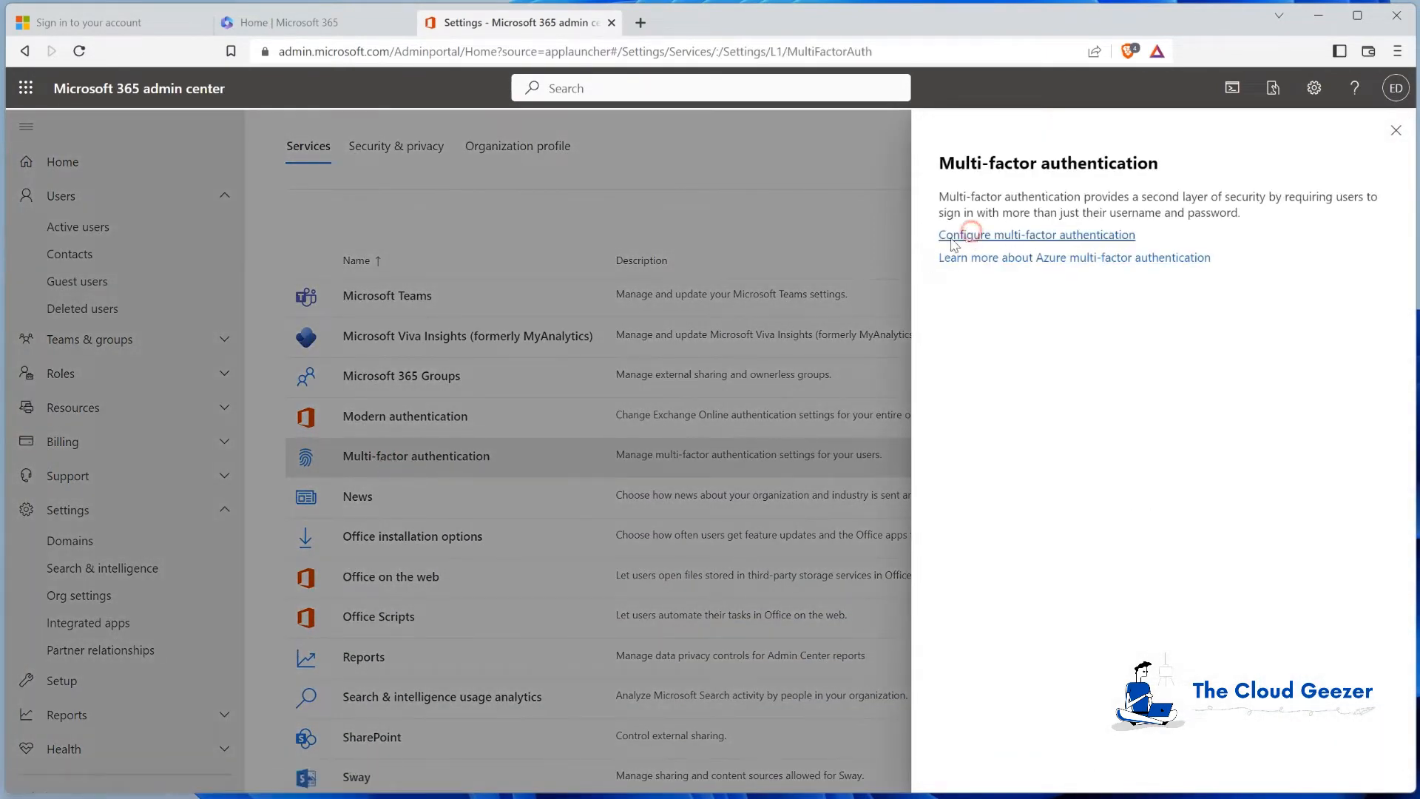
click(1036, 235)
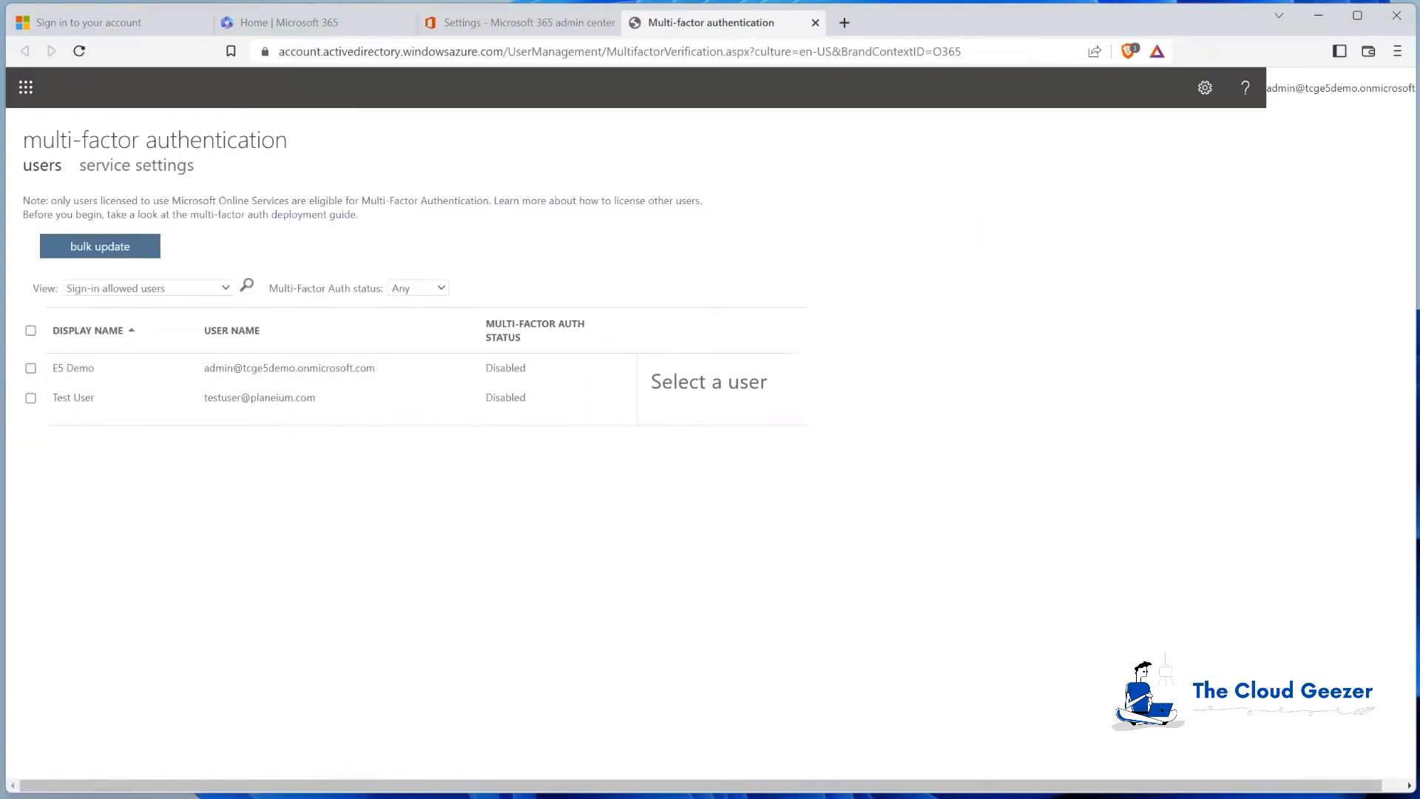
- Start a new private window and go to portal.office.com
click(1398, 50)
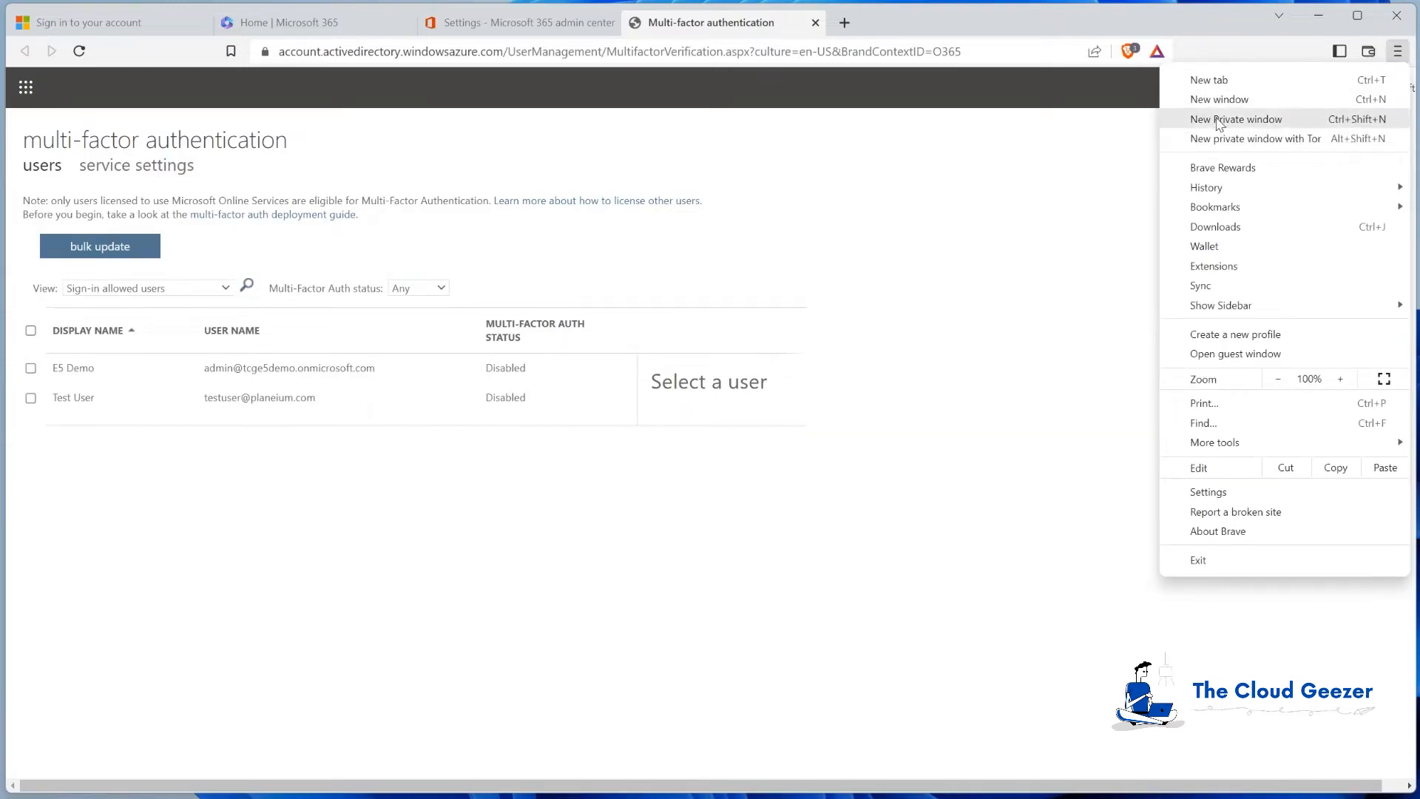
click(1235, 118)
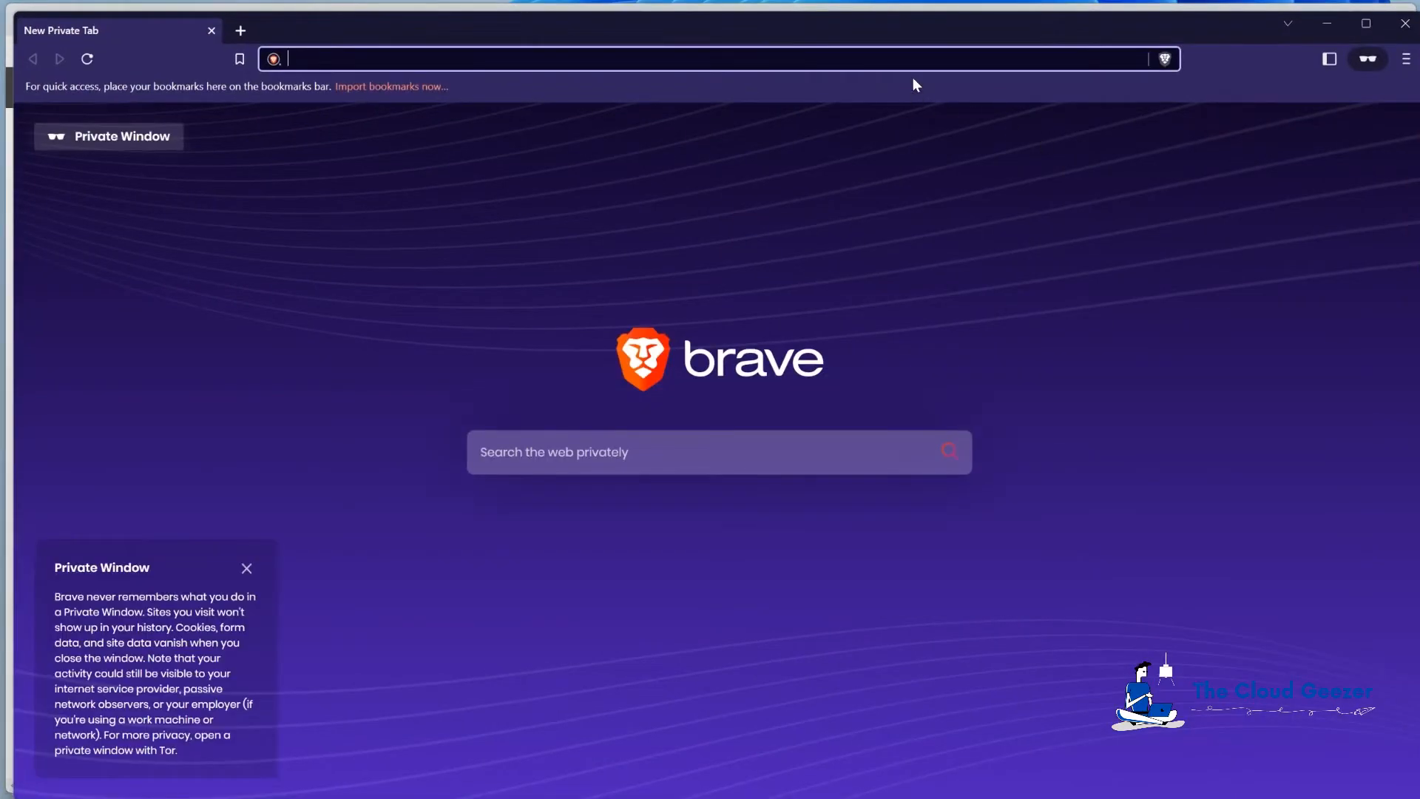
text(portal.o)
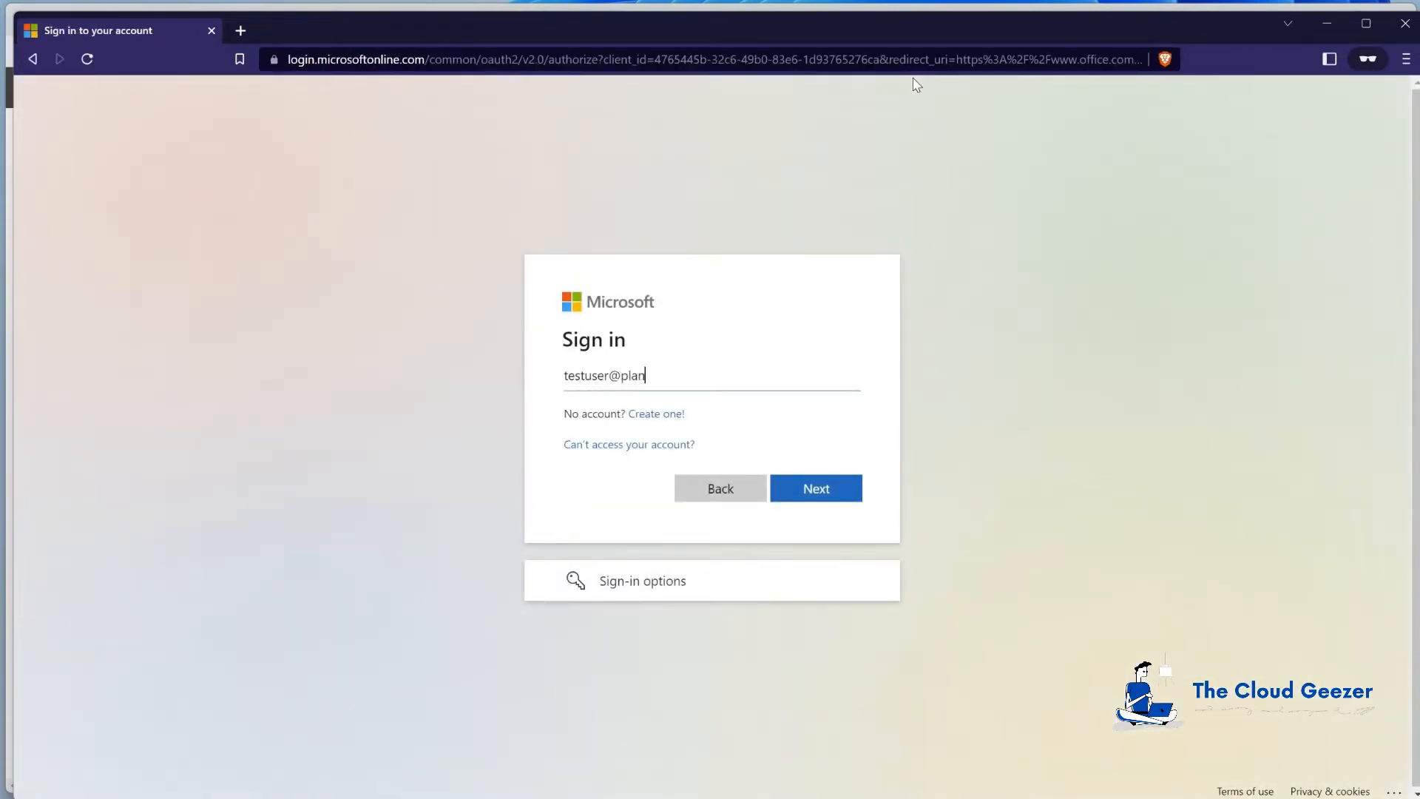
text(eium.cm)
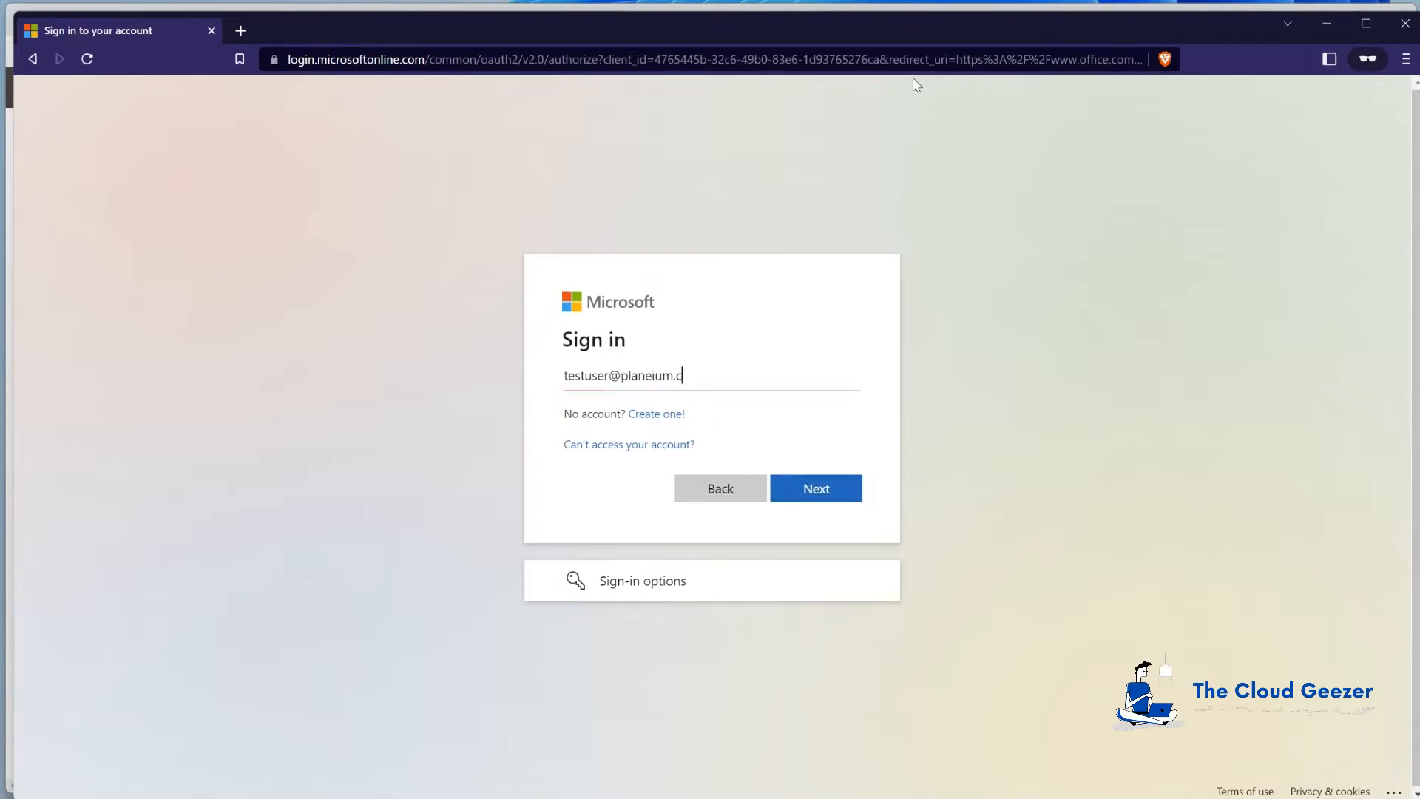
- Sign in as the test user with email and password, reaching the Security Defaults protection prompt
click(813, 488)
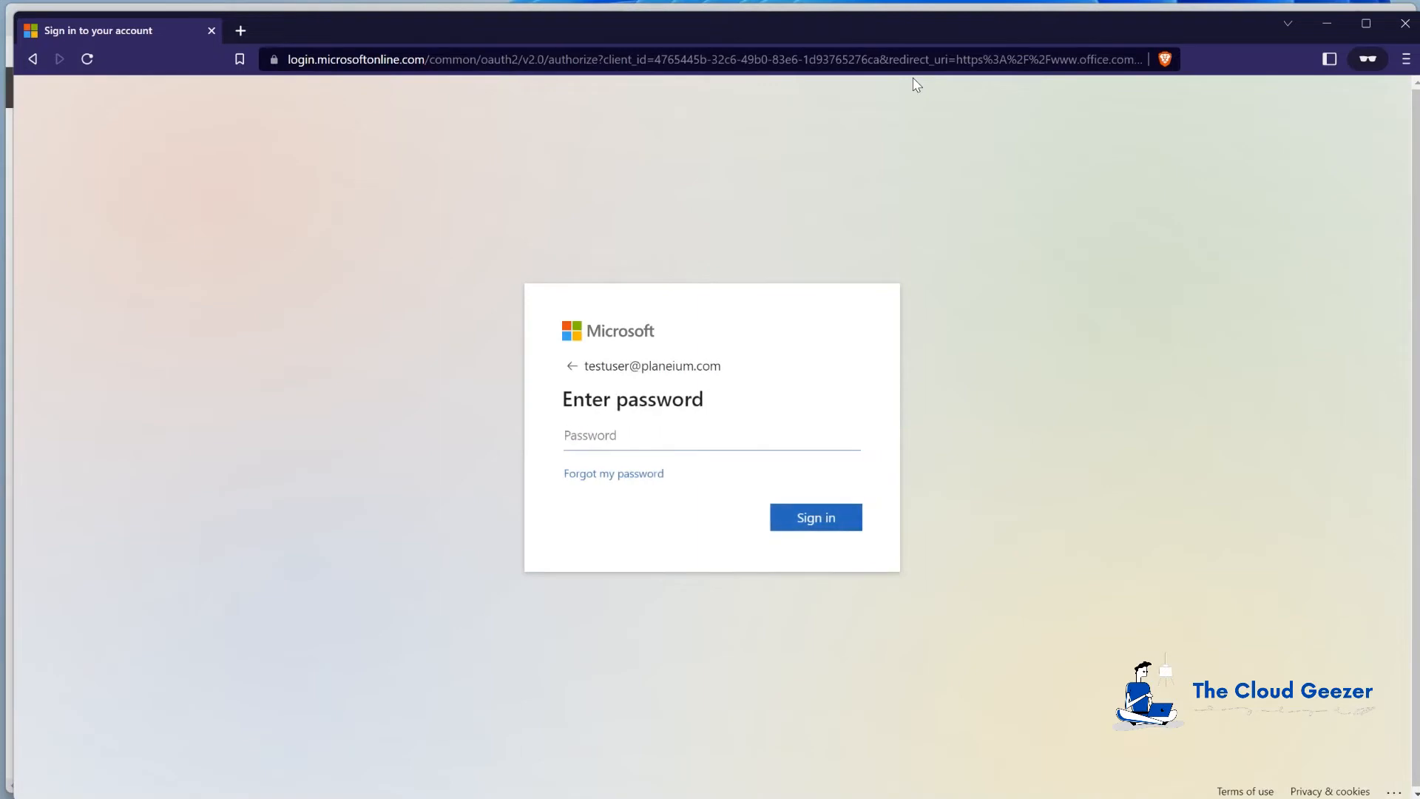
text(•••••)
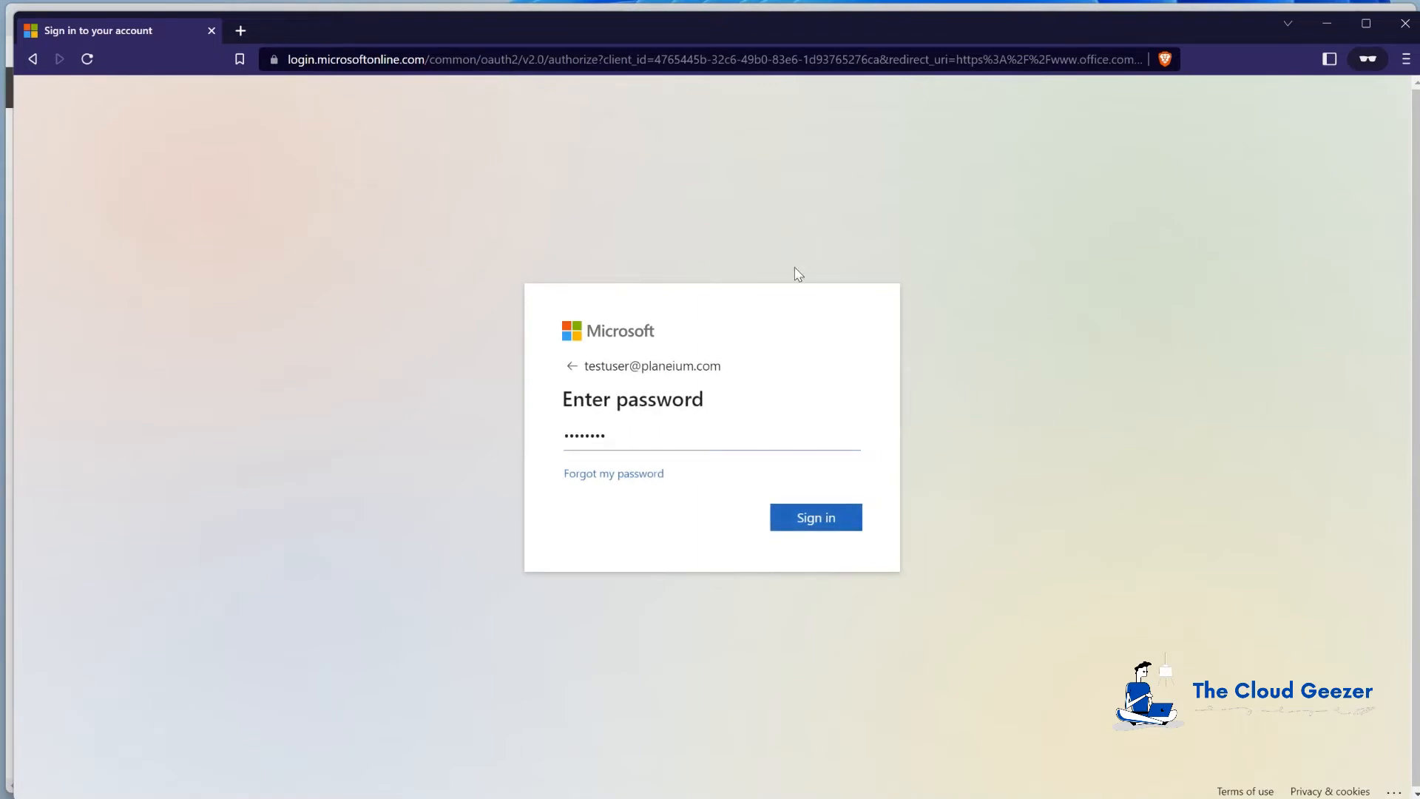
click(814, 518)
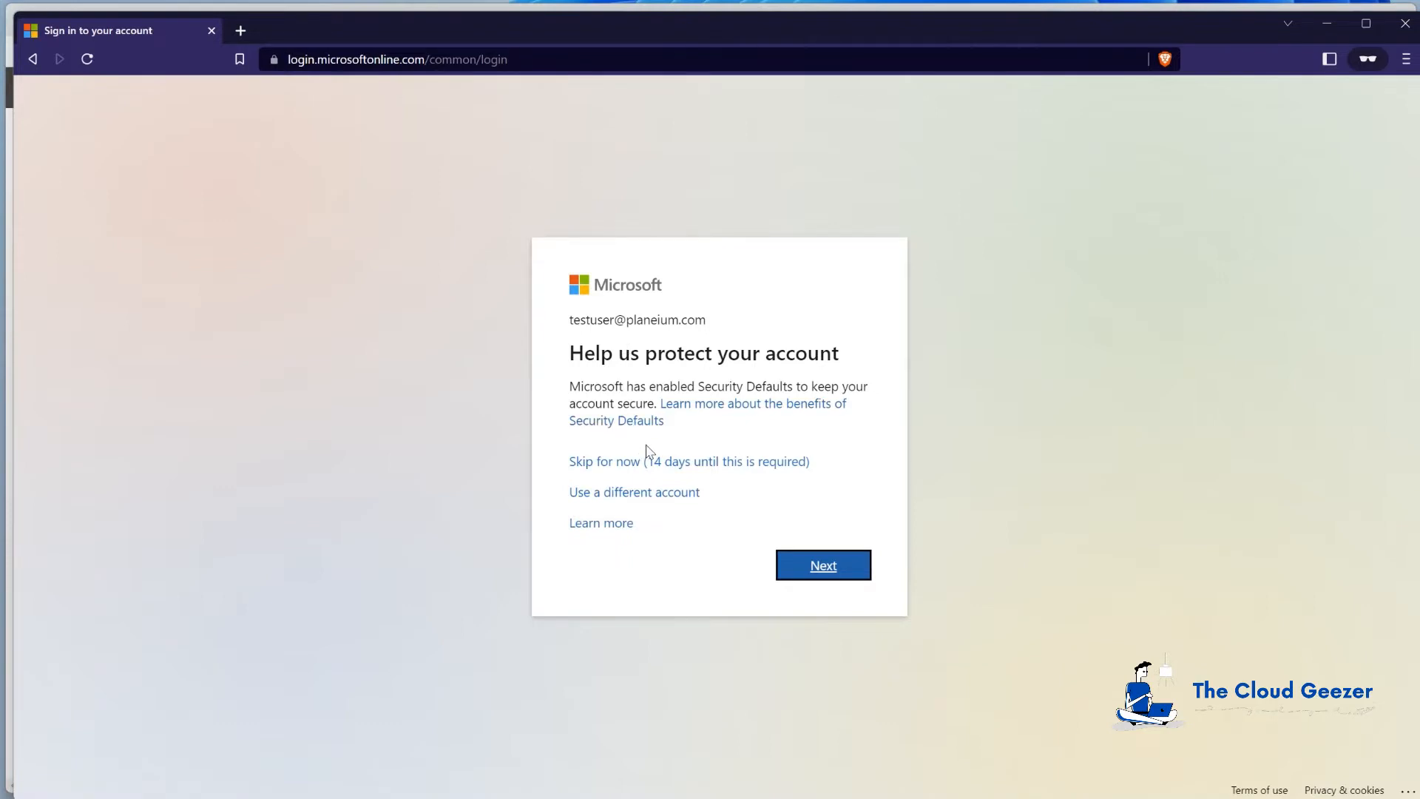
mouse_move(671, 404)
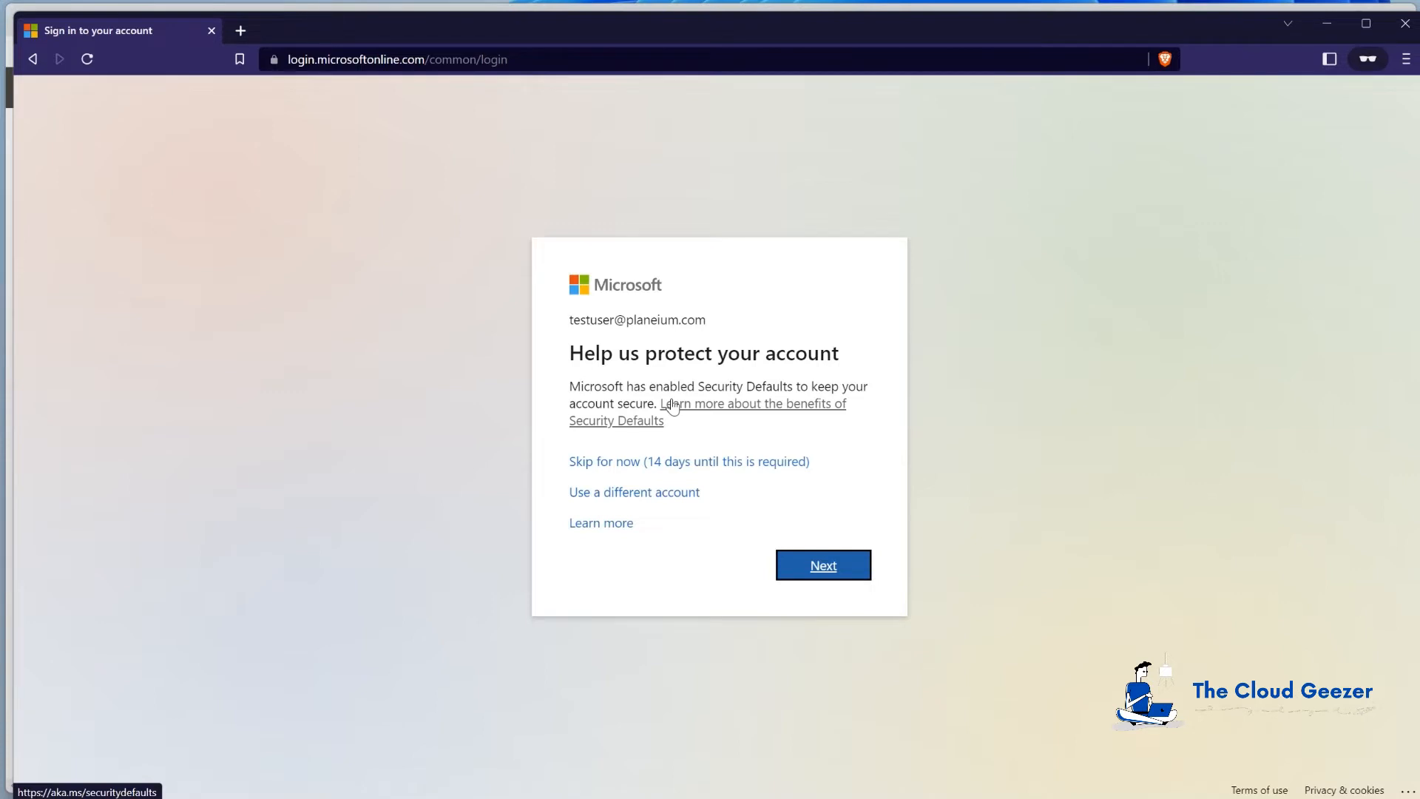
mouse_move(685, 307)
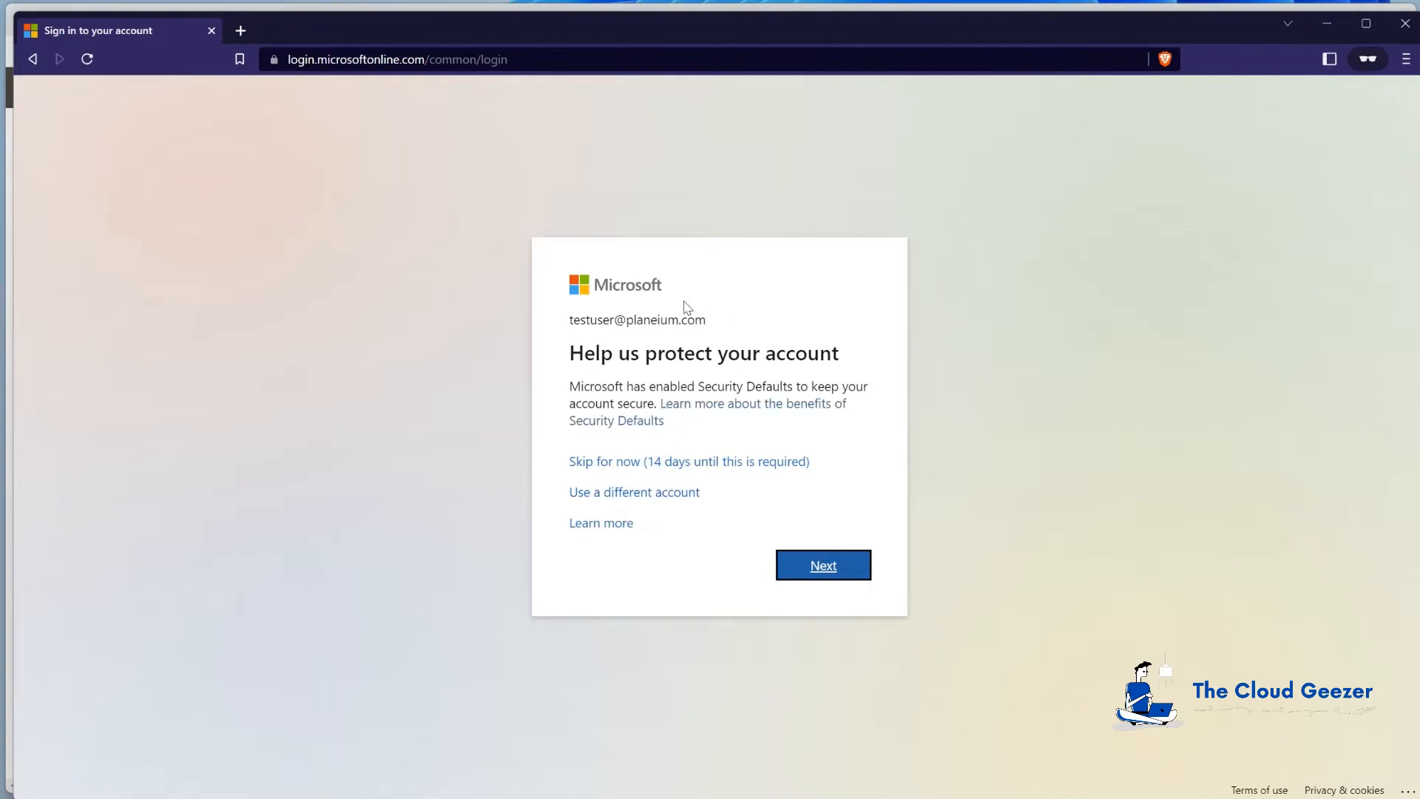
mouse_move(657, 450)
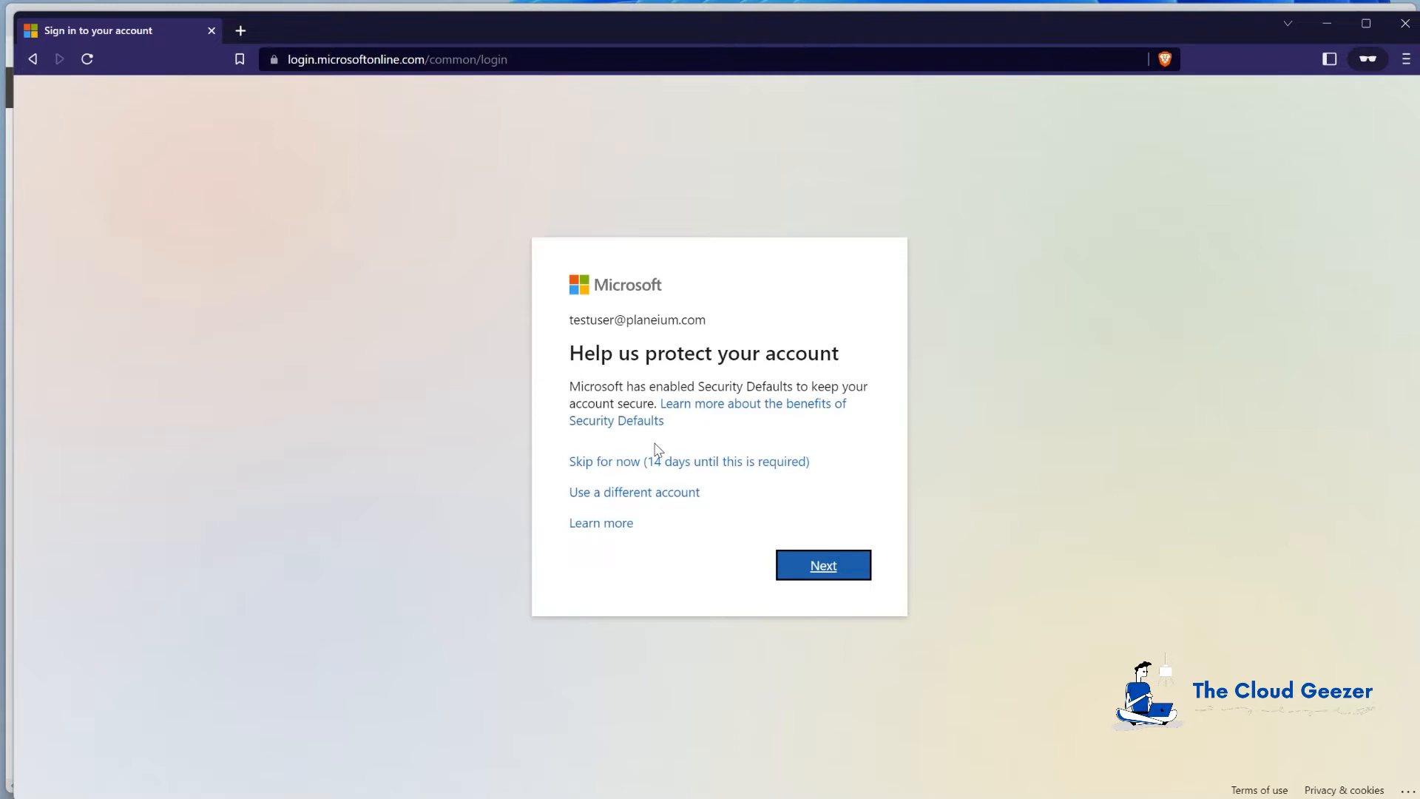
mouse_move(687, 434)
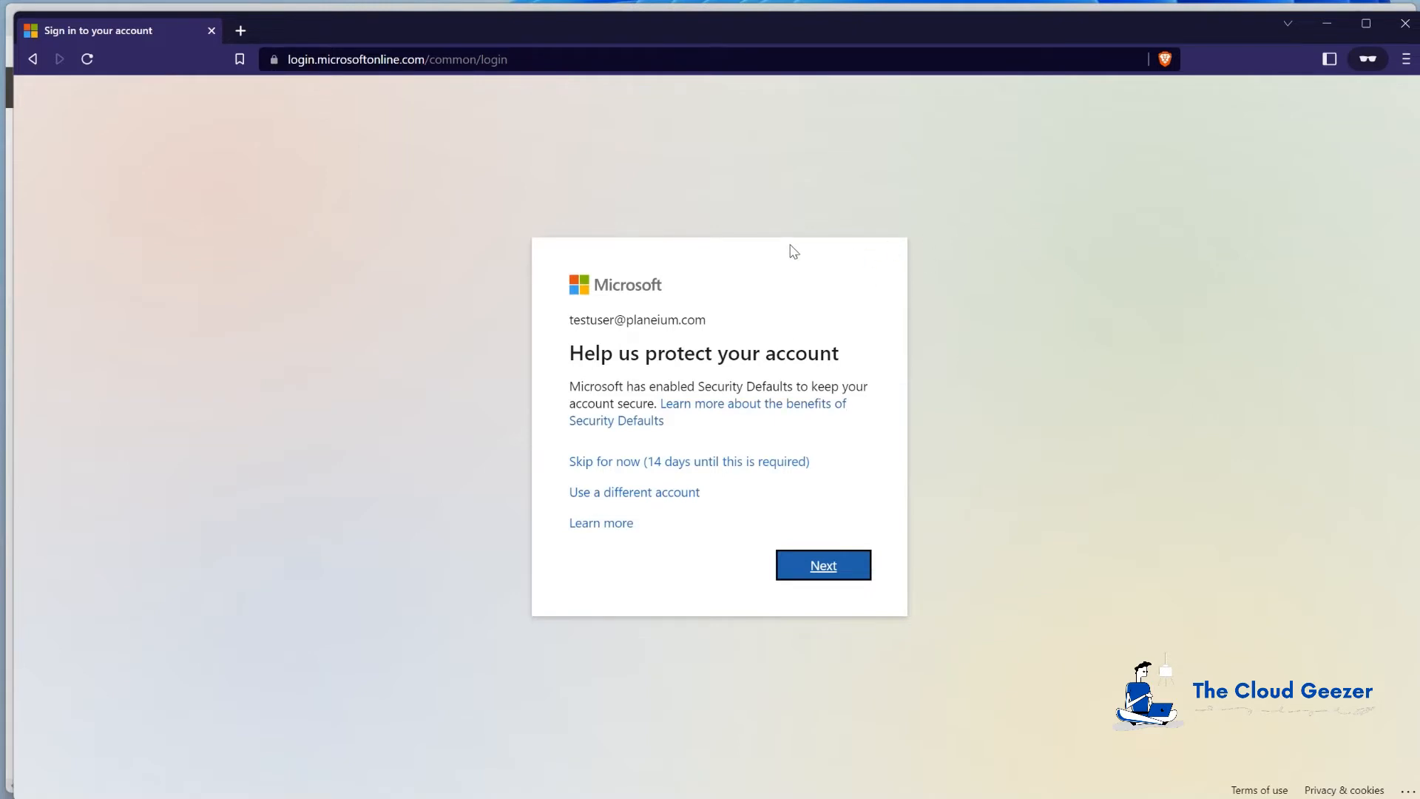
mouse_move(861, 272)
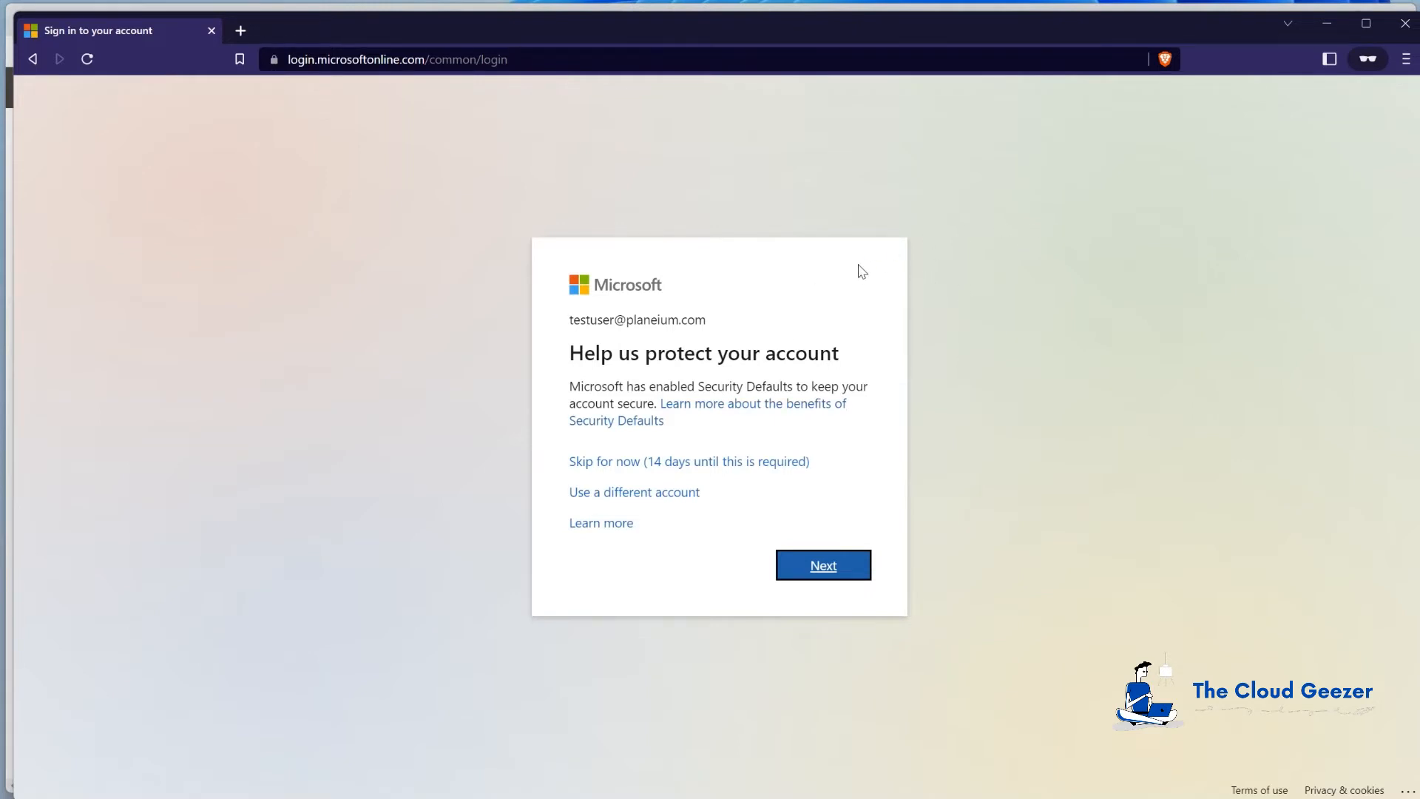
mouse_move(832, 206)
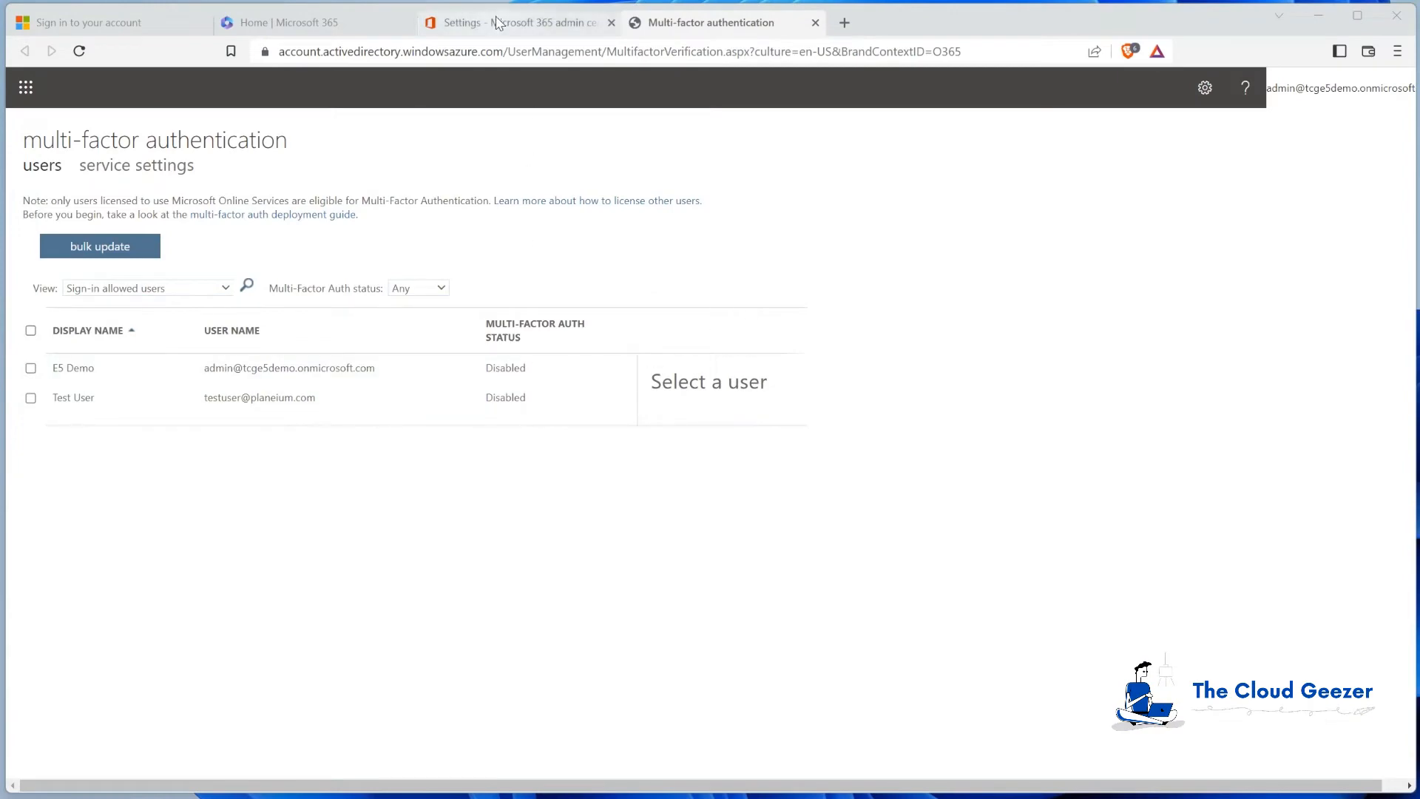
- Return to the admin center Settings tab and close the MFA details panel
click(507, 23)
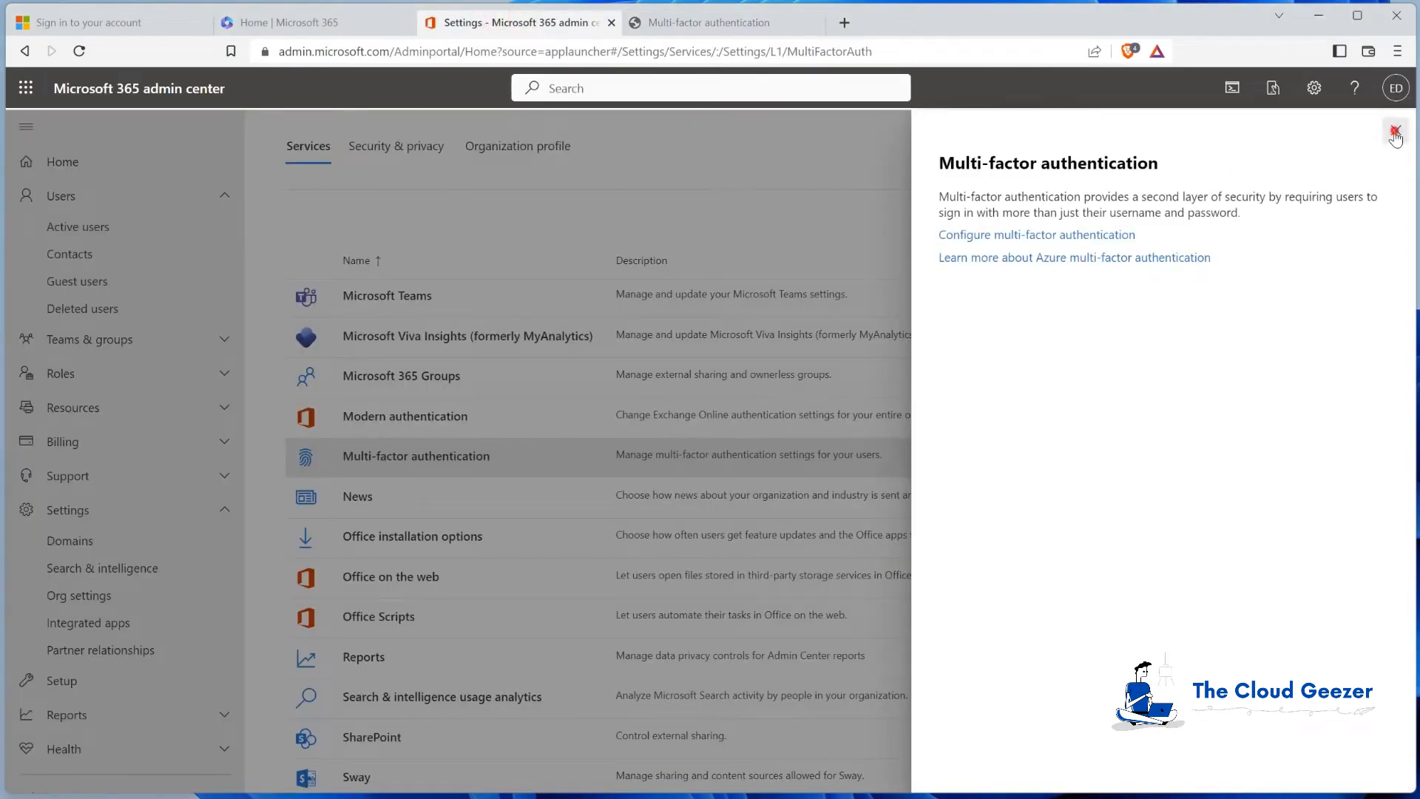
click(1395, 130)
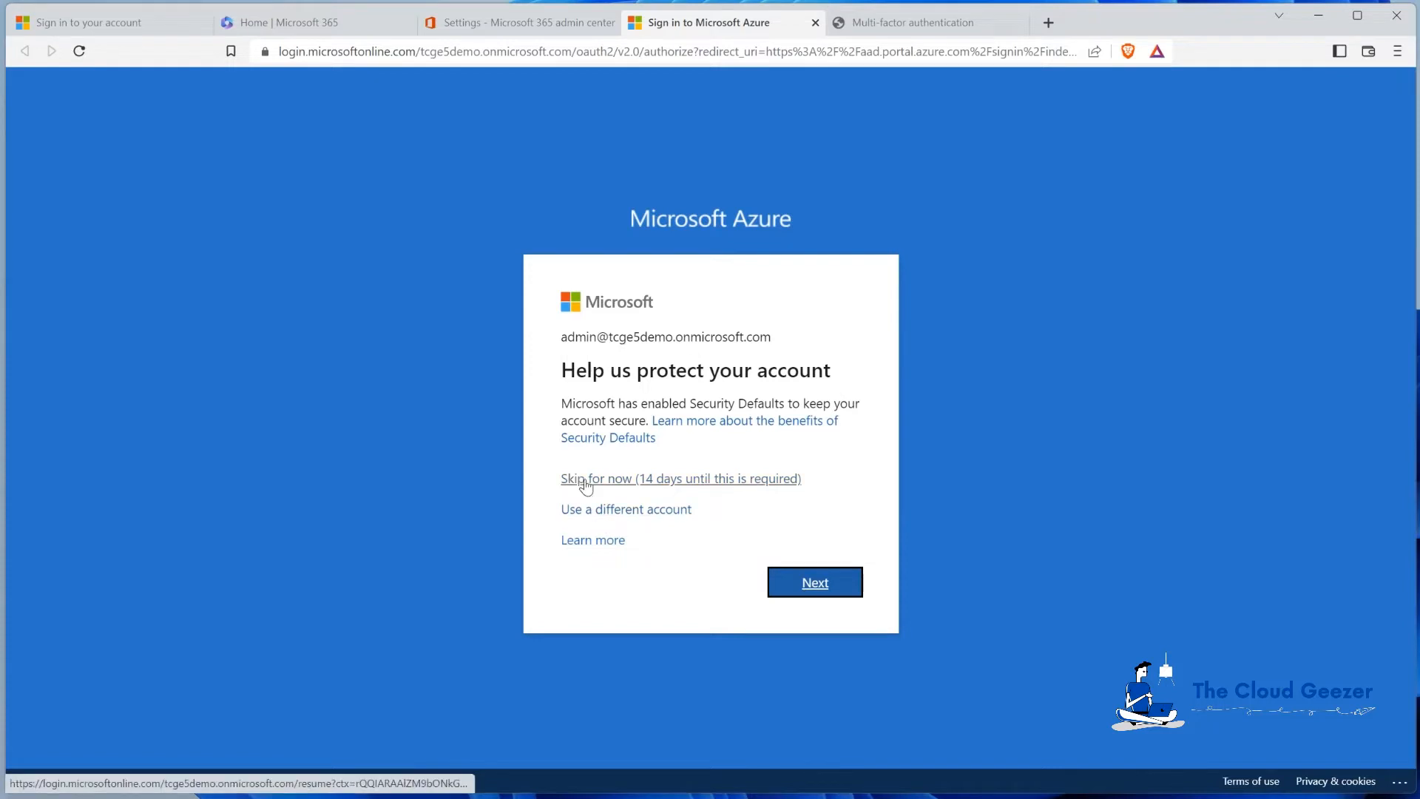
- Sign in to Azure AD admin center as admin, skipping MFA setup and answering 'Stay signed in?'
click(680, 477)
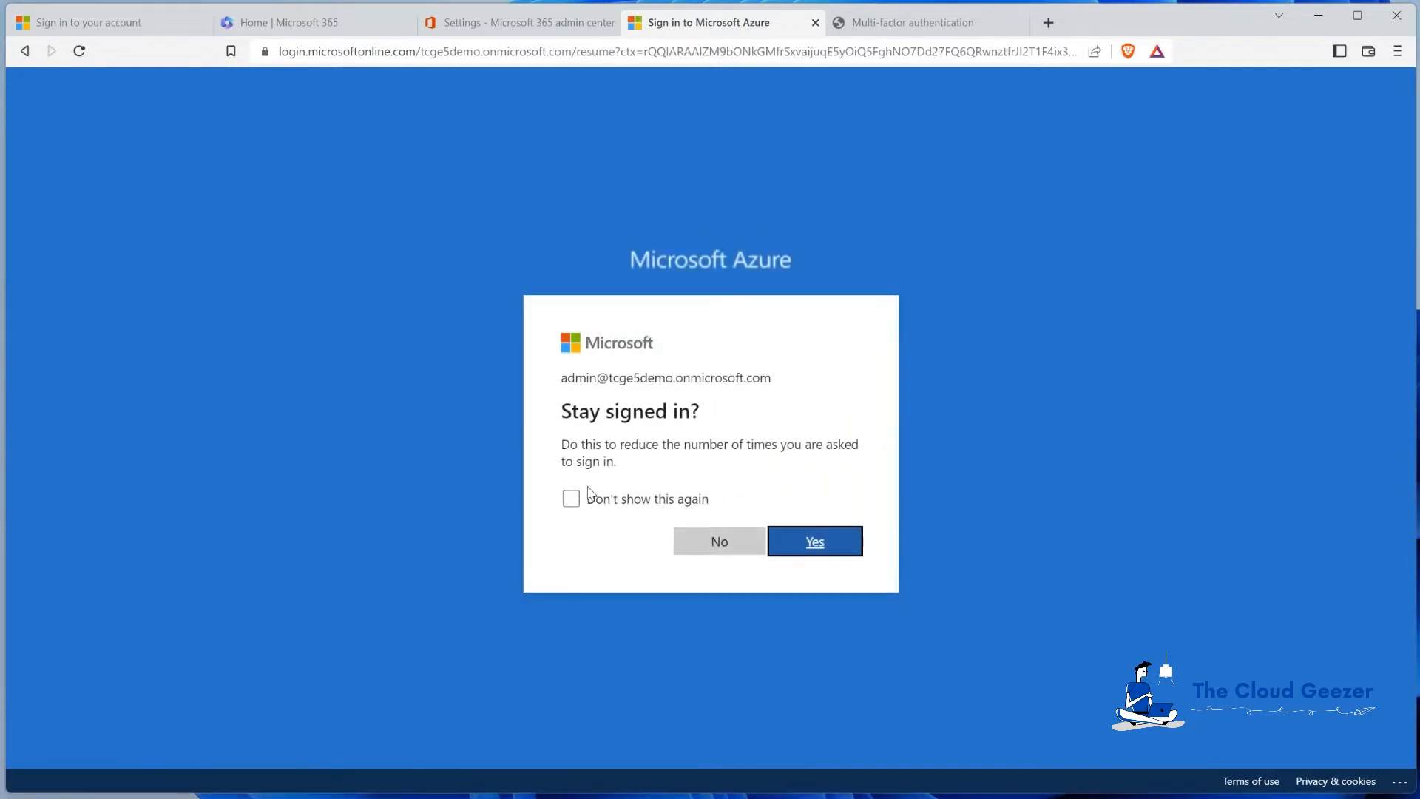
click(812, 541)
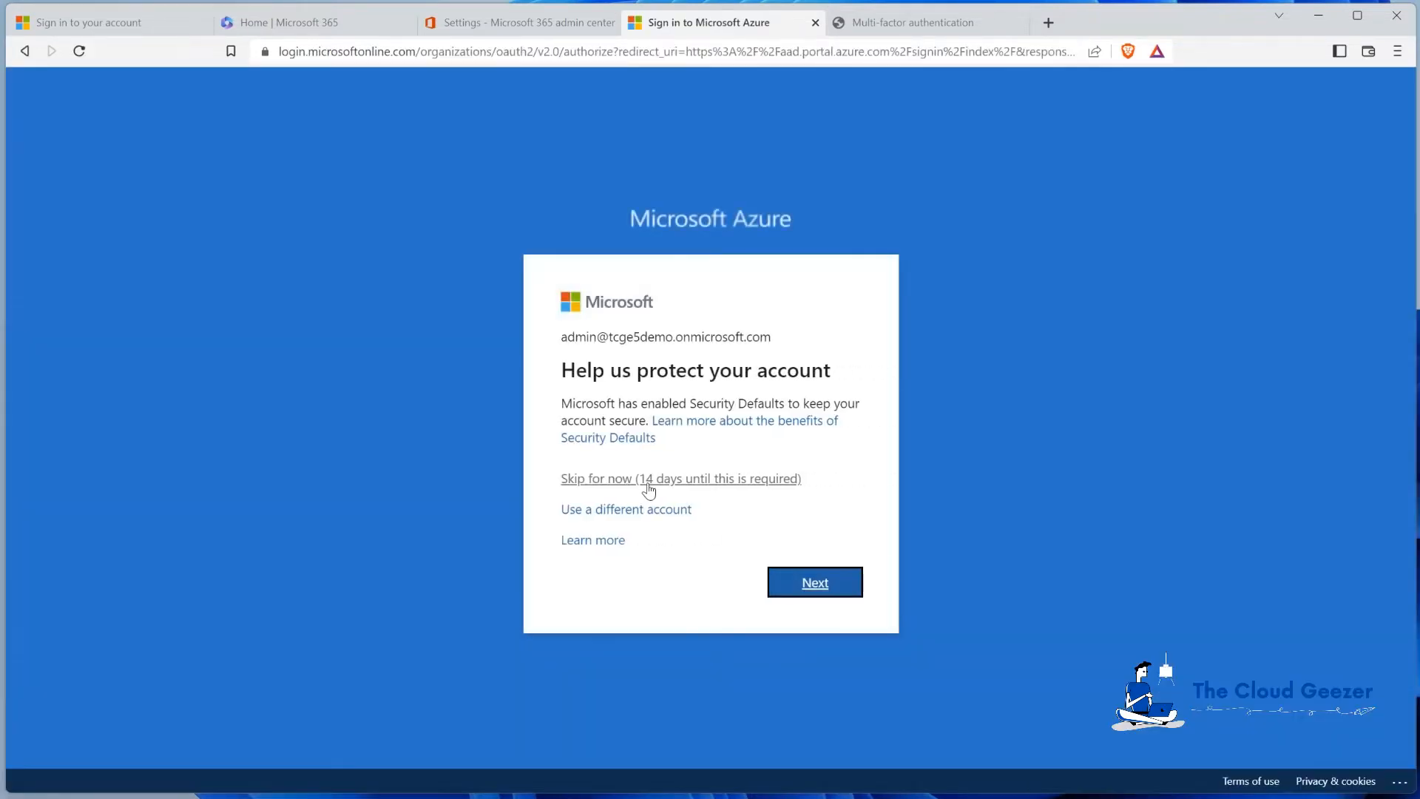
click(681, 478)
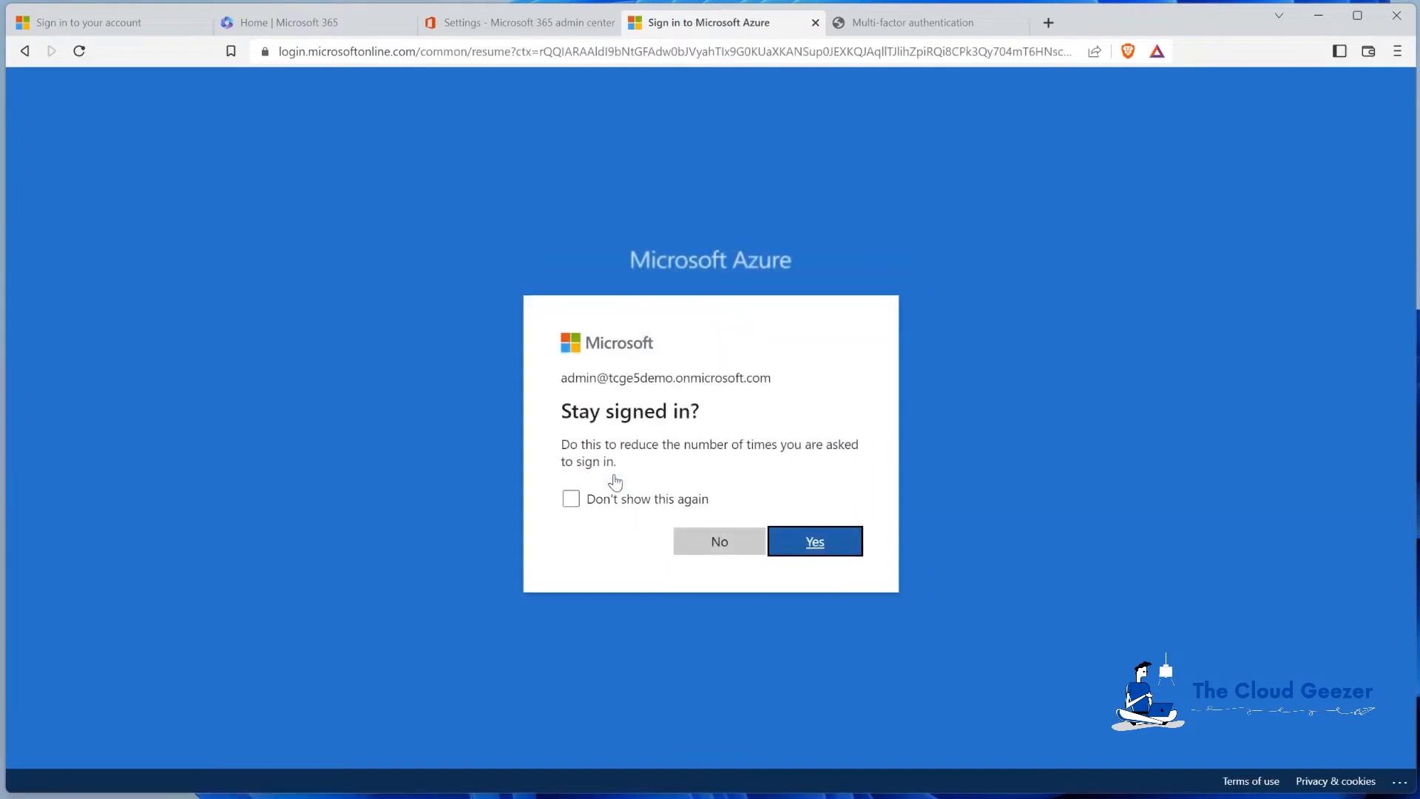
click(814, 542)
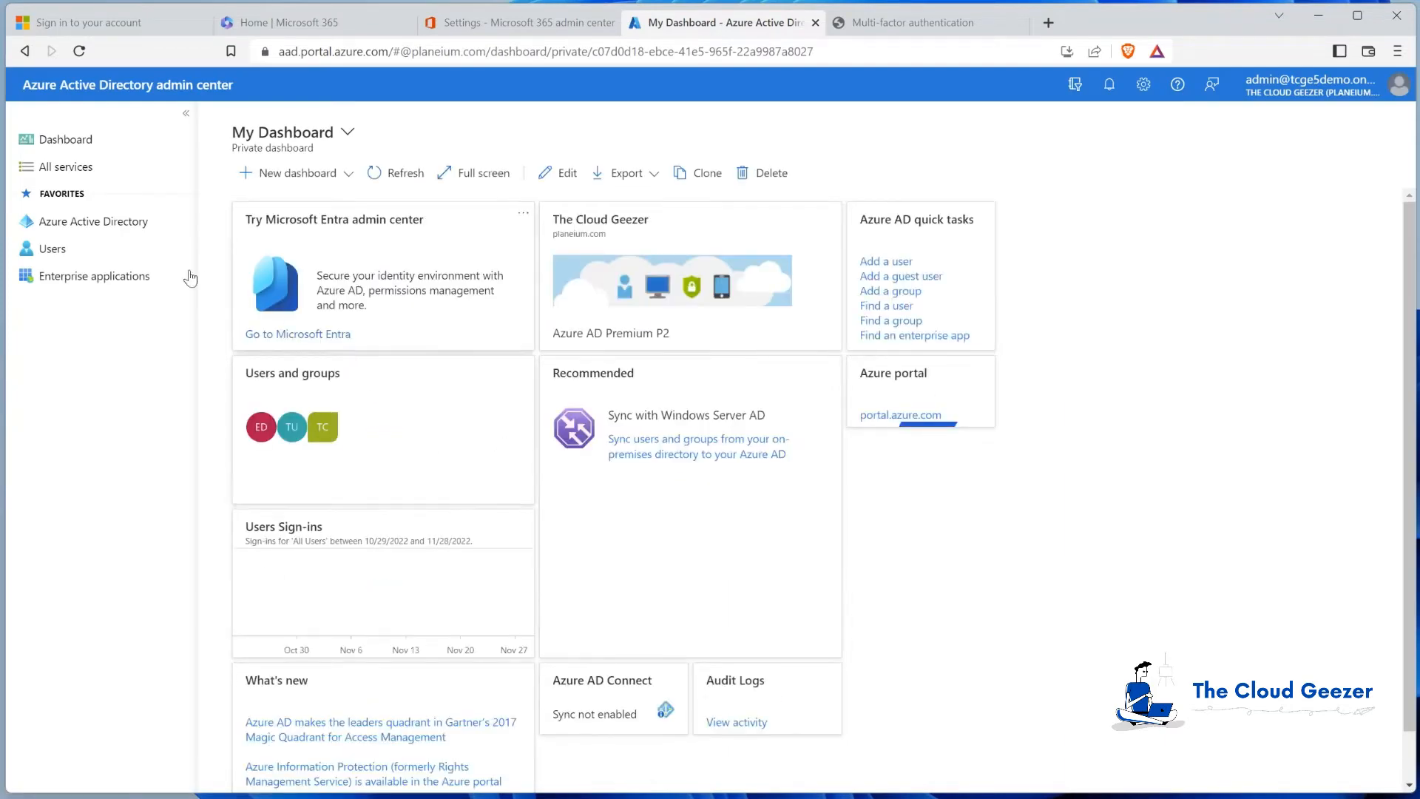
- Go to the tenant's Azure Active Directory Properties and bring up Manage security defaults
click(95, 221)
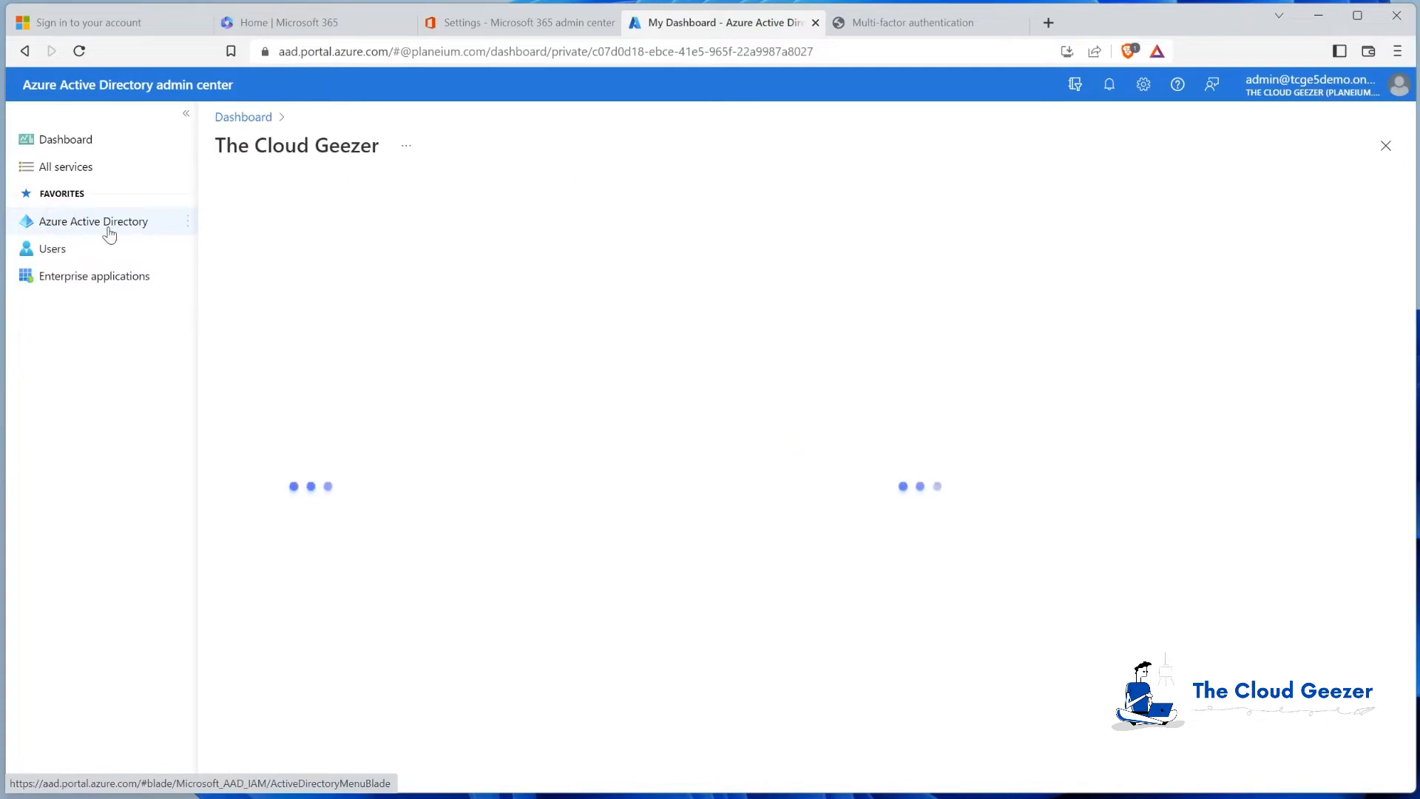
click(93, 220)
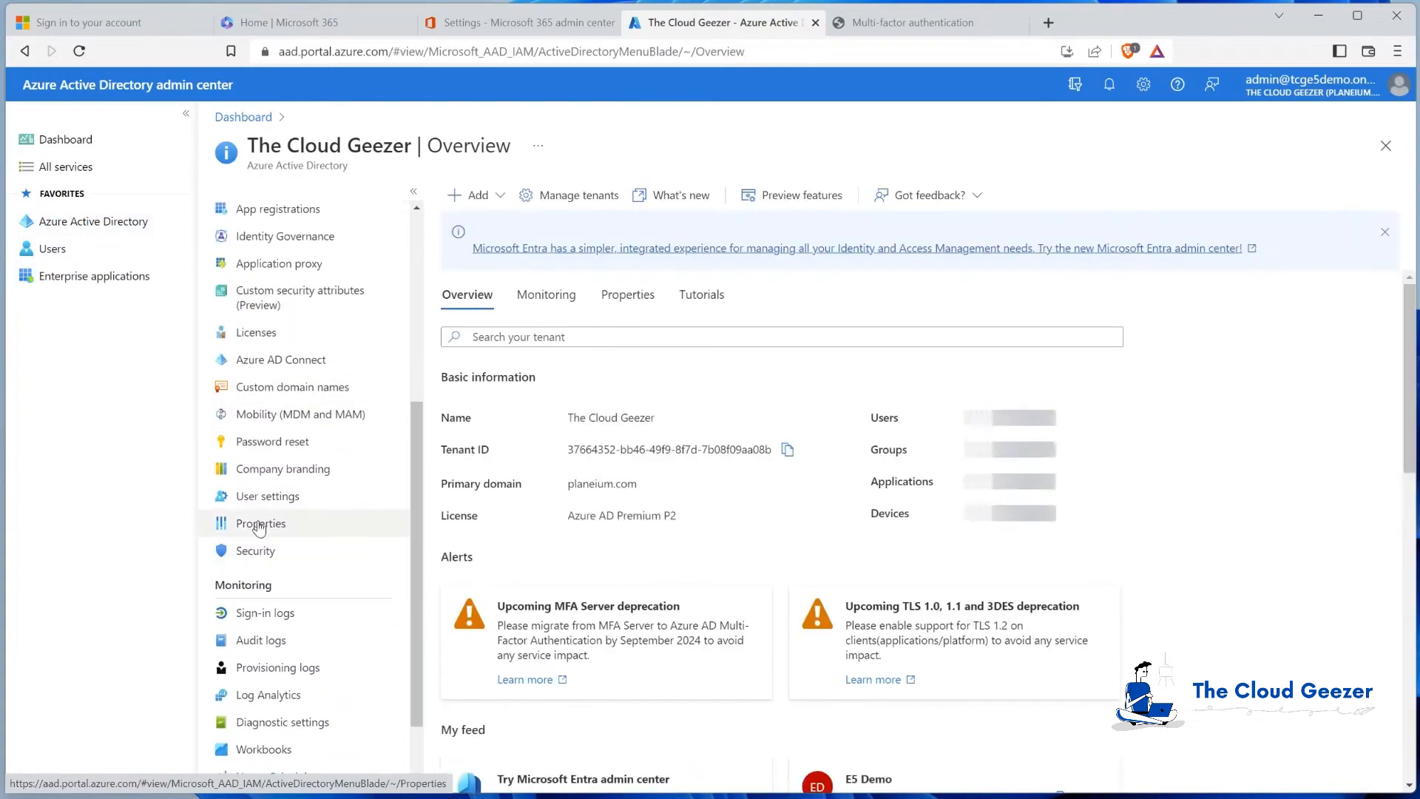
click(260, 523)
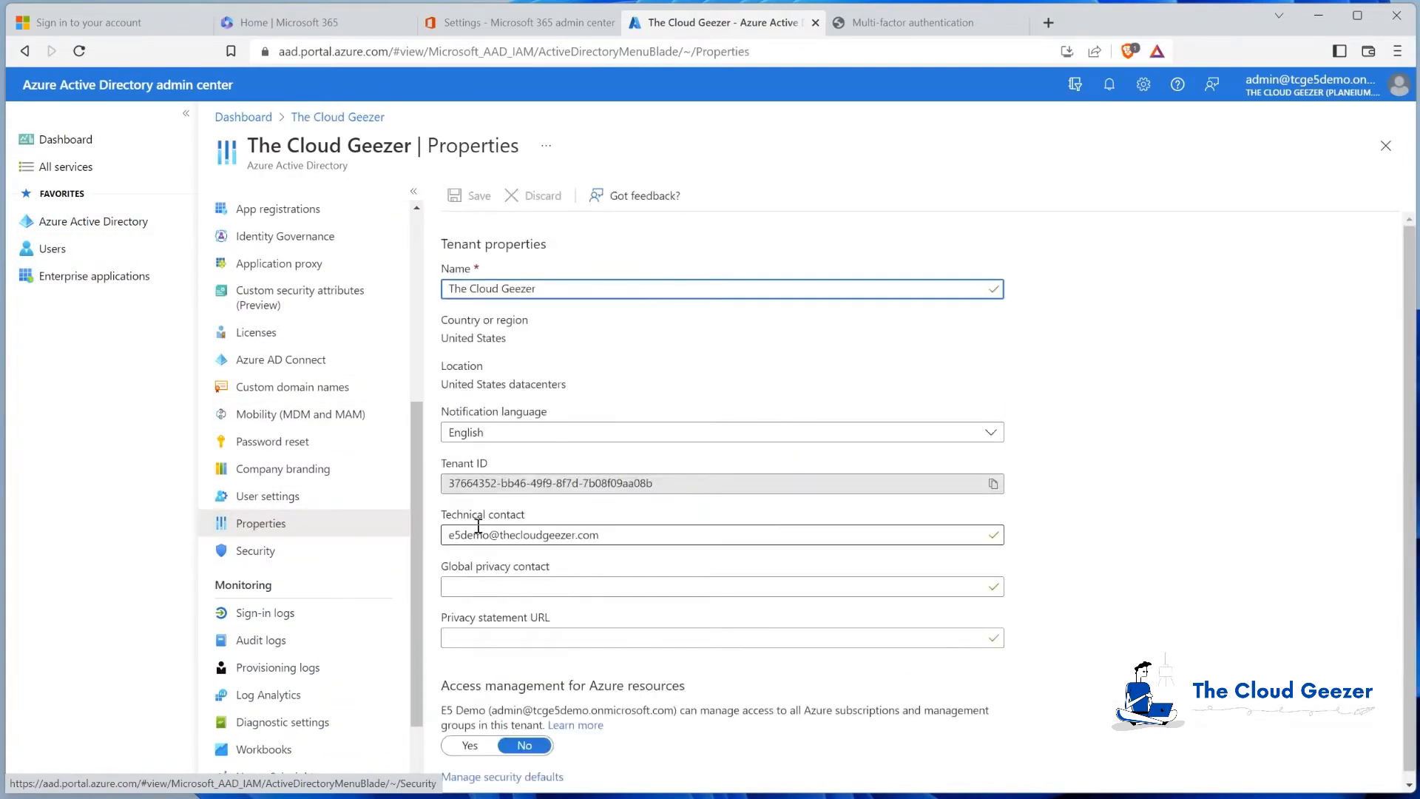
scroll(down, 3)
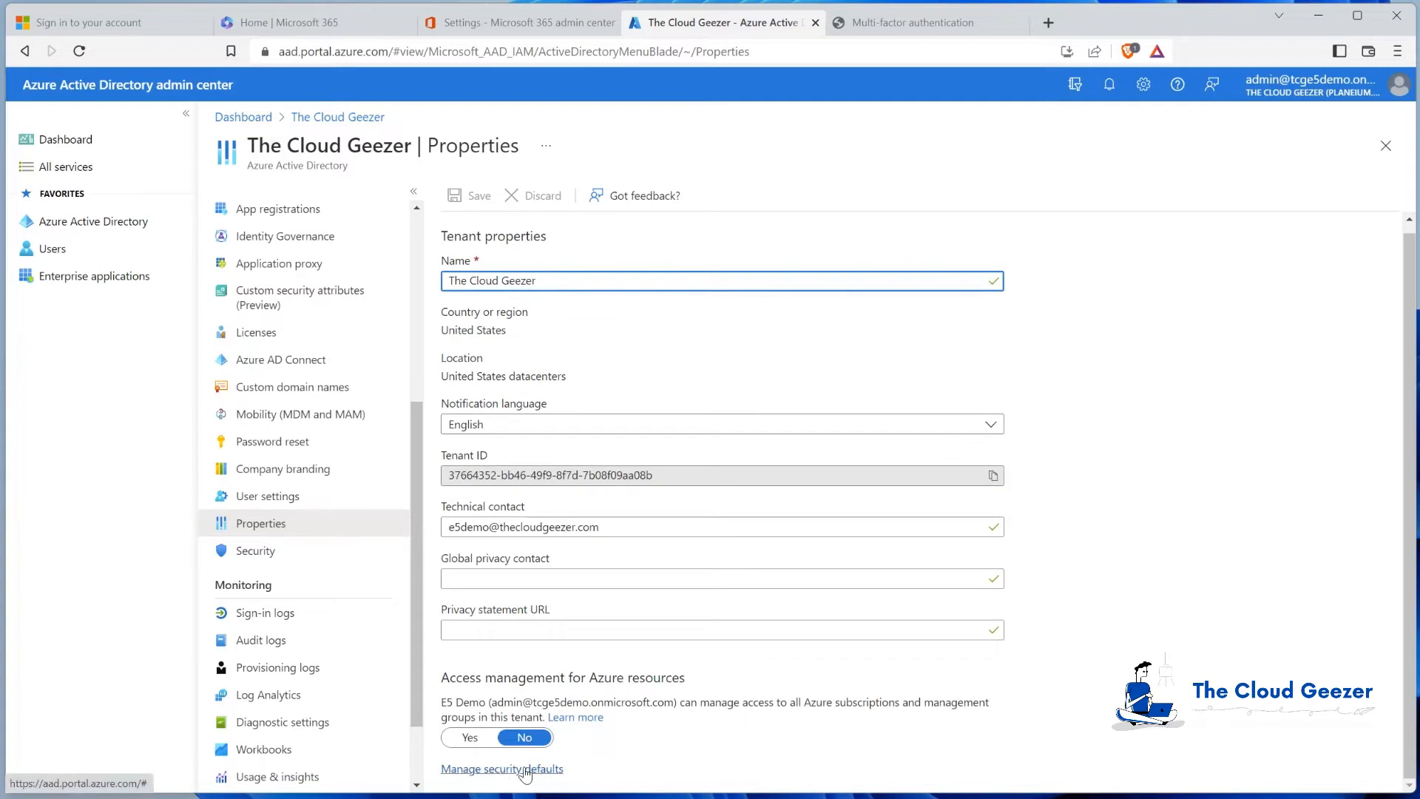
click(501, 768)
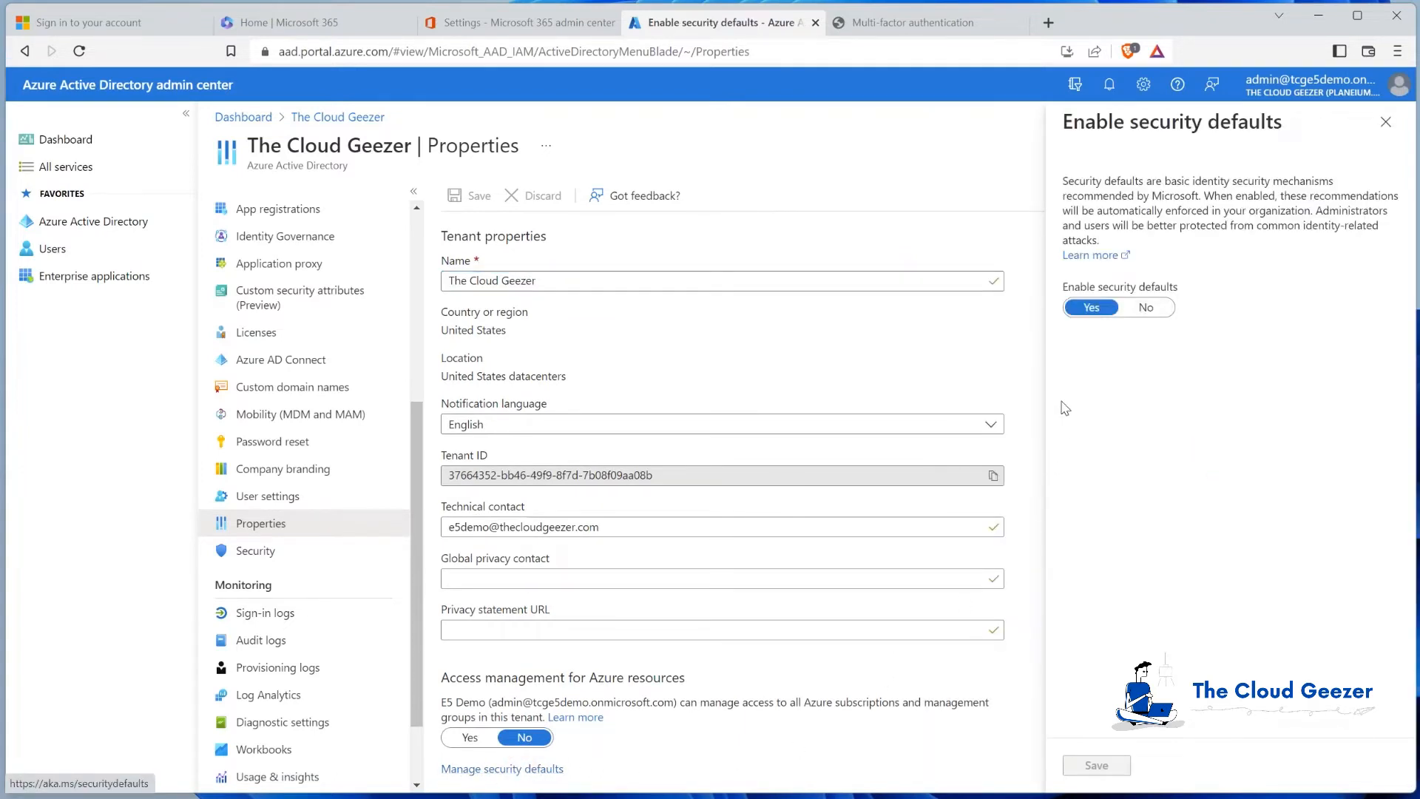
- Set Enable security defaults to No with reason 'too many MFA sign-up requests' and save
click(1145, 307)
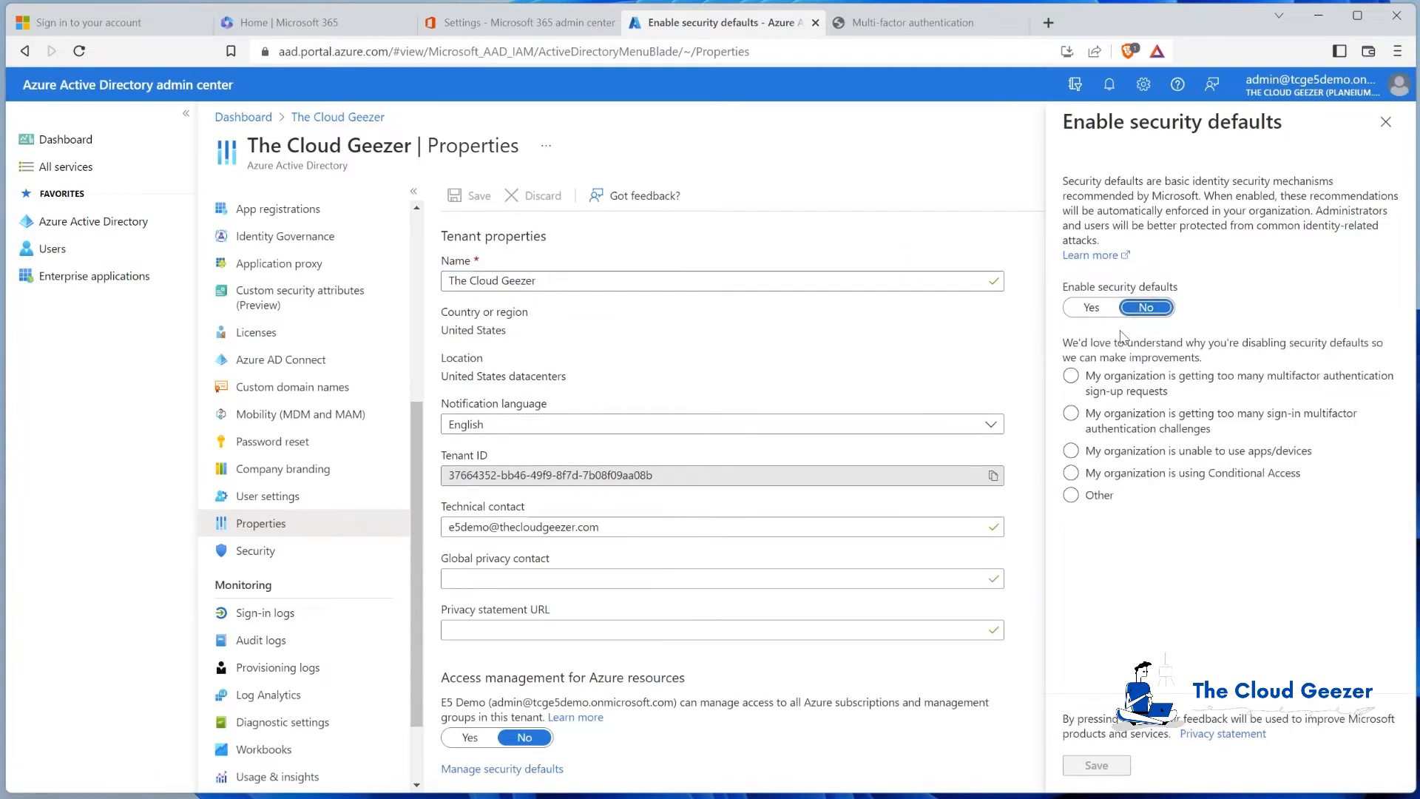
click(1071, 413)
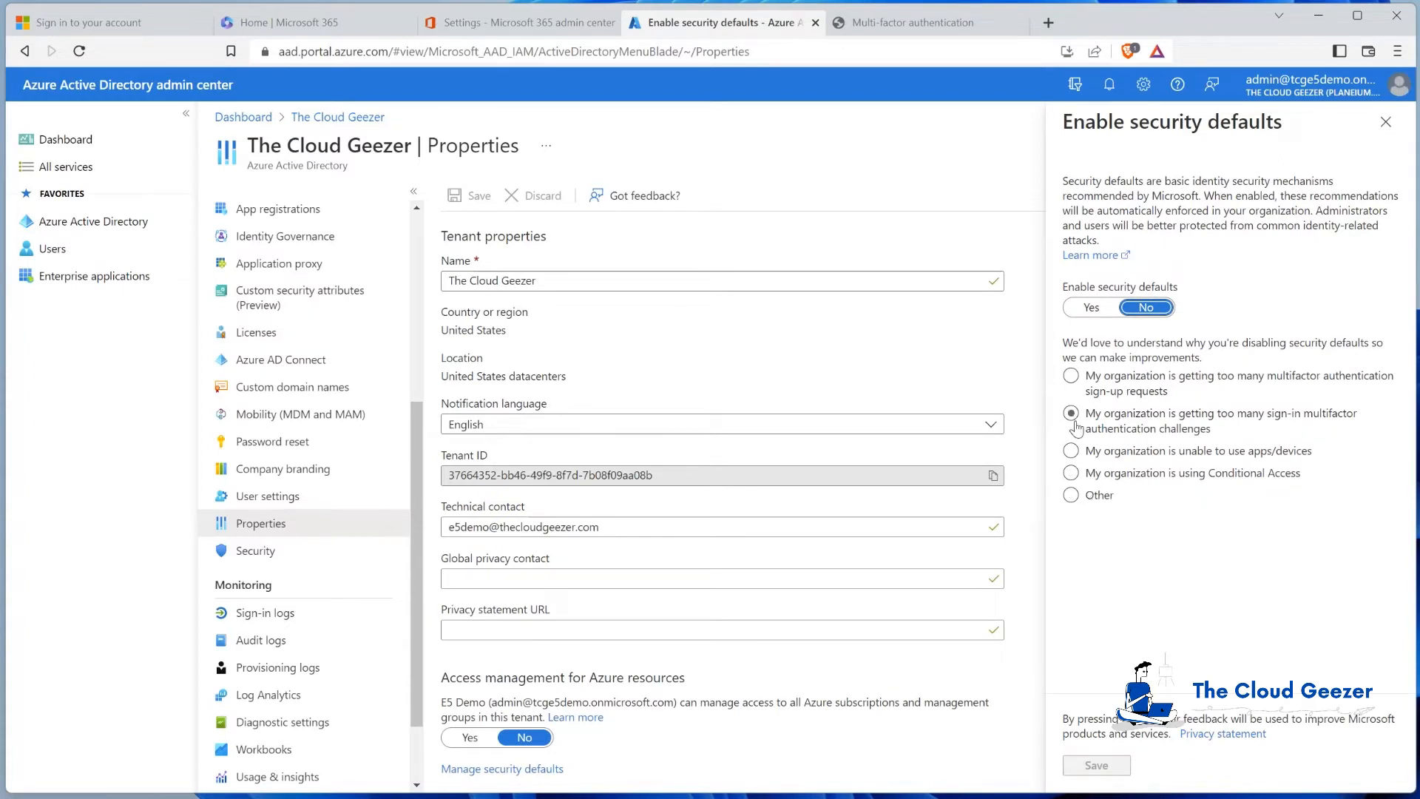
click(1071, 374)
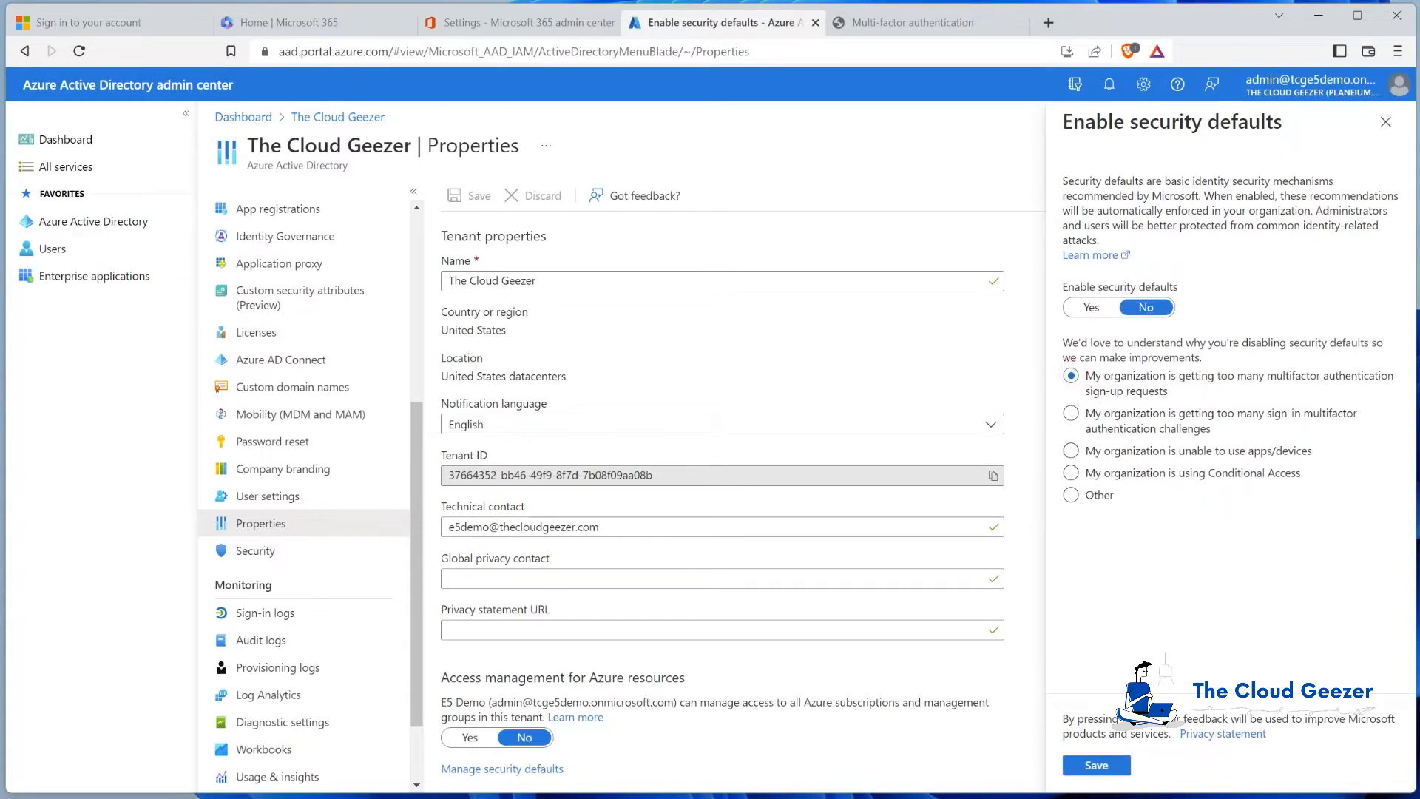
click(1095, 764)
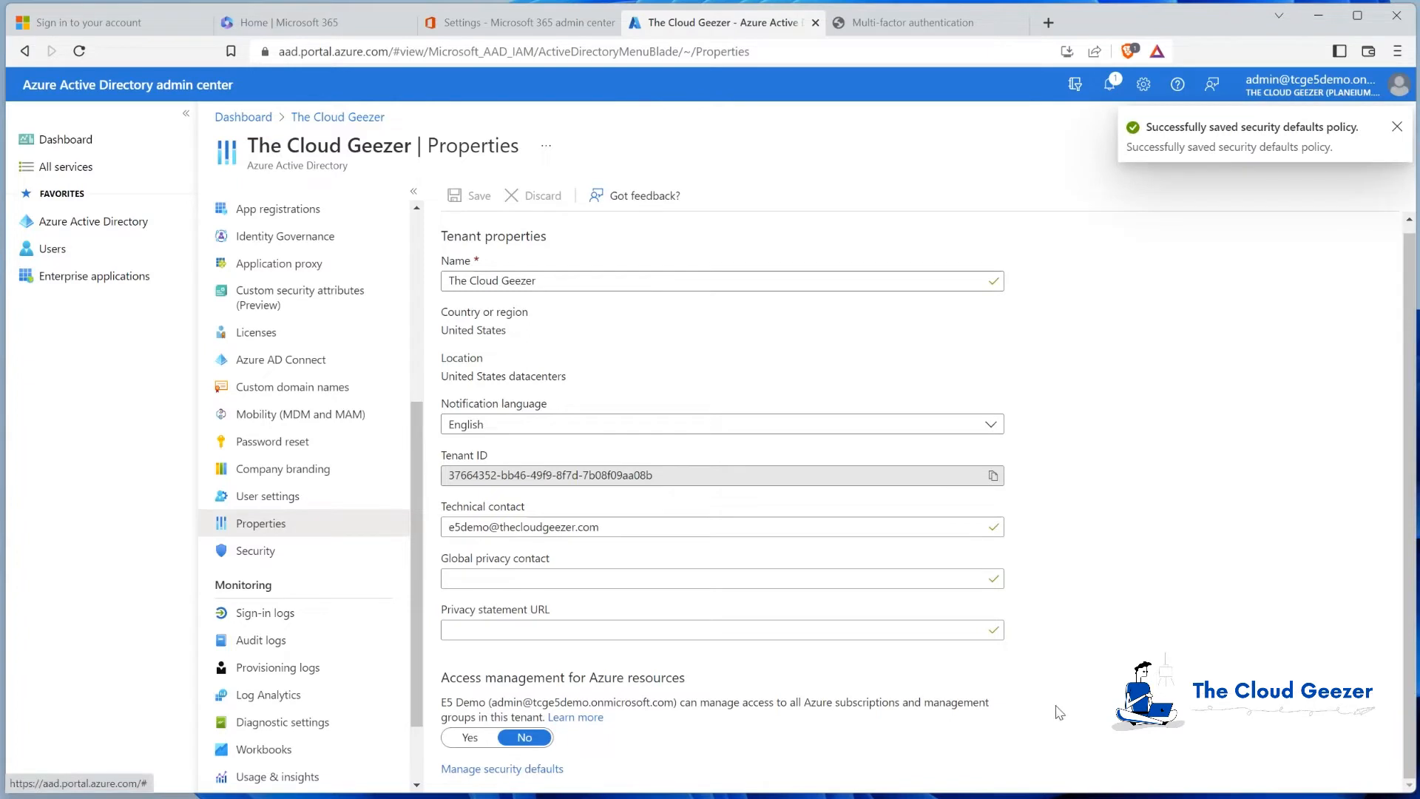
mouse_move(1305, 248)
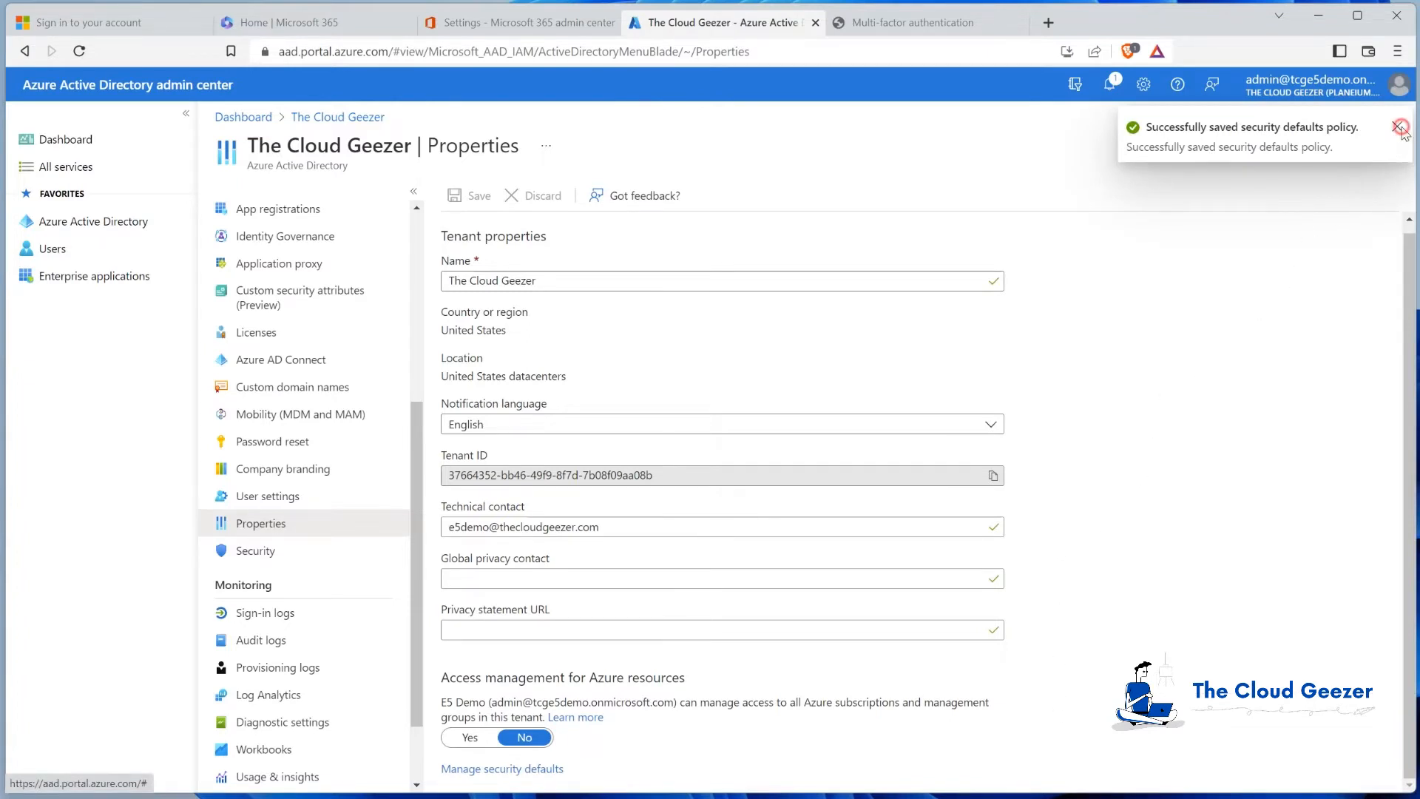
click(1402, 127)
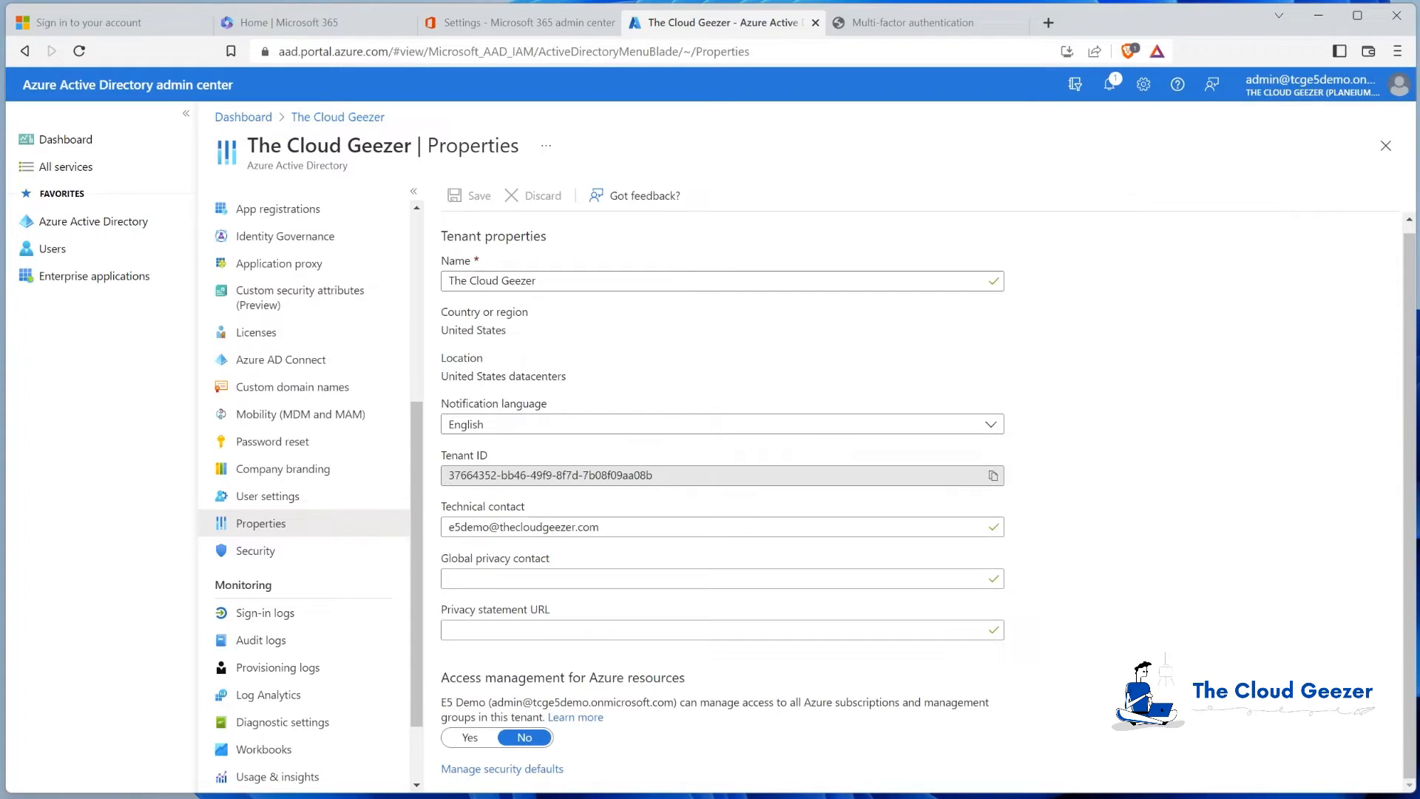
mouse_move(548, 348)
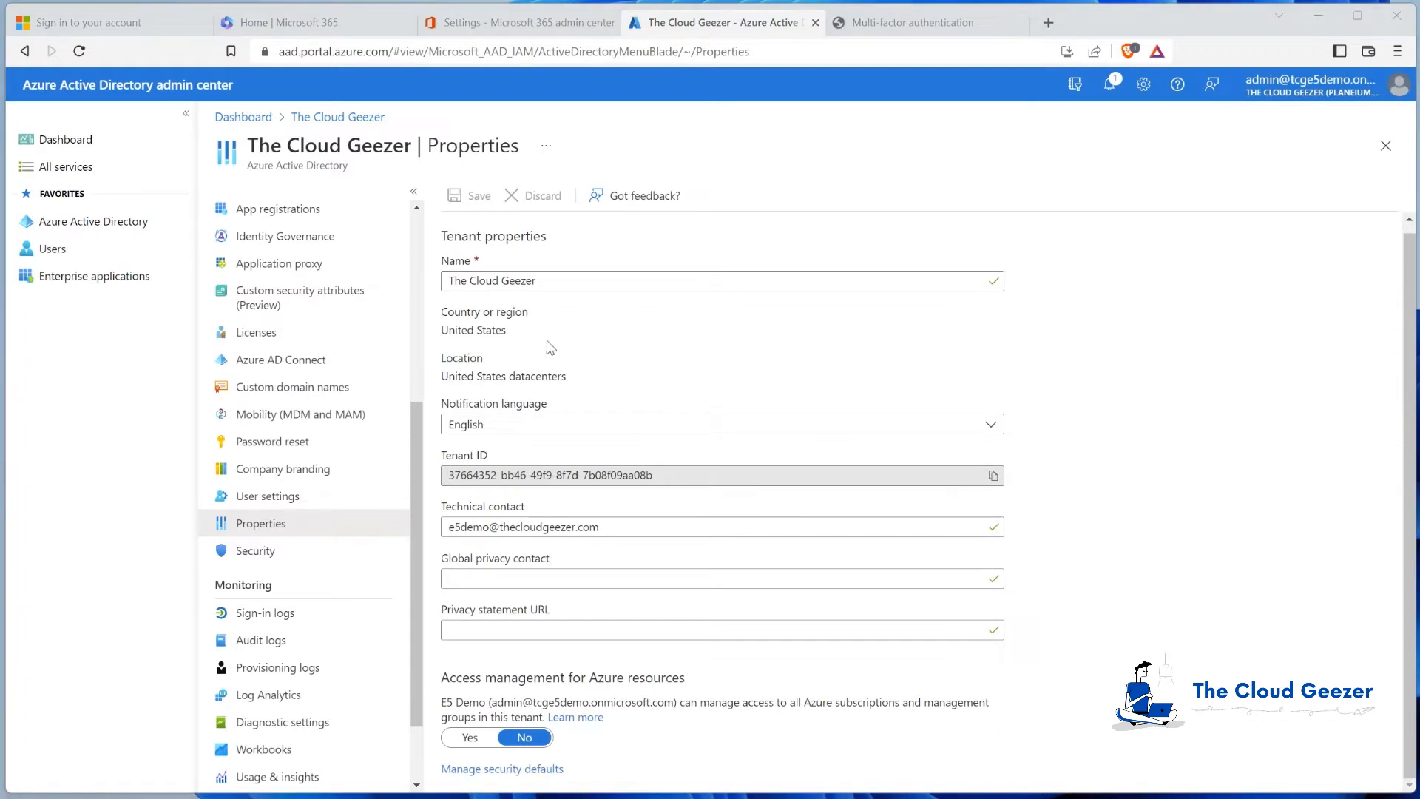
click(1399, 52)
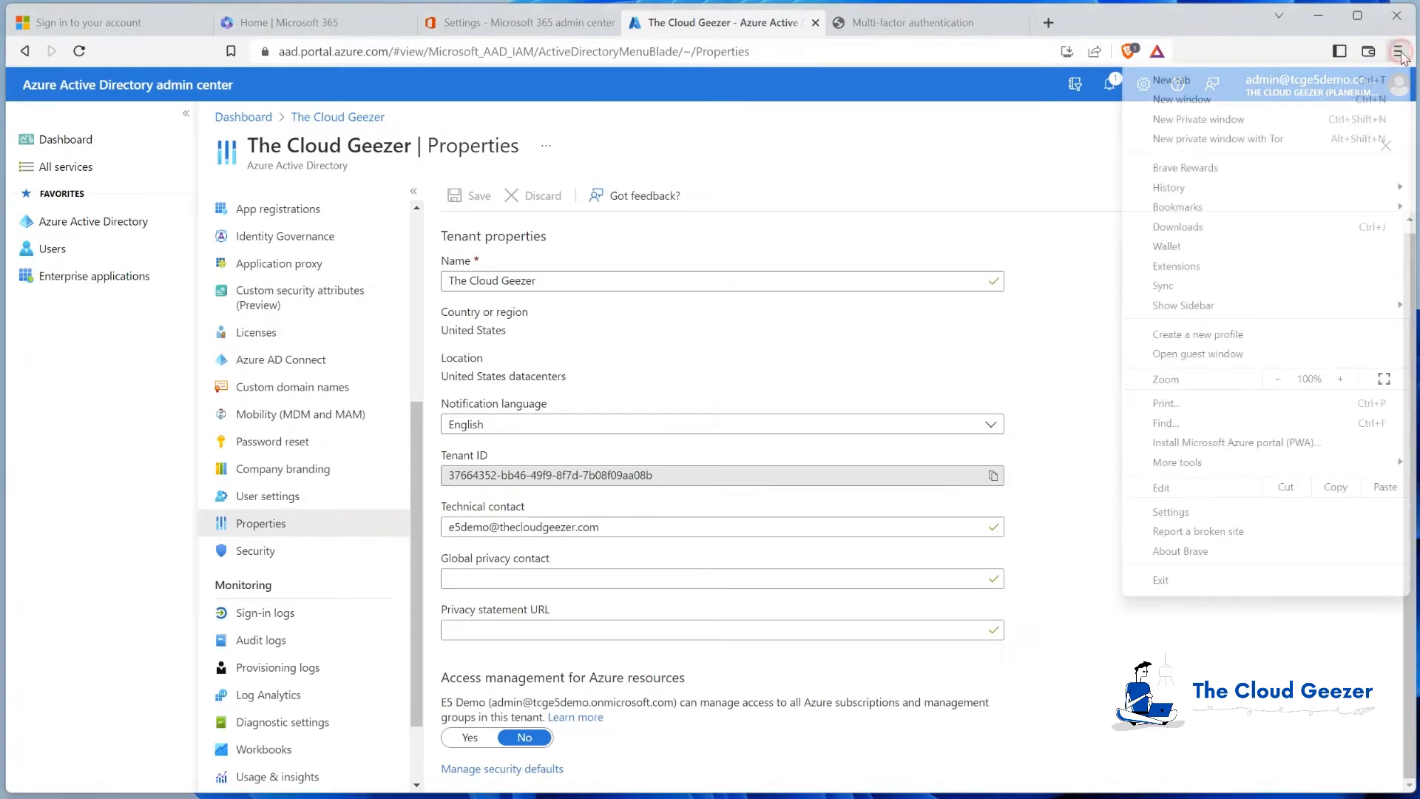
- In a new private window, sign the test user in to the Office portal with email and password
click(1197, 118)
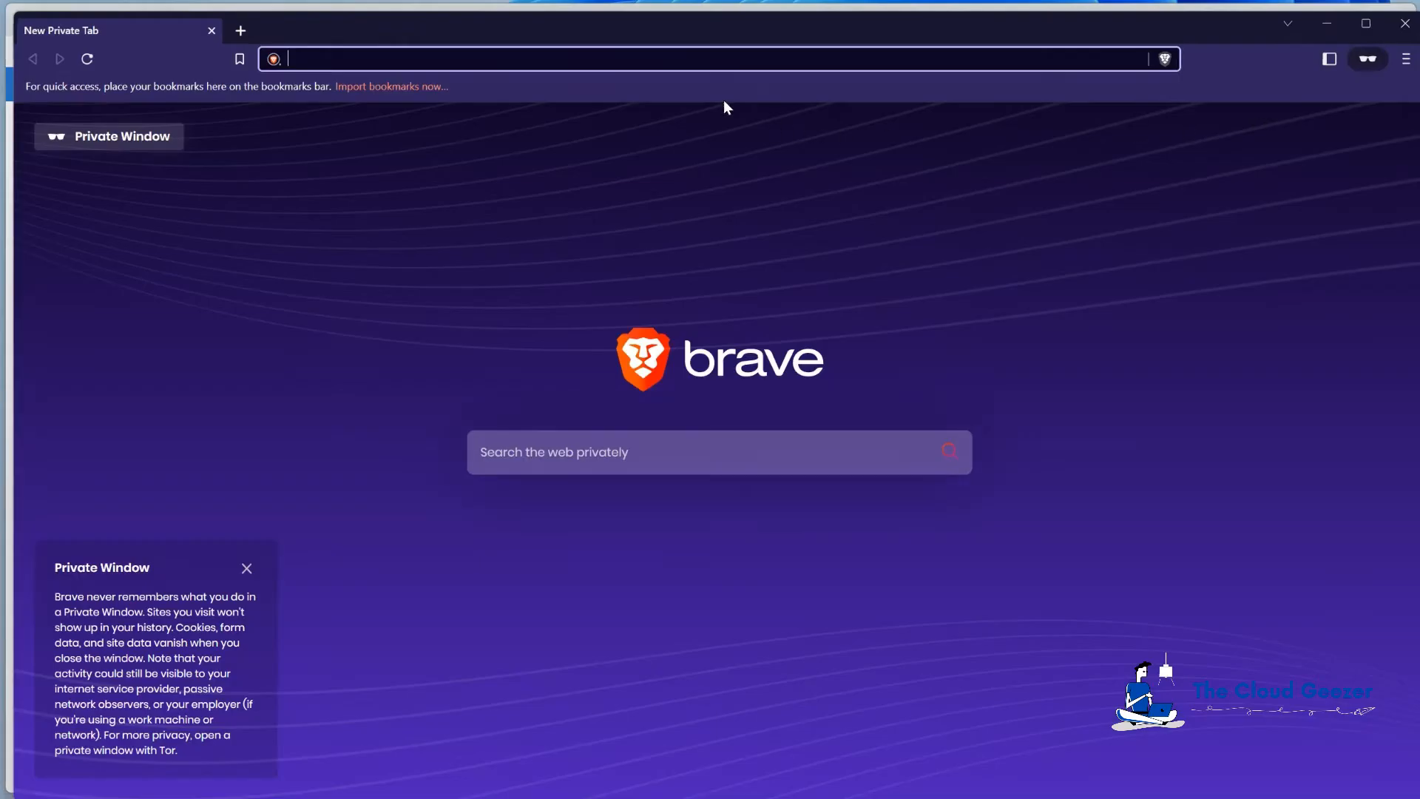
text(port)
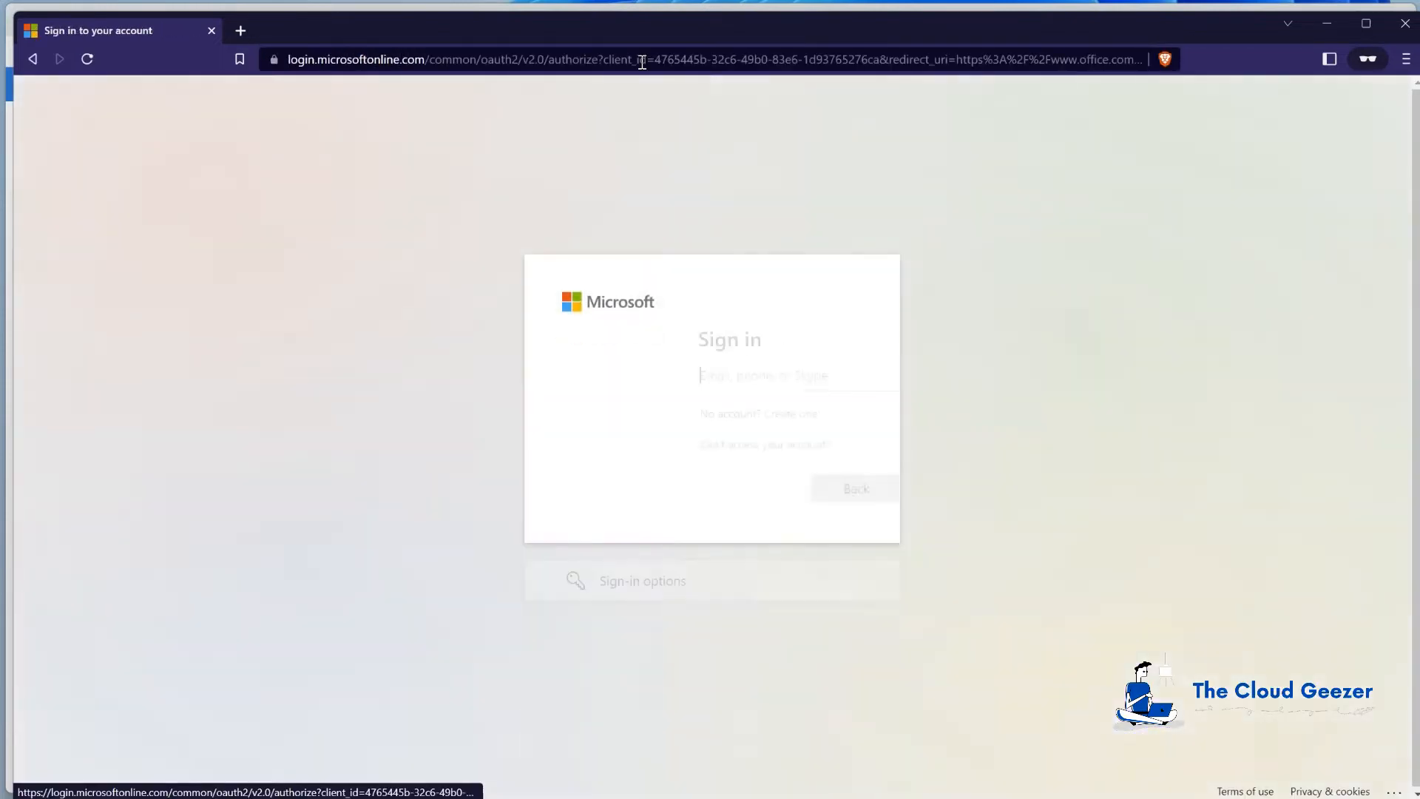
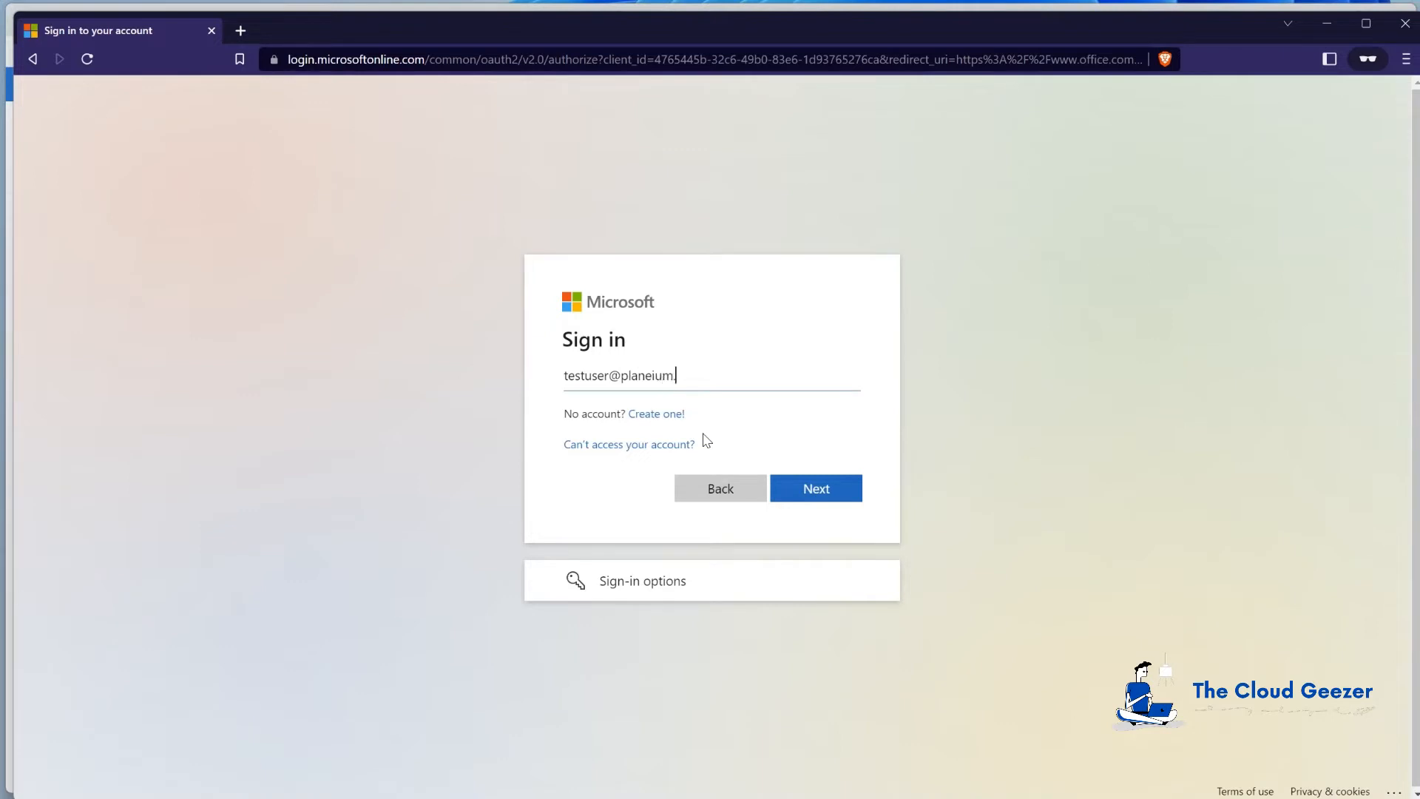
click(813, 488)
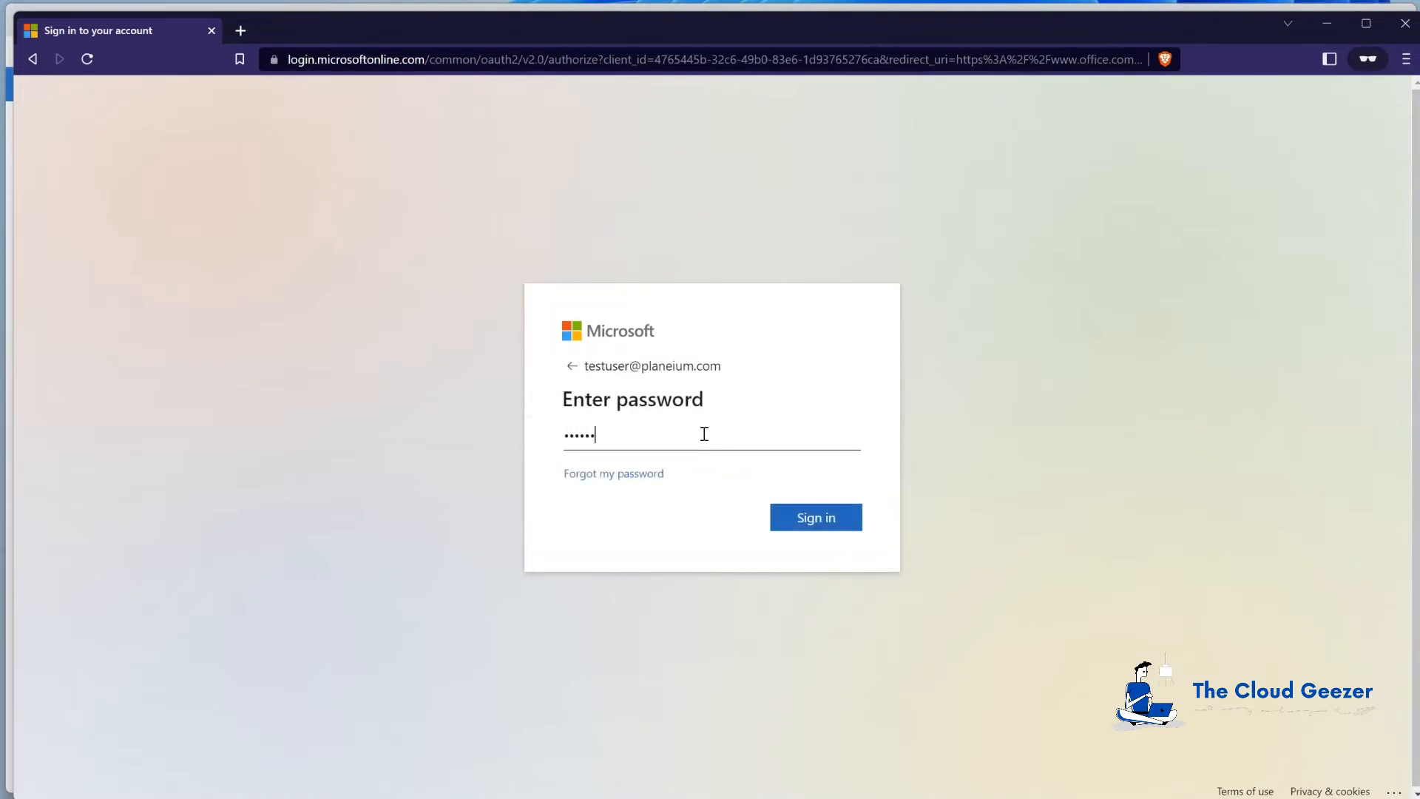
click(813, 518)
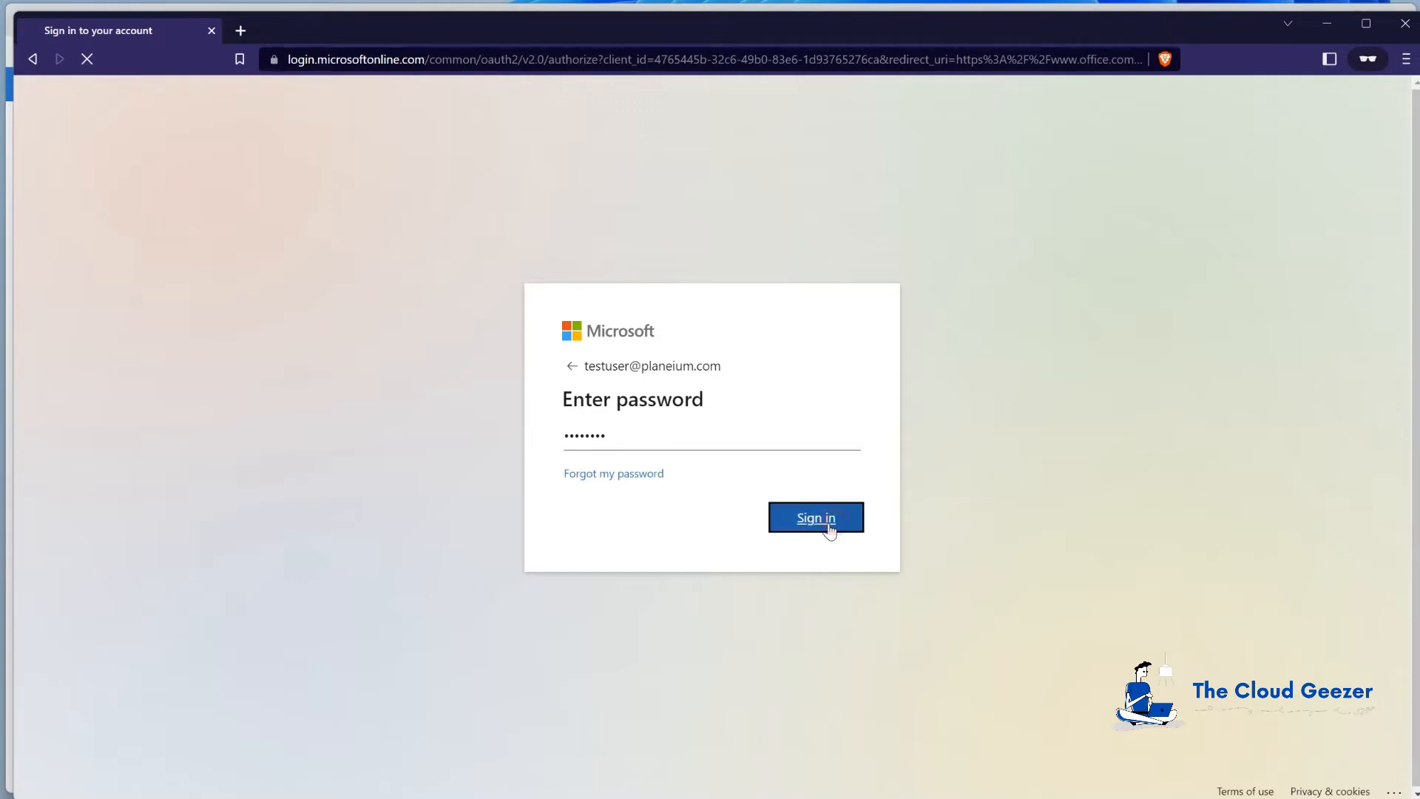
click(814, 517)
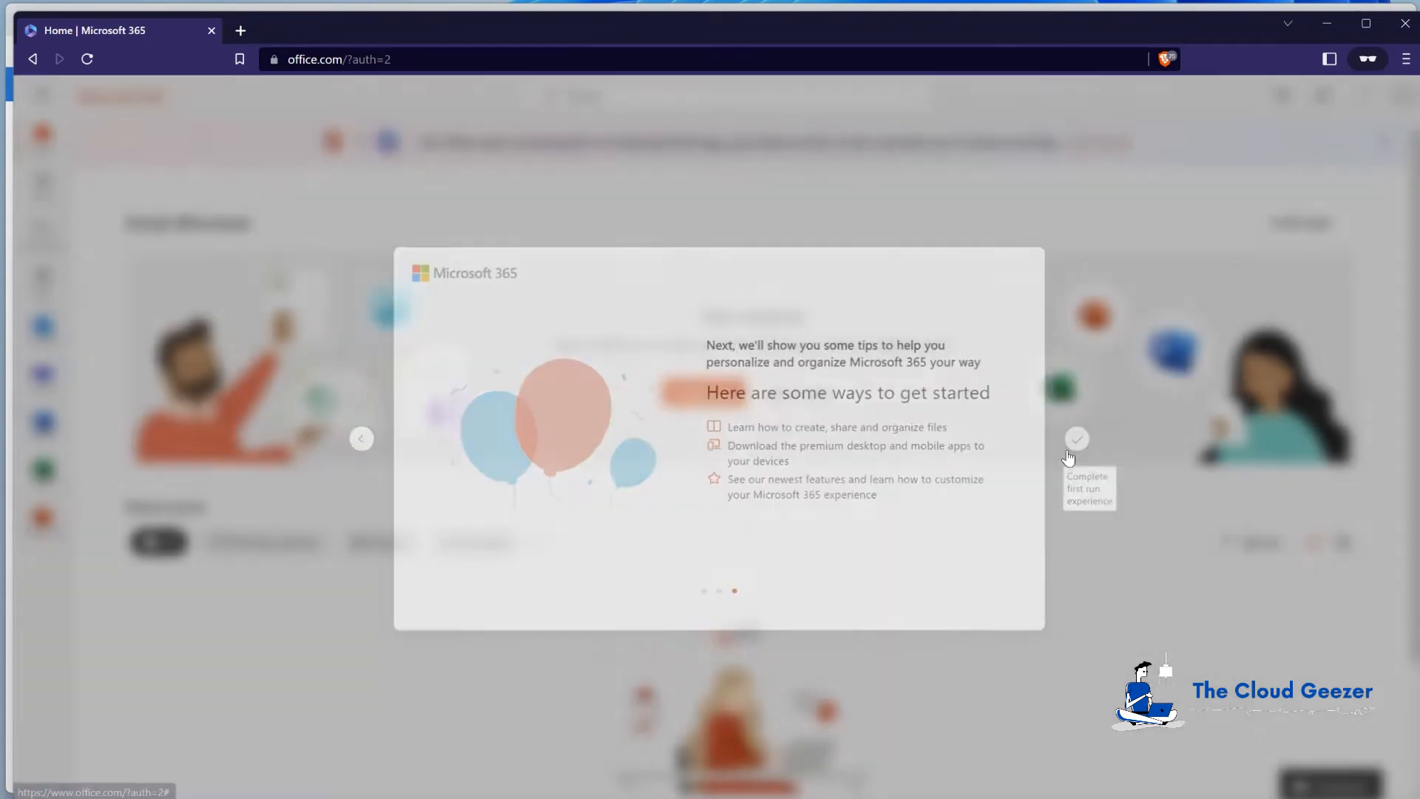
- Dismiss the Microsoft 365 first-run welcome tour and apps tip on the home page
click(1077, 440)
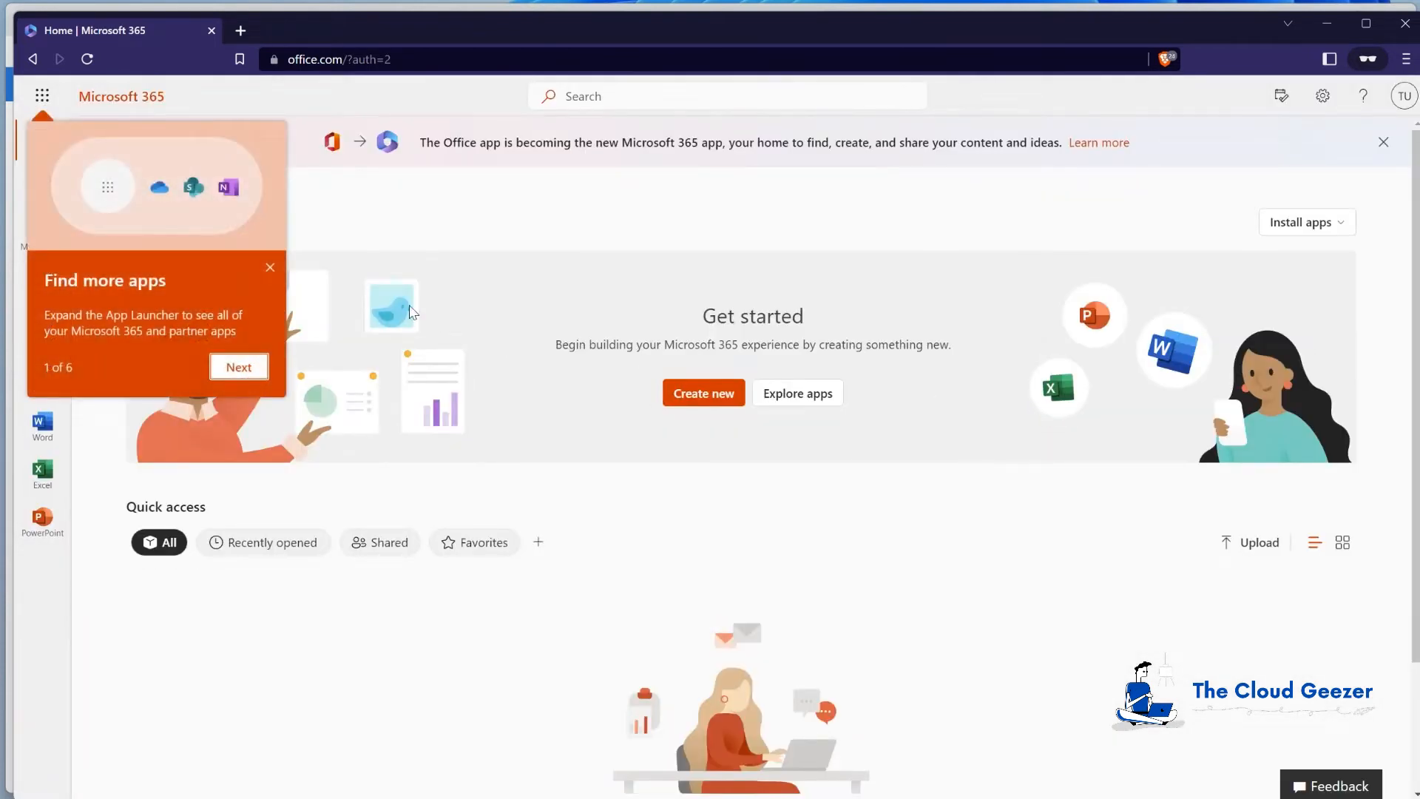
click(269, 267)
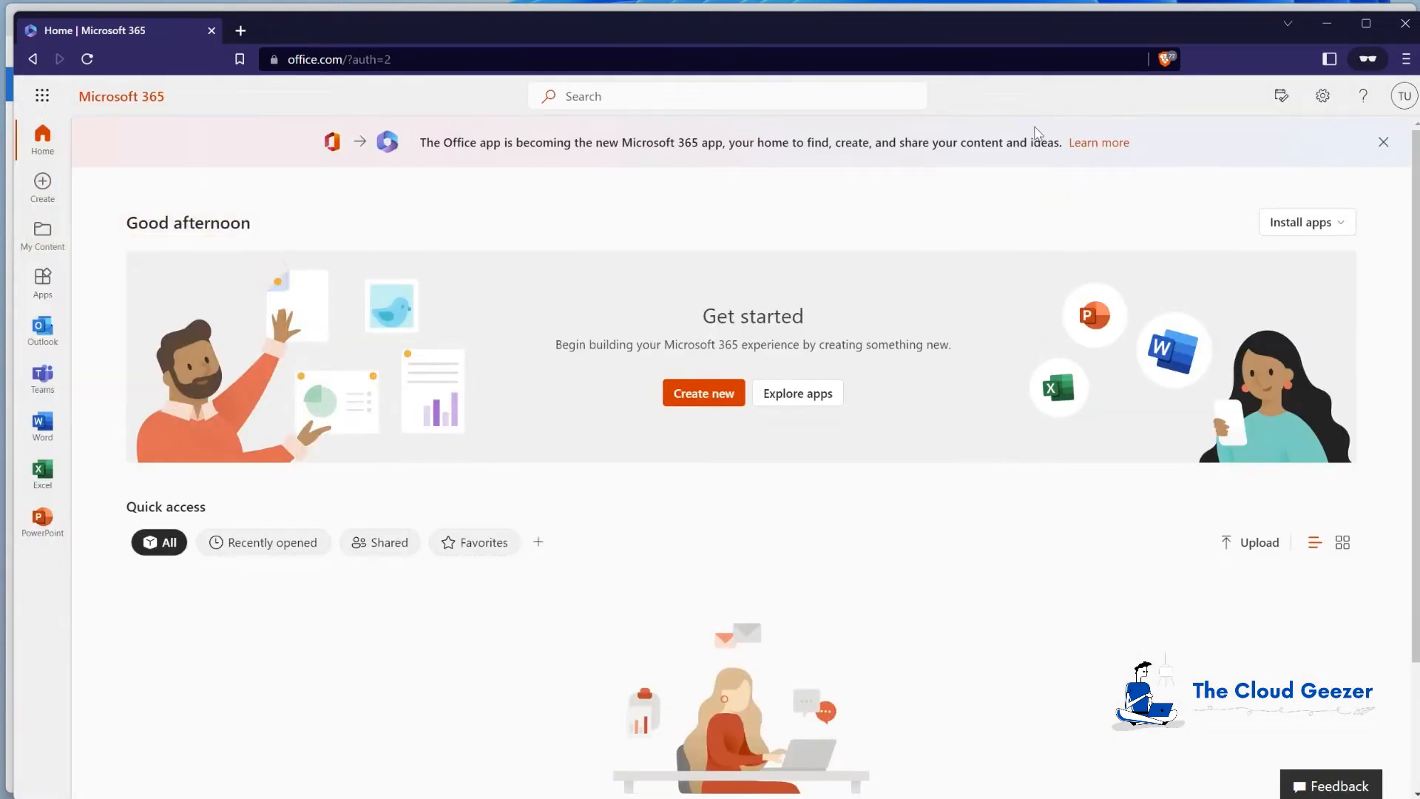
mouse_move(1403, 23)
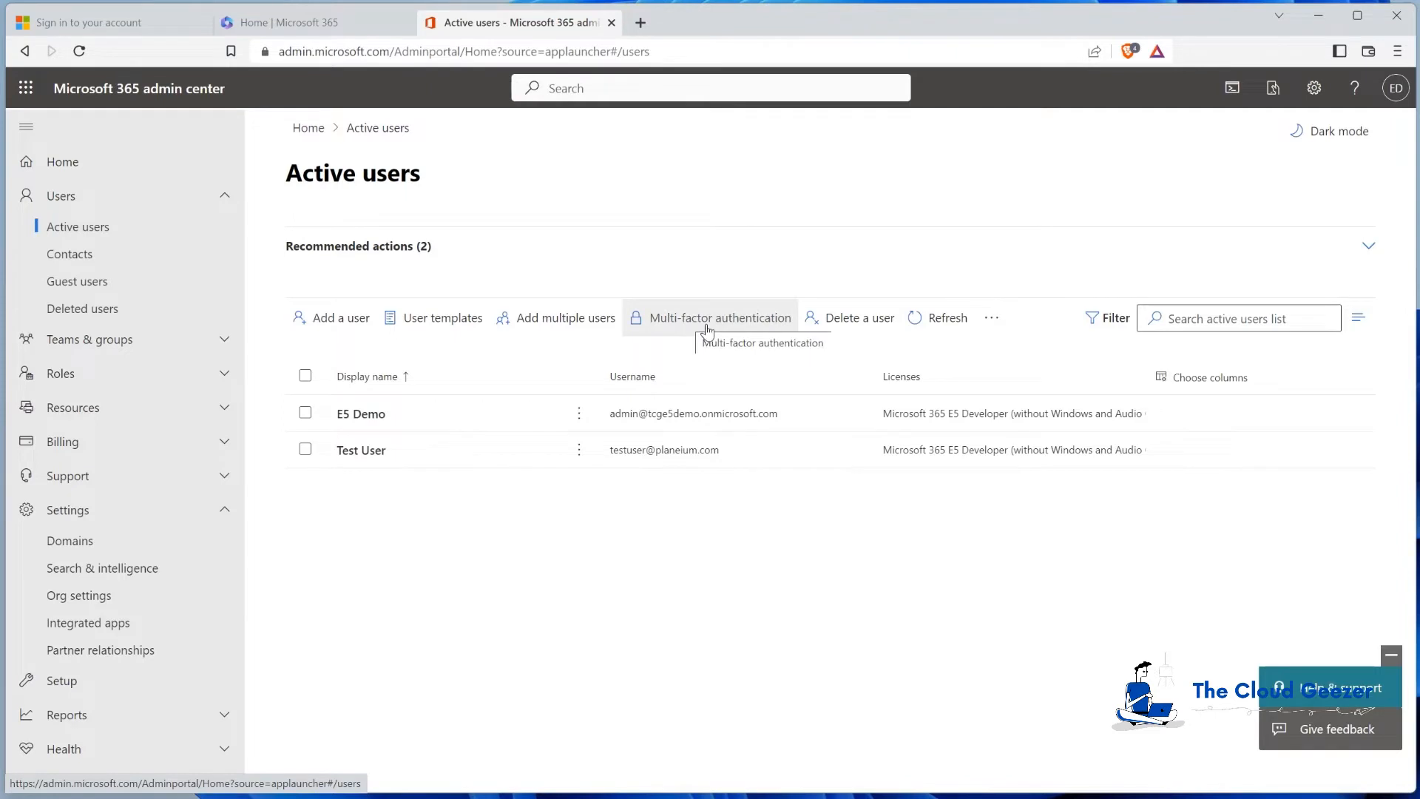
- Start the multifactor authentication setup guide and advance to the Conditional Access step
click(721, 317)
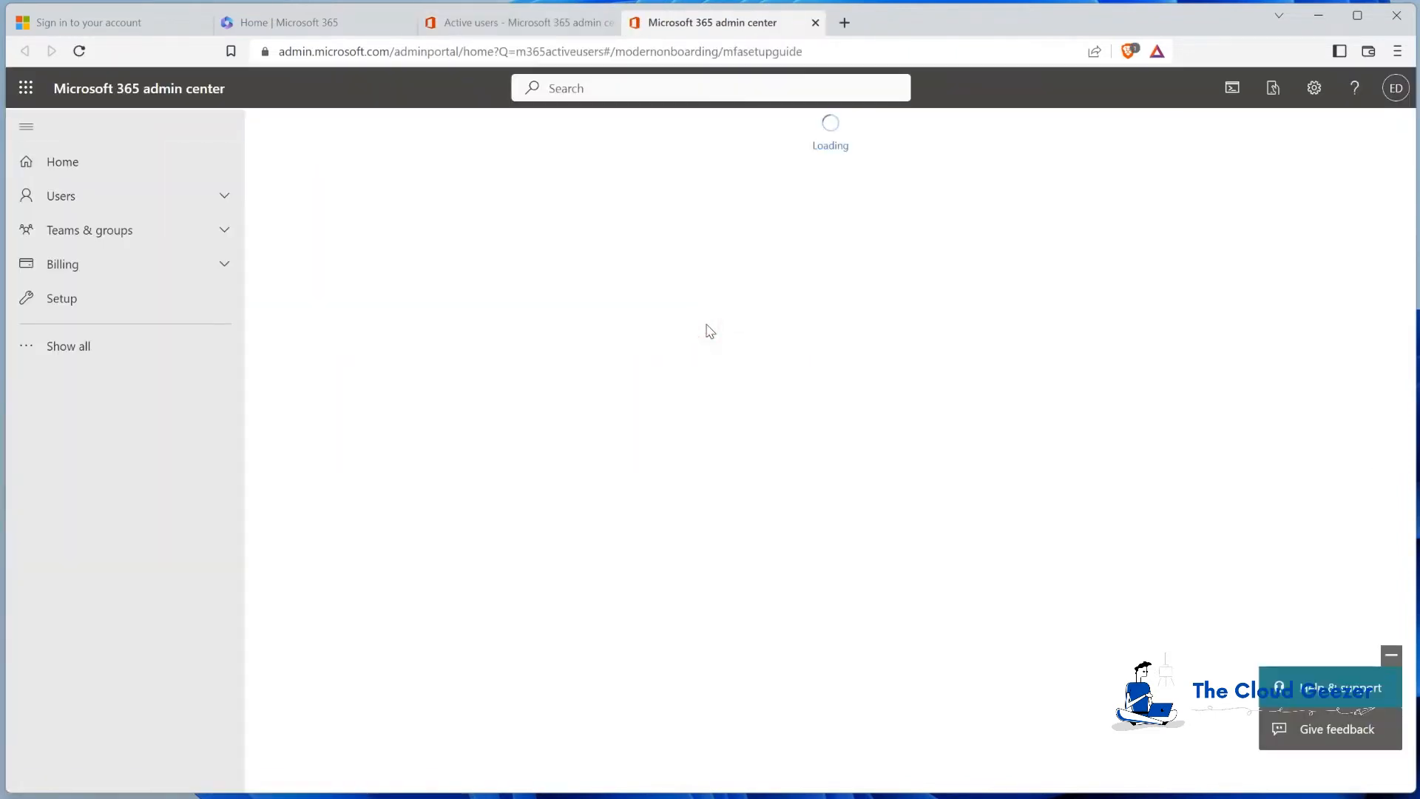
mouse_move(463, 253)
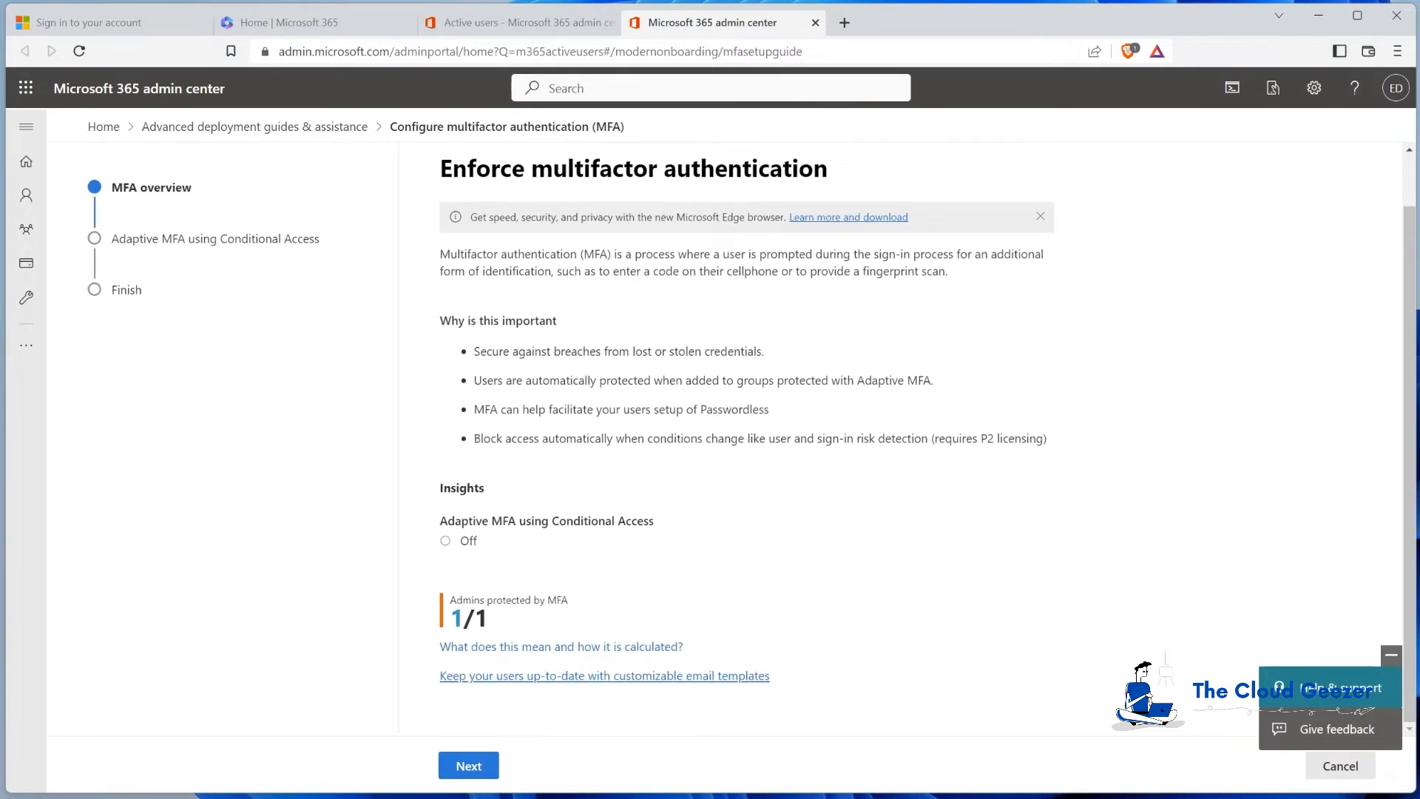
mouse_move(450, 580)
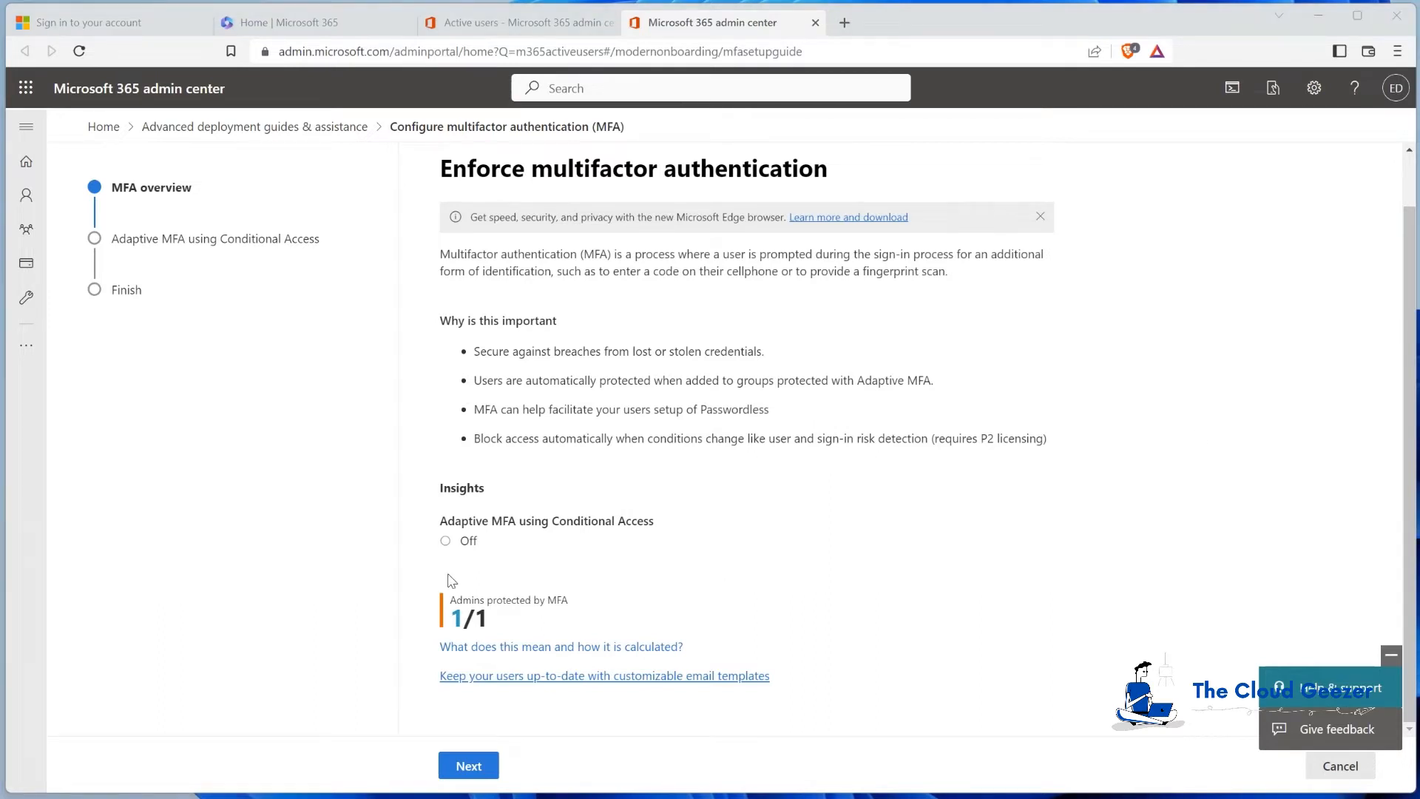
mouse_move(759, 403)
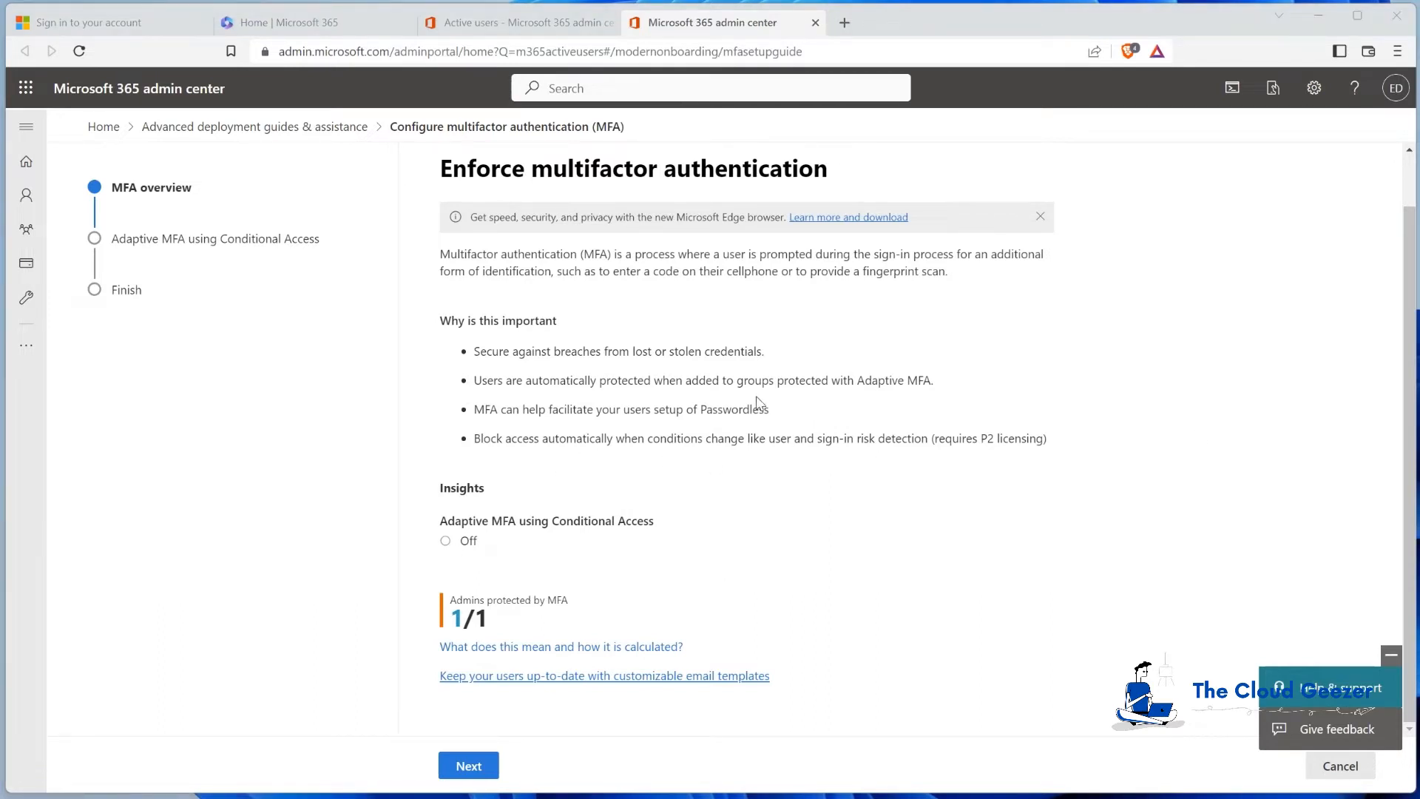
click(469, 765)
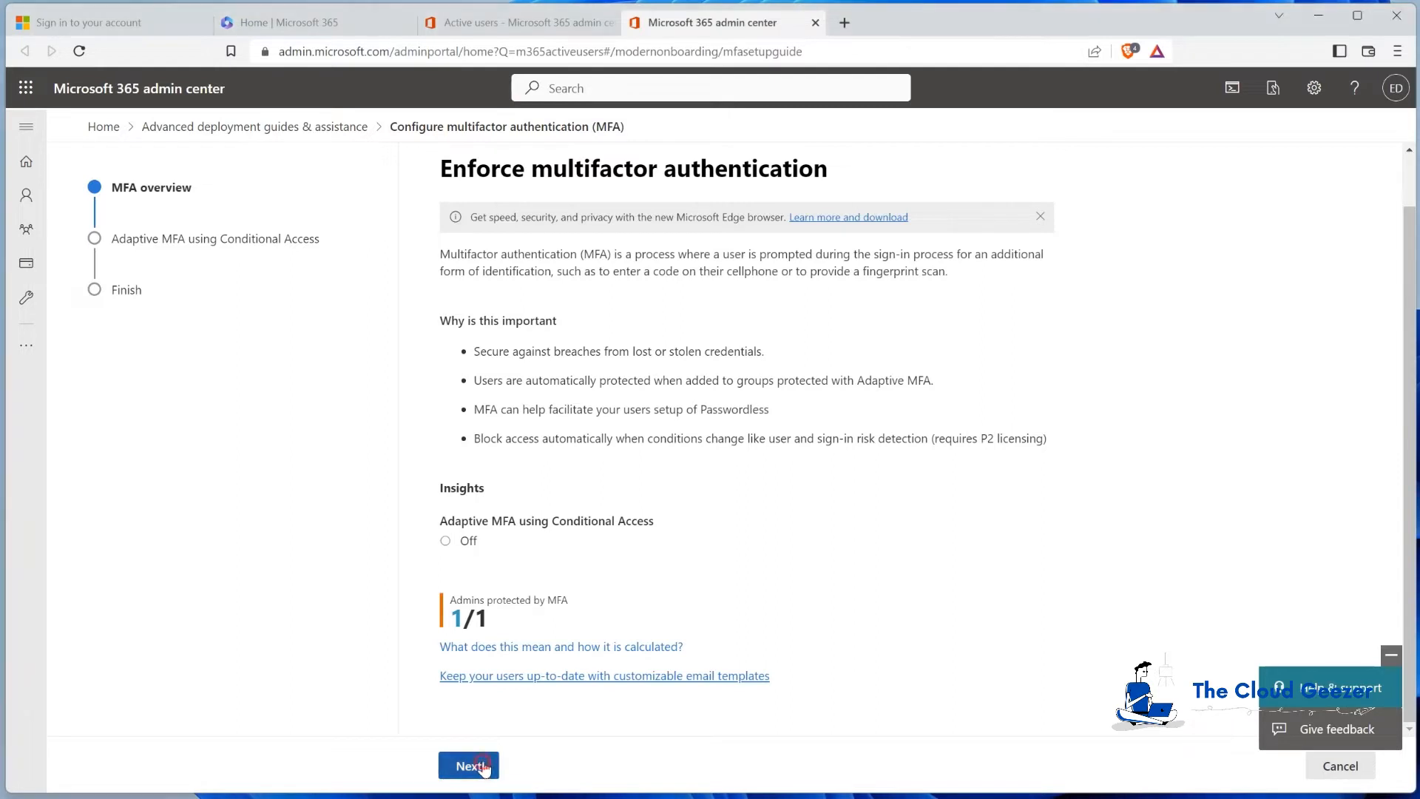
click(469, 765)
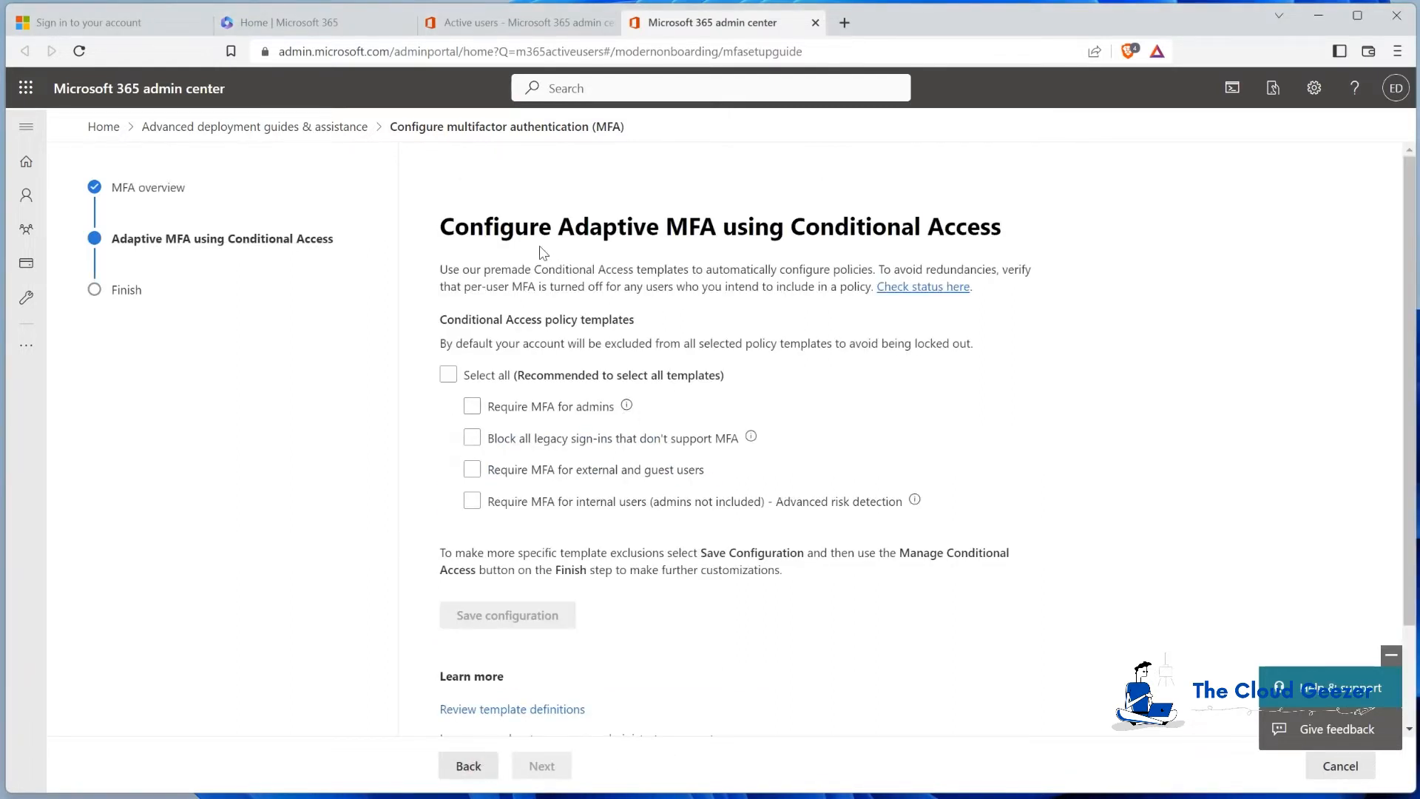
mouse_move(735, 248)
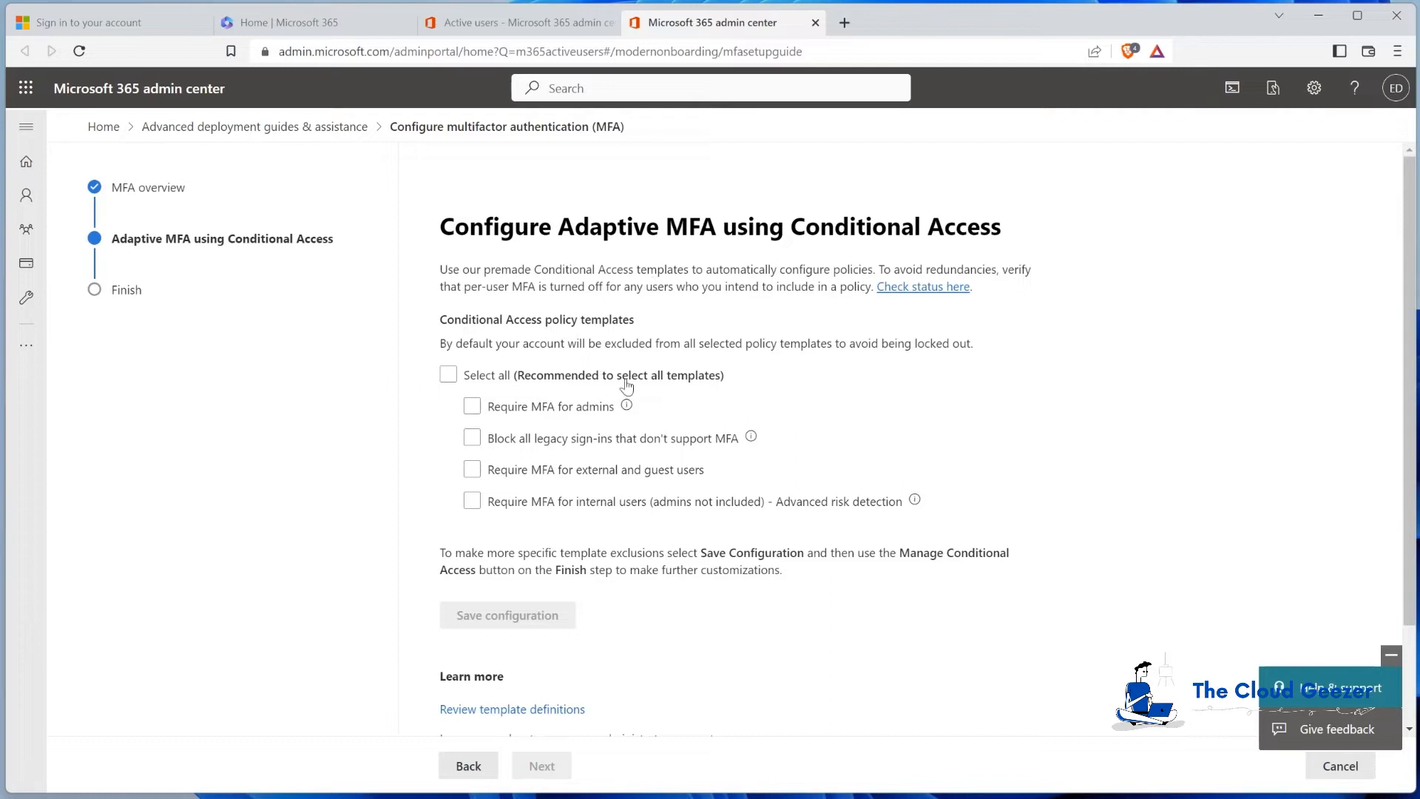
- Select all four Conditional Access policy templates, save the configuration and continue to Finish
click(446, 374)
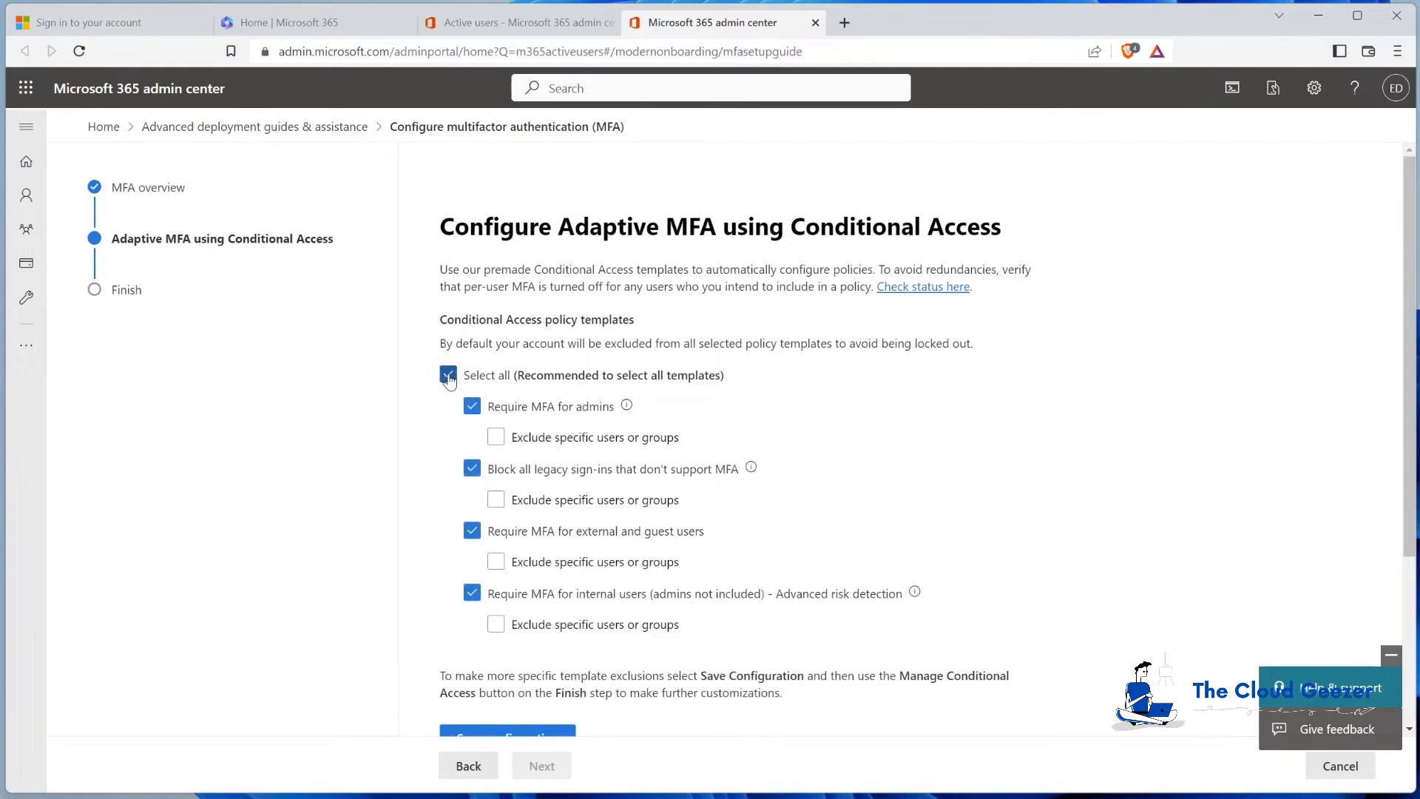
scroll(down, 3)
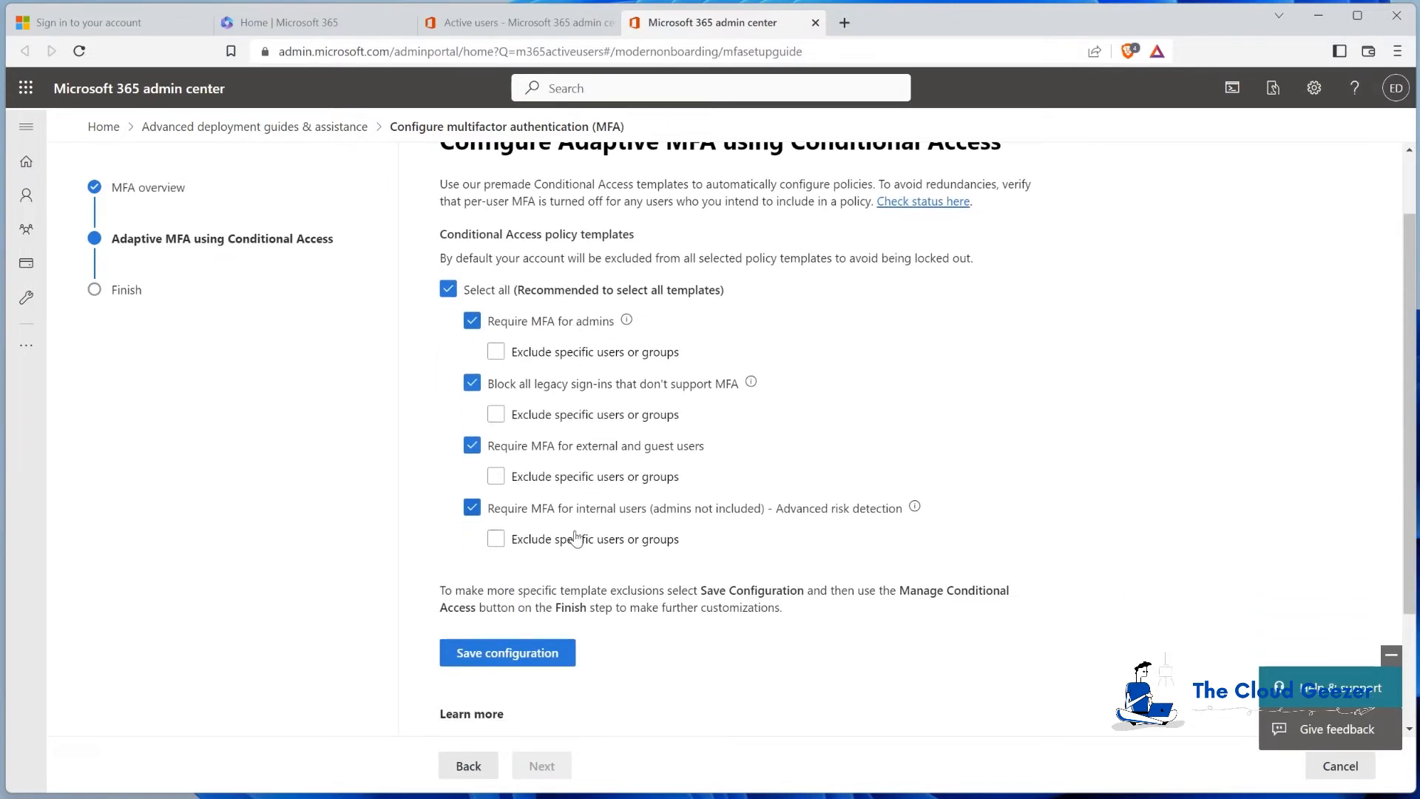
click(508, 652)
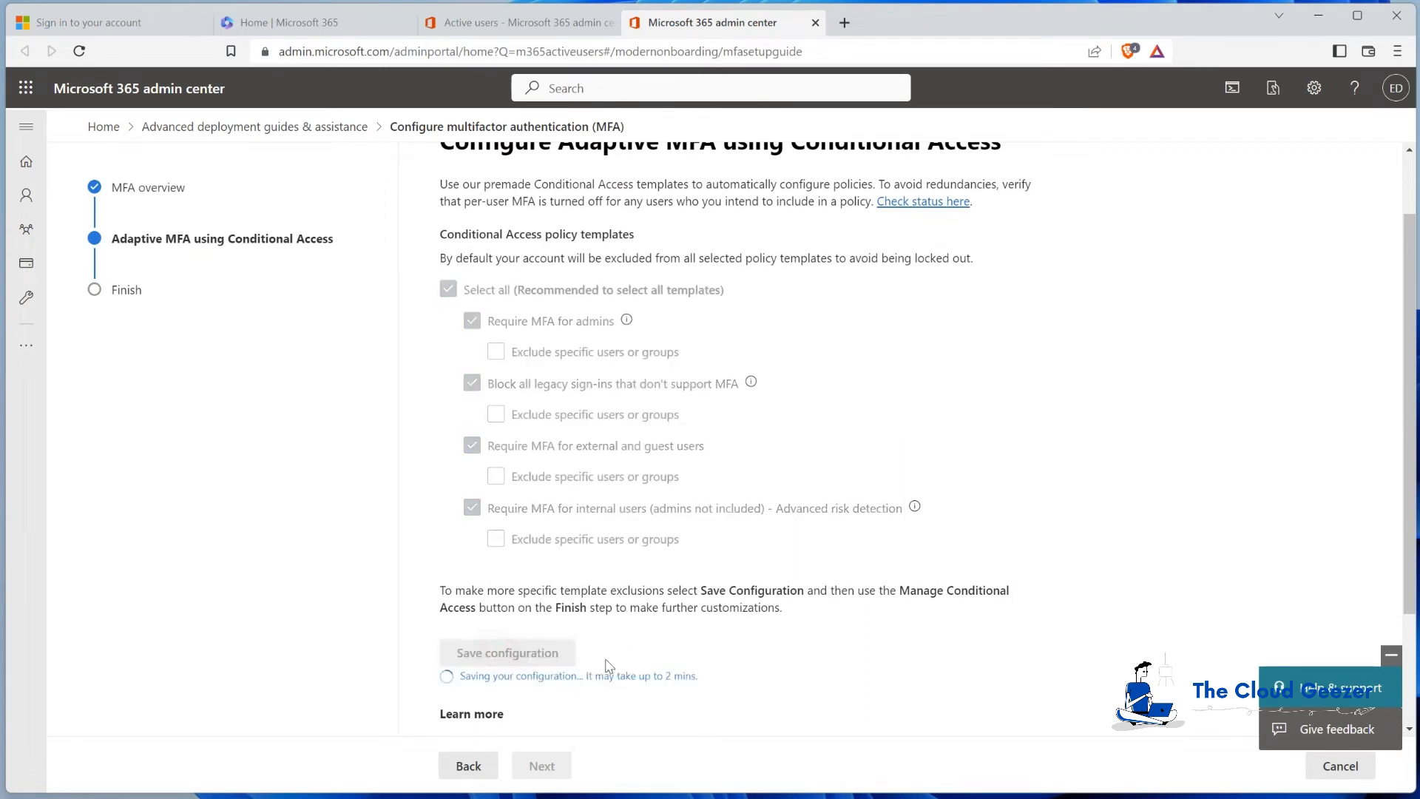
mouse_move(1285, 547)
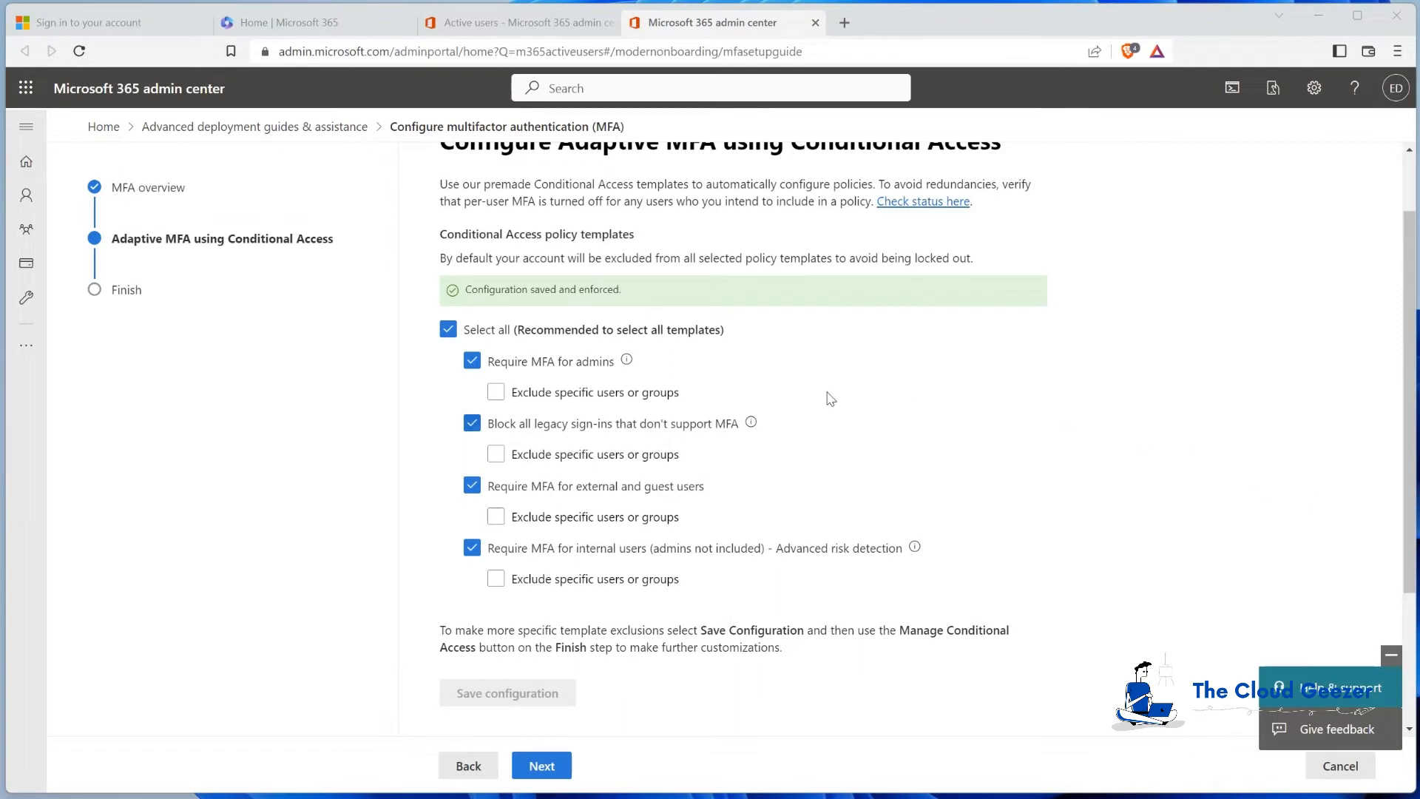
scroll(down, 3)
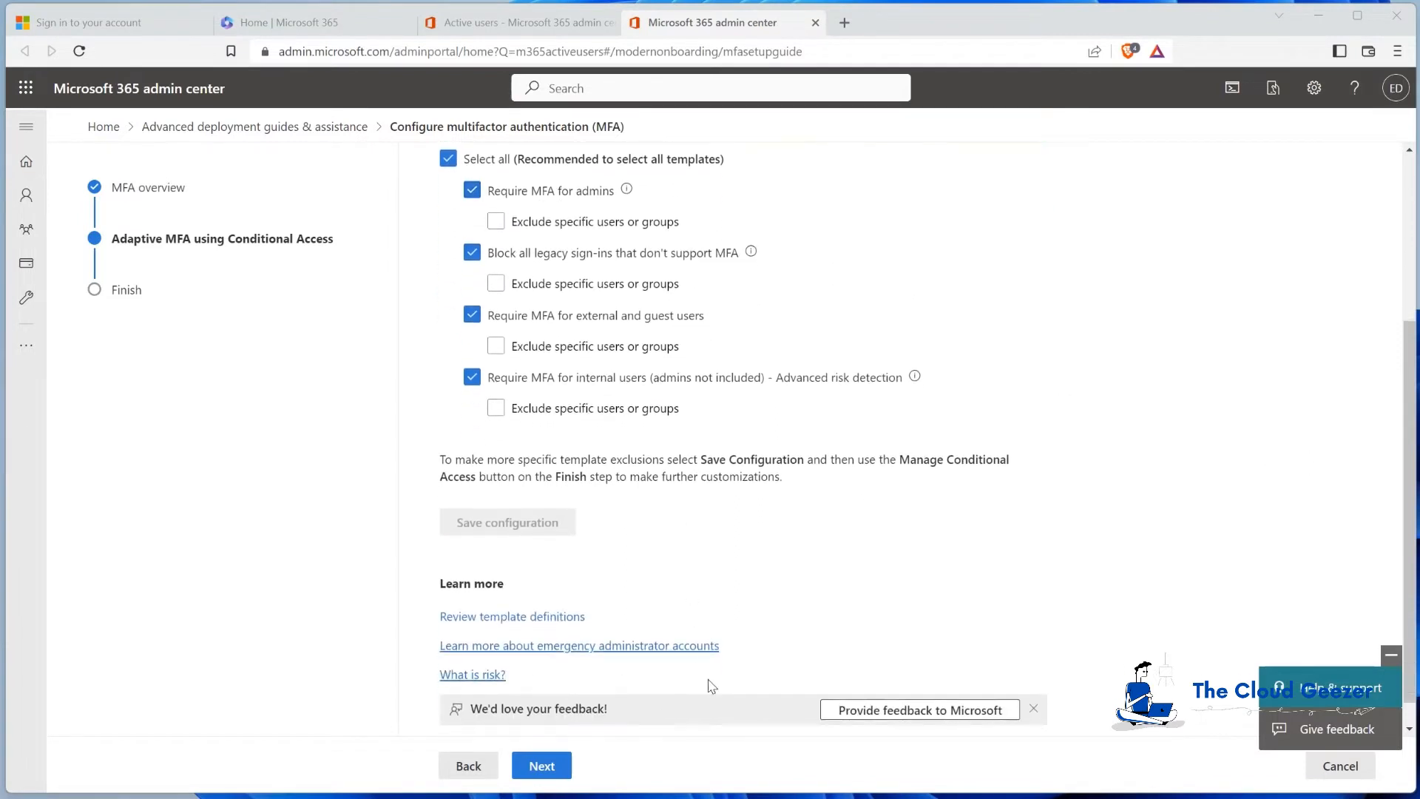
click(542, 765)
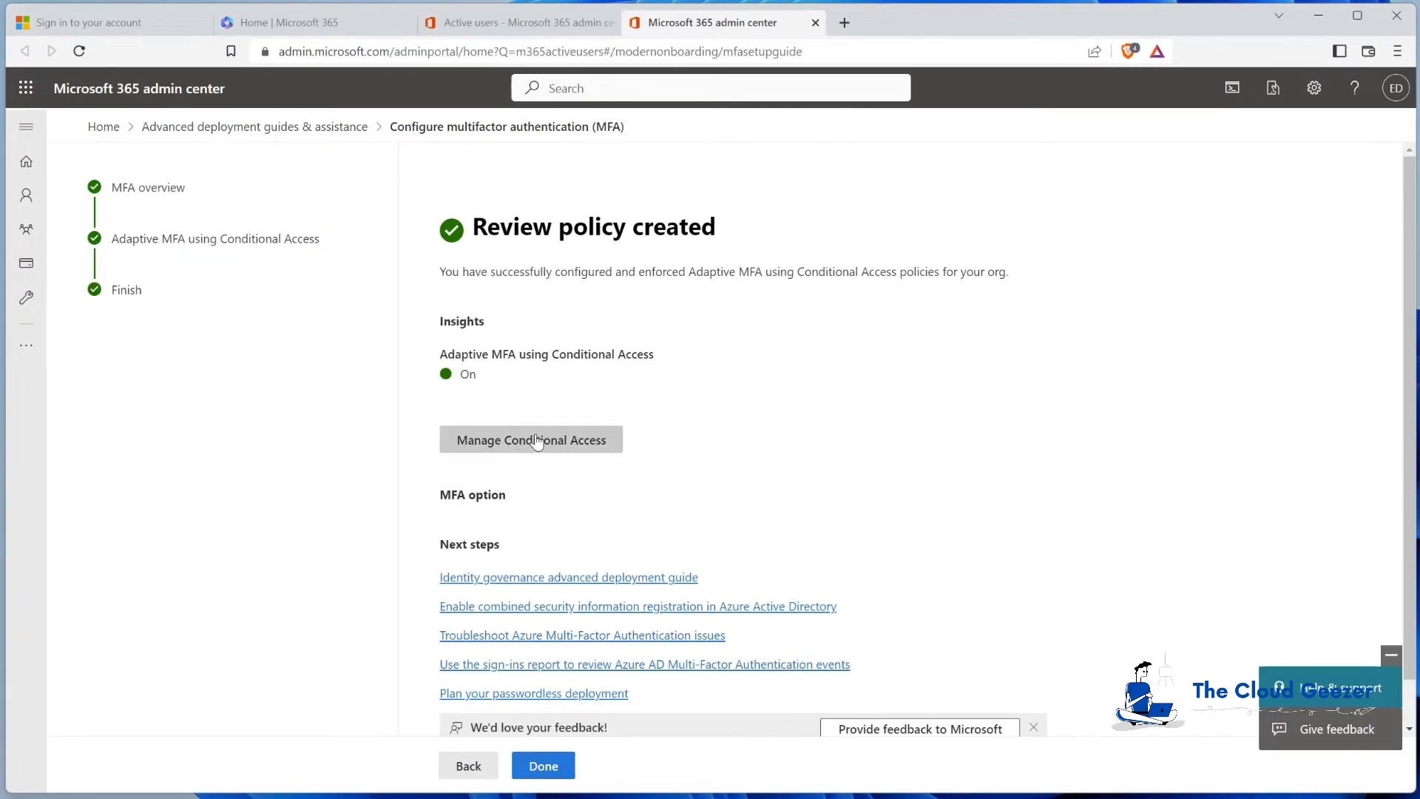
- Go manage the Conditional Access policies, declining to stay signed in
click(531, 439)
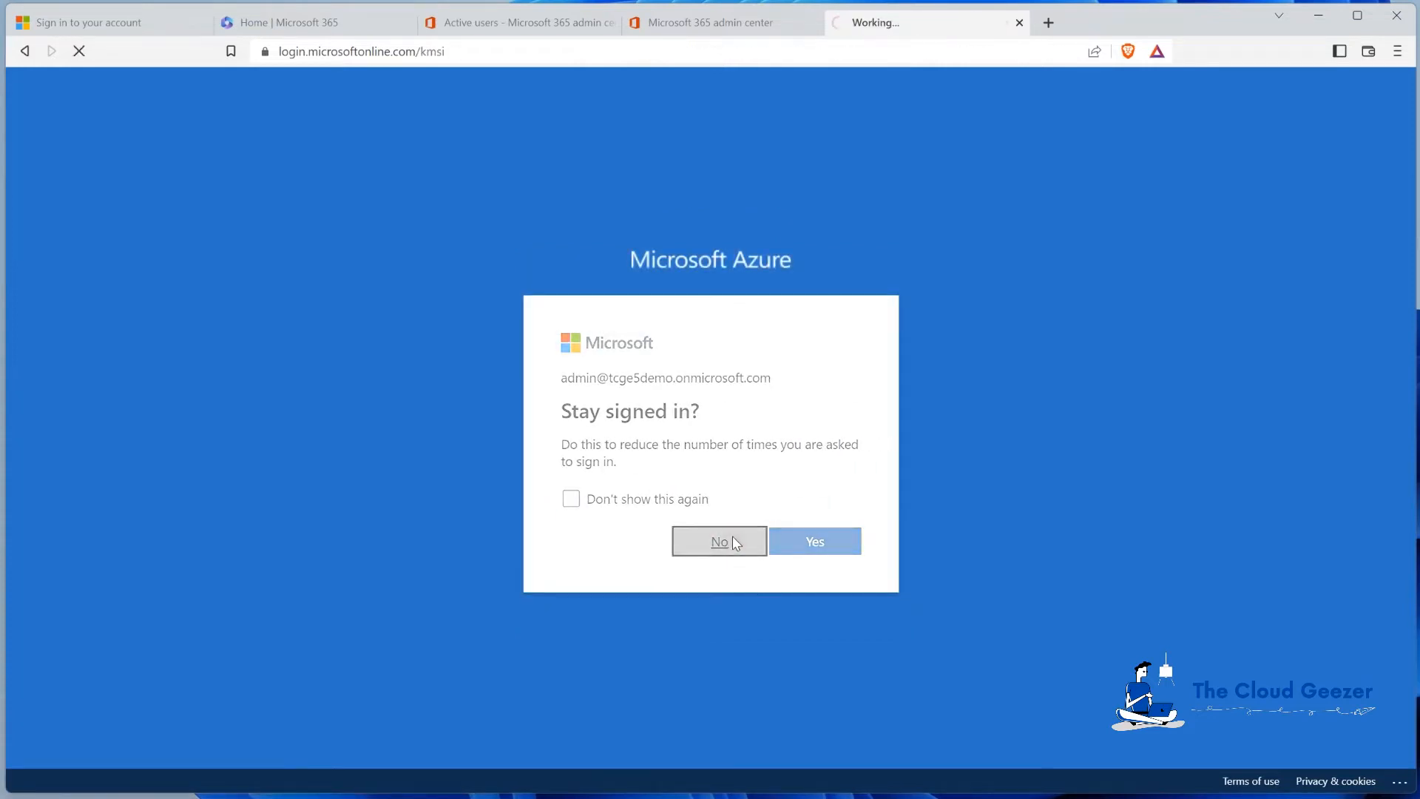
click(718, 541)
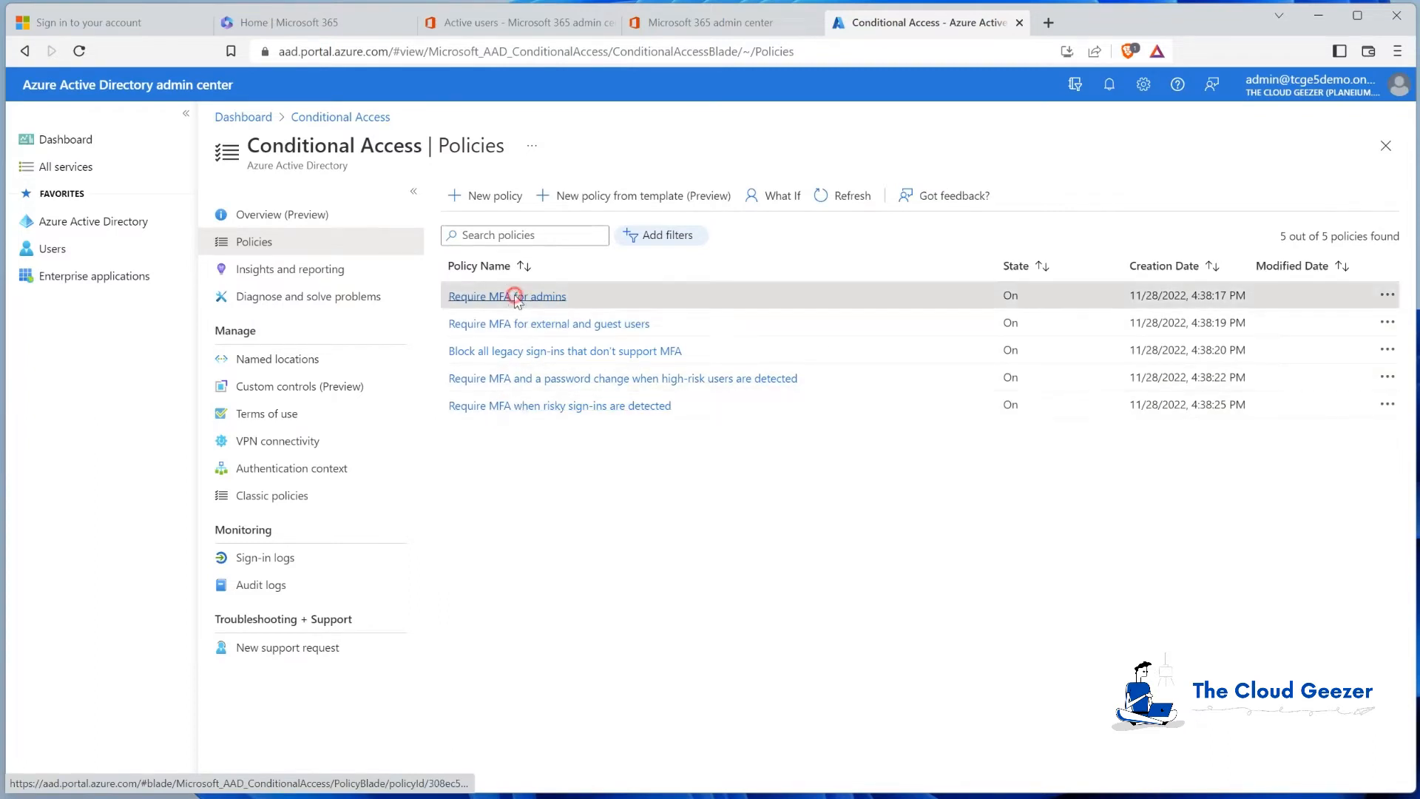
- Review the 'Require MFA for admins' policy unchanged and return to the dashboard
click(507, 296)
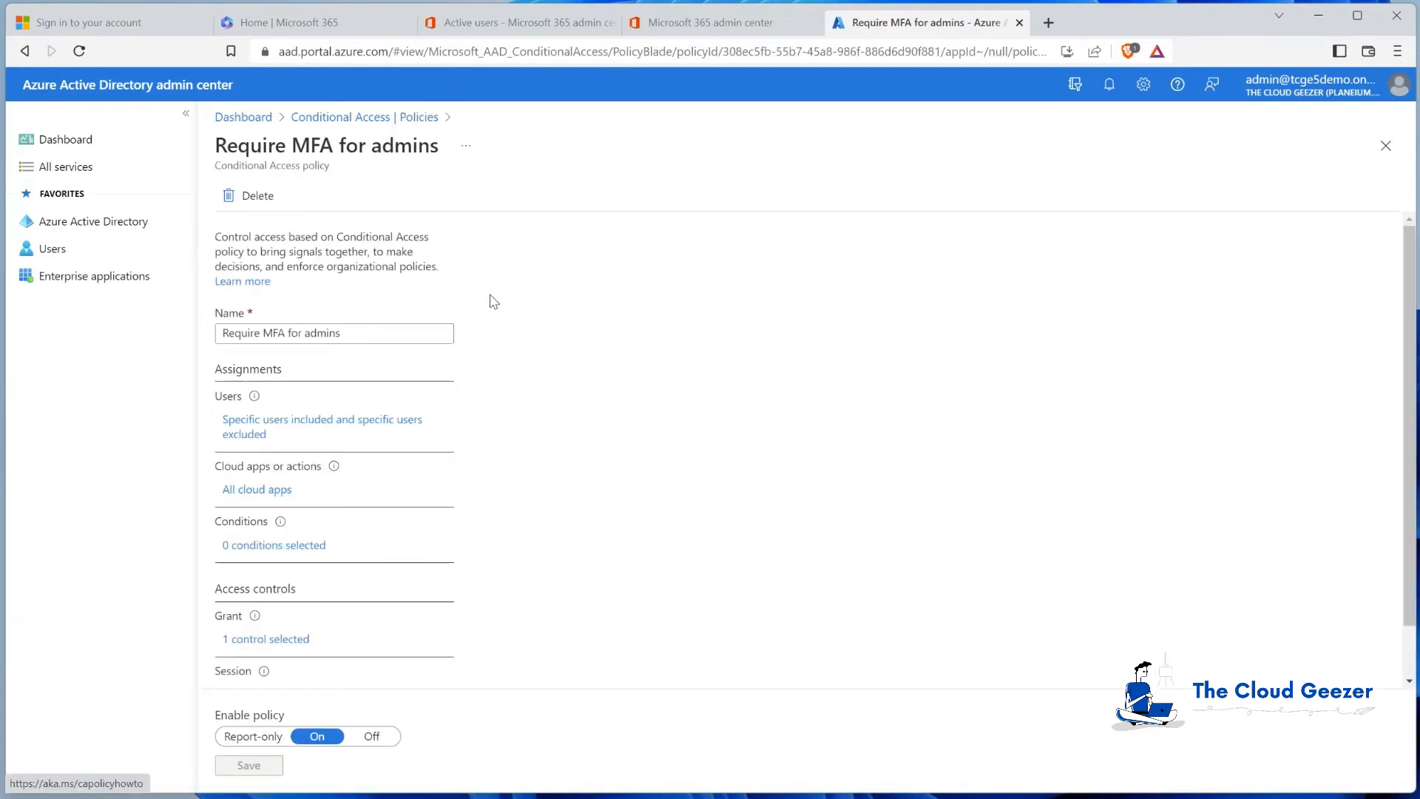
mouse_move(551, 341)
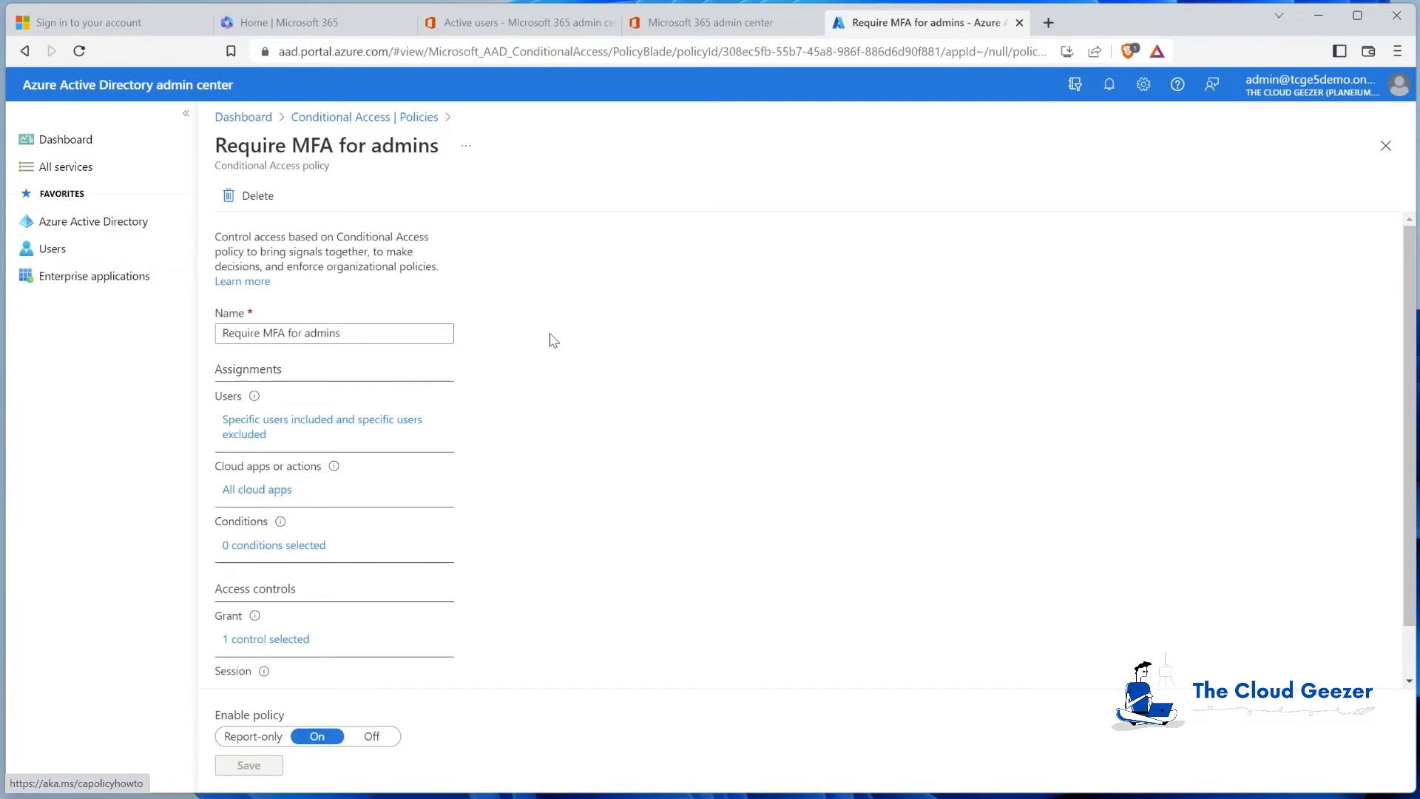
mouse_move(559, 342)
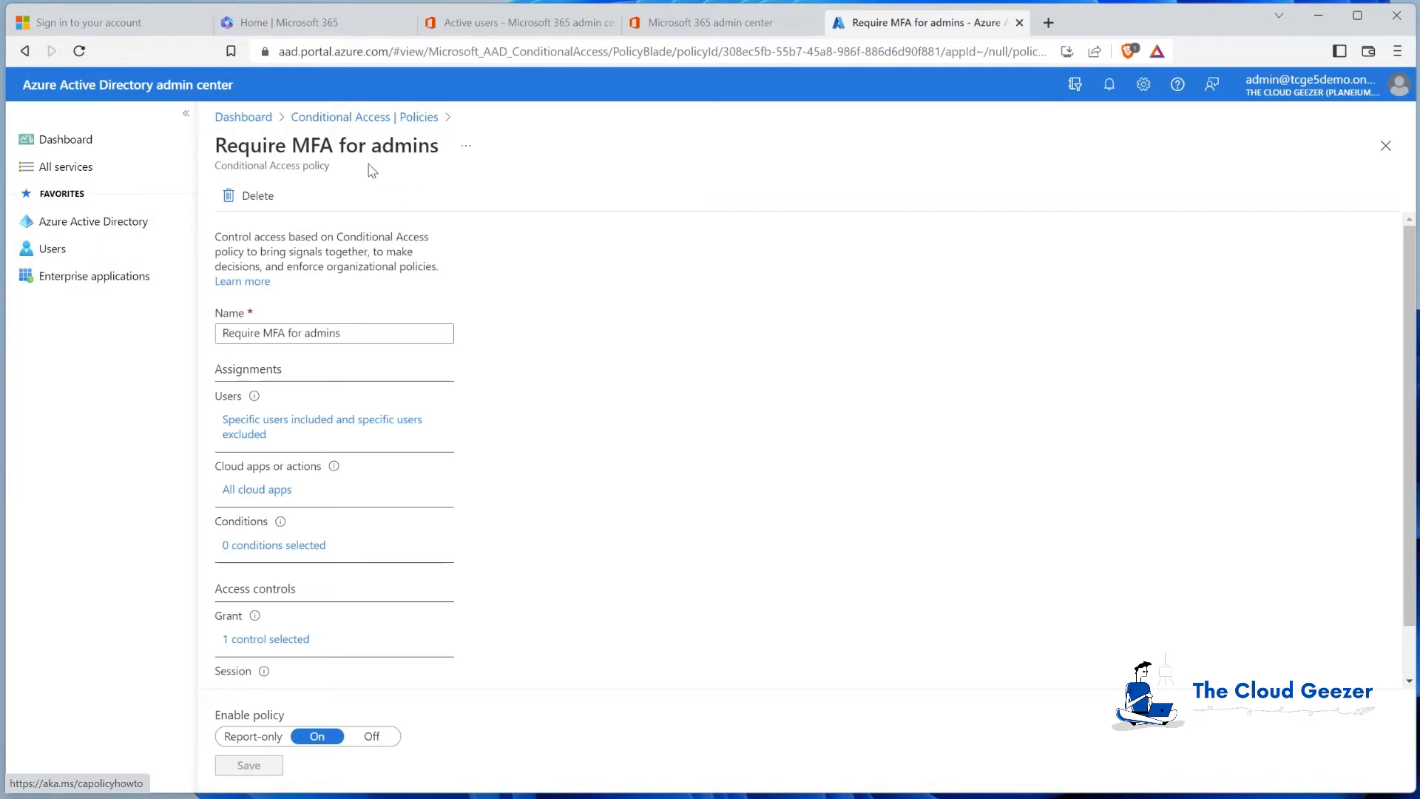
mouse_move(397, 426)
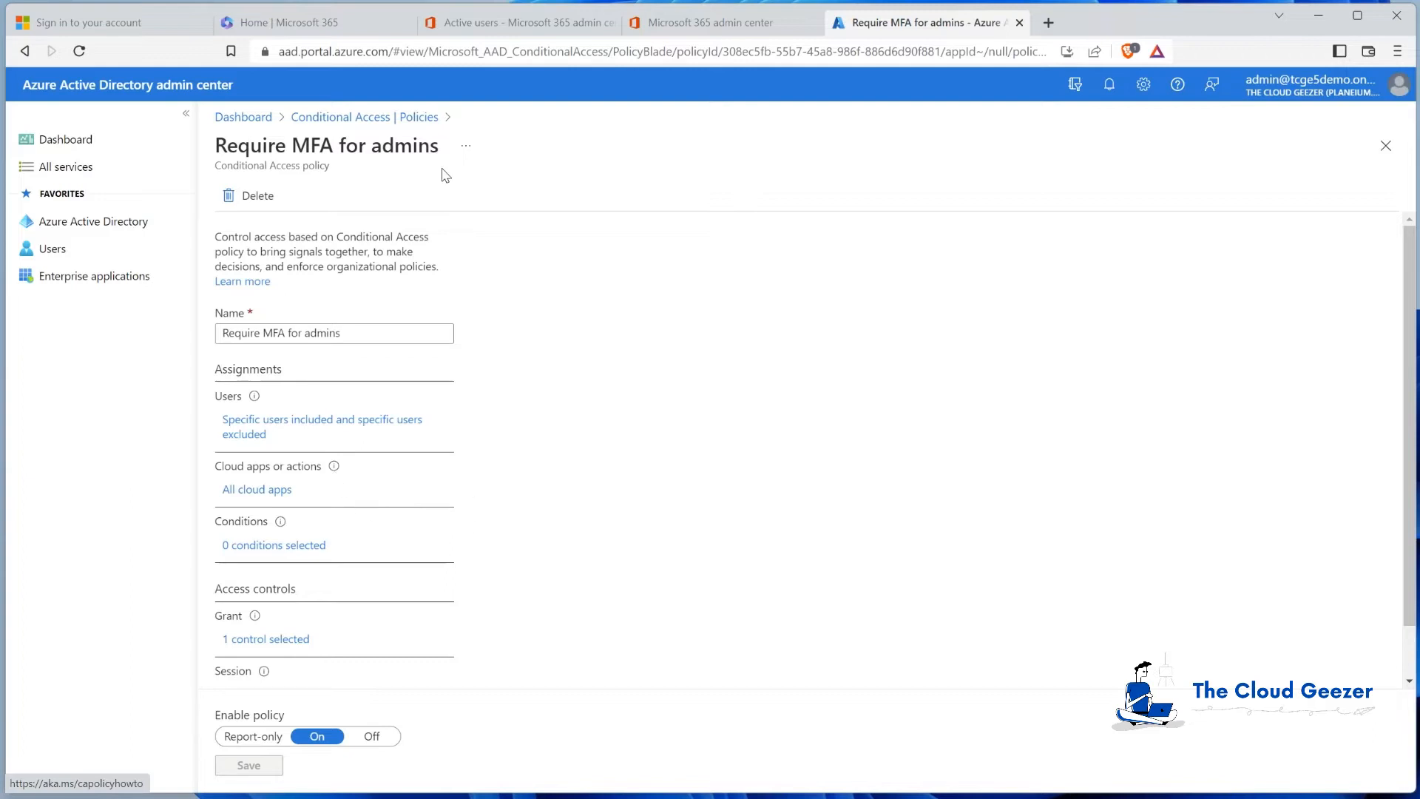
click(242, 115)
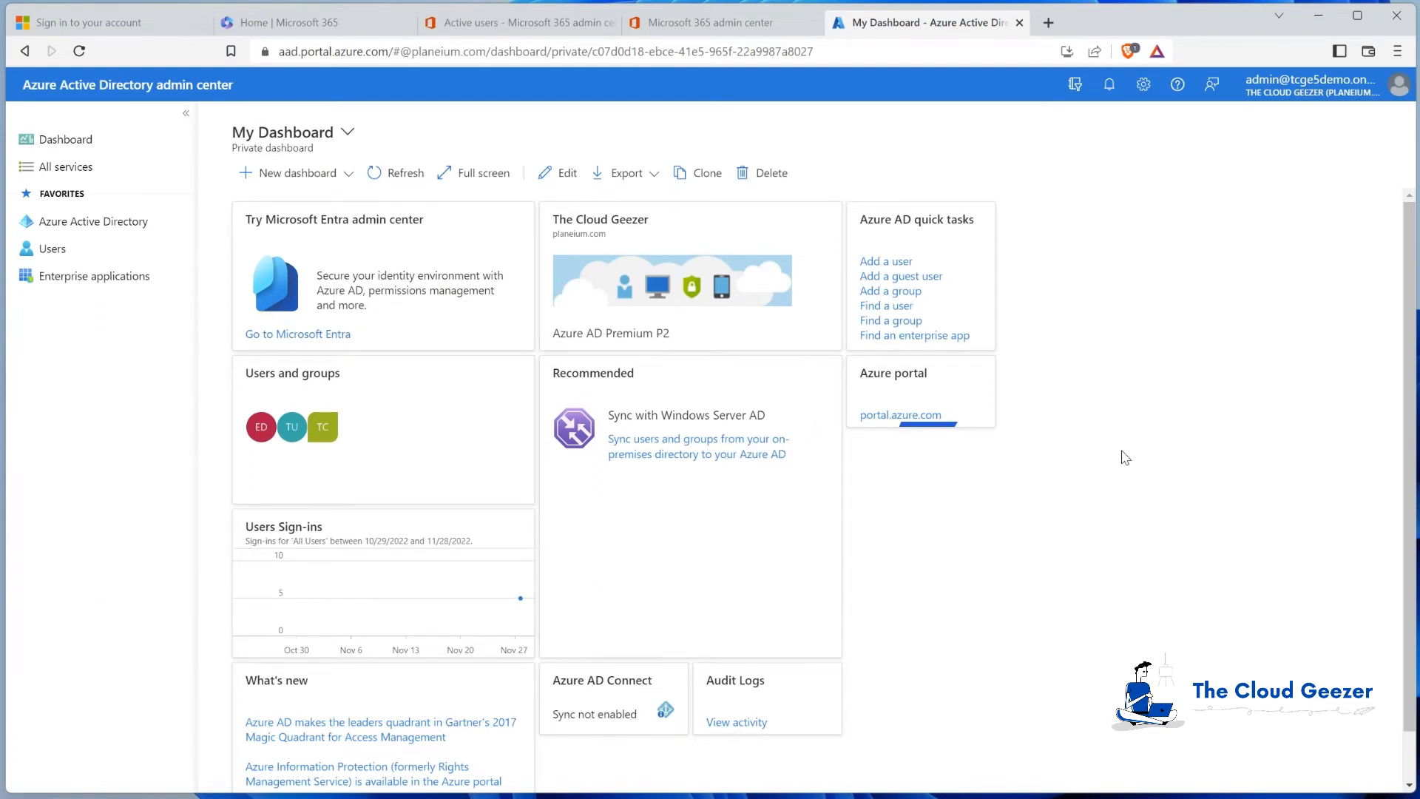
mouse_move(1111, 445)
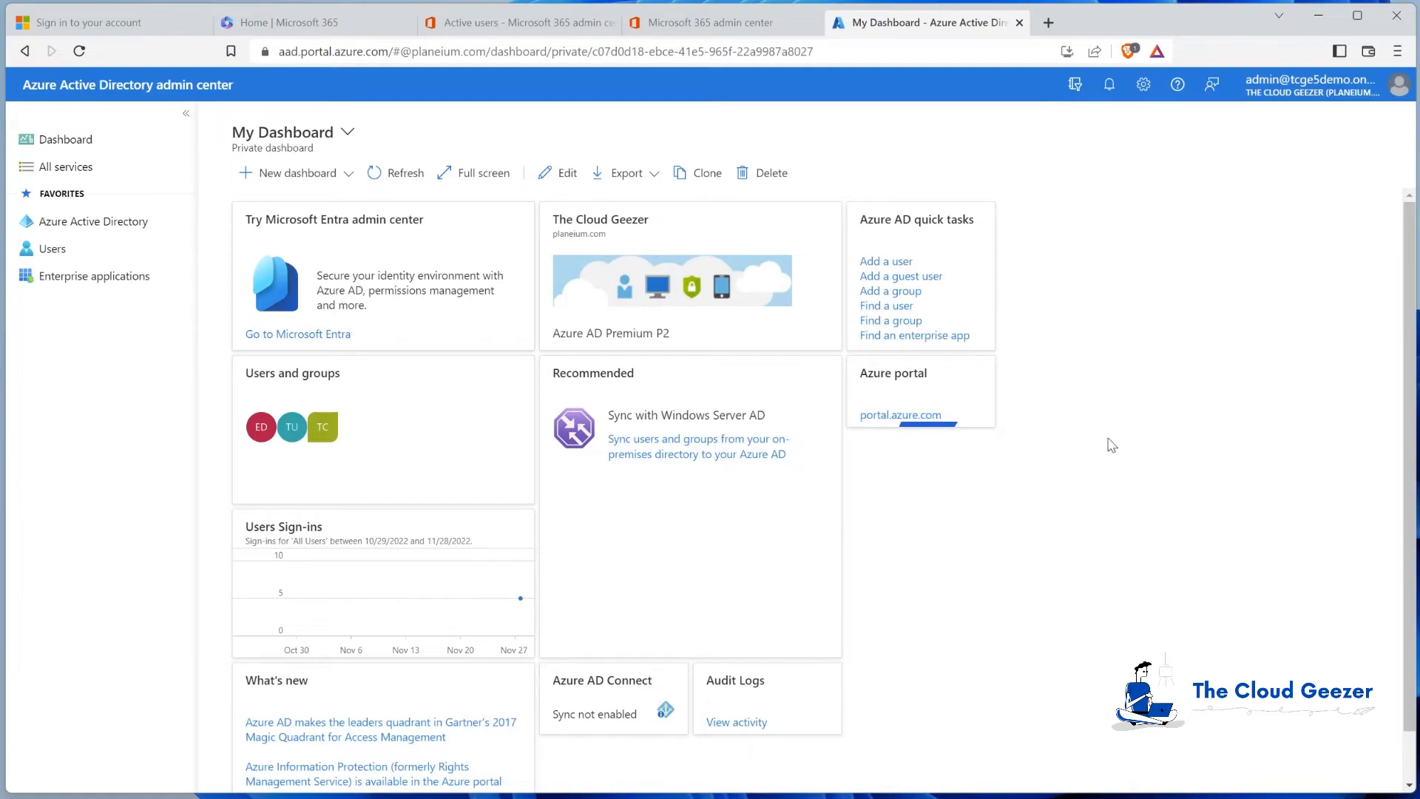
mouse_move(43, 225)
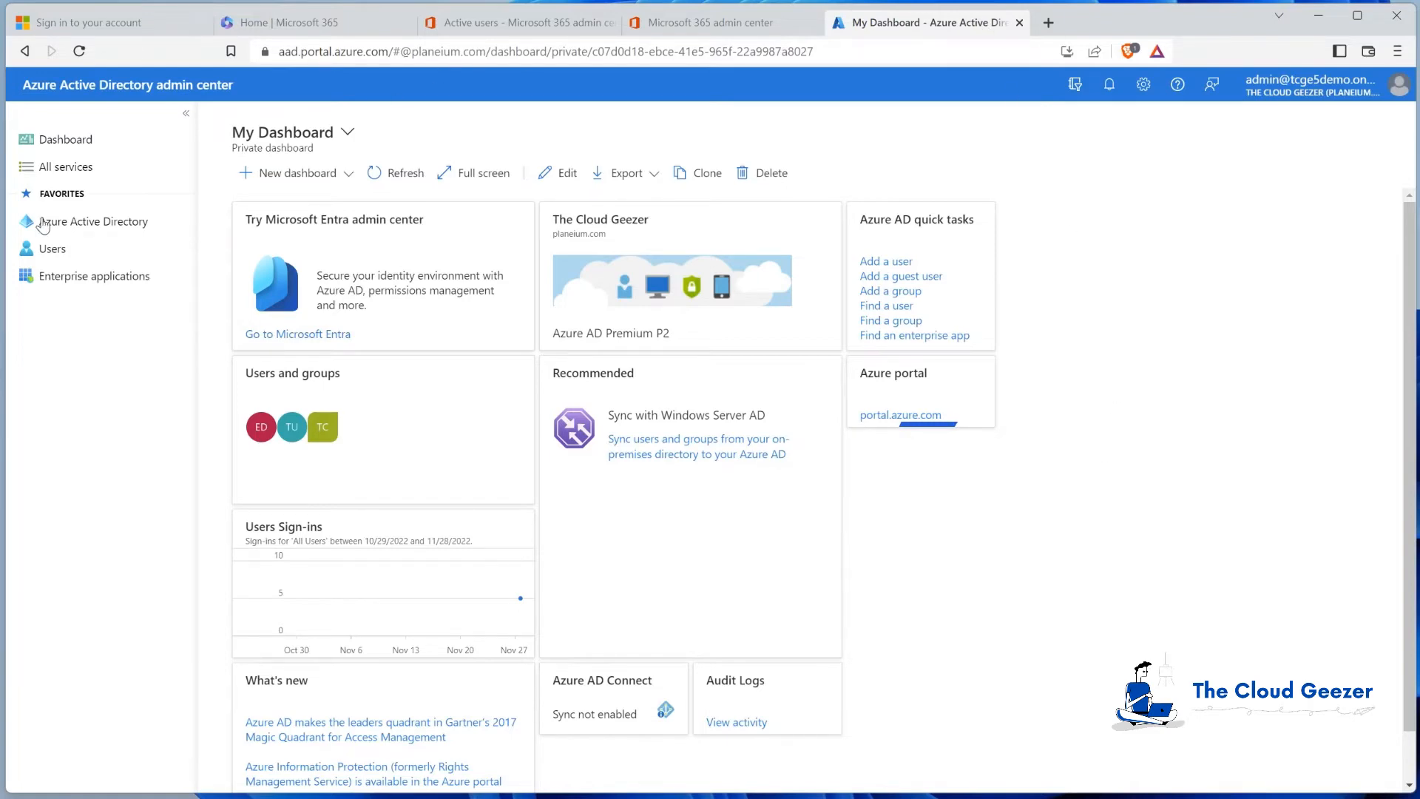
- Show the tenant's Manage security defaults panel in Azure Active Directory, currently set to No
click(94, 220)
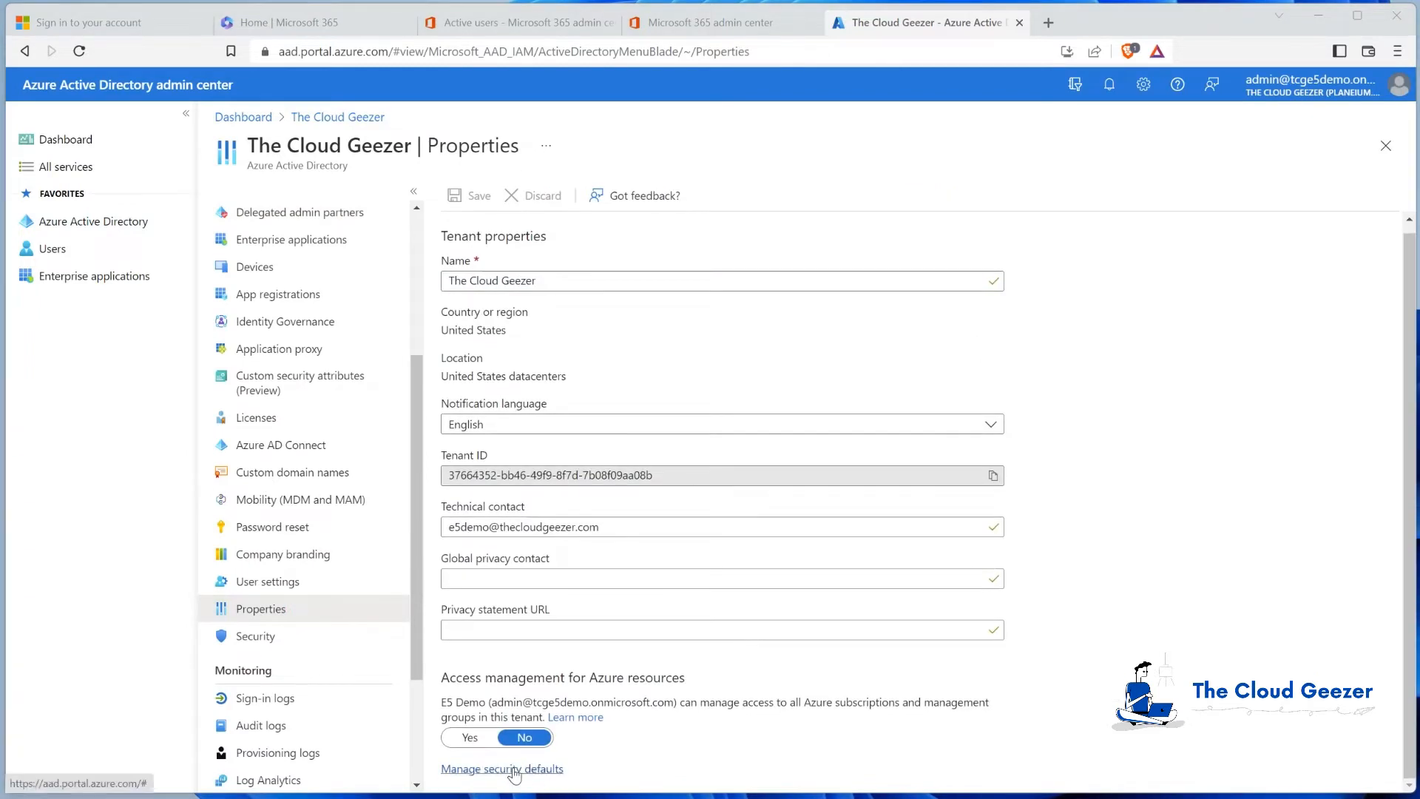
click(501, 768)
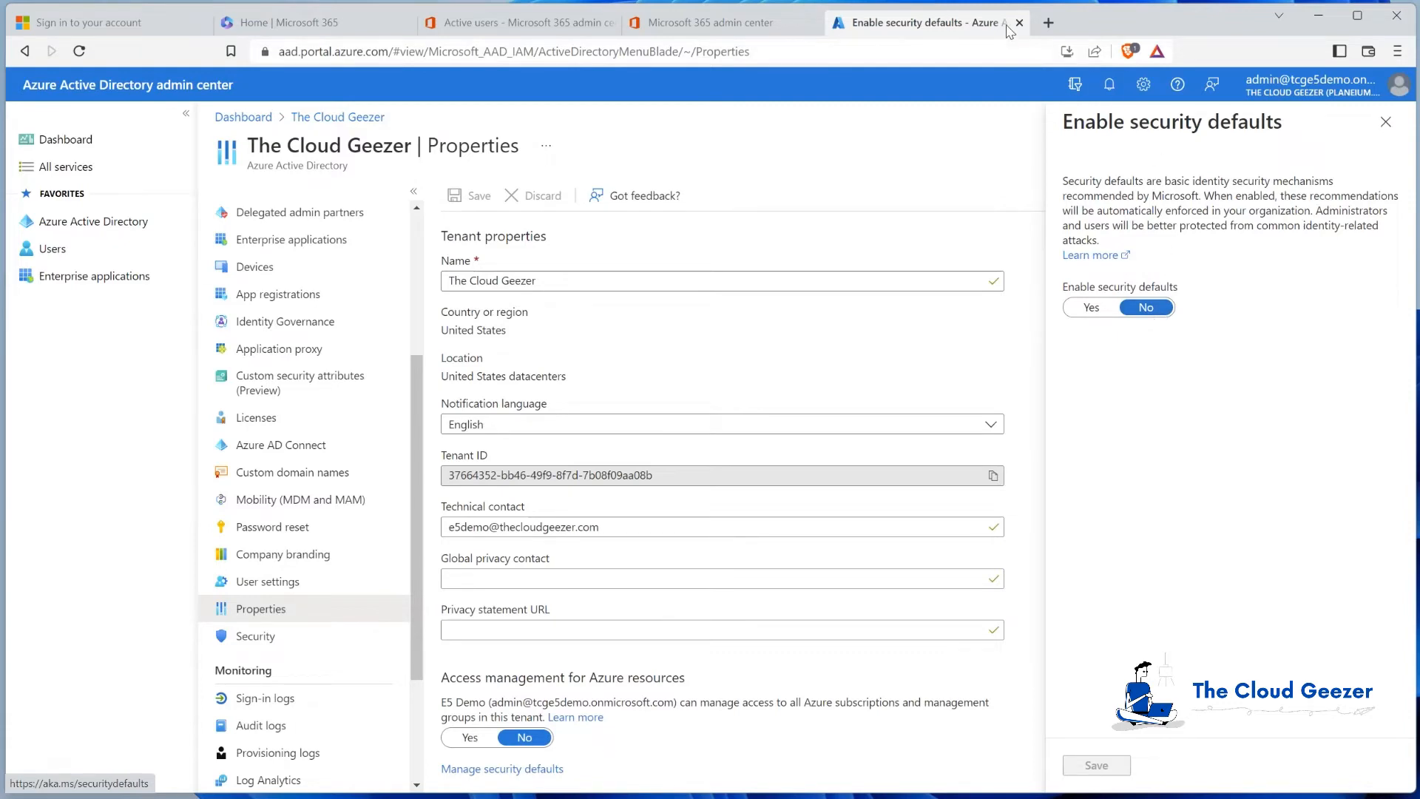
- Close the Azure tab, select Test User in Active users and start the MFA setup guide
click(721, 22)
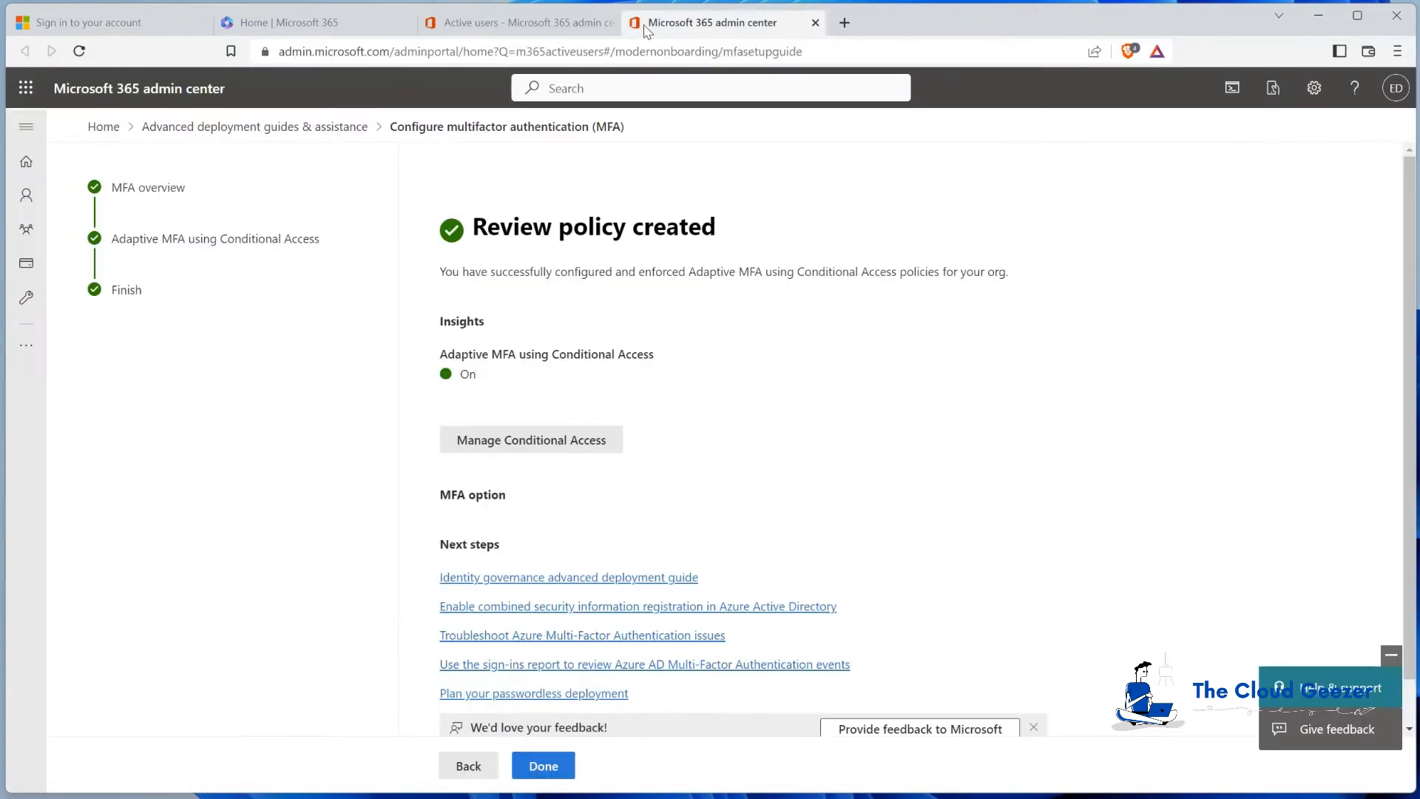
click(516, 22)
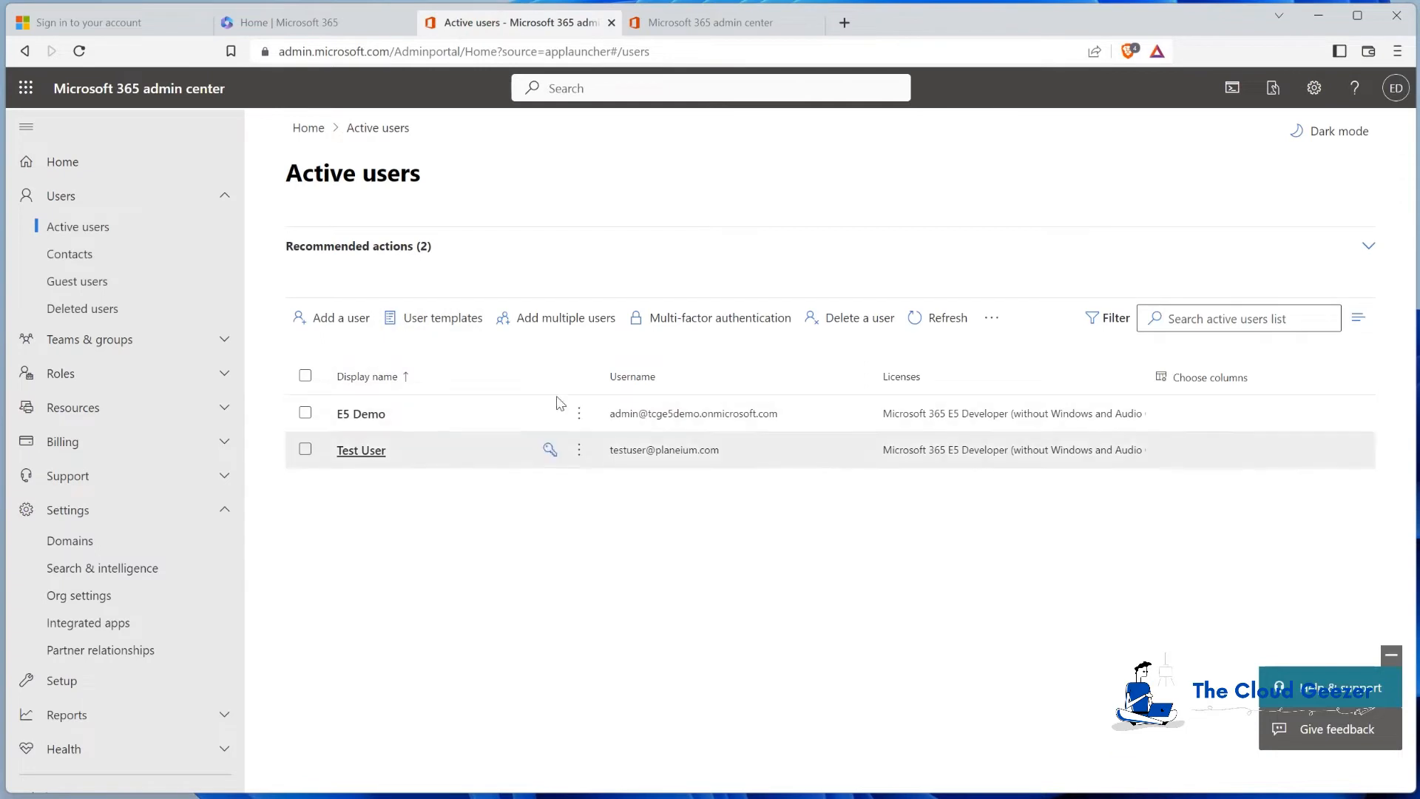
click(305, 449)
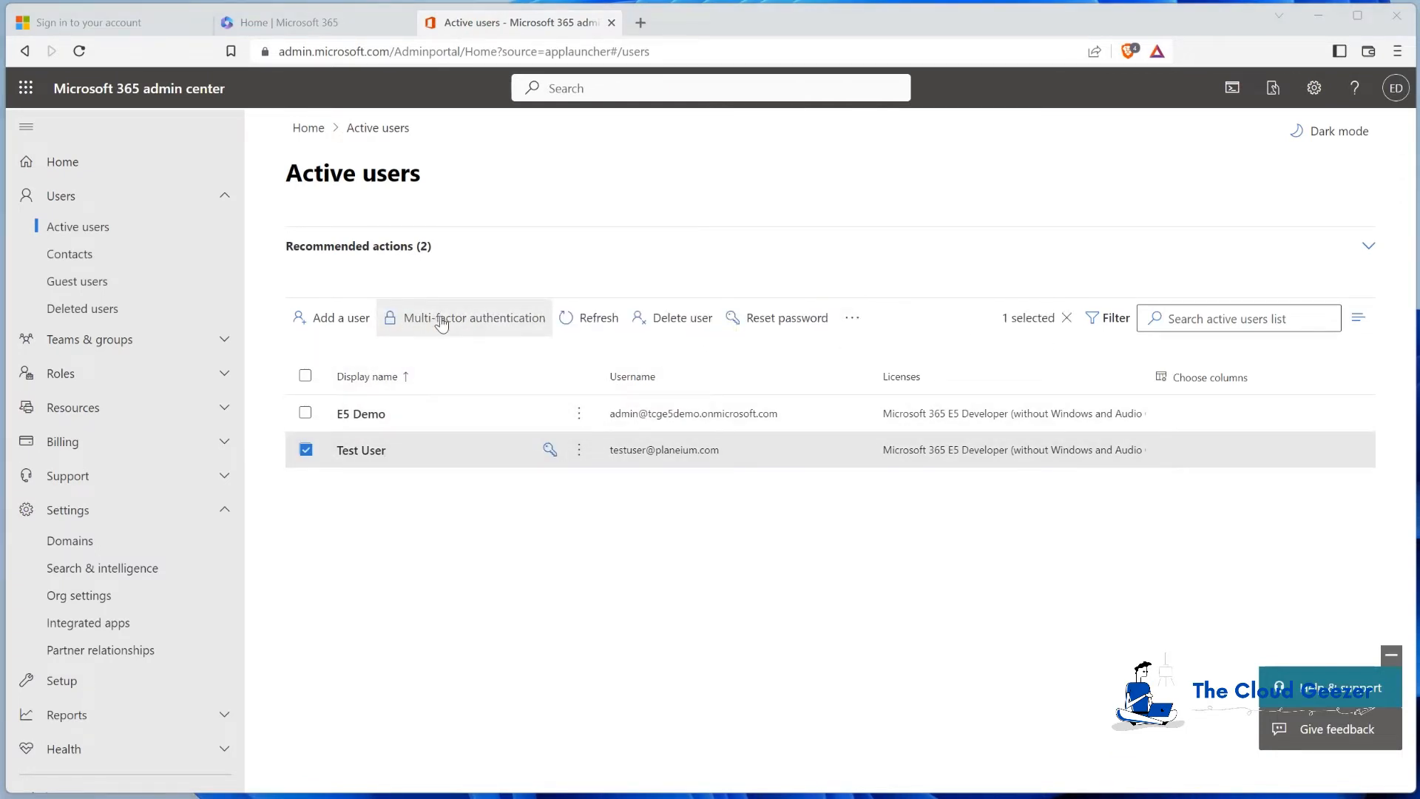
click(473, 316)
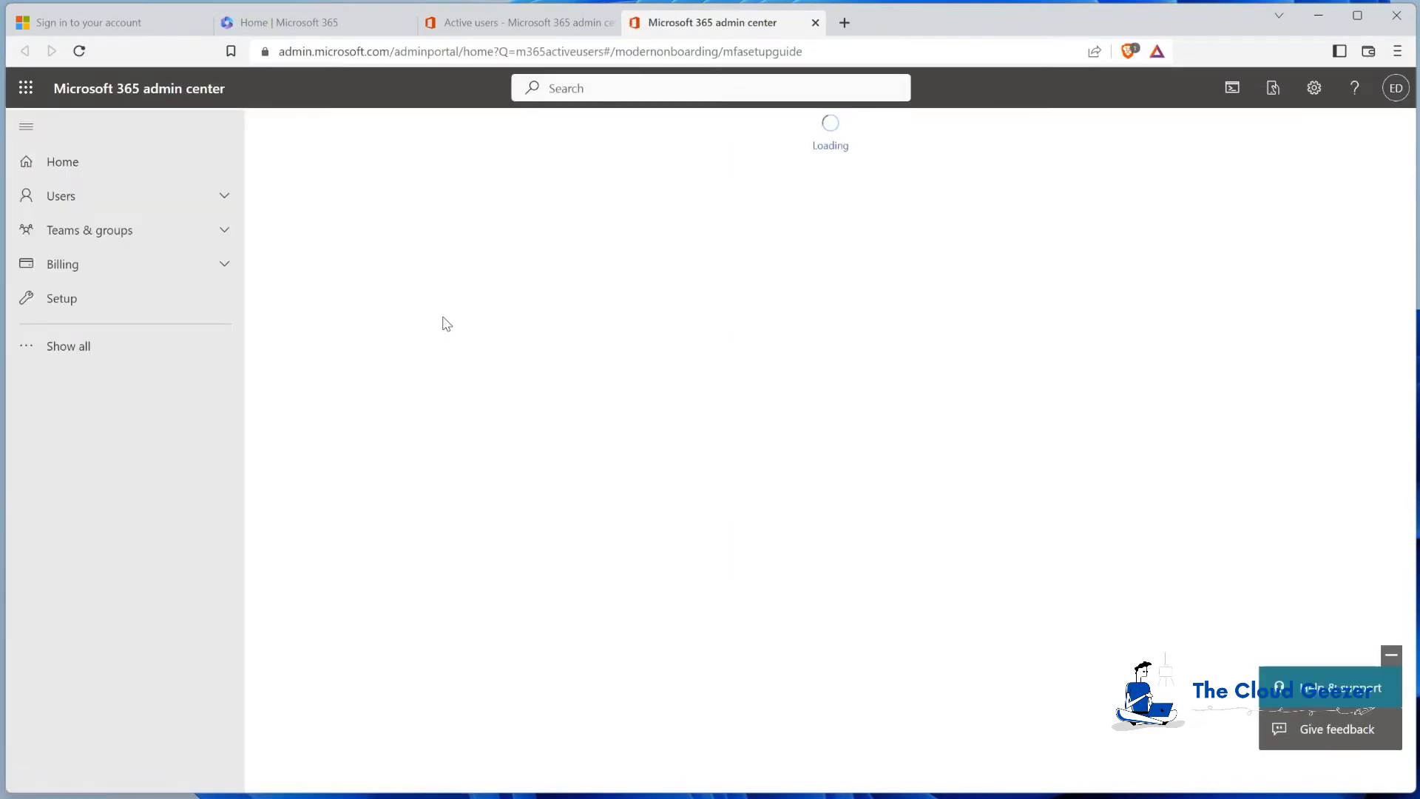
mouse_move(551, 281)
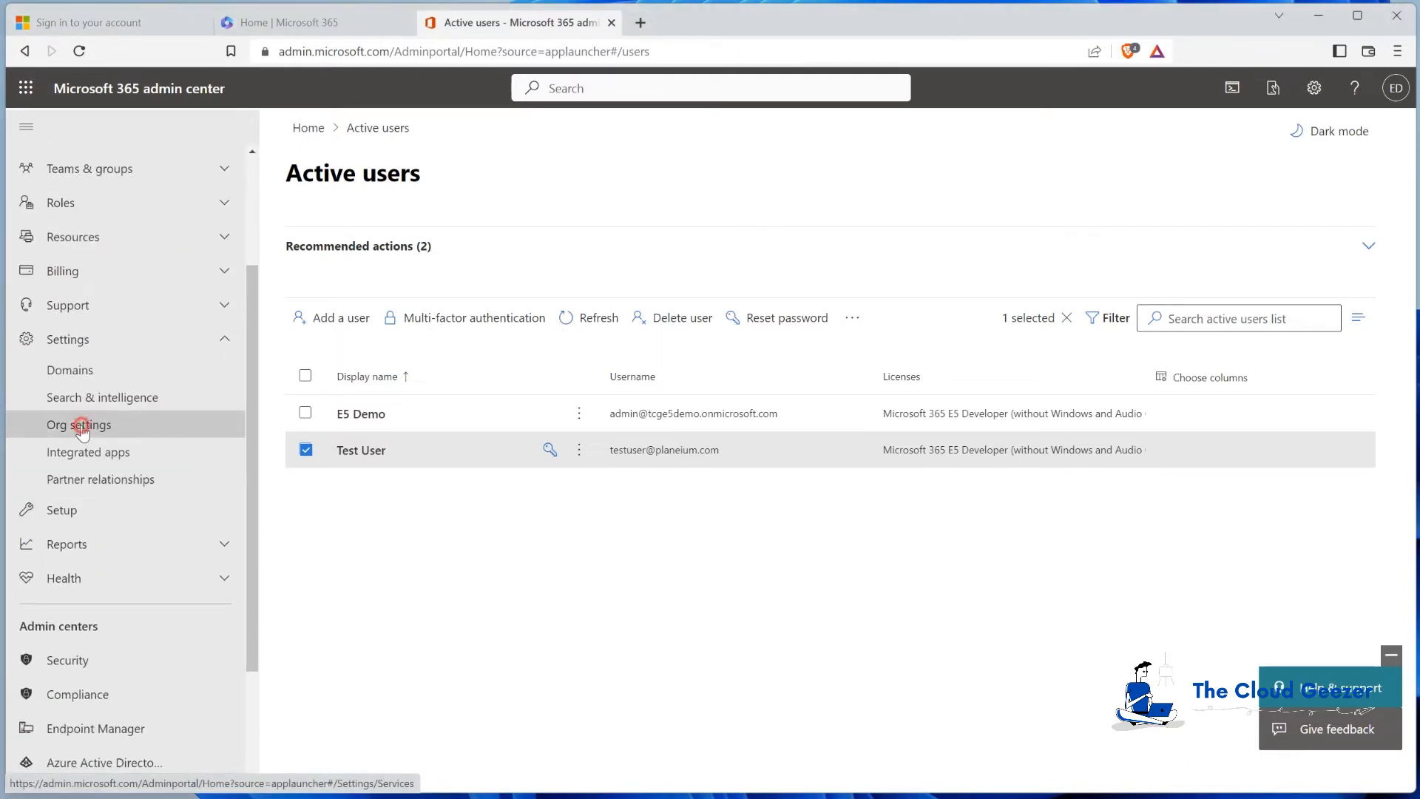
- Revisit per-user MFA via Org settings, confirm both users Disabled, and close that tab
click(79, 424)
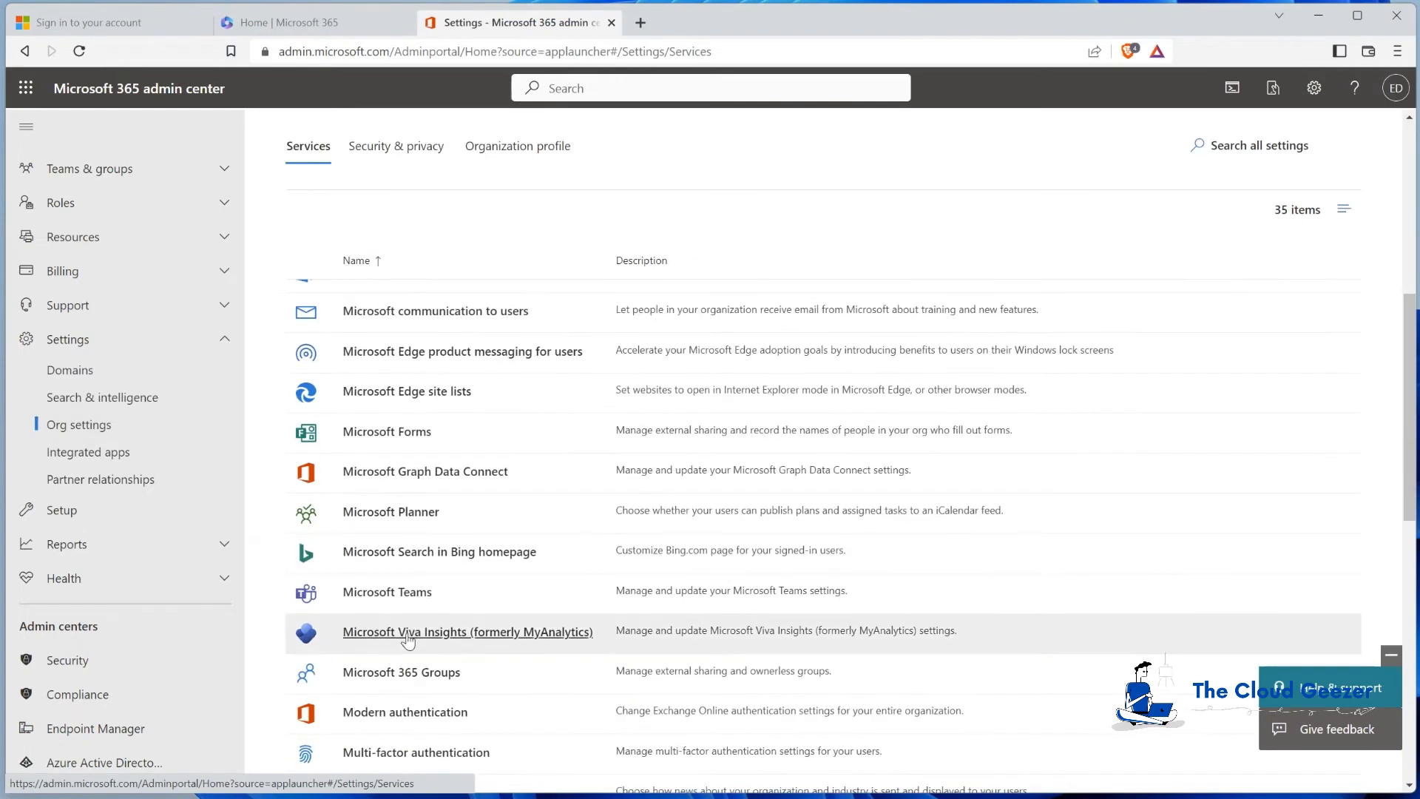
click(415, 752)
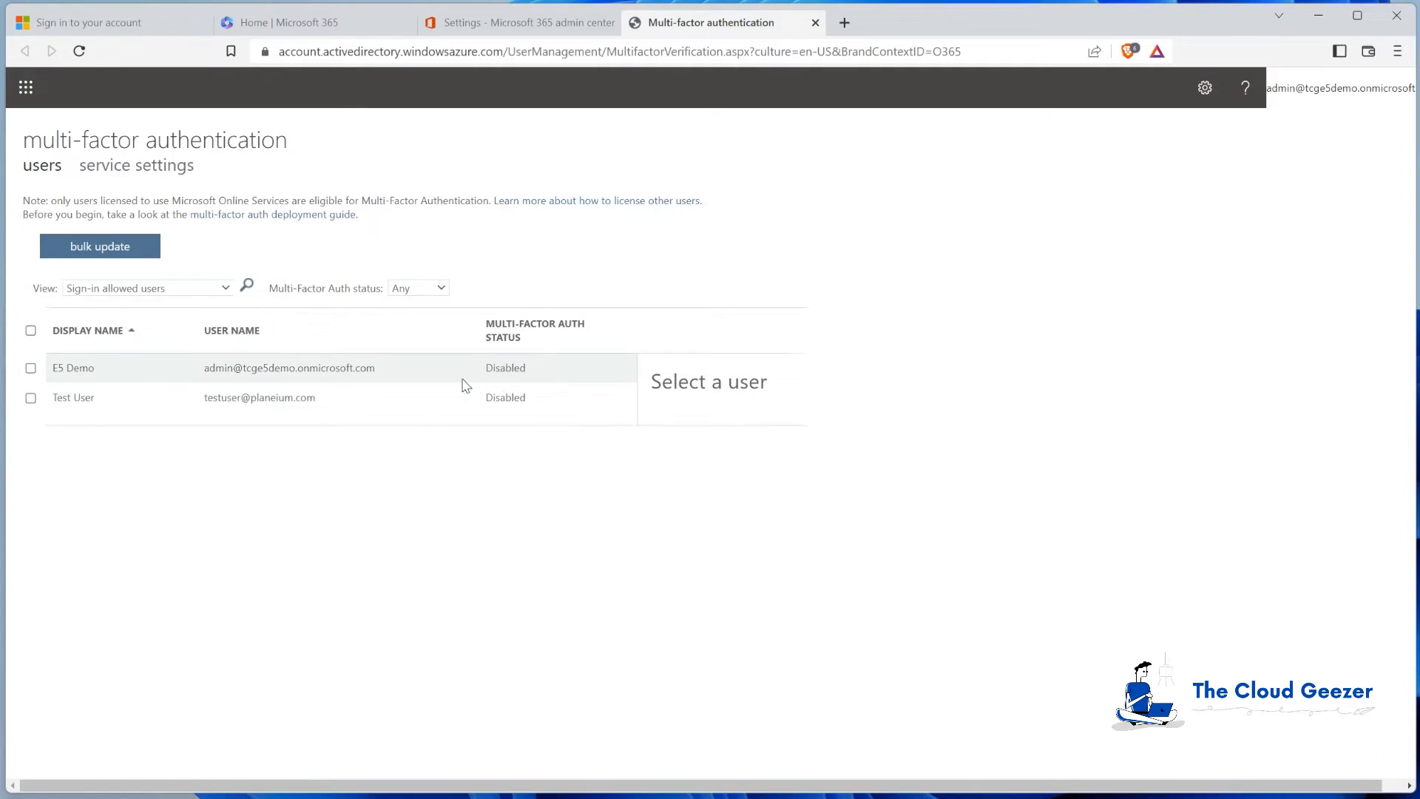
mouse_move(444, 381)
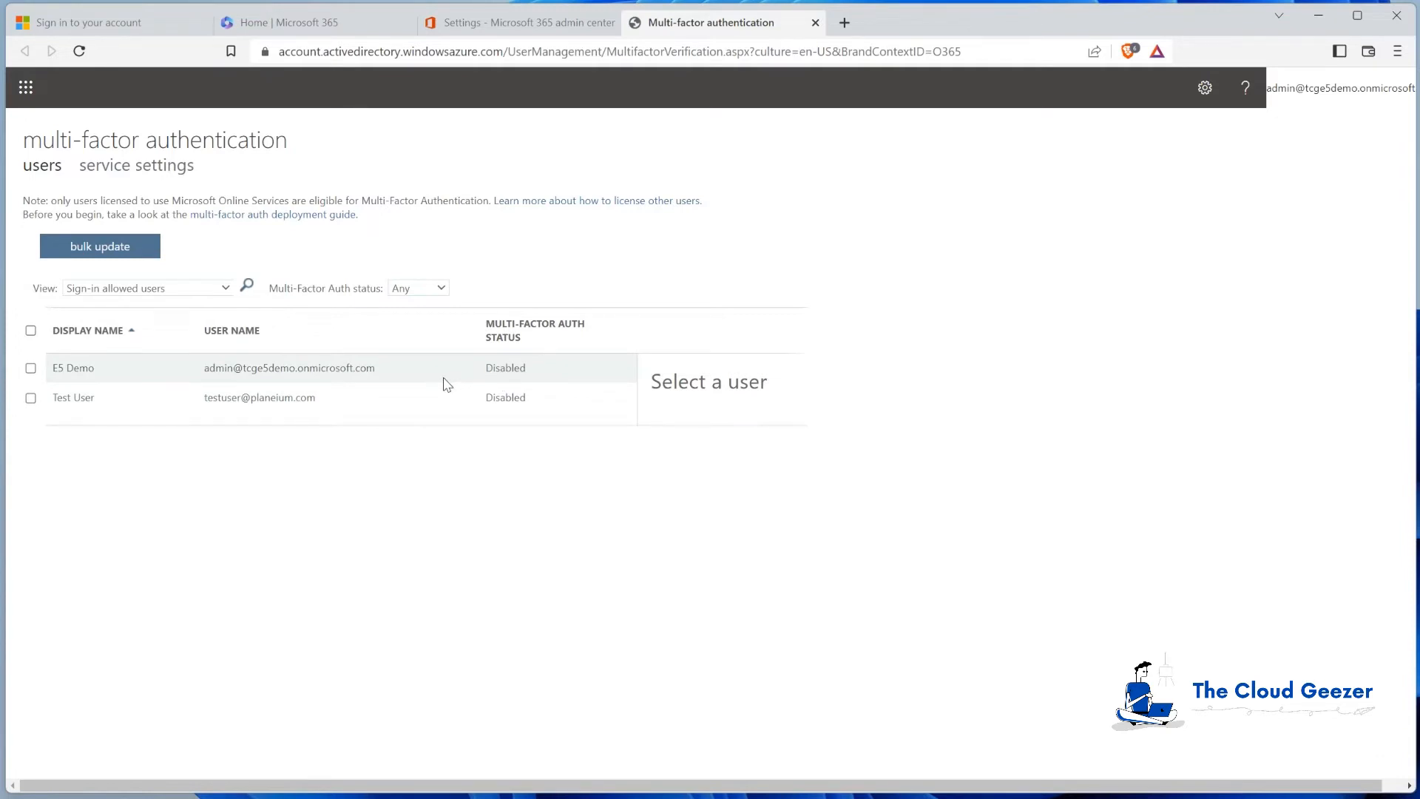
mouse_move(923, 223)
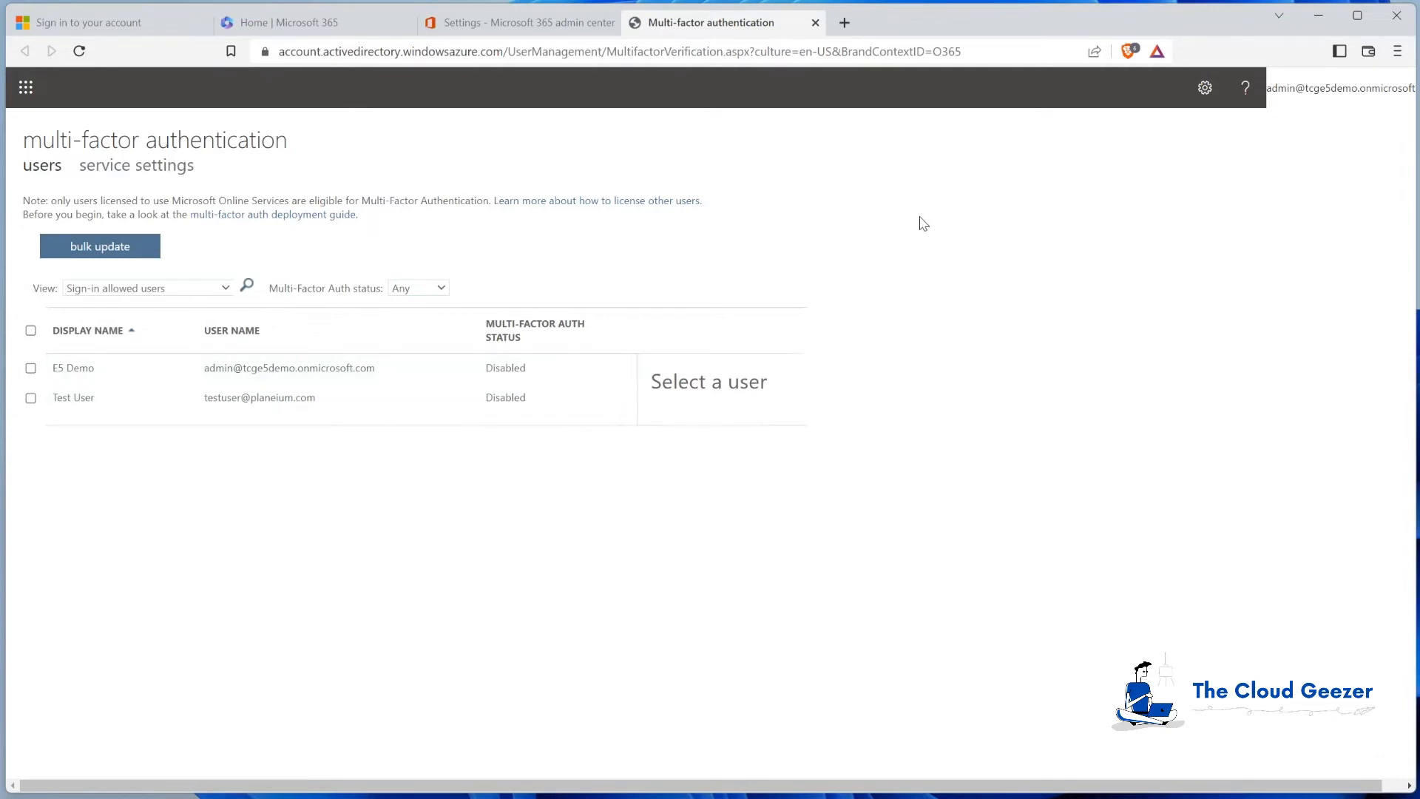
click(519, 22)
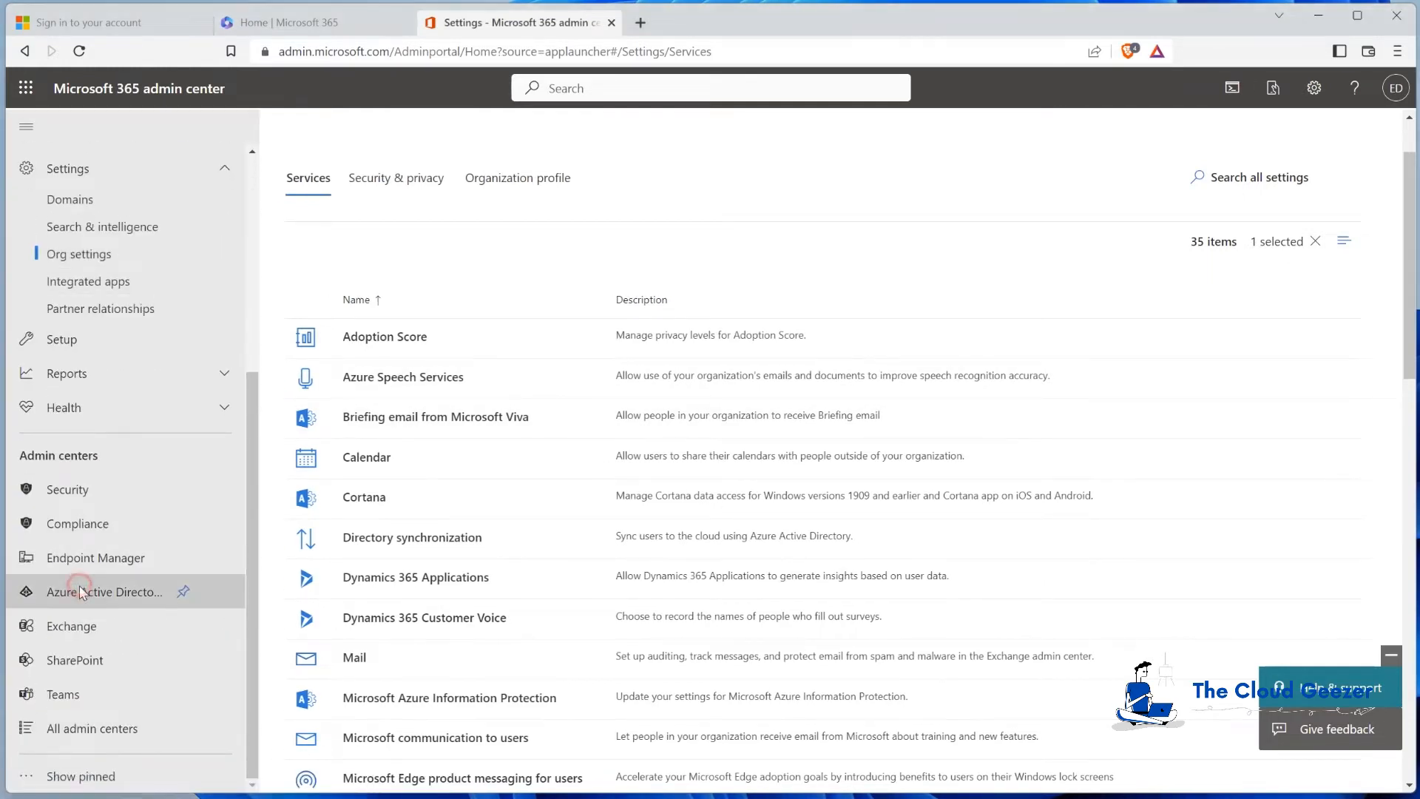
- Navigate from Azure Active Directory through Security to the Conditional Access policies list
click(108, 592)
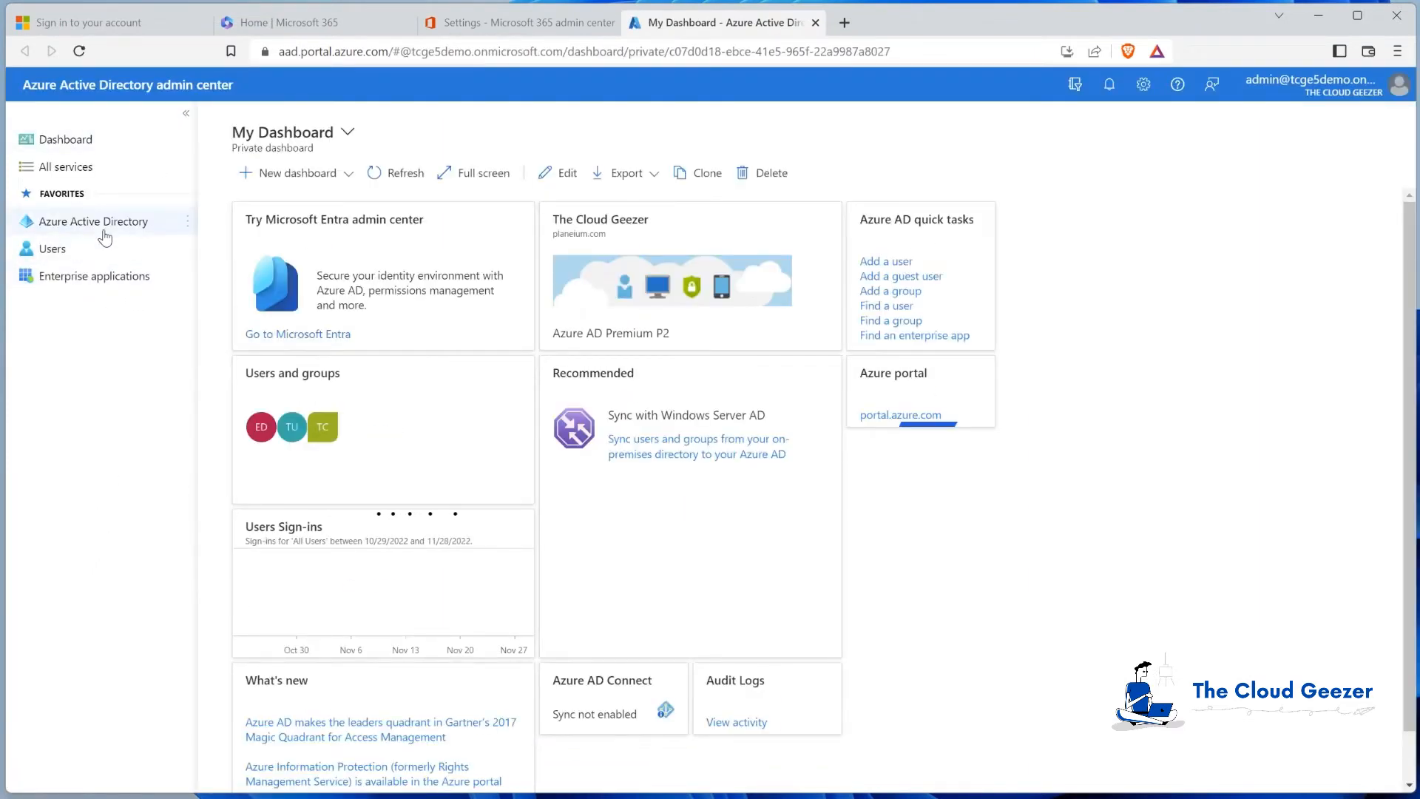
click(95, 220)
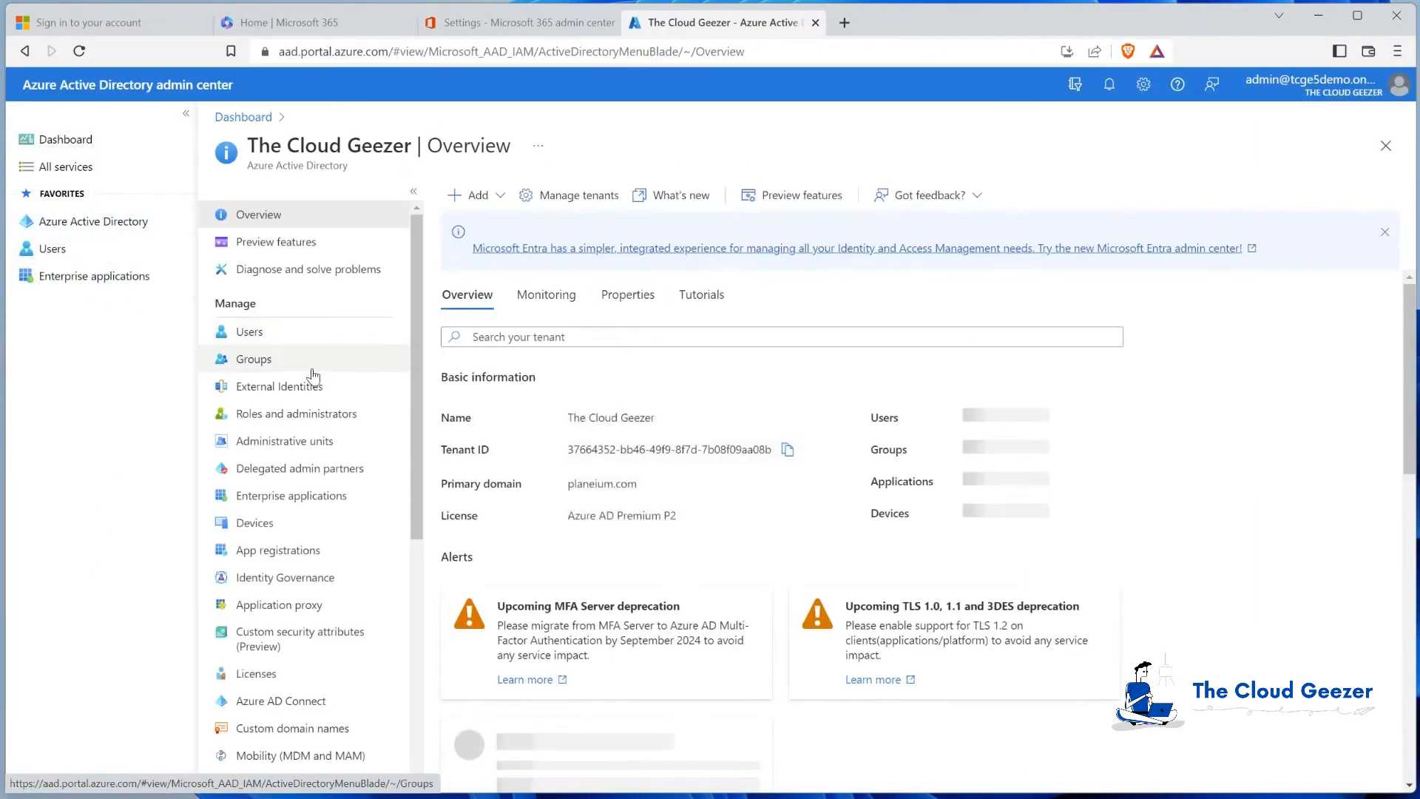
scroll(down, 3)
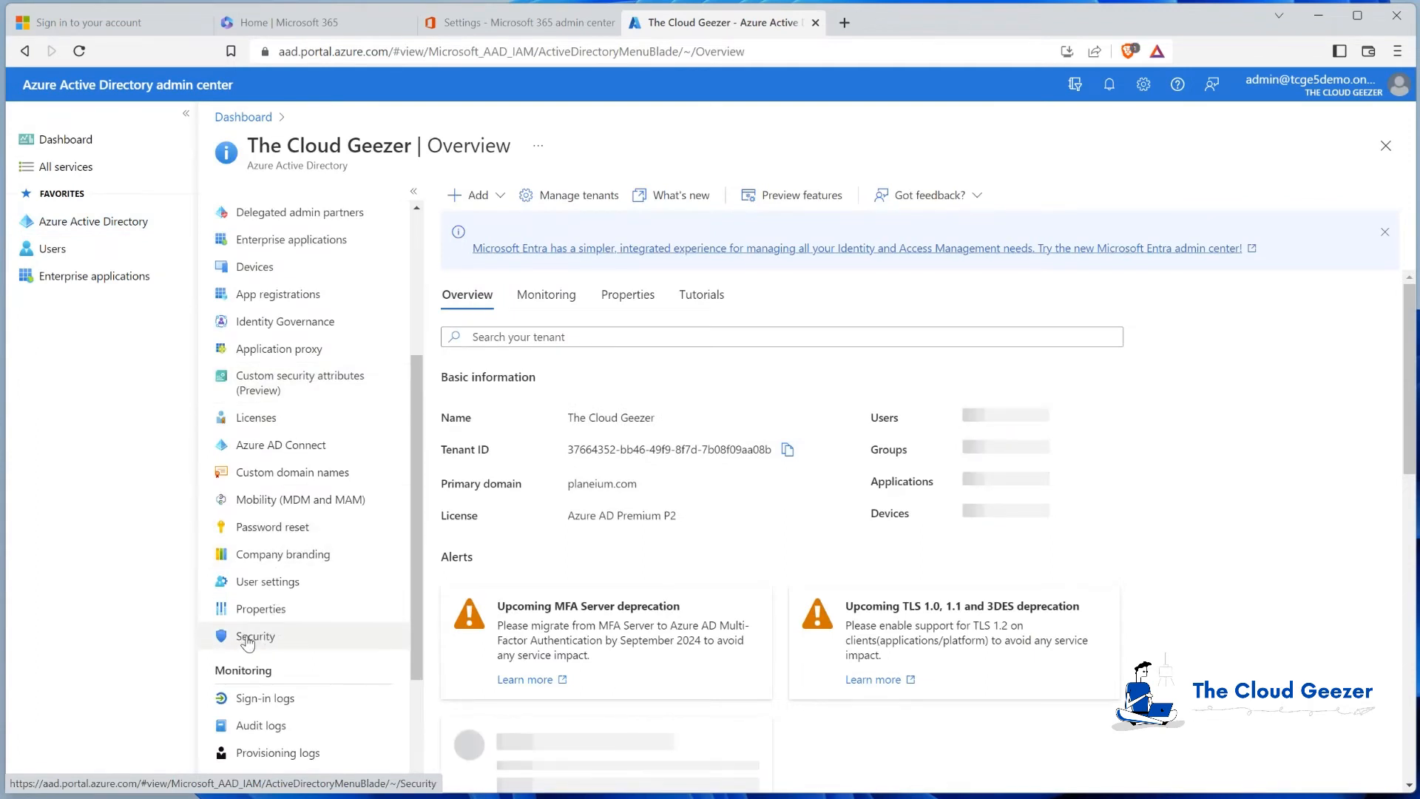
click(255, 636)
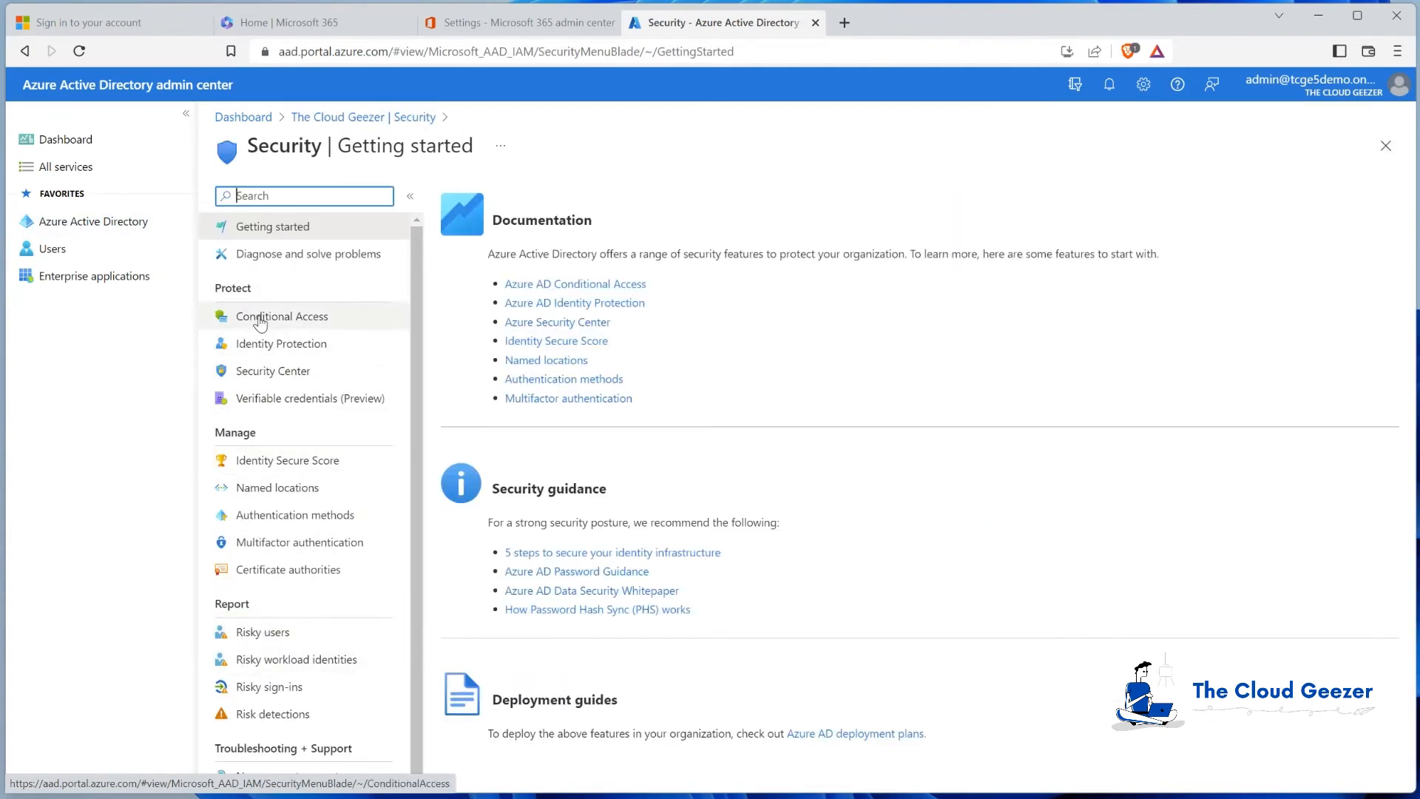
click(282, 315)
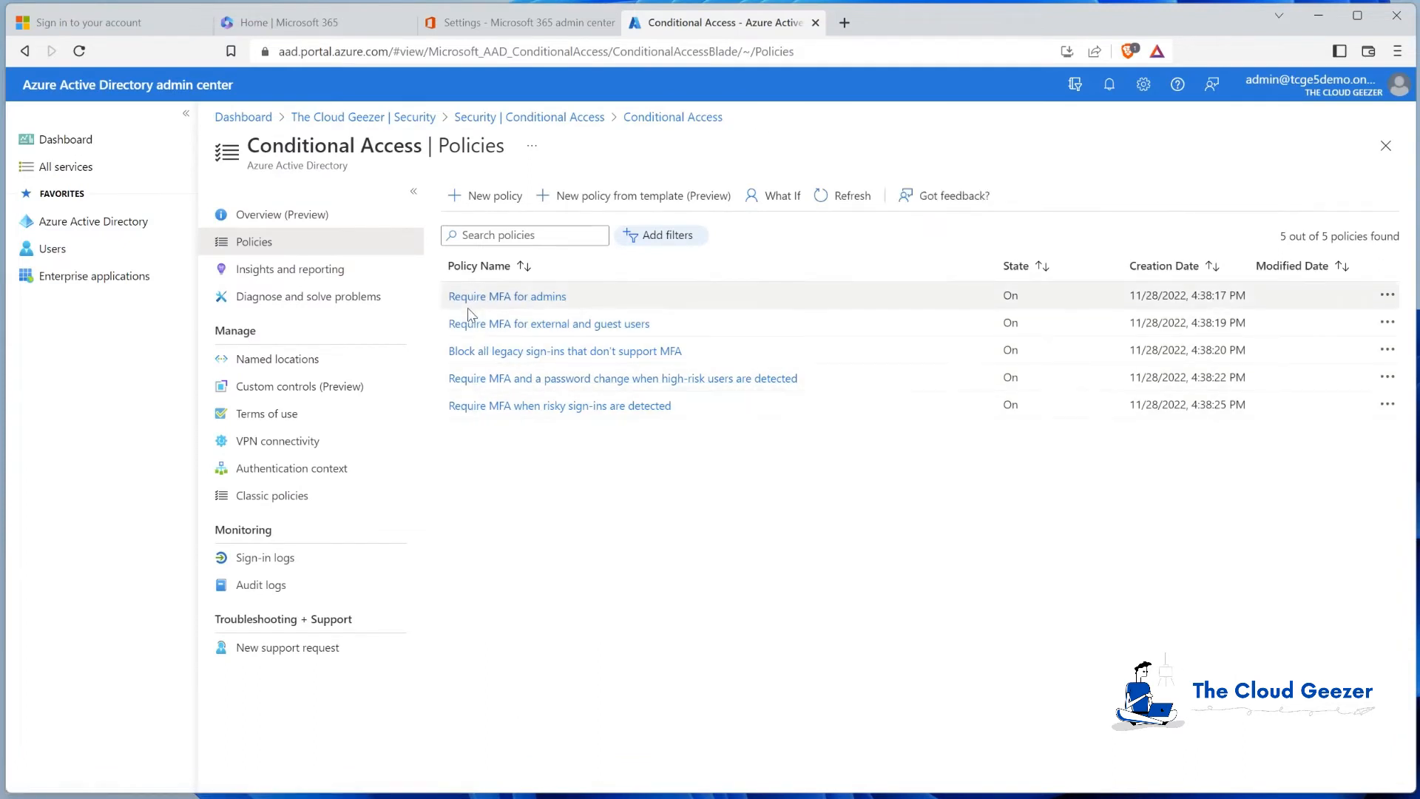
mouse_move(571, 472)
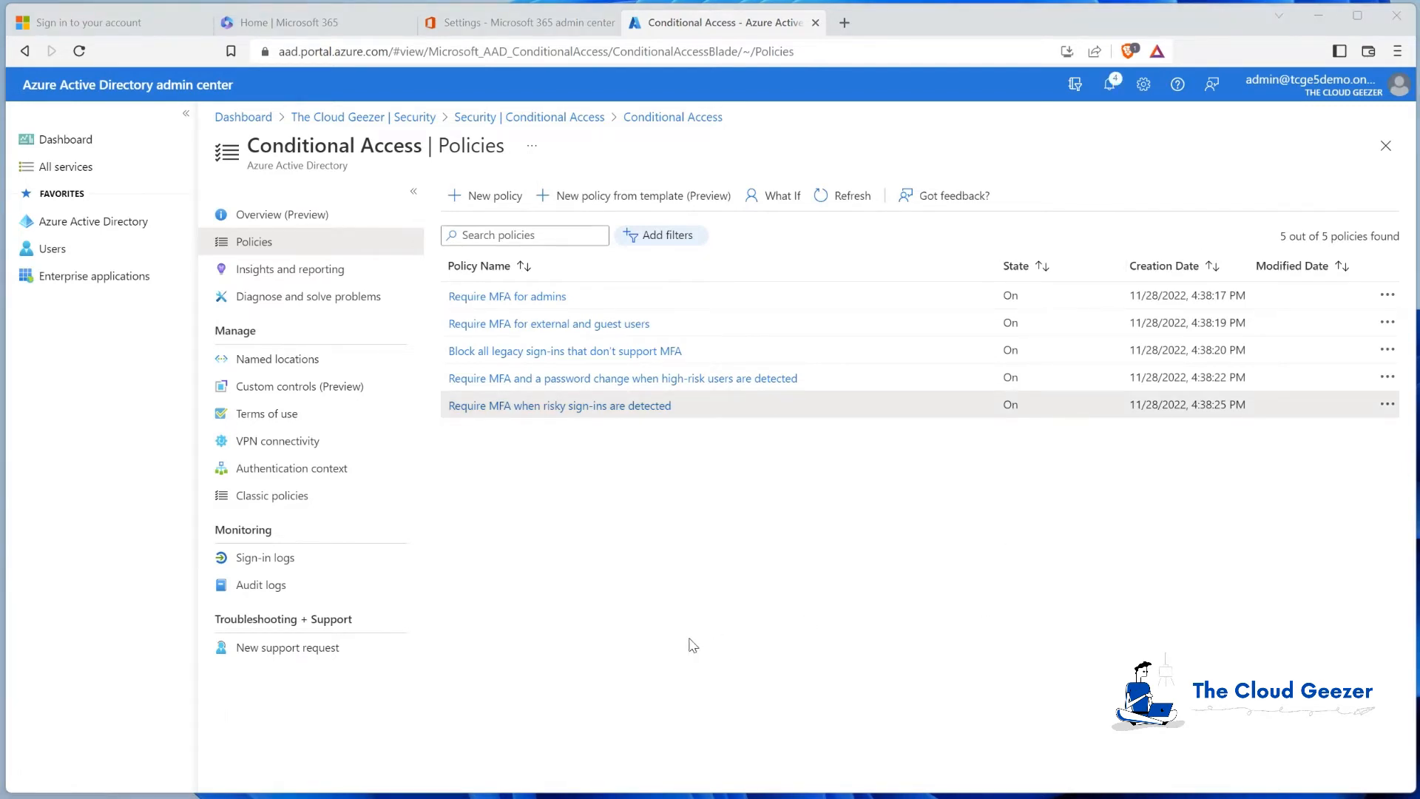
mouse_move(572, 505)
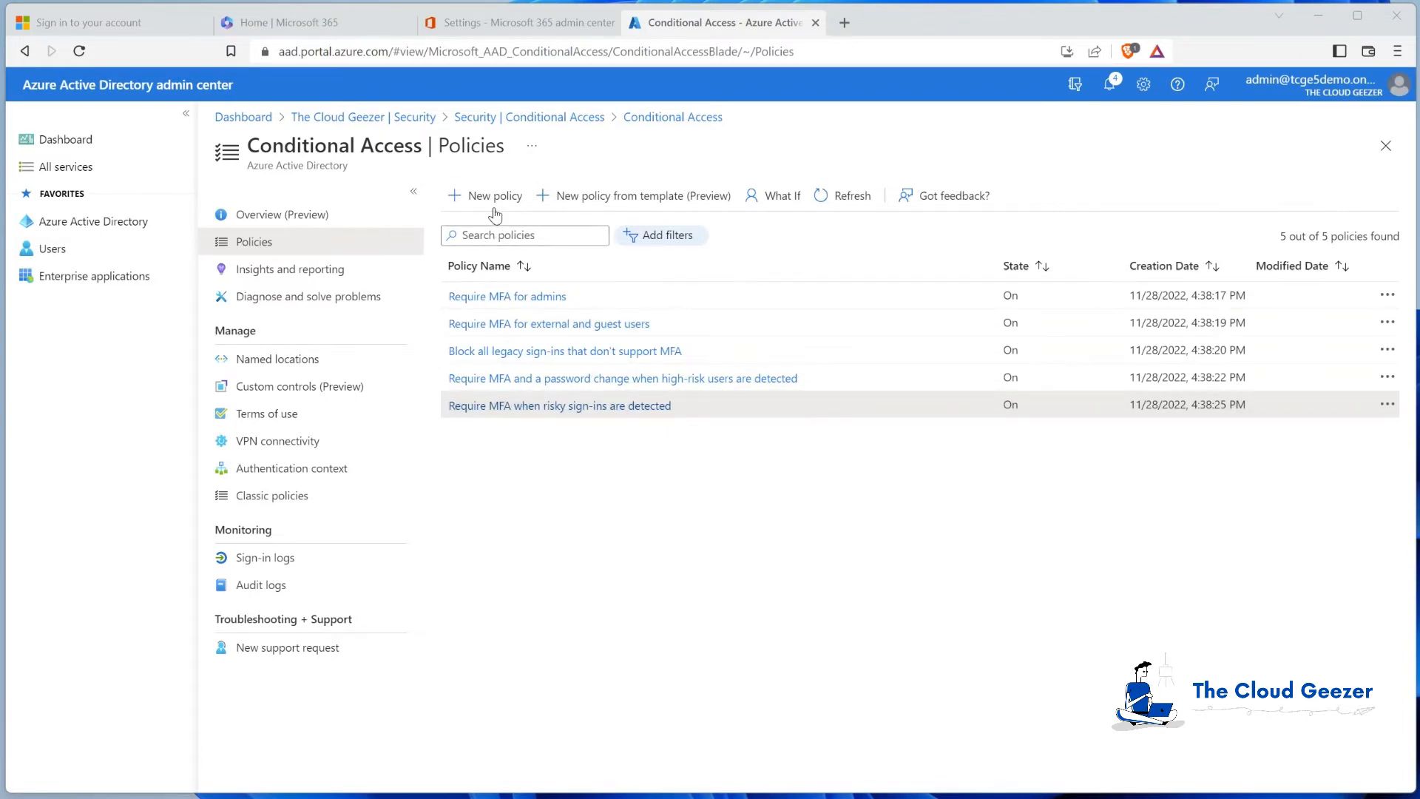
mouse_move(496, 195)
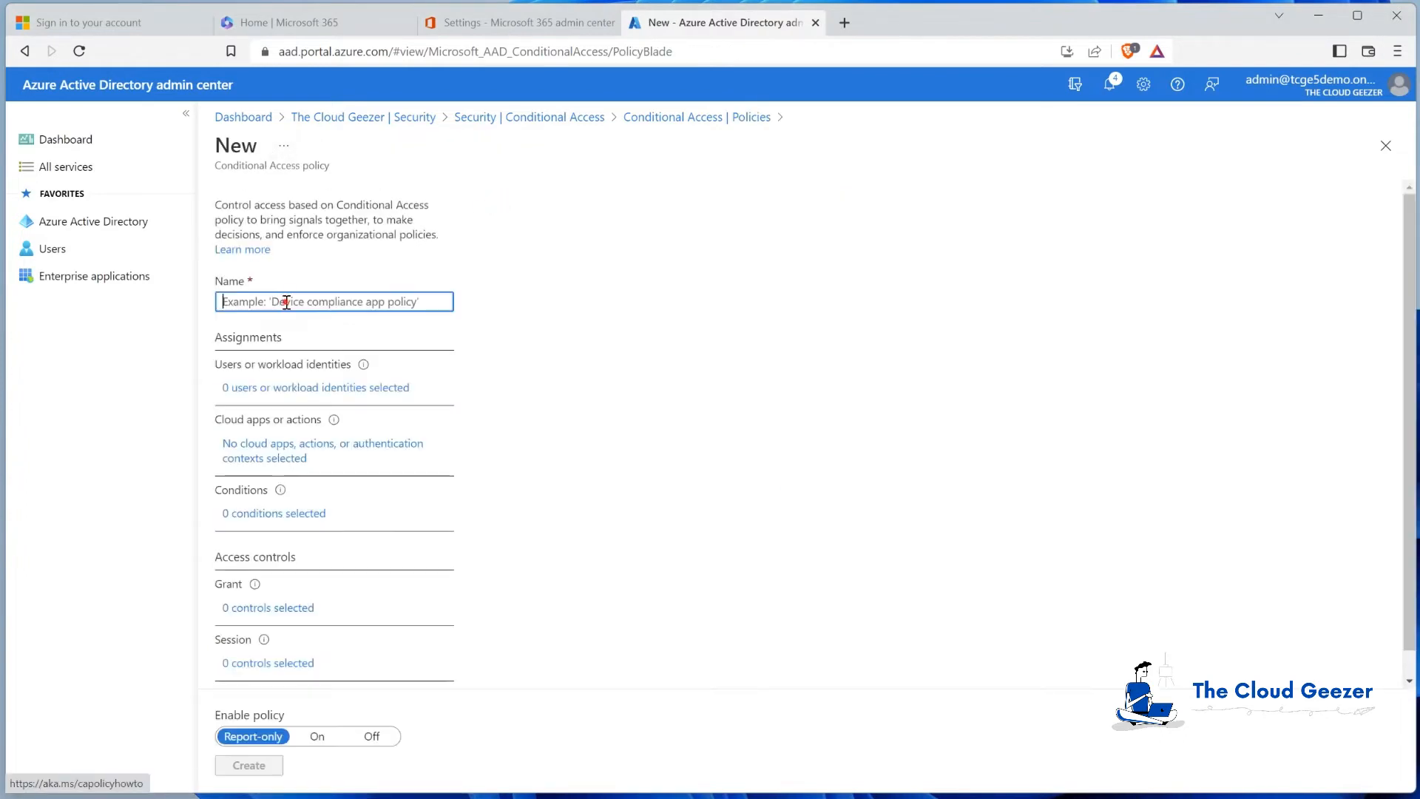
- Name the new policy 'All Users - MFA' and include All users
text(All Users - MFA)
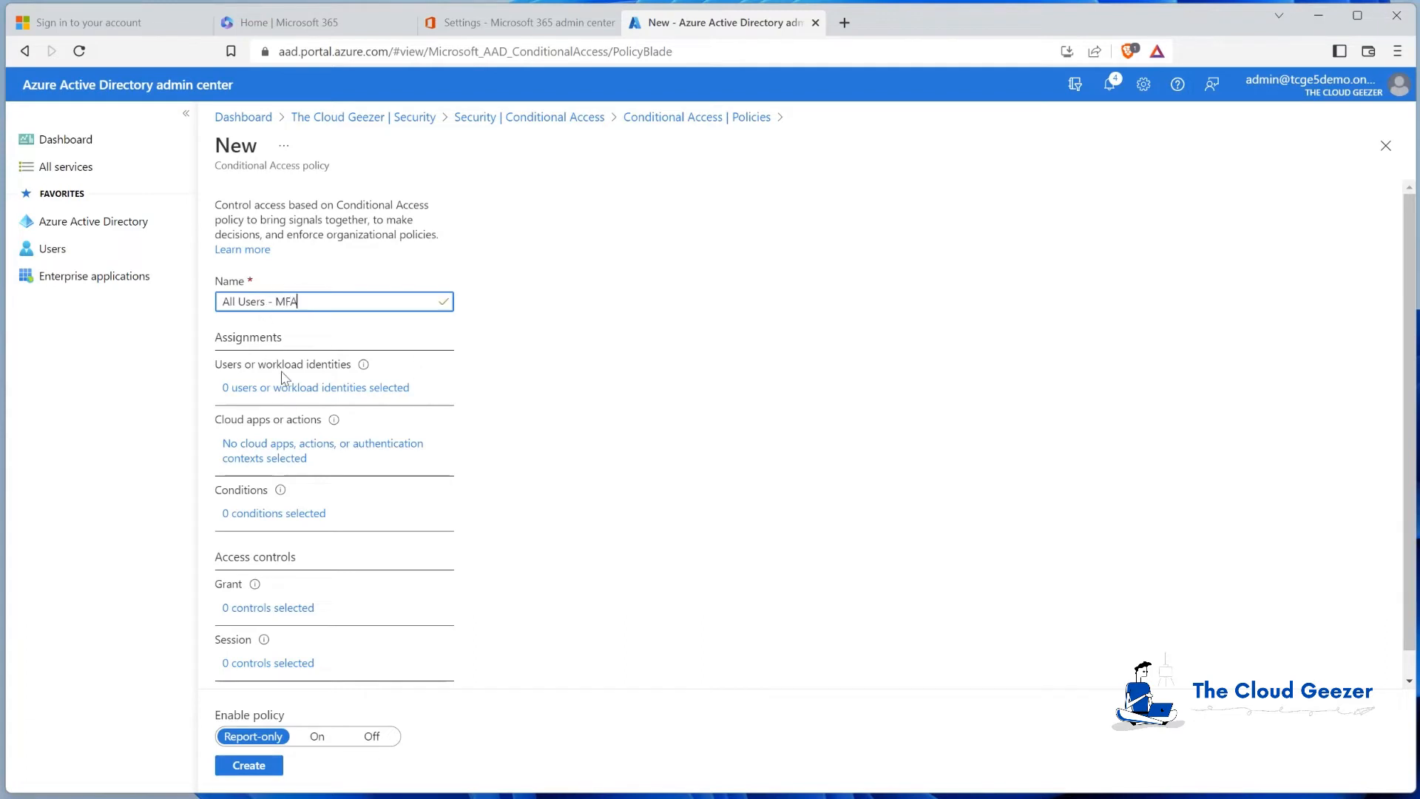
click(315, 386)
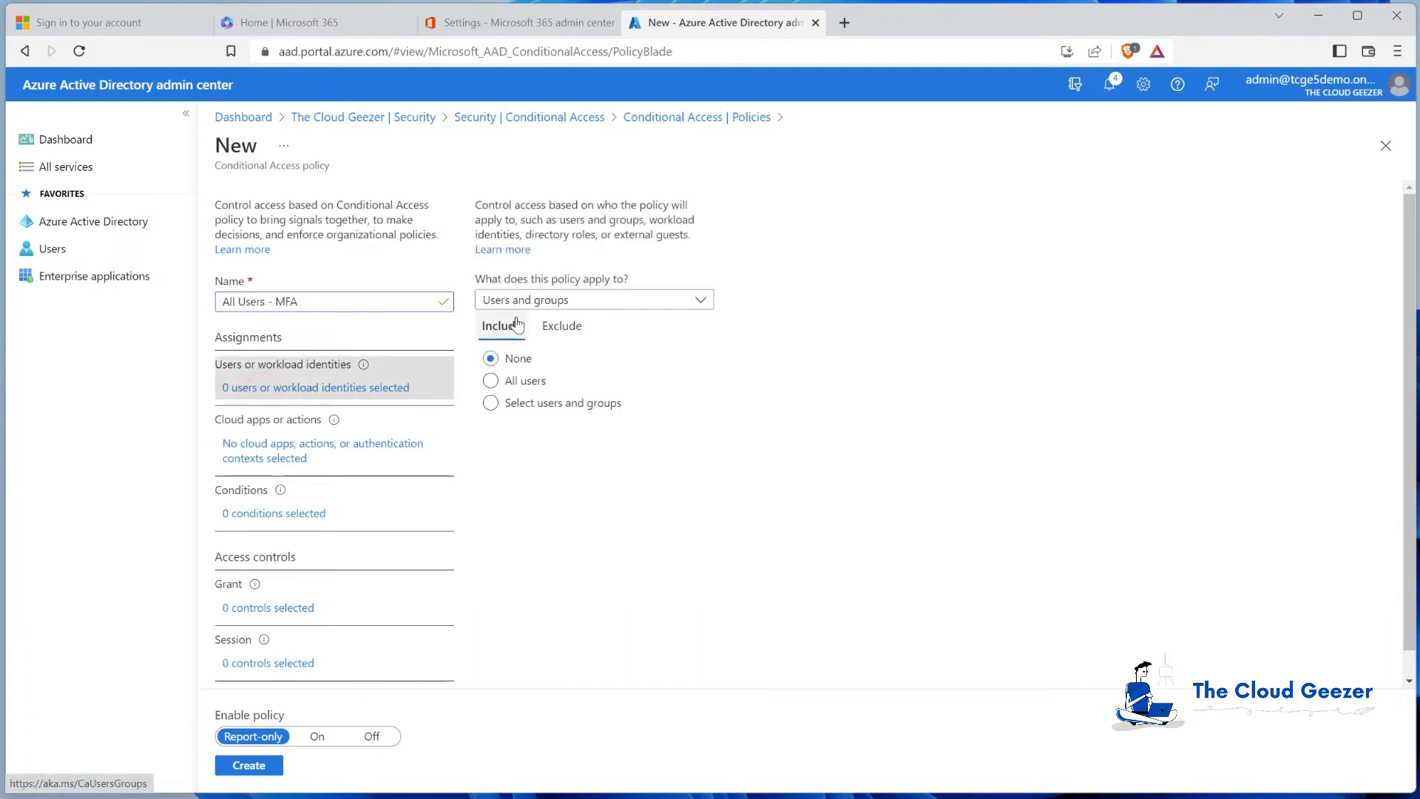
click(490, 380)
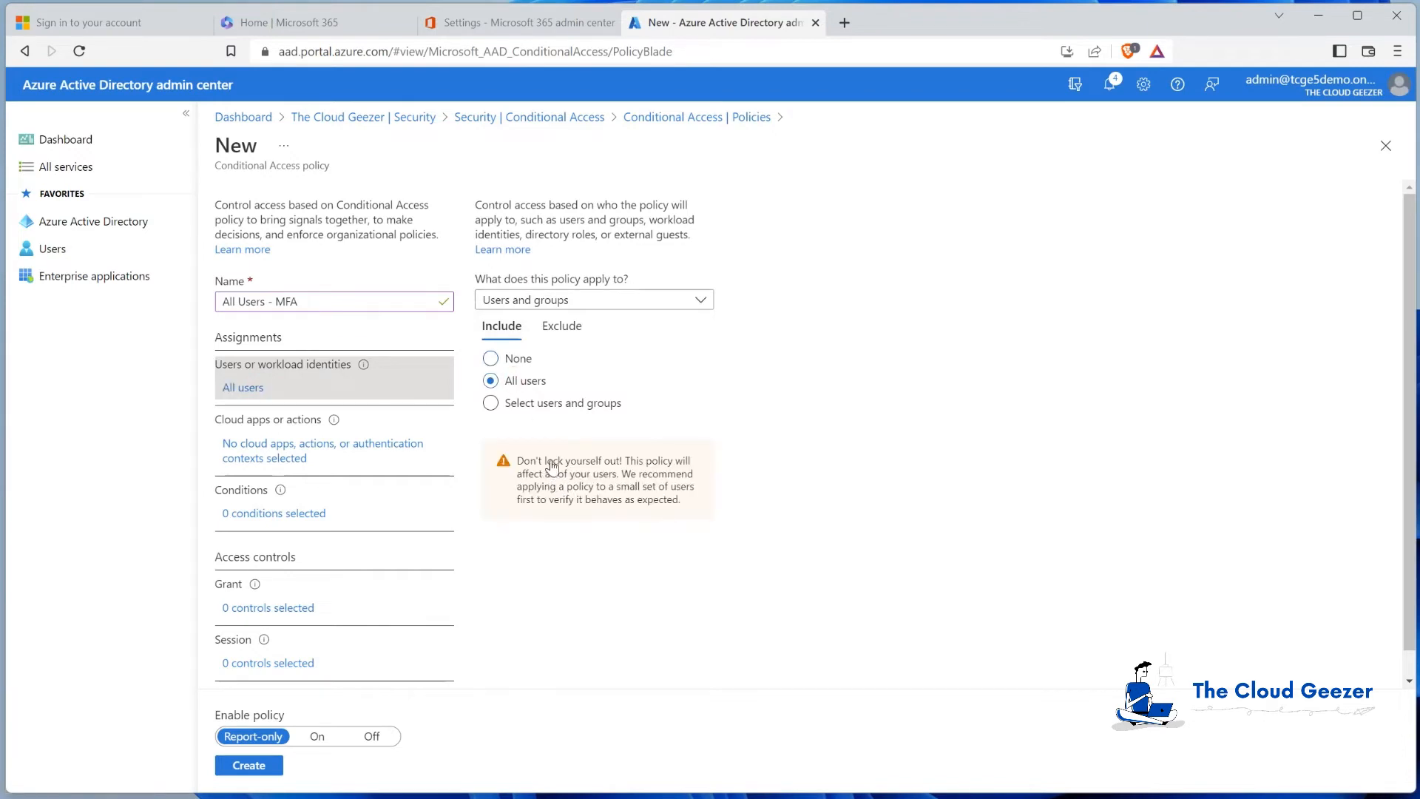
mouse_move(571, 469)
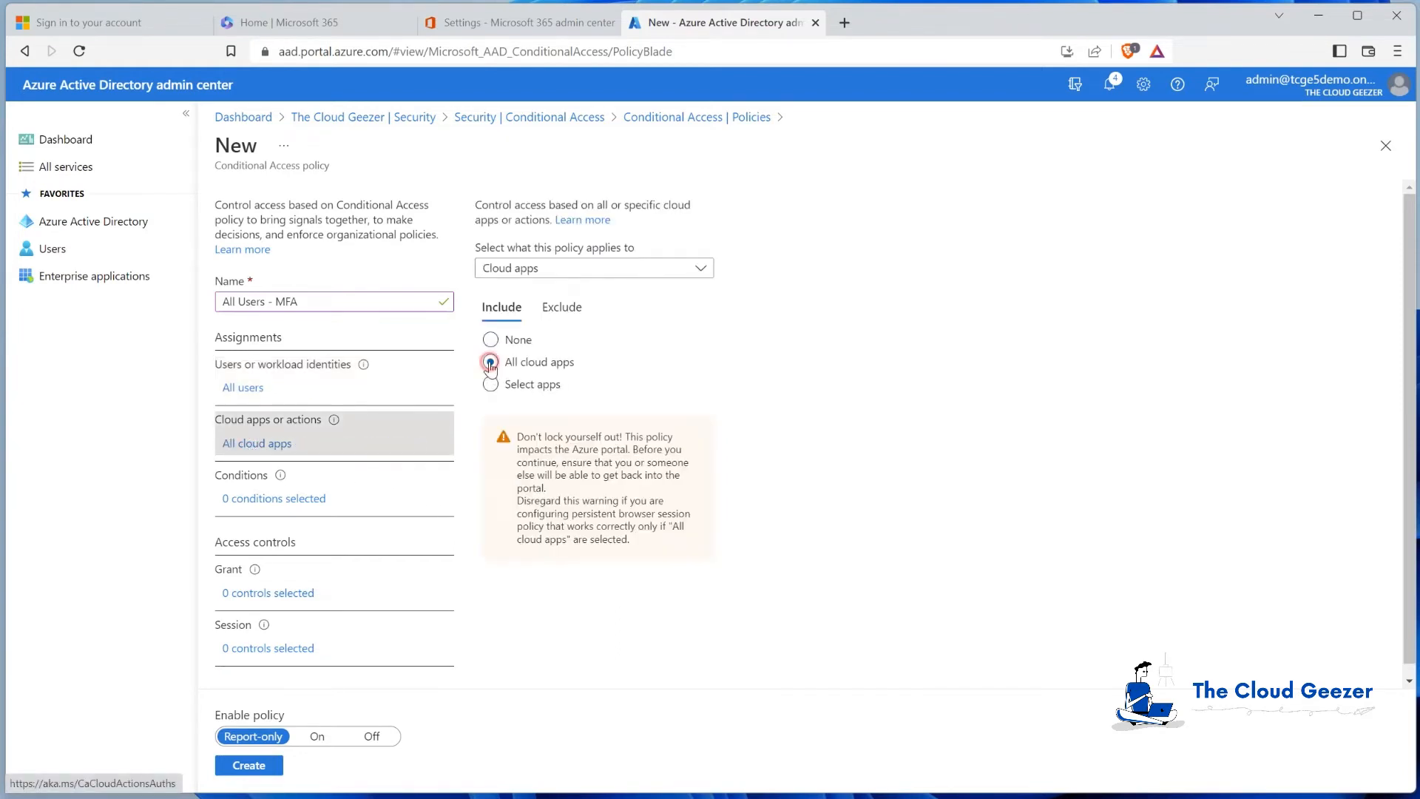
- Target All cloud apps, review Conditions, and bring up the Grant access controls
click(489, 361)
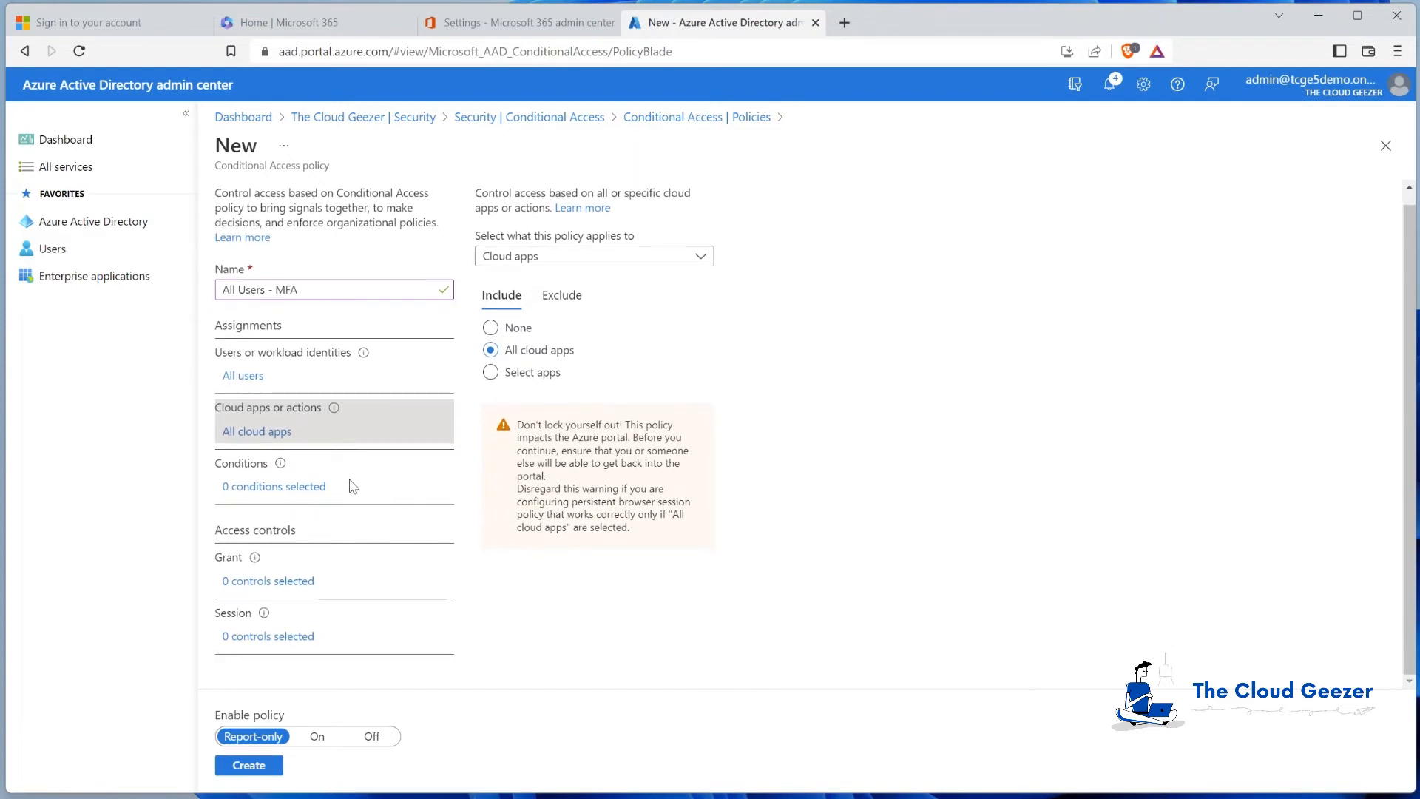
click(272, 487)
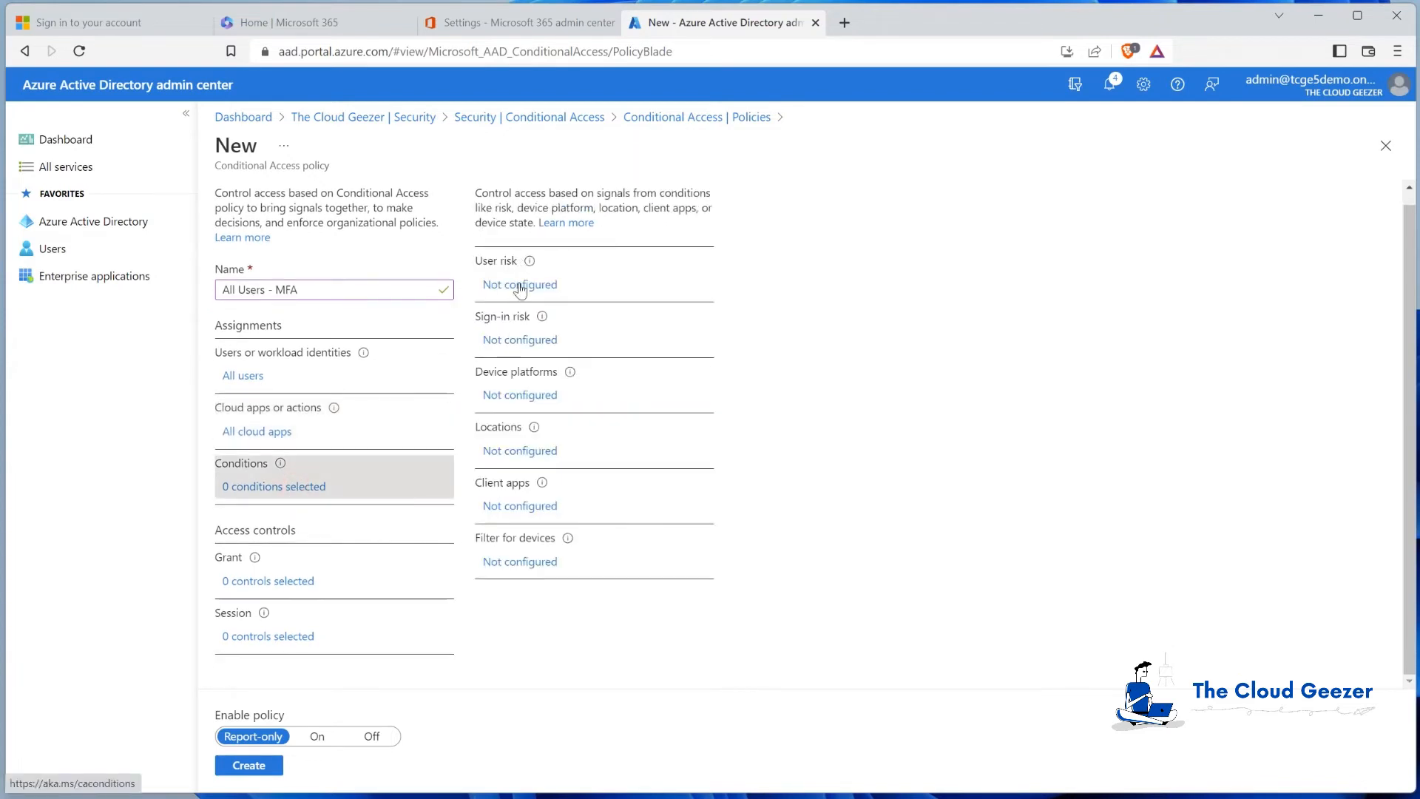
mouse_move(519, 333)
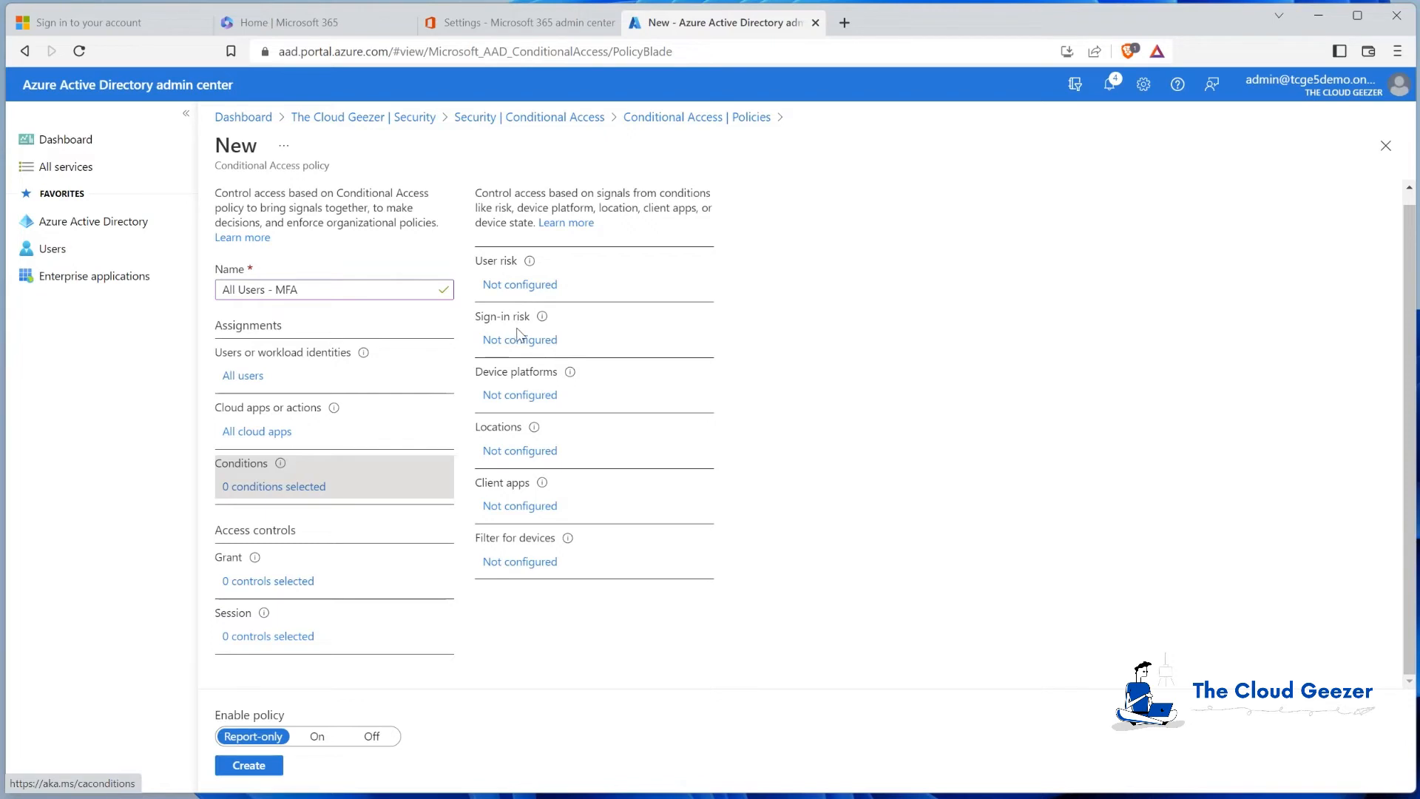
mouse_move(521, 288)
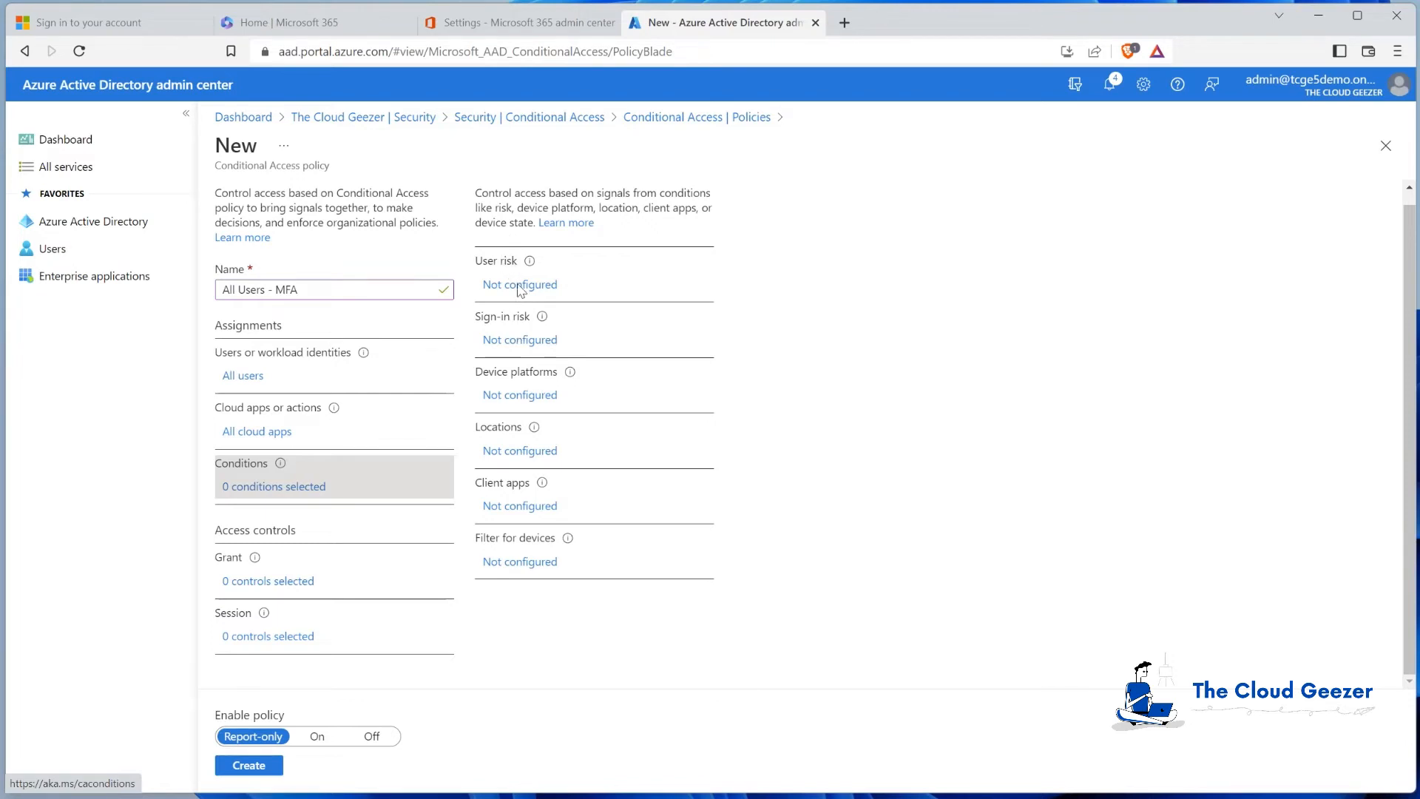
click(267, 580)
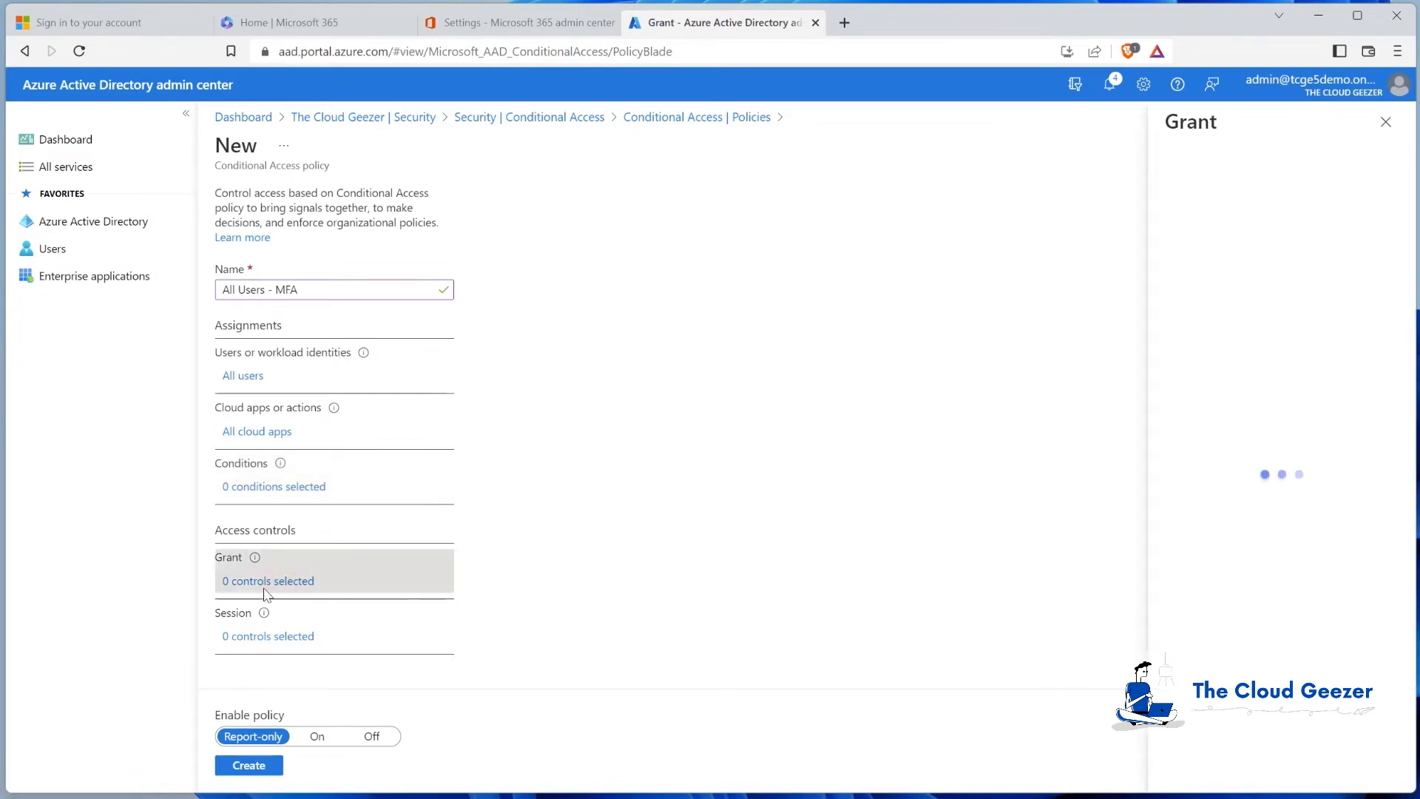
- Require multifactor authentication as the only grant control, dropping device compliance
click(268, 580)
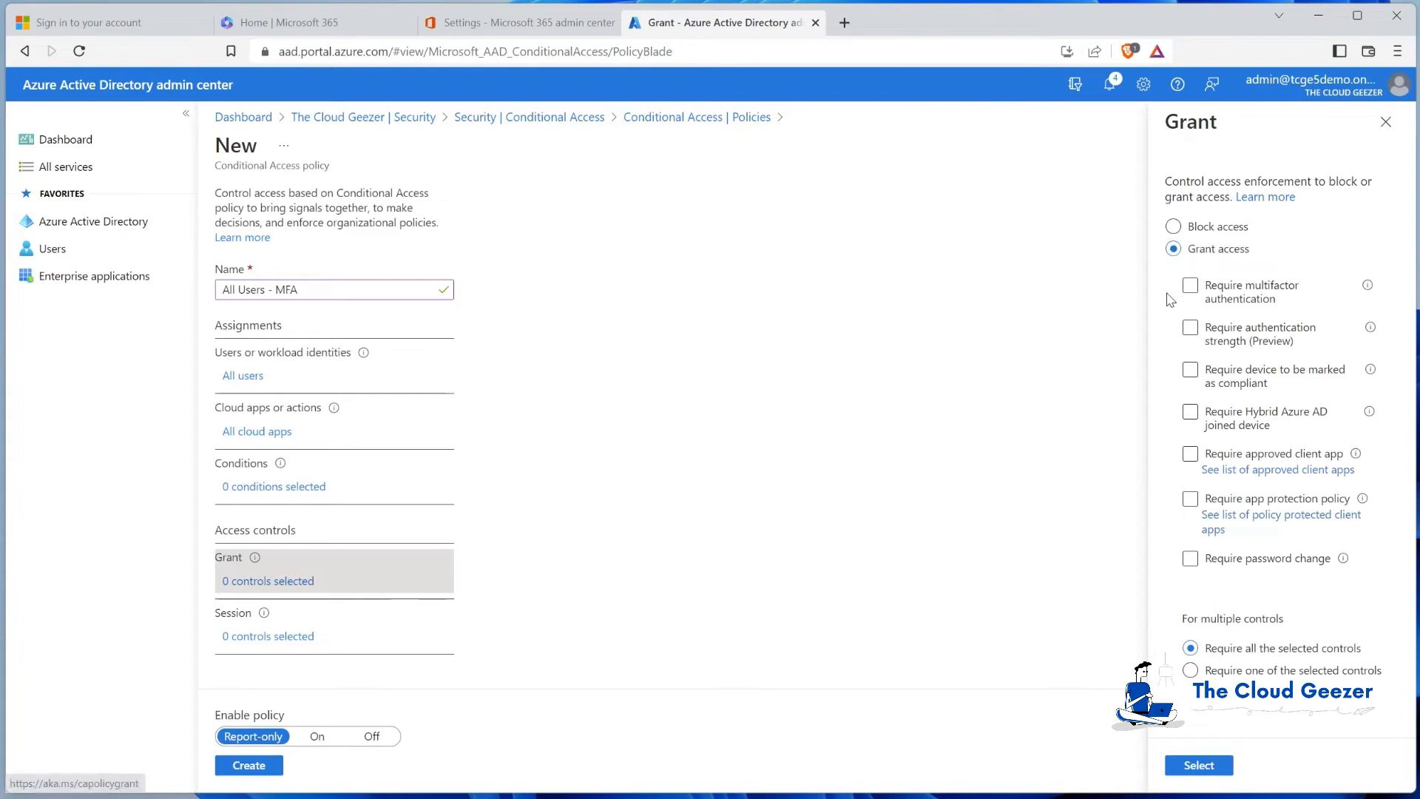
click(1189, 286)
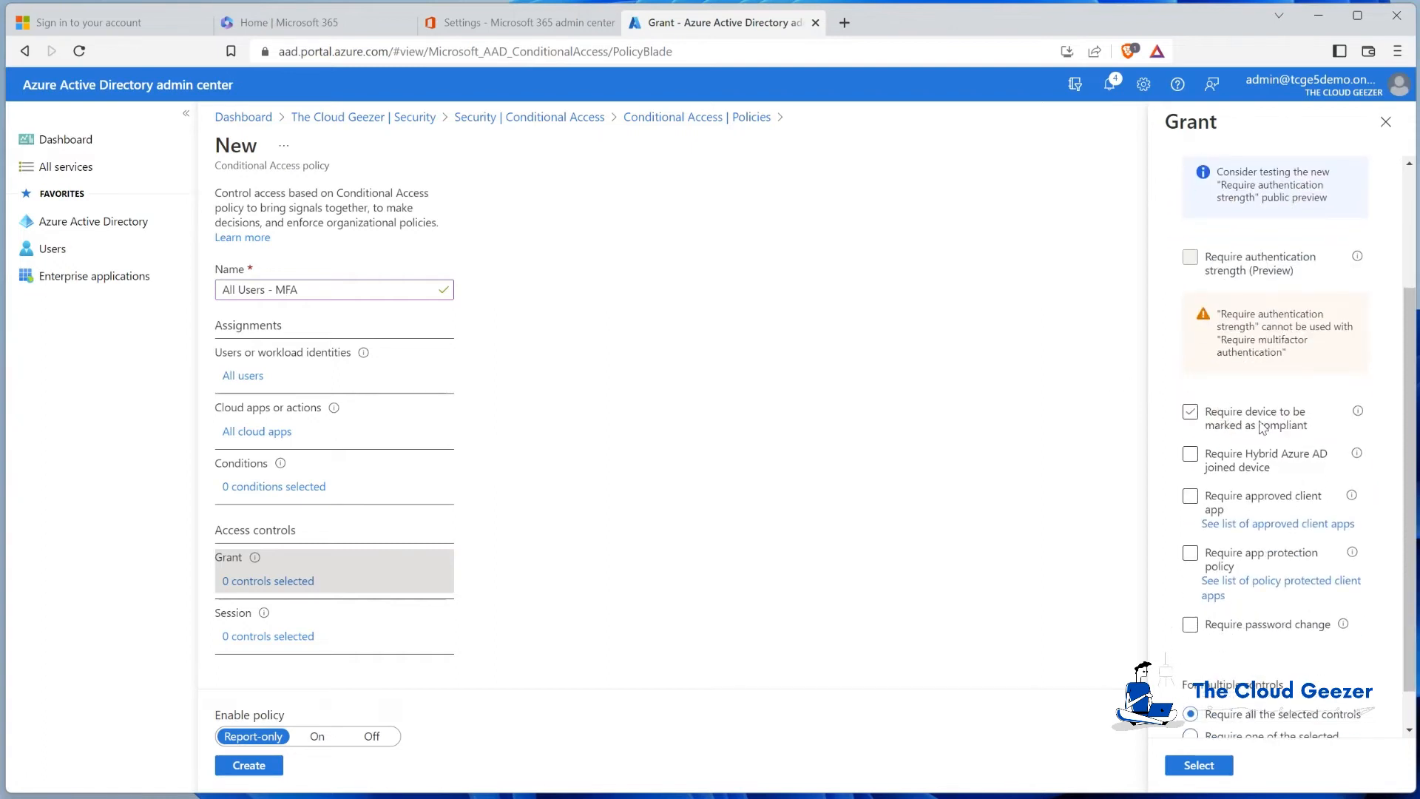
click(1190, 411)
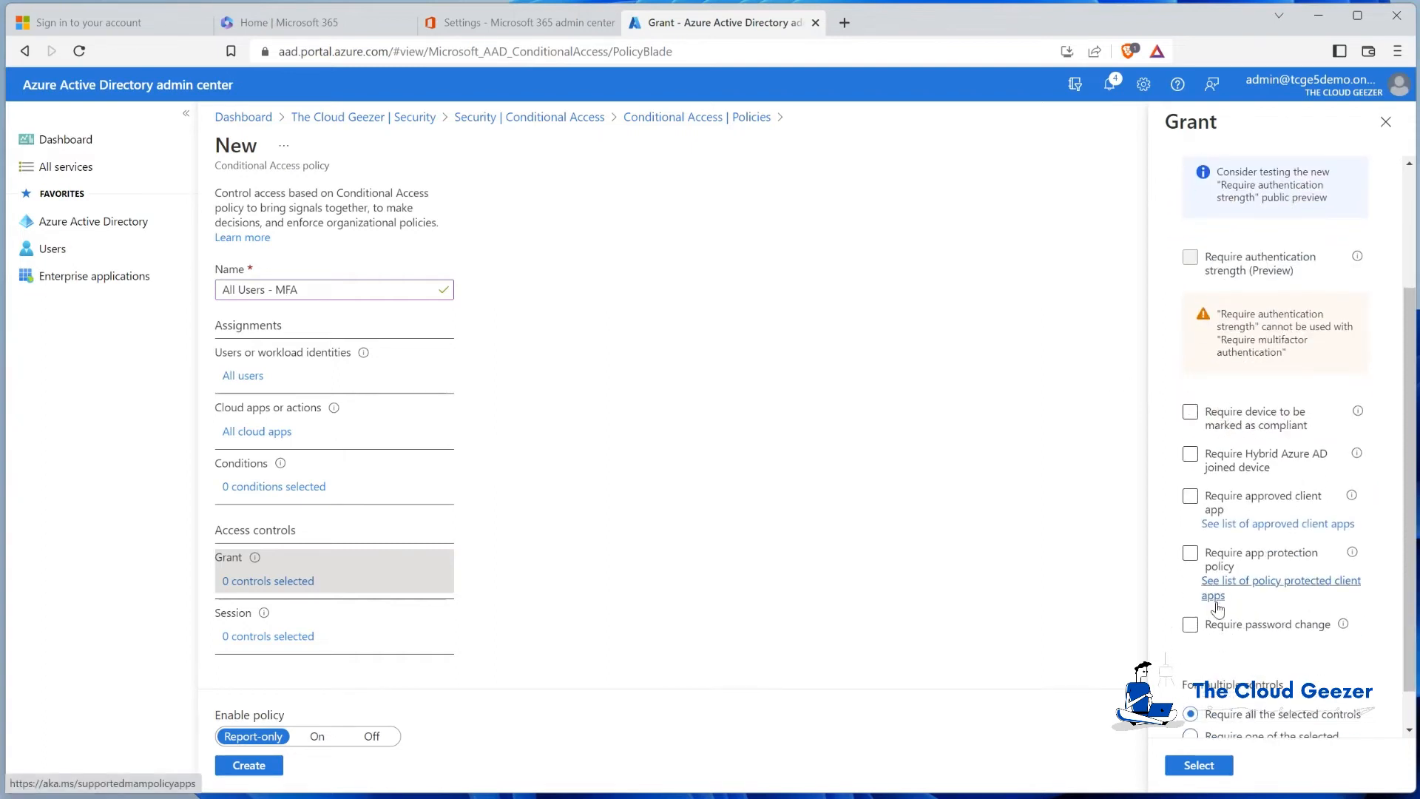
scroll(down, 3)
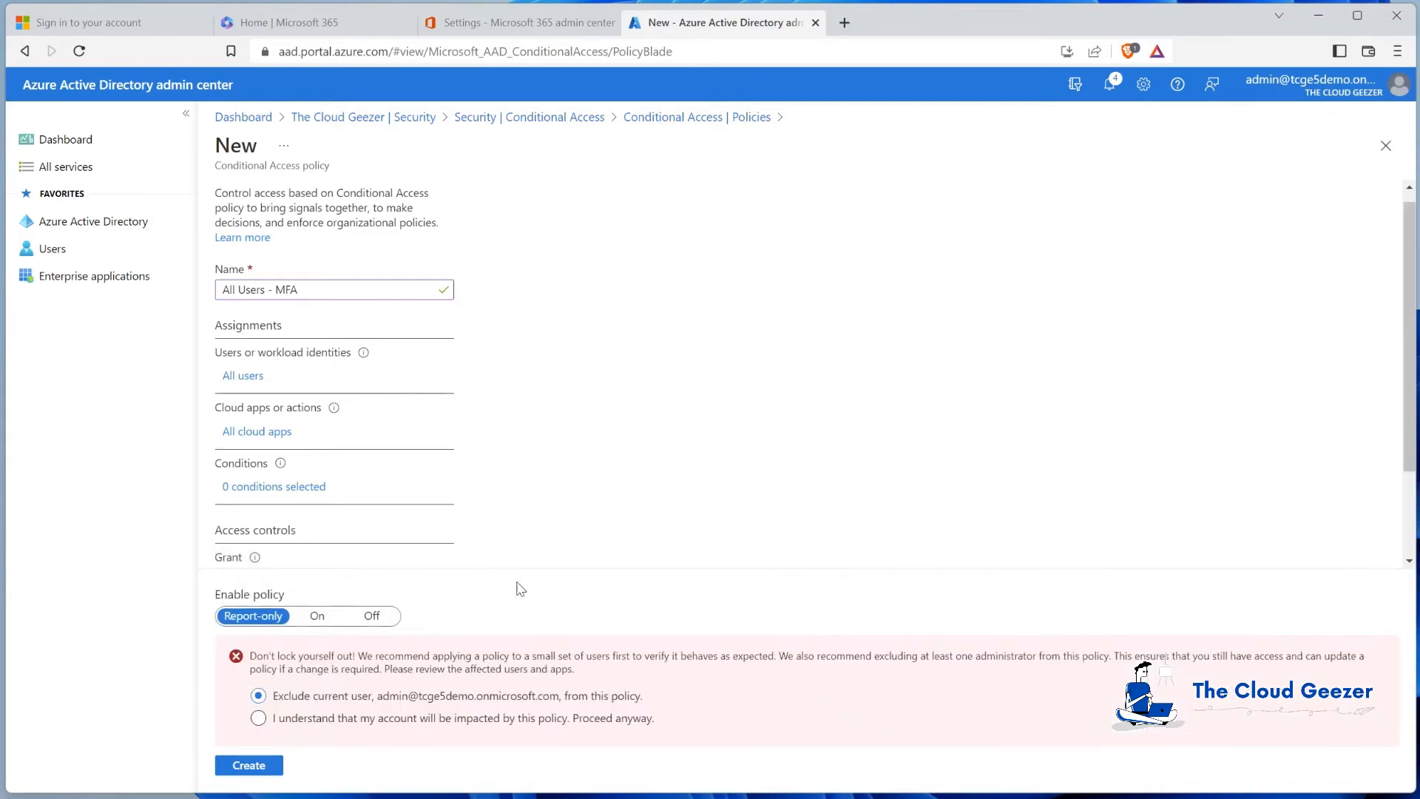
mouse_move(477, 575)
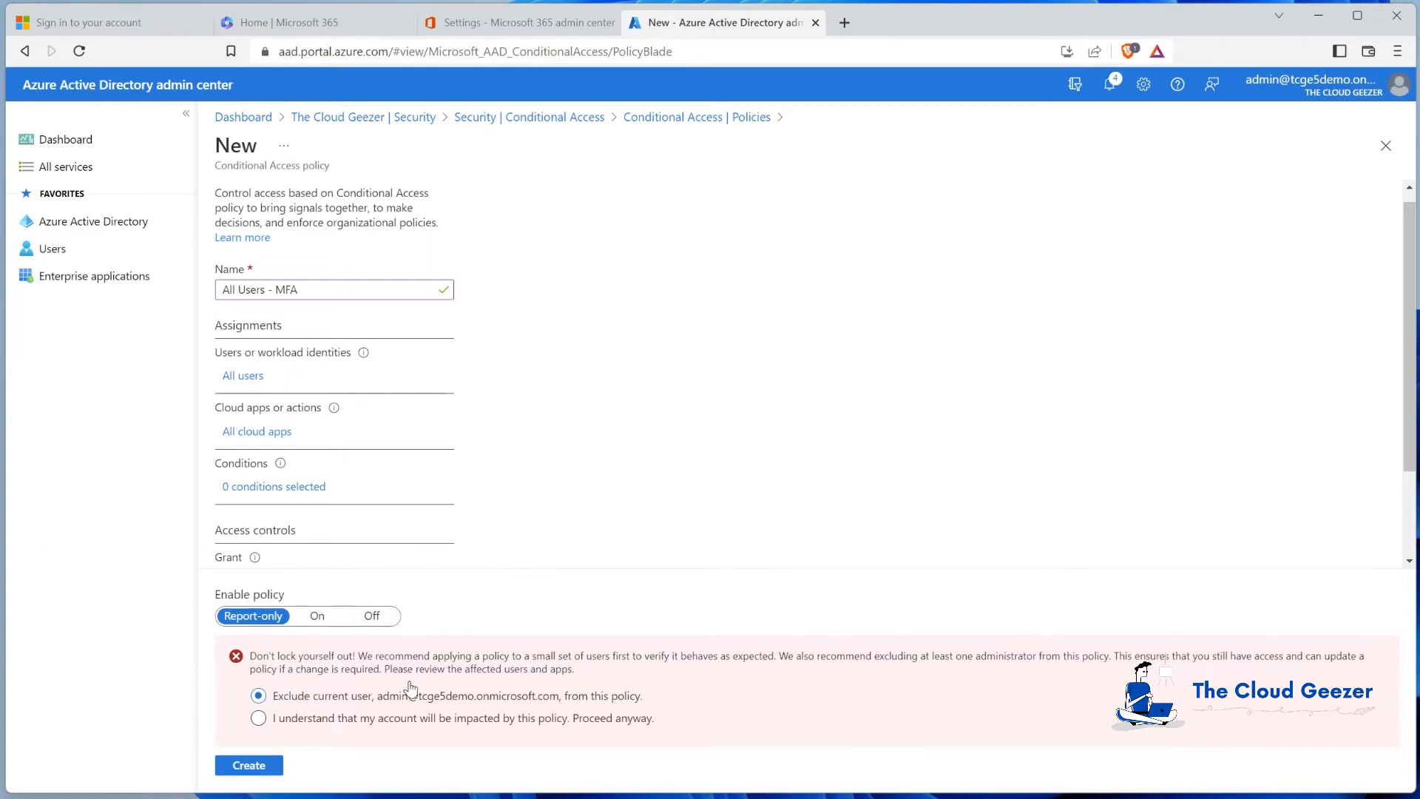
mouse_move(514, 690)
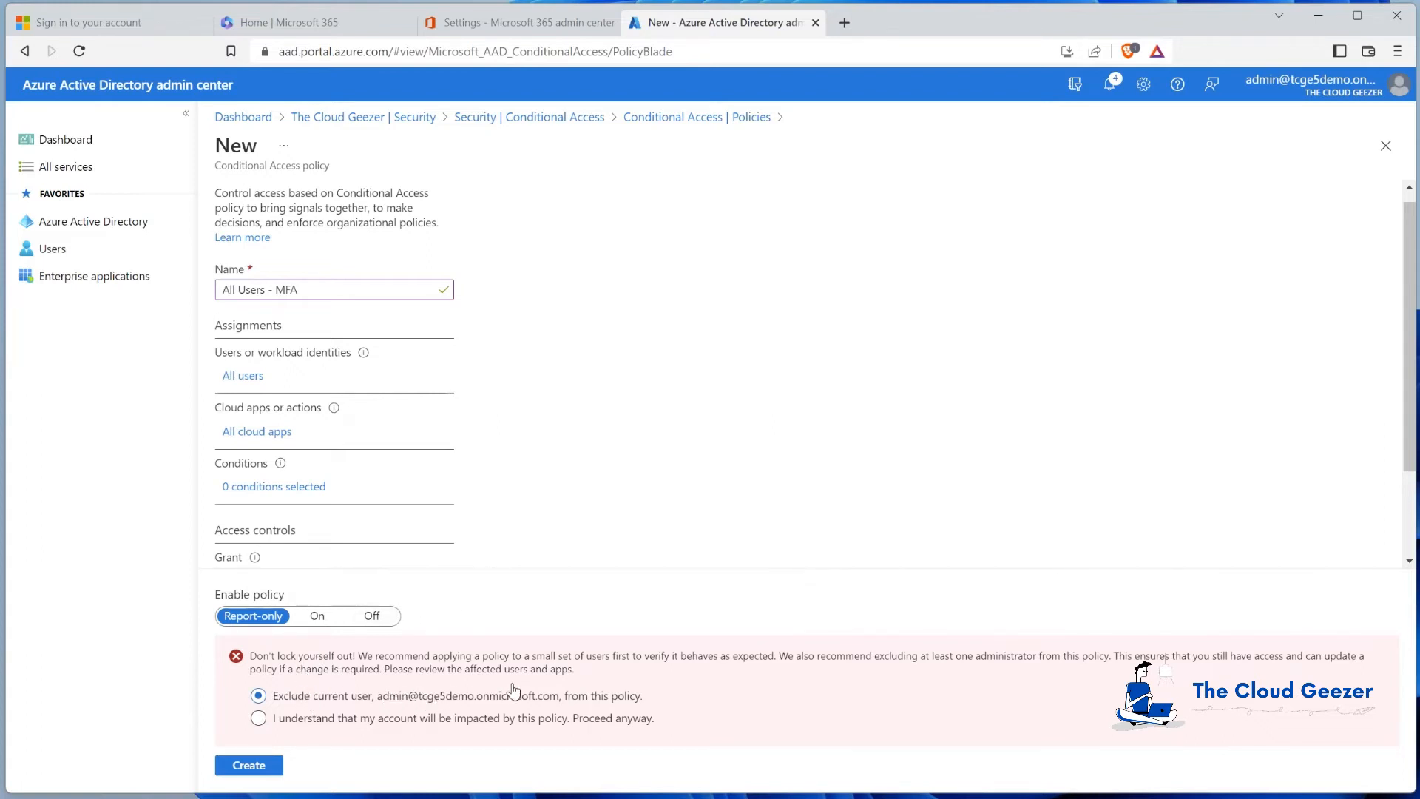
mouse_move(304, 661)
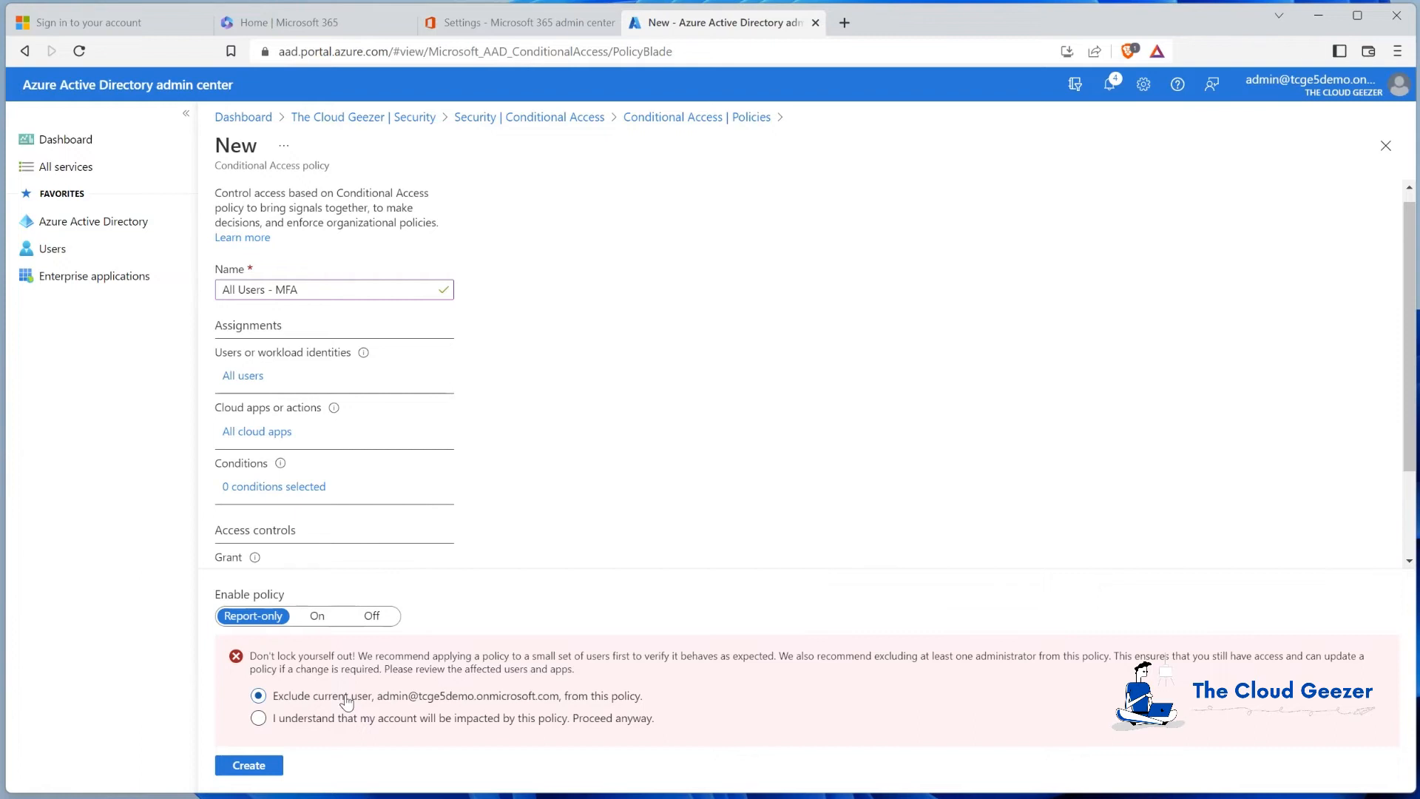
- Enable the policy On and create it with the current admin excluded
click(316, 615)
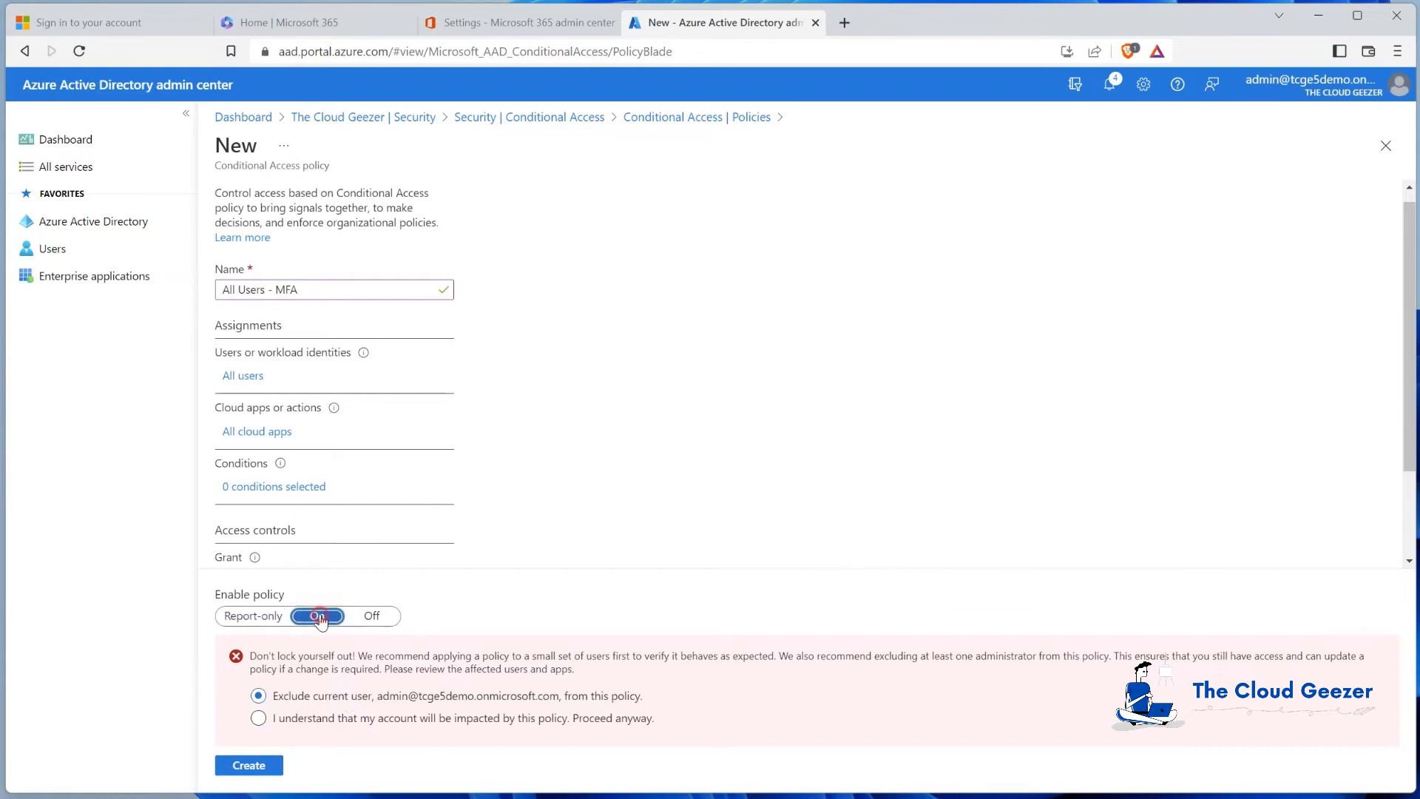
click(249, 765)
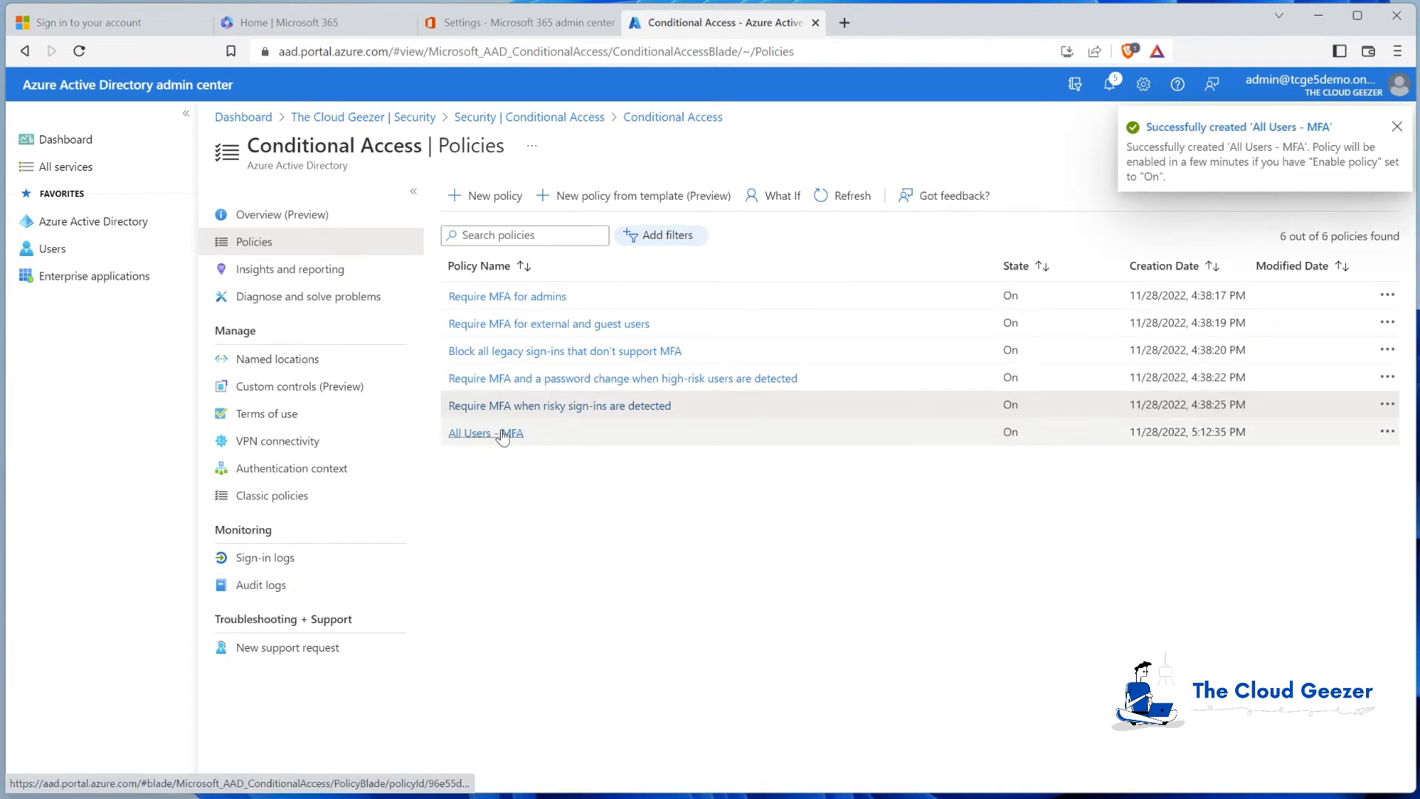
- Check the All Users - MFA policy's Exclude list shows the admin account
click(485, 432)
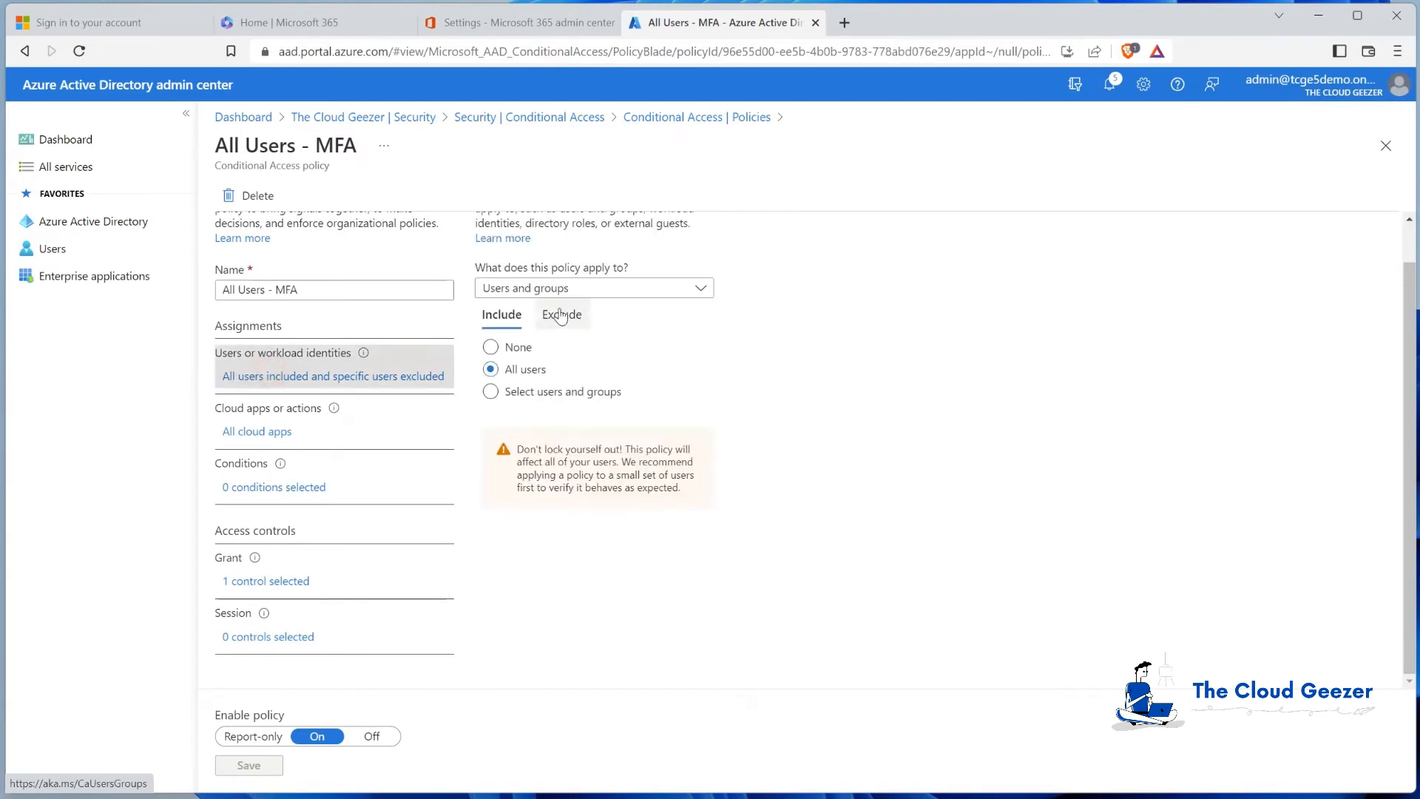
click(562, 314)
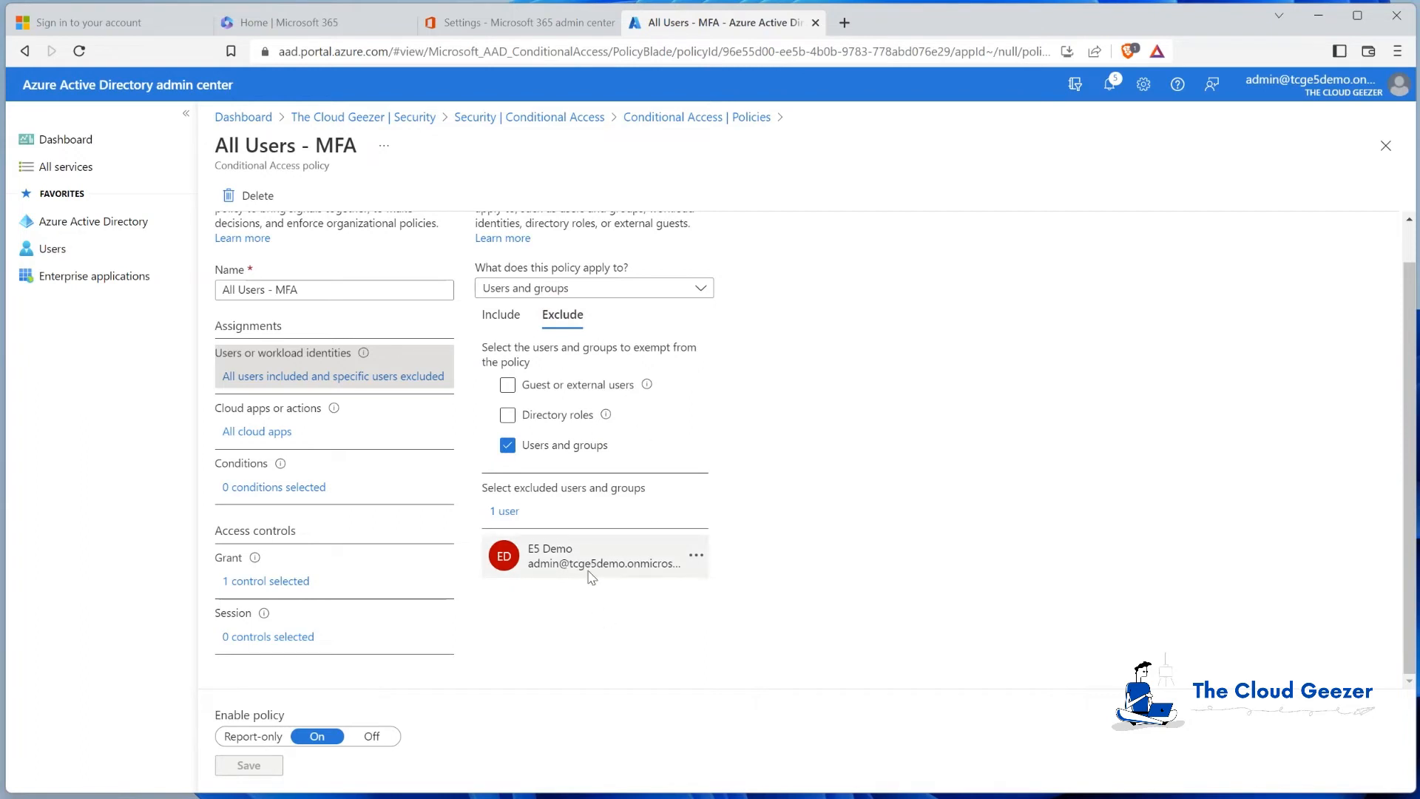
mouse_move(602, 595)
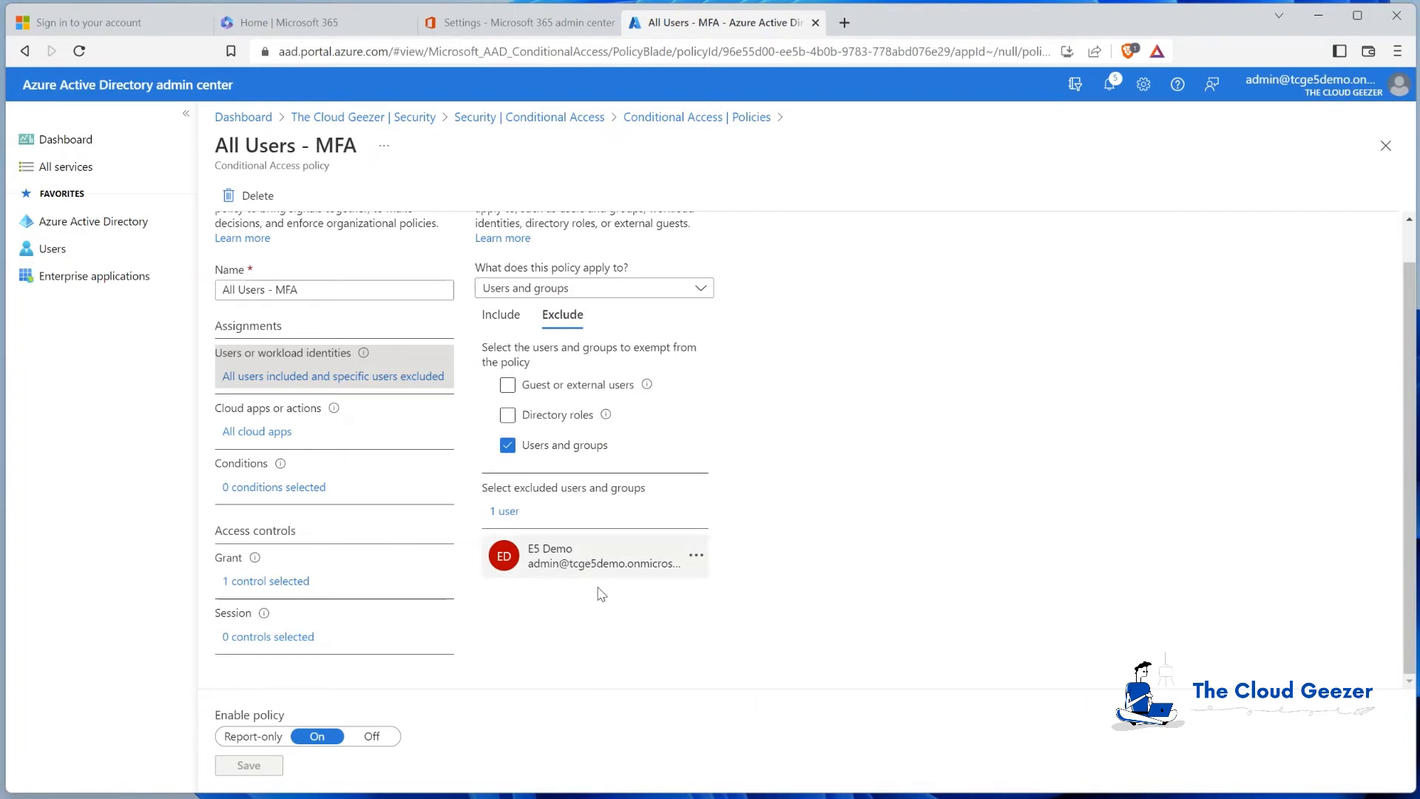
click(502, 313)
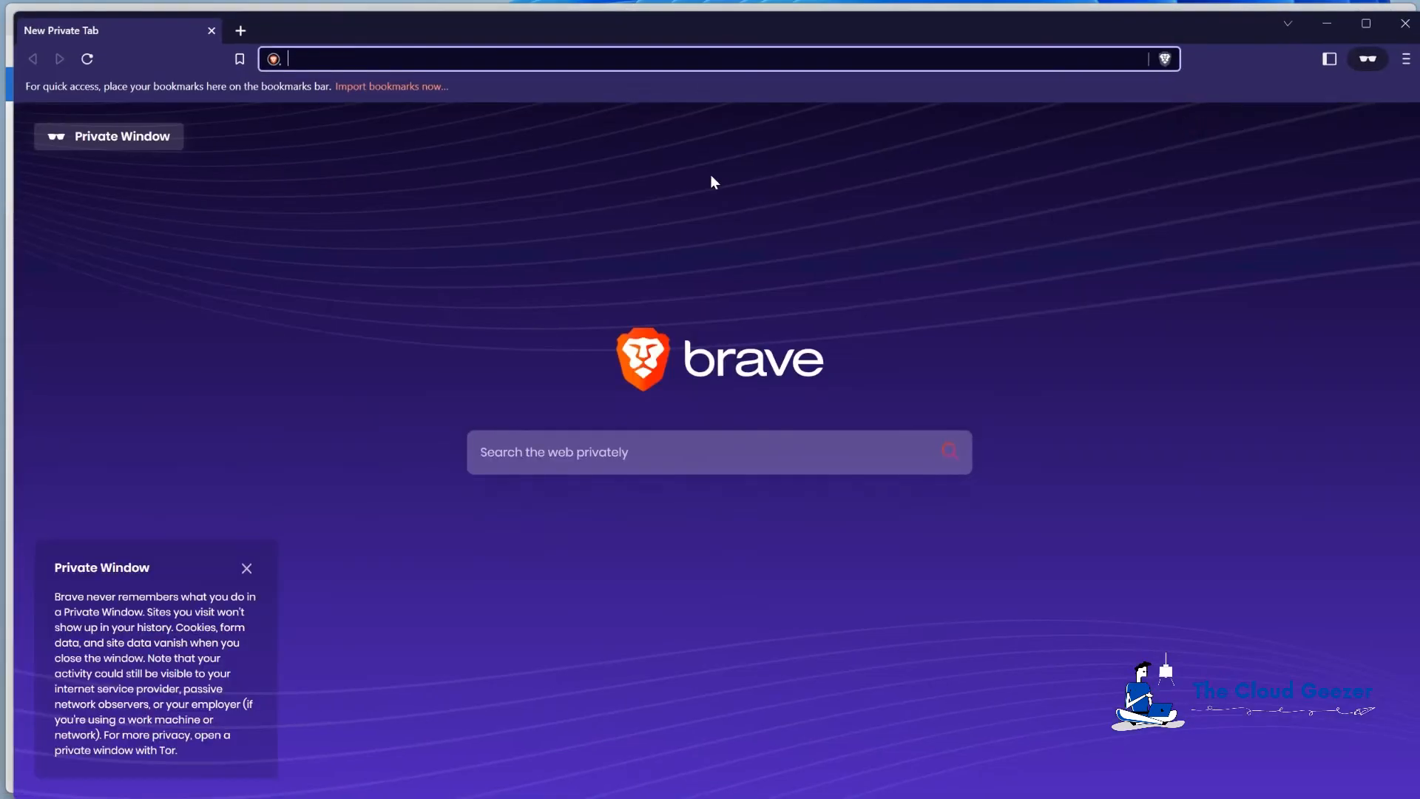
text(portal.)
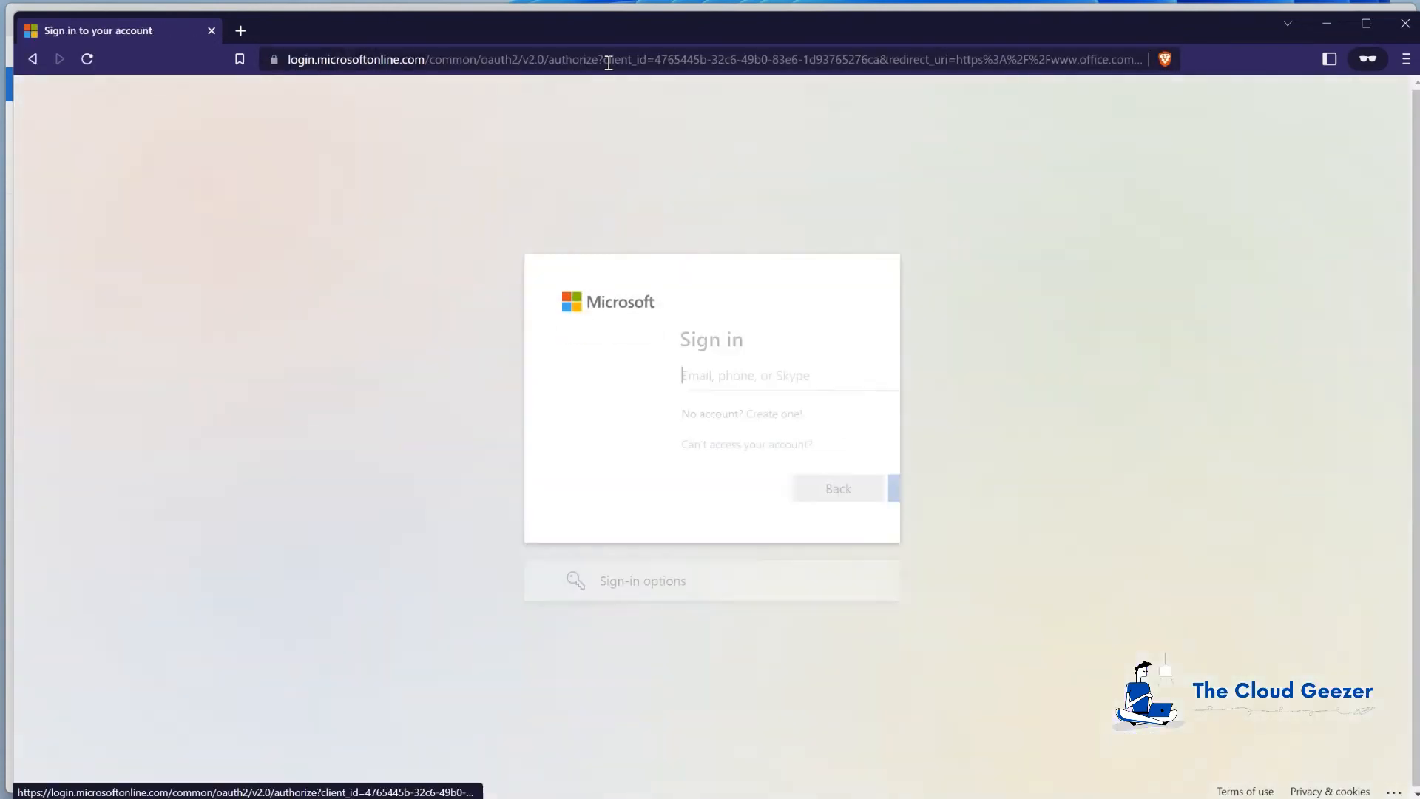
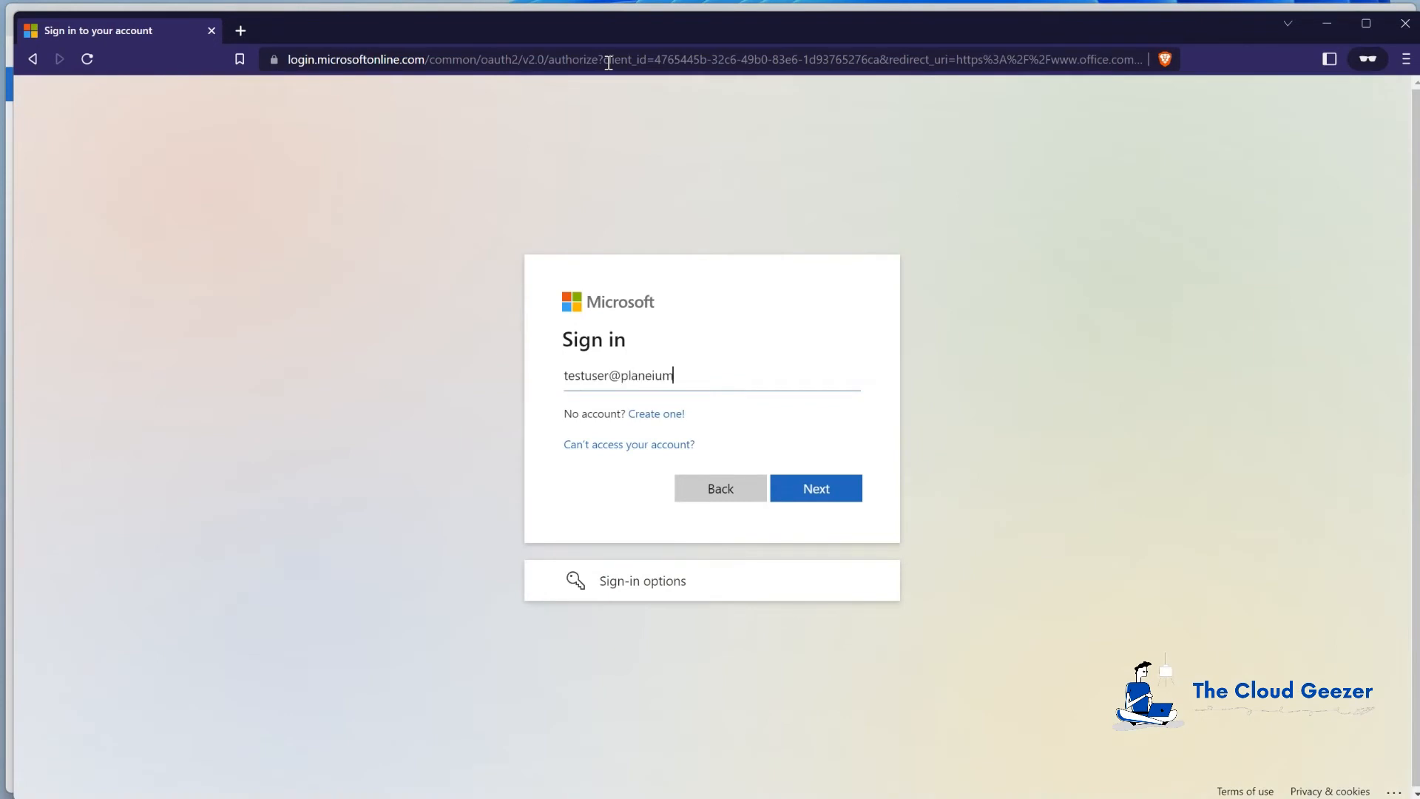
click(814, 488)
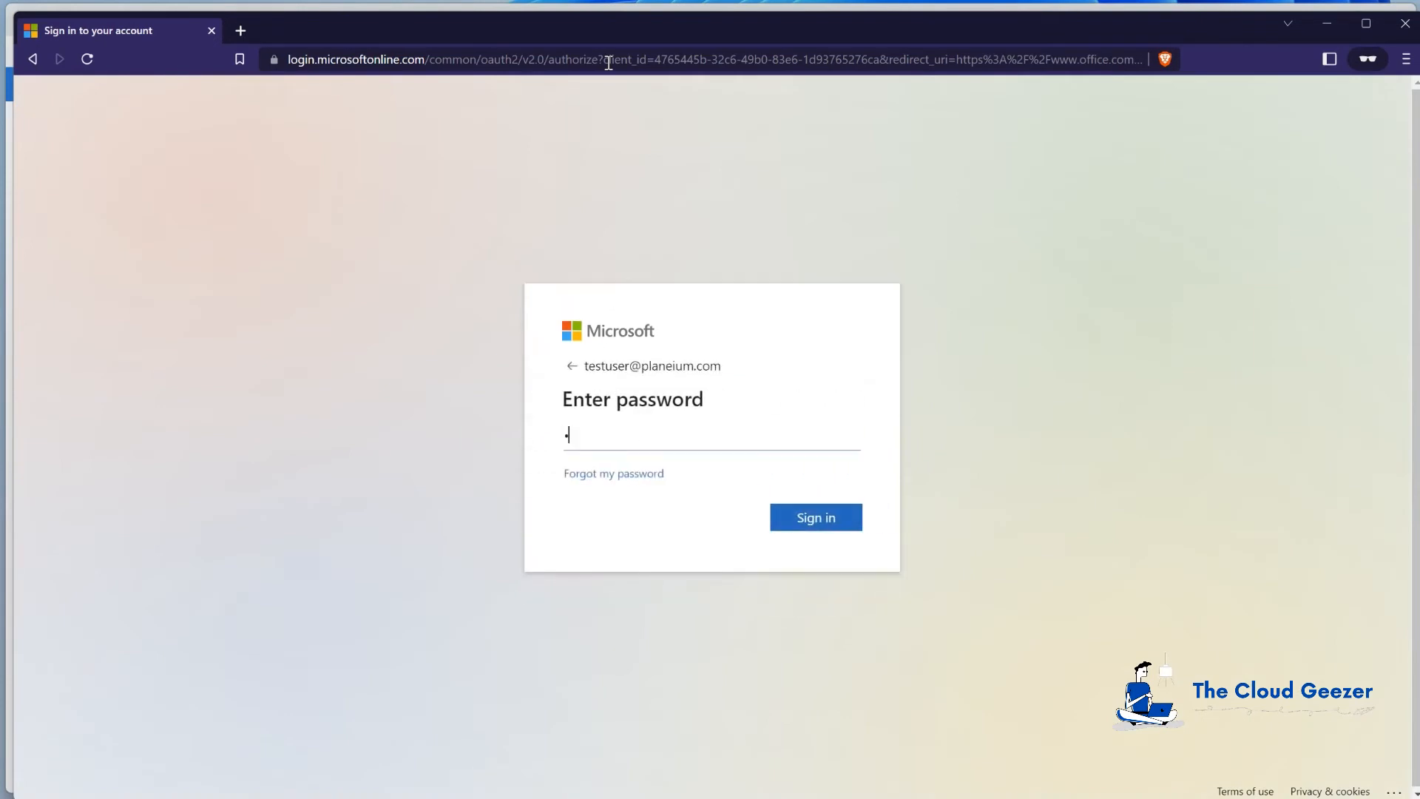
text(password)
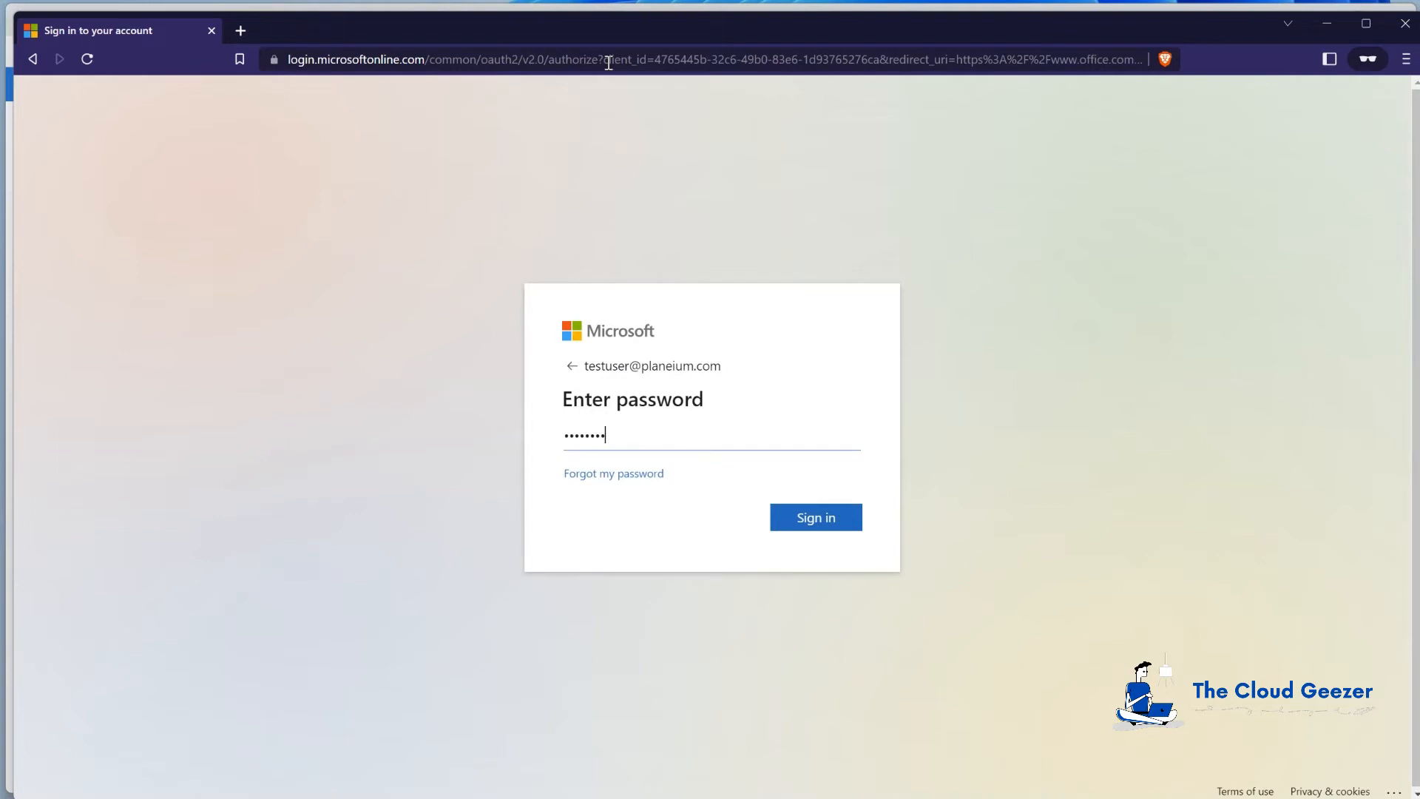
click(813, 518)
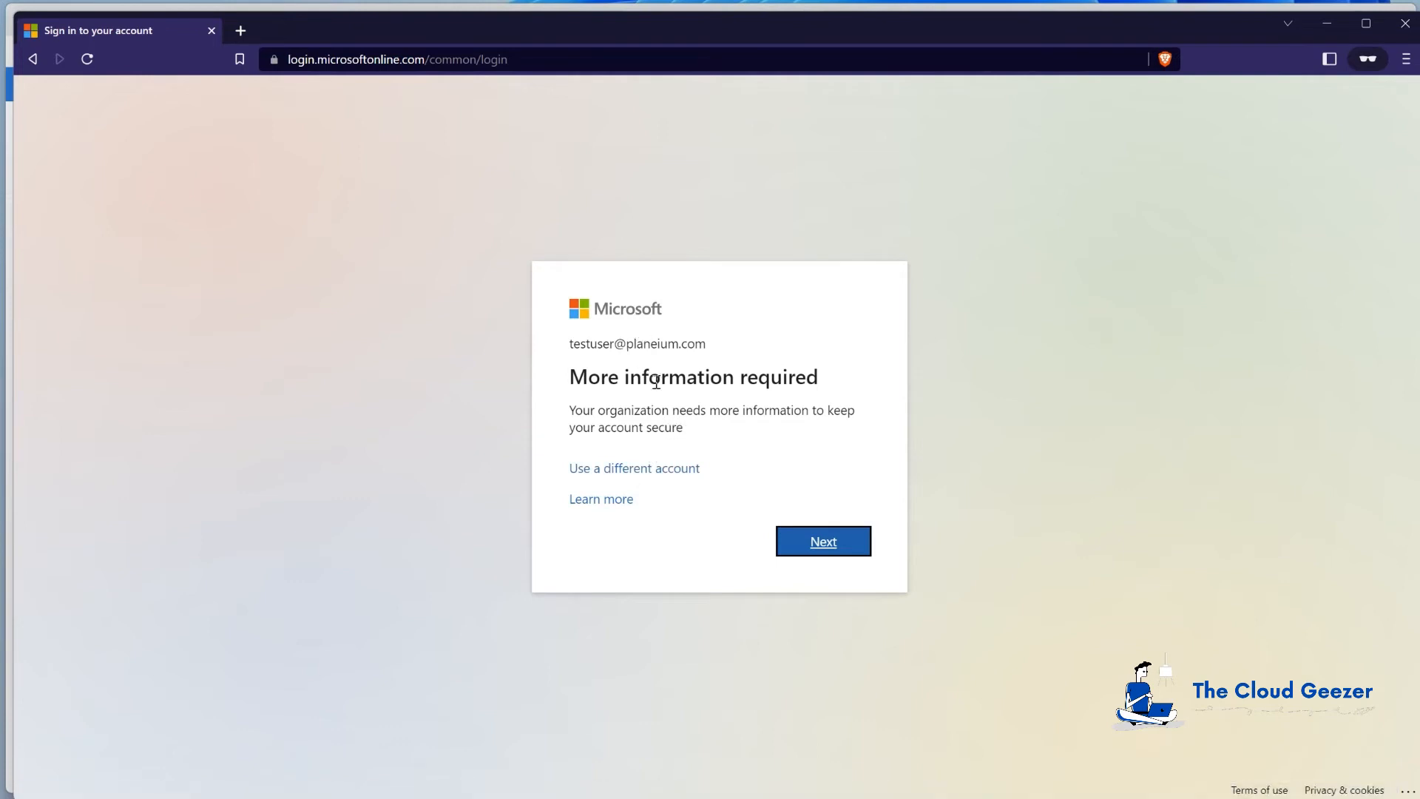
mouse_move(644, 401)
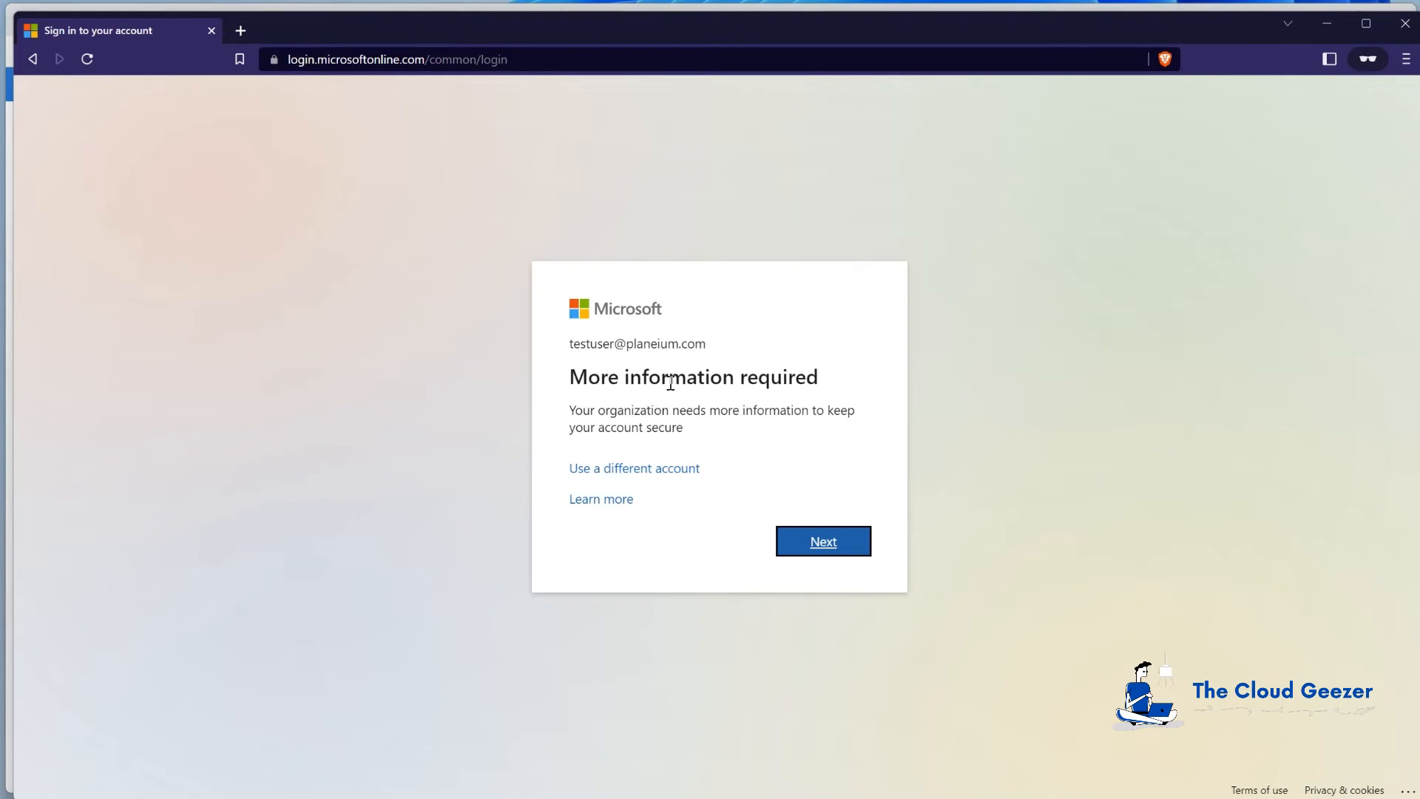
mouse_move(675, 381)
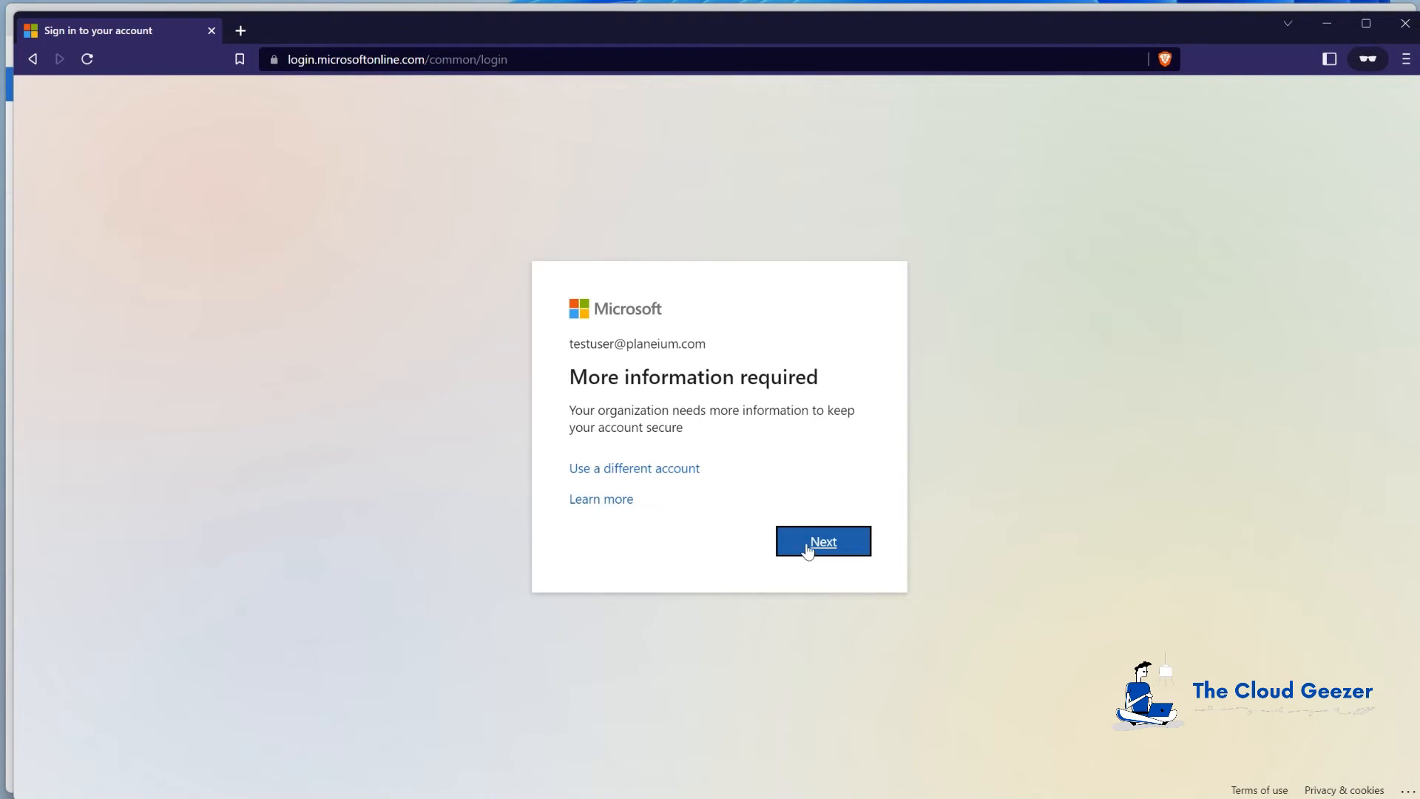
- Proceed past 'More information required' to the security info registration
click(822, 541)
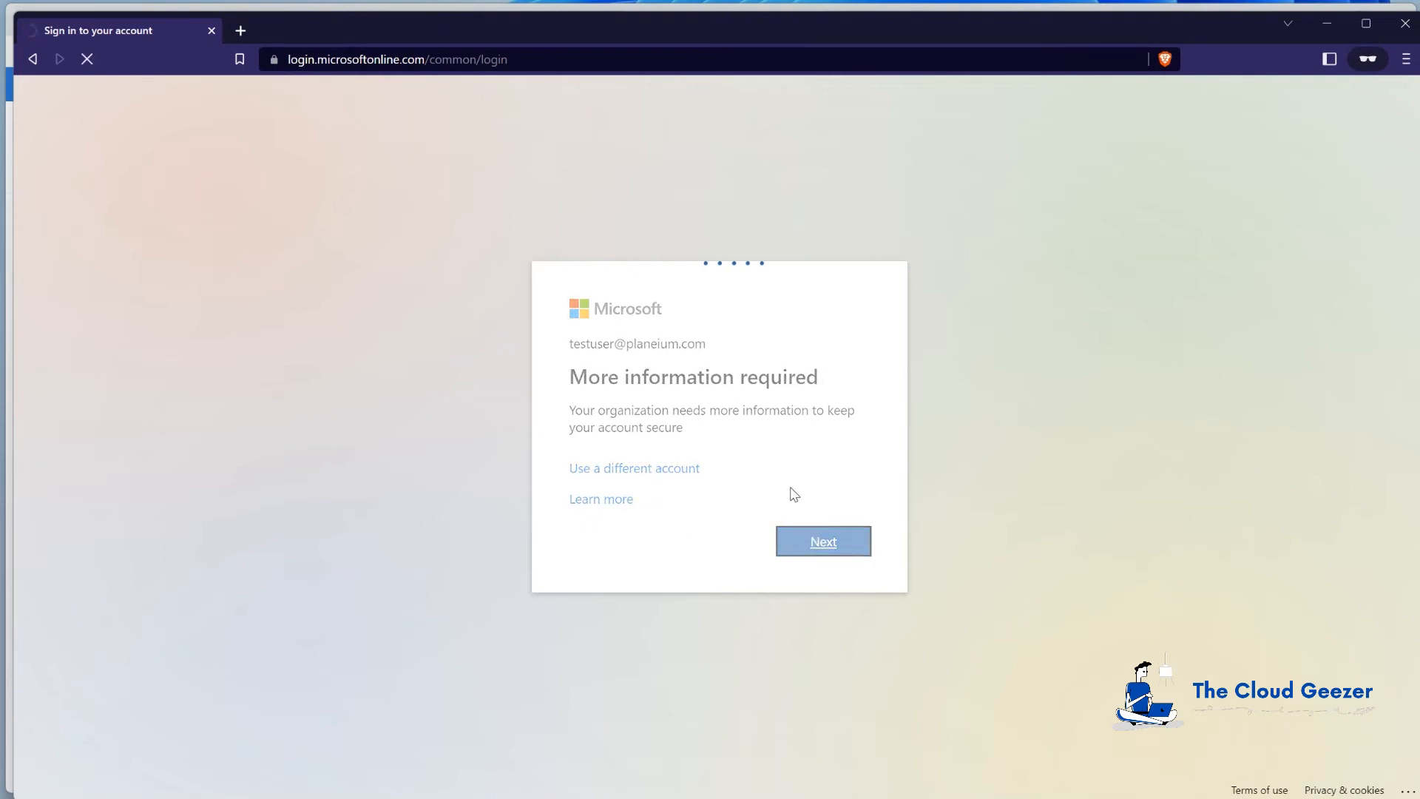
click(822, 542)
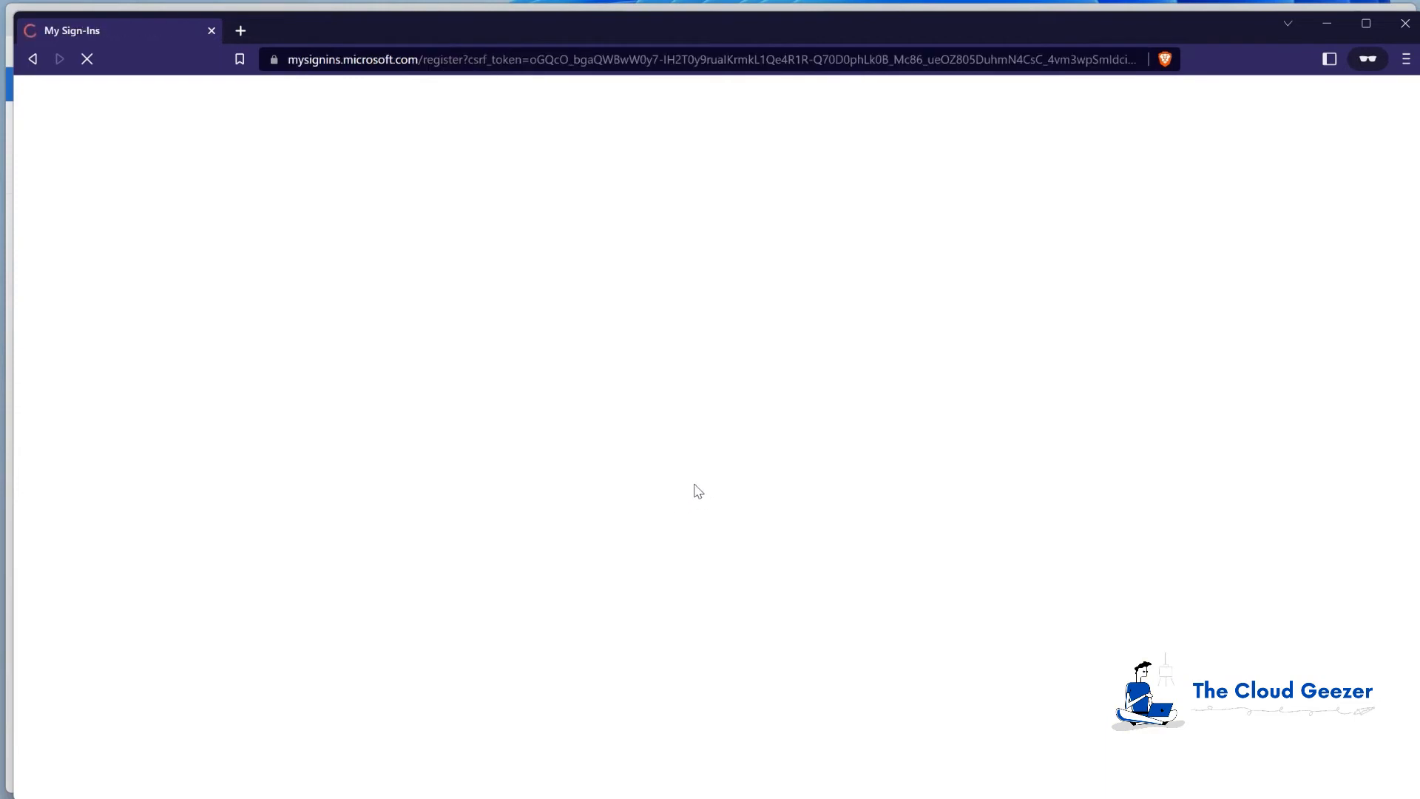
mouse_move(623, 426)
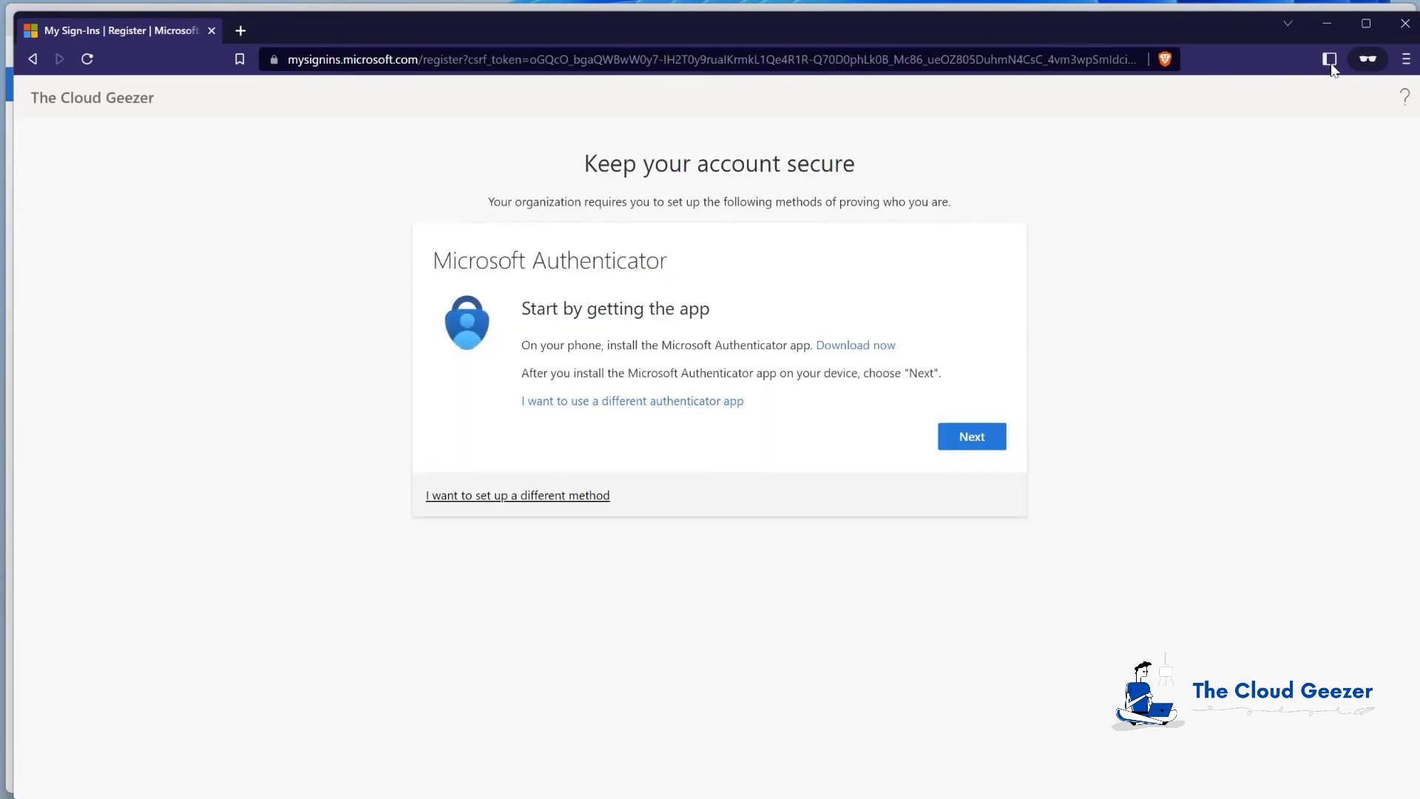
click(722, 23)
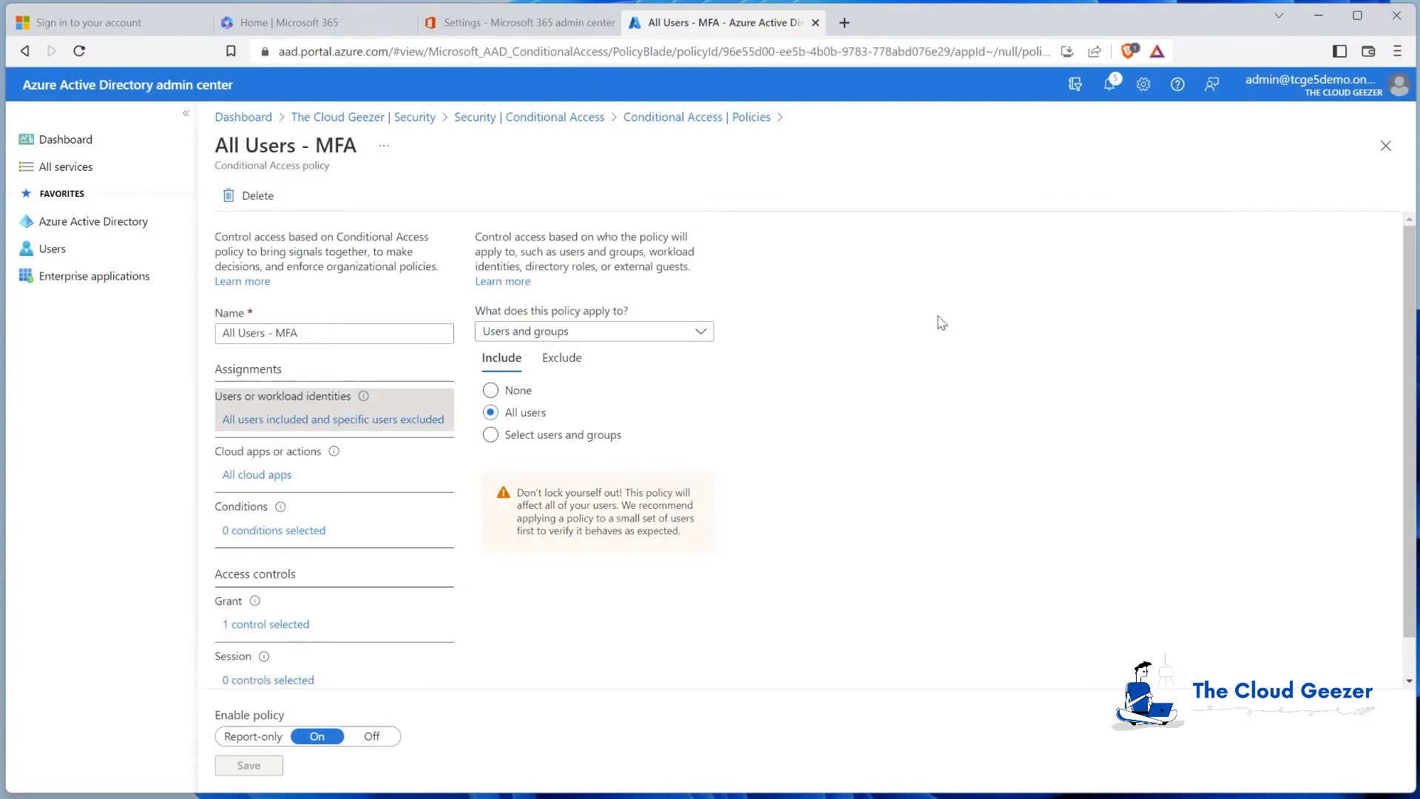
mouse_move(197, 794)
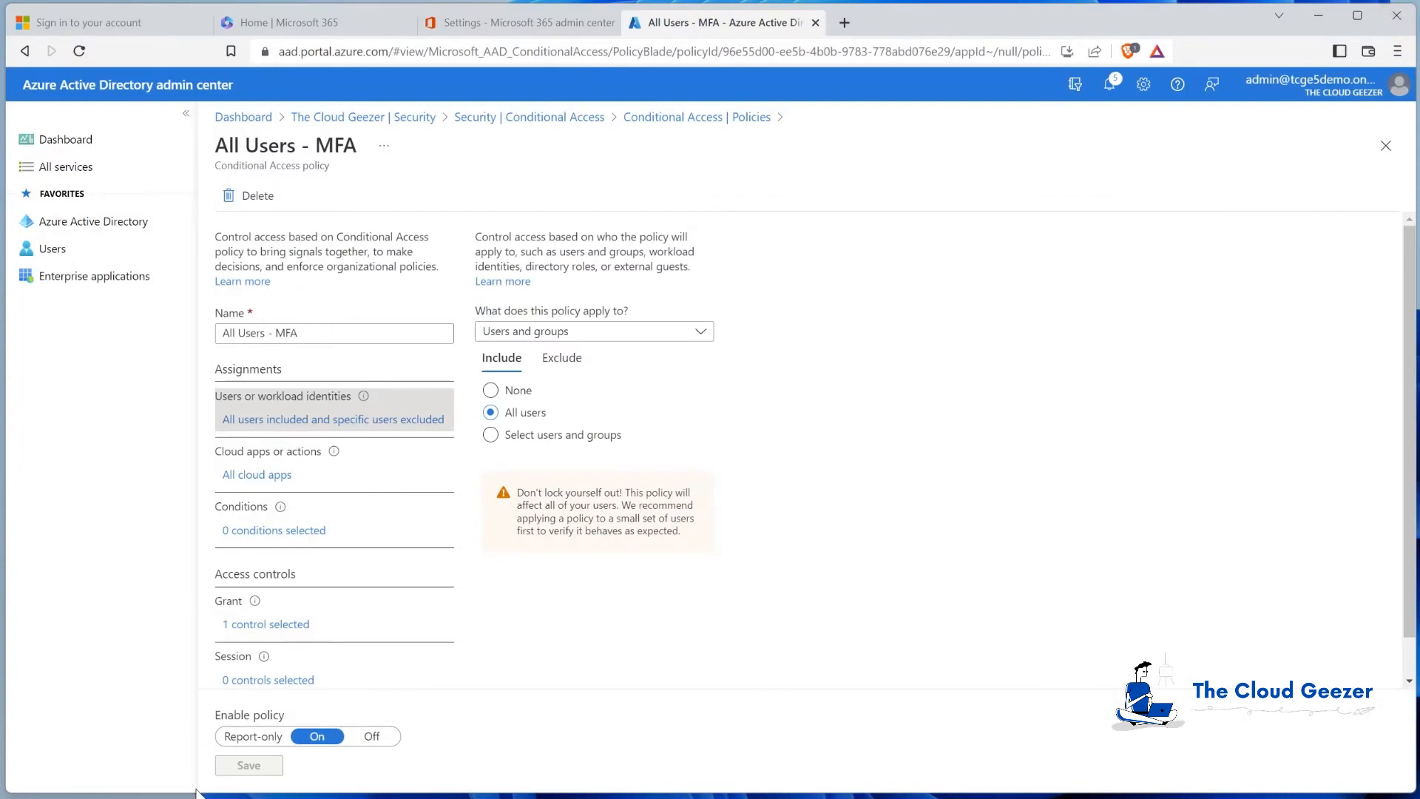
scroll(down, 3)
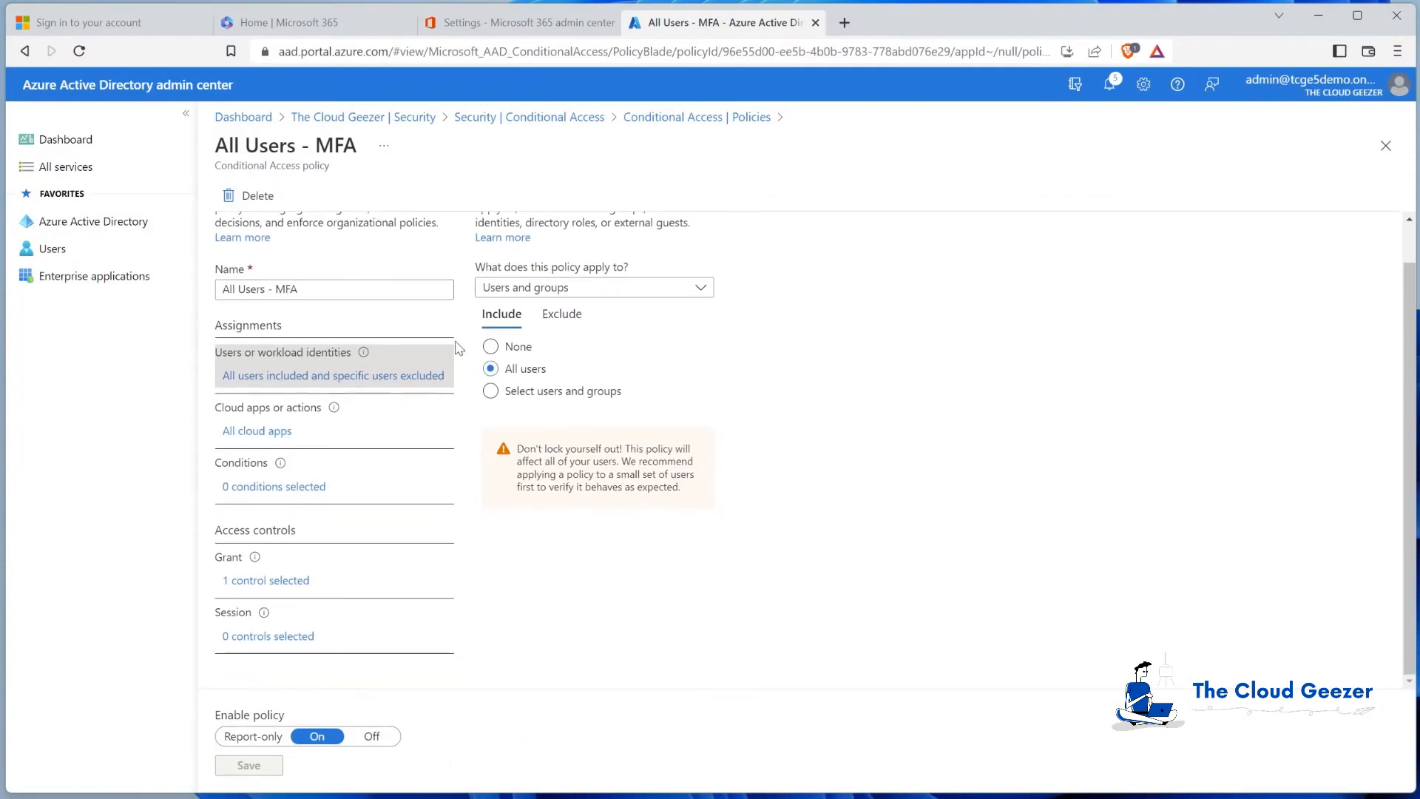
click(256, 430)
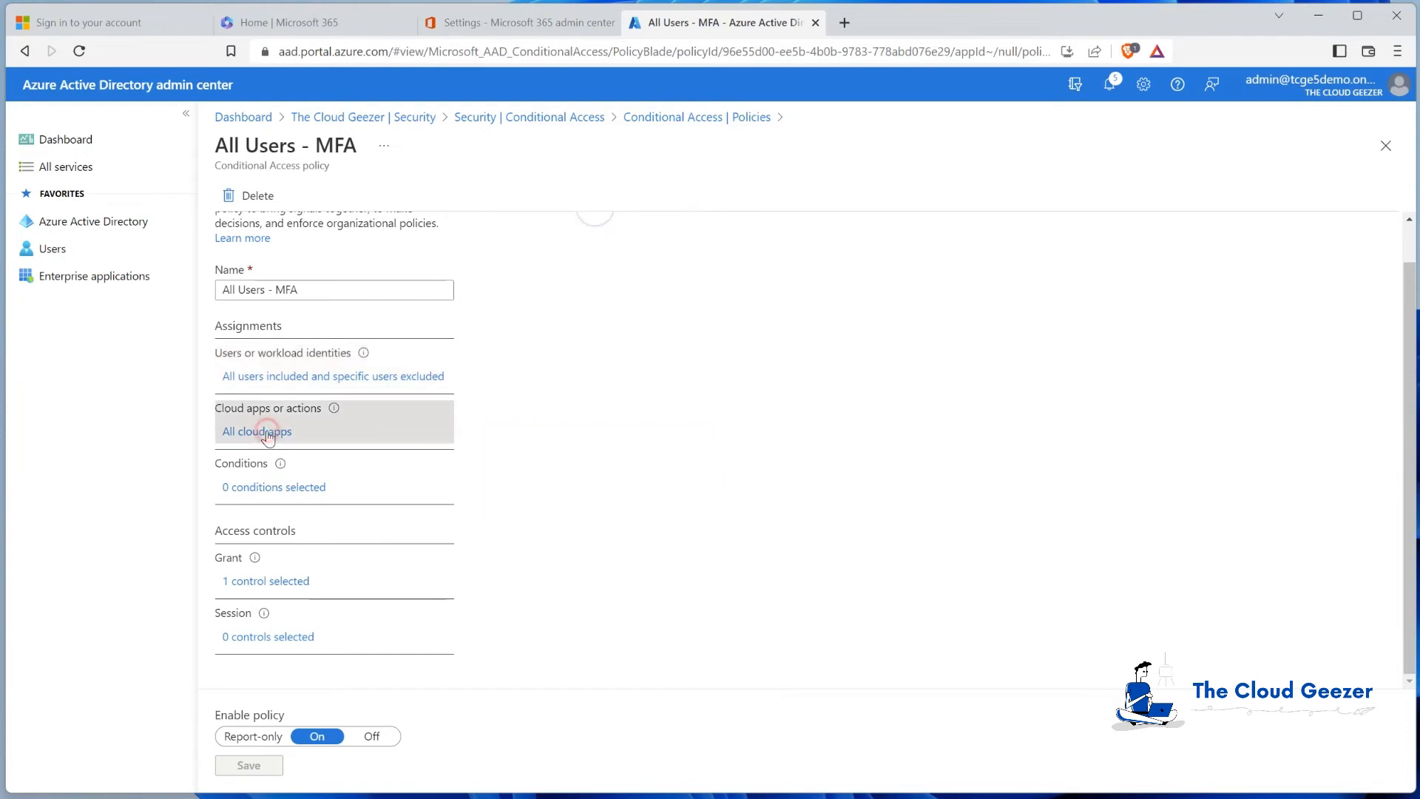
click(256, 430)
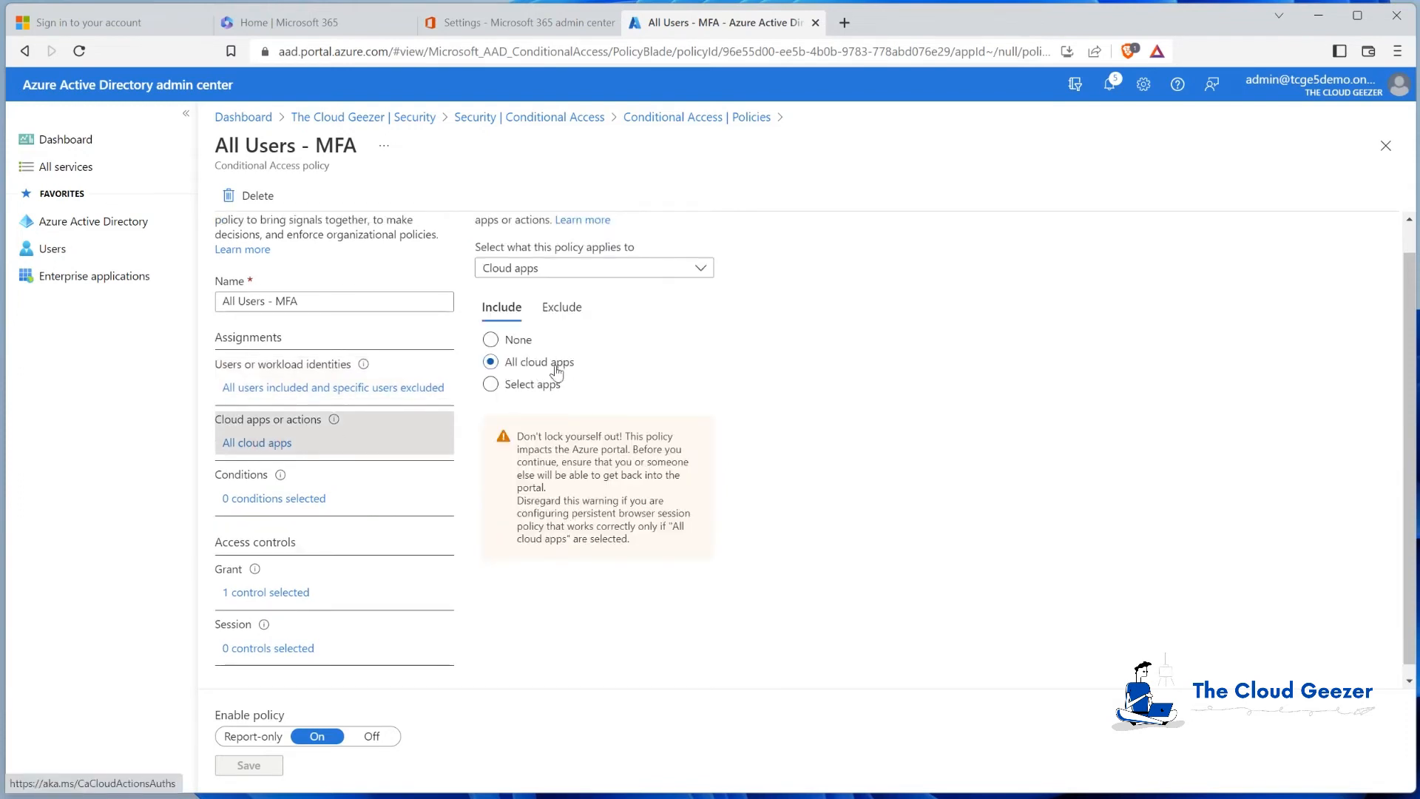
click(491, 385)
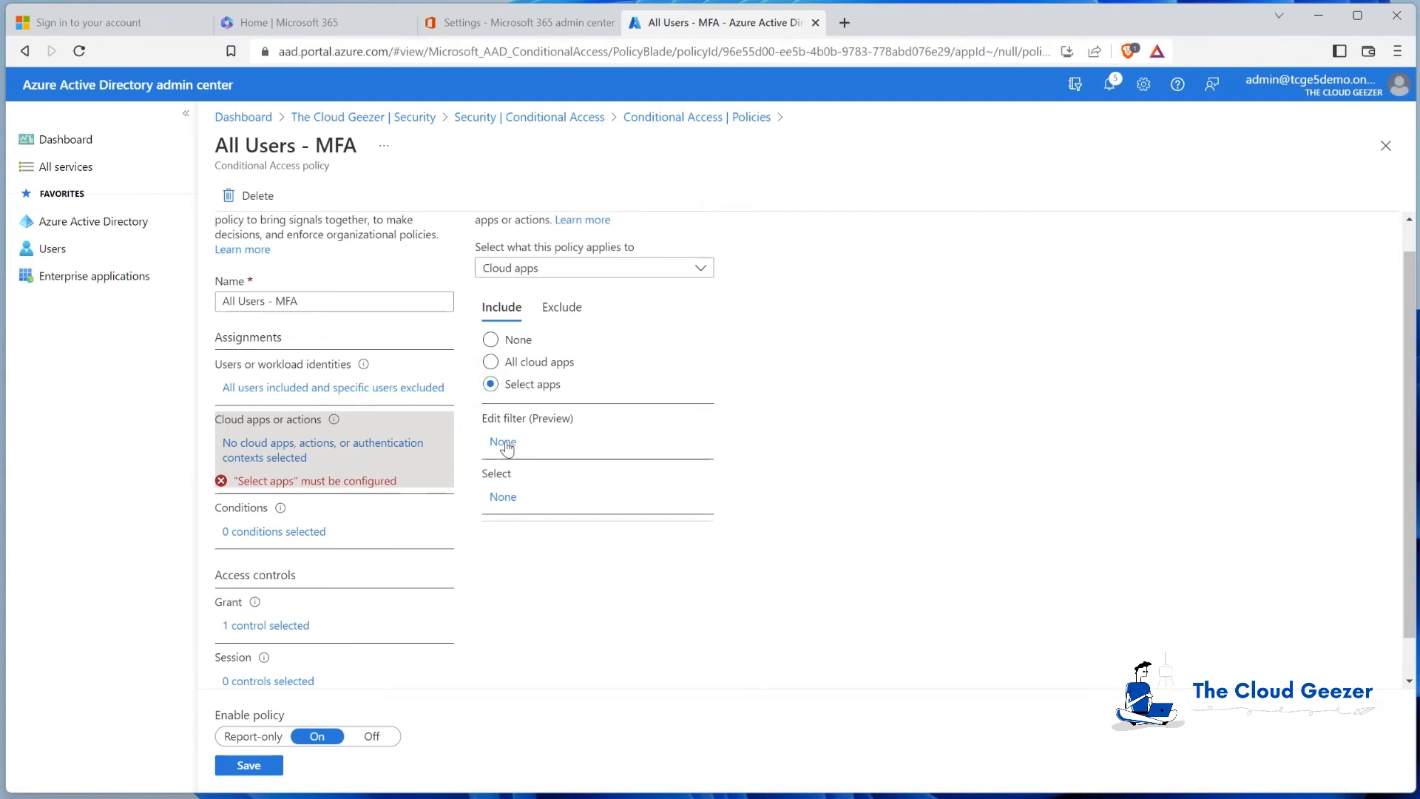
click(503, 442)
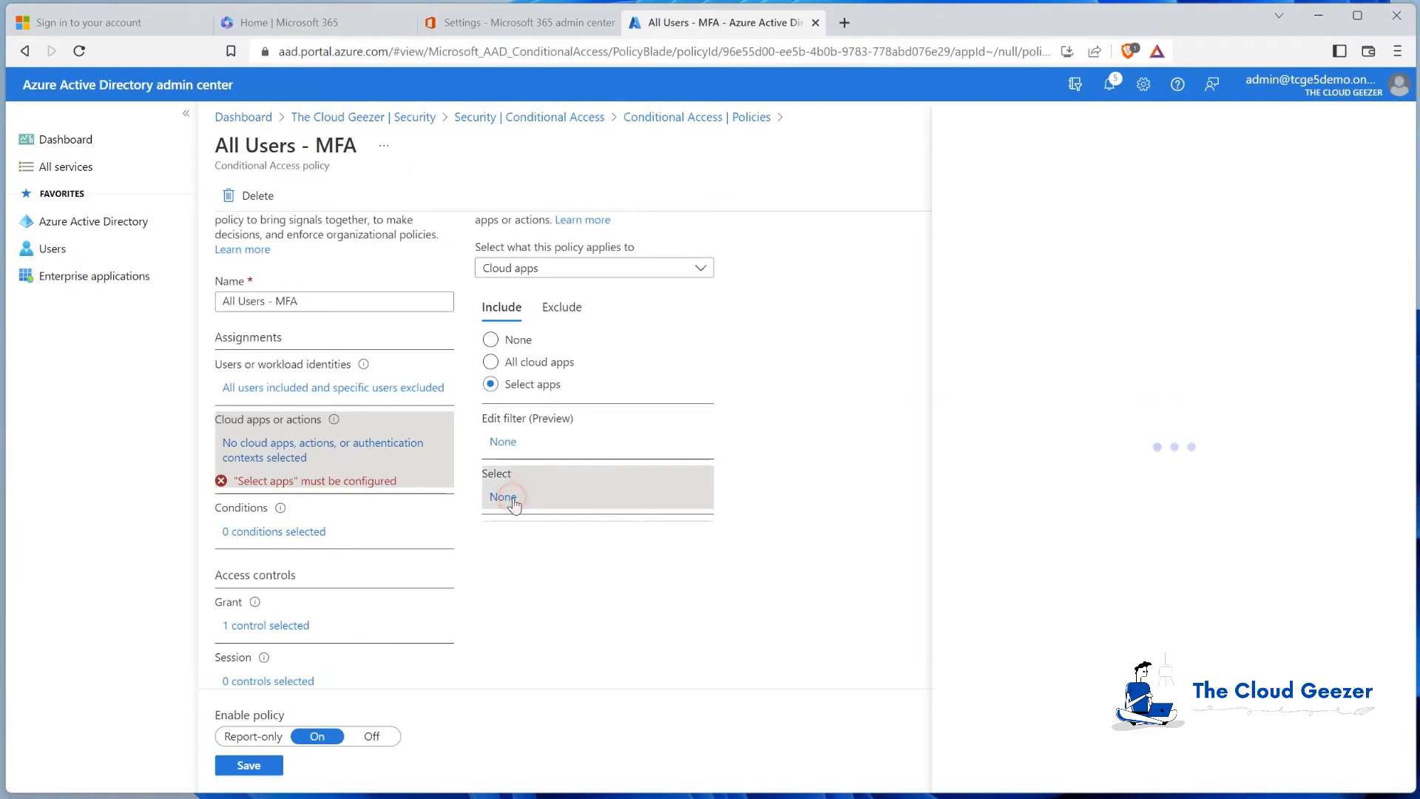
click(503, 497)
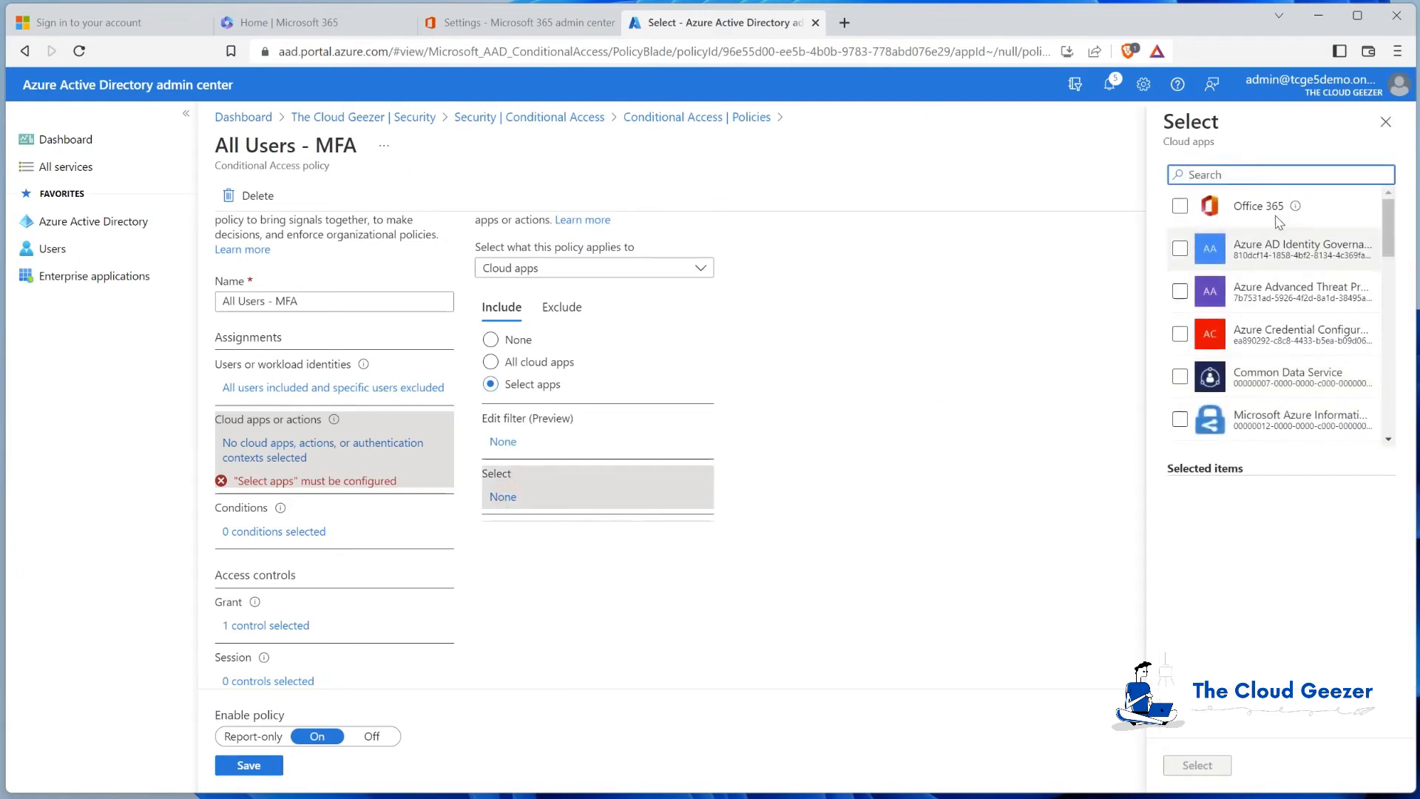
click(1180, 206)
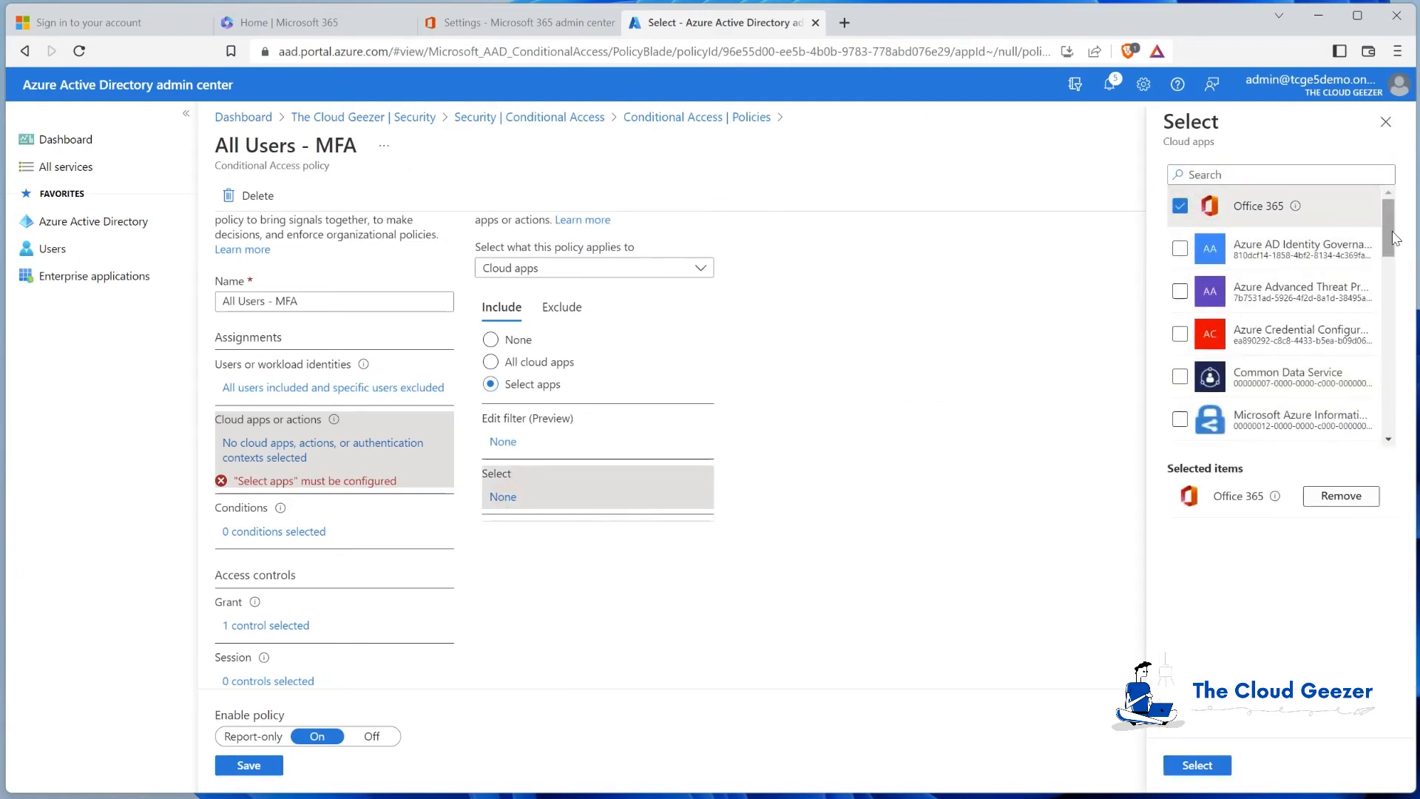
scroll(down, 3)
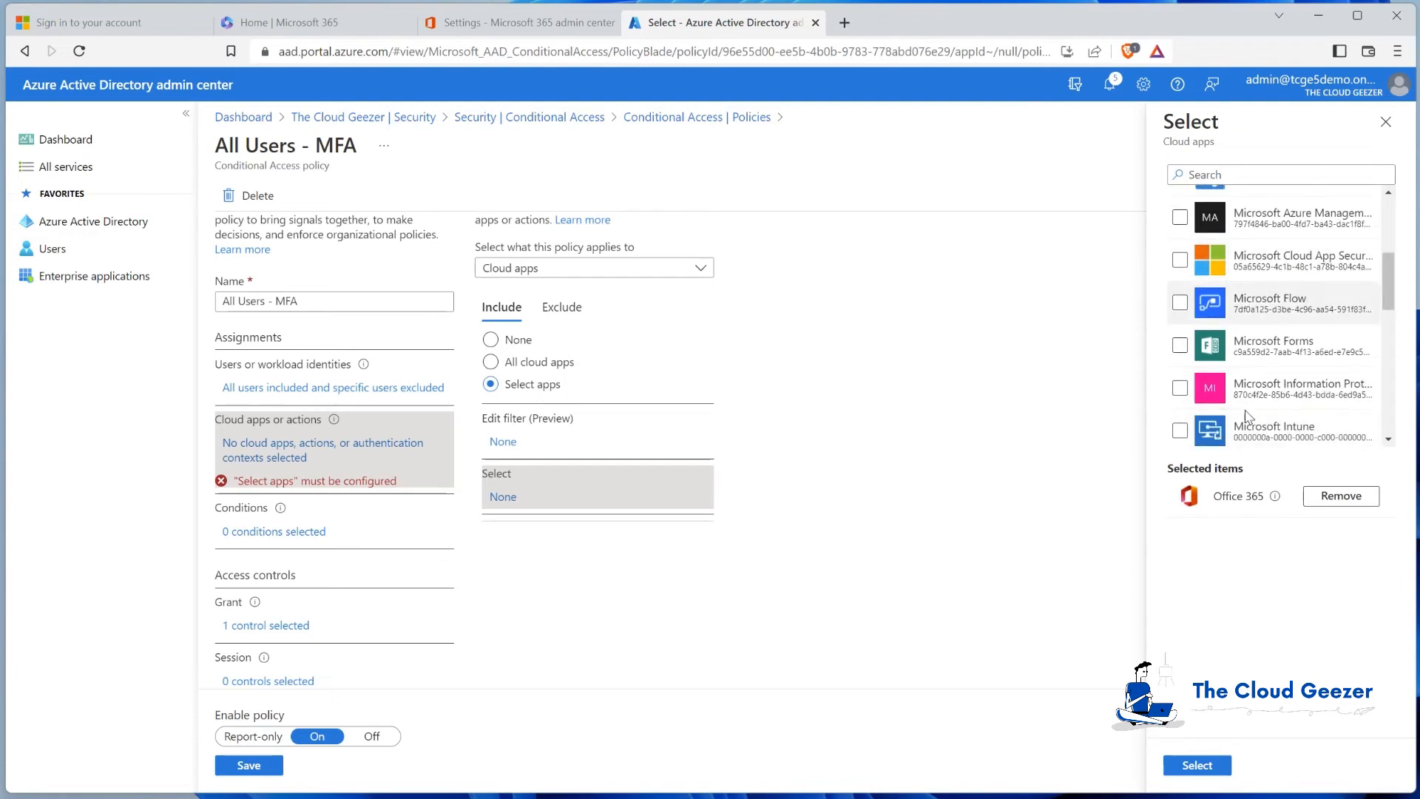
click(1384, 121)
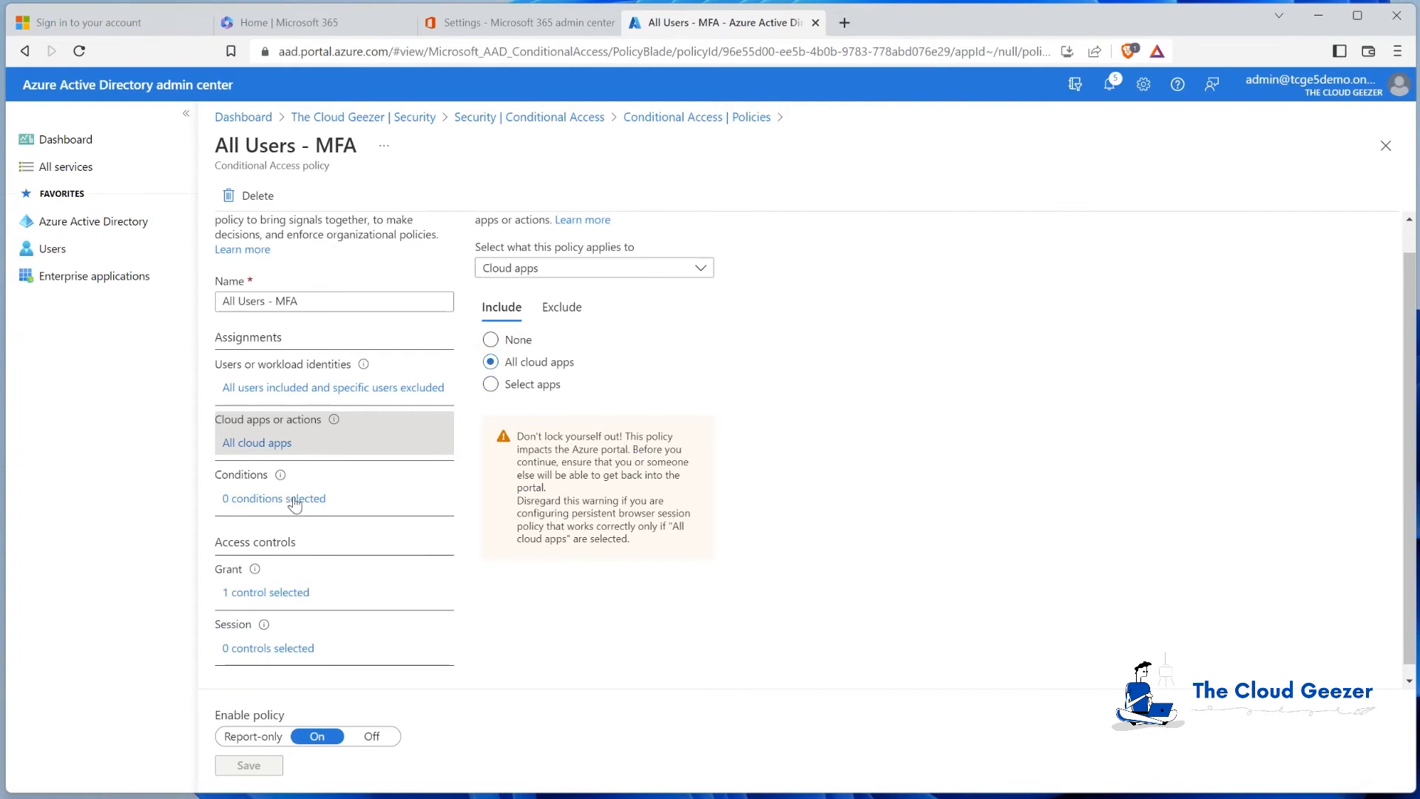
click(264, 592)
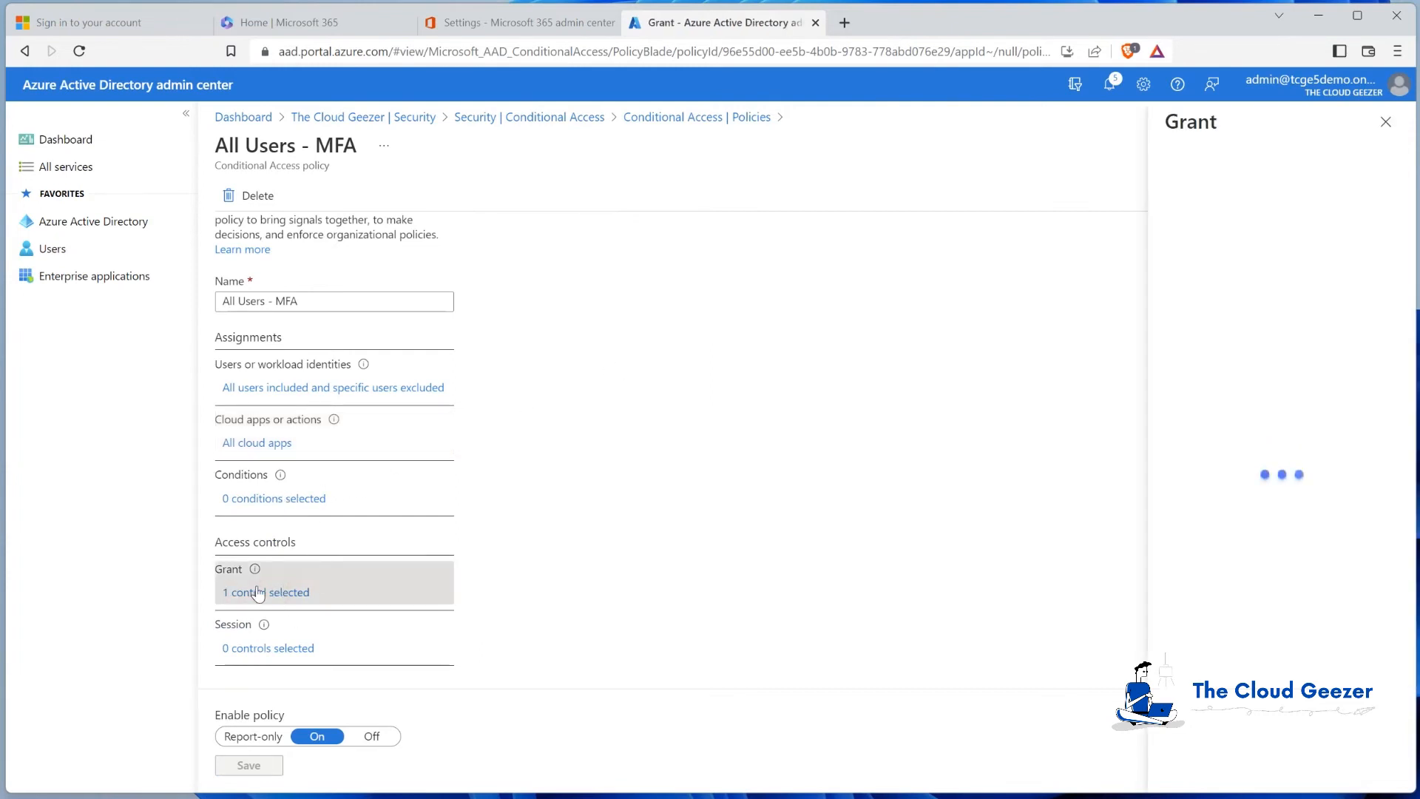
click(265, 592)
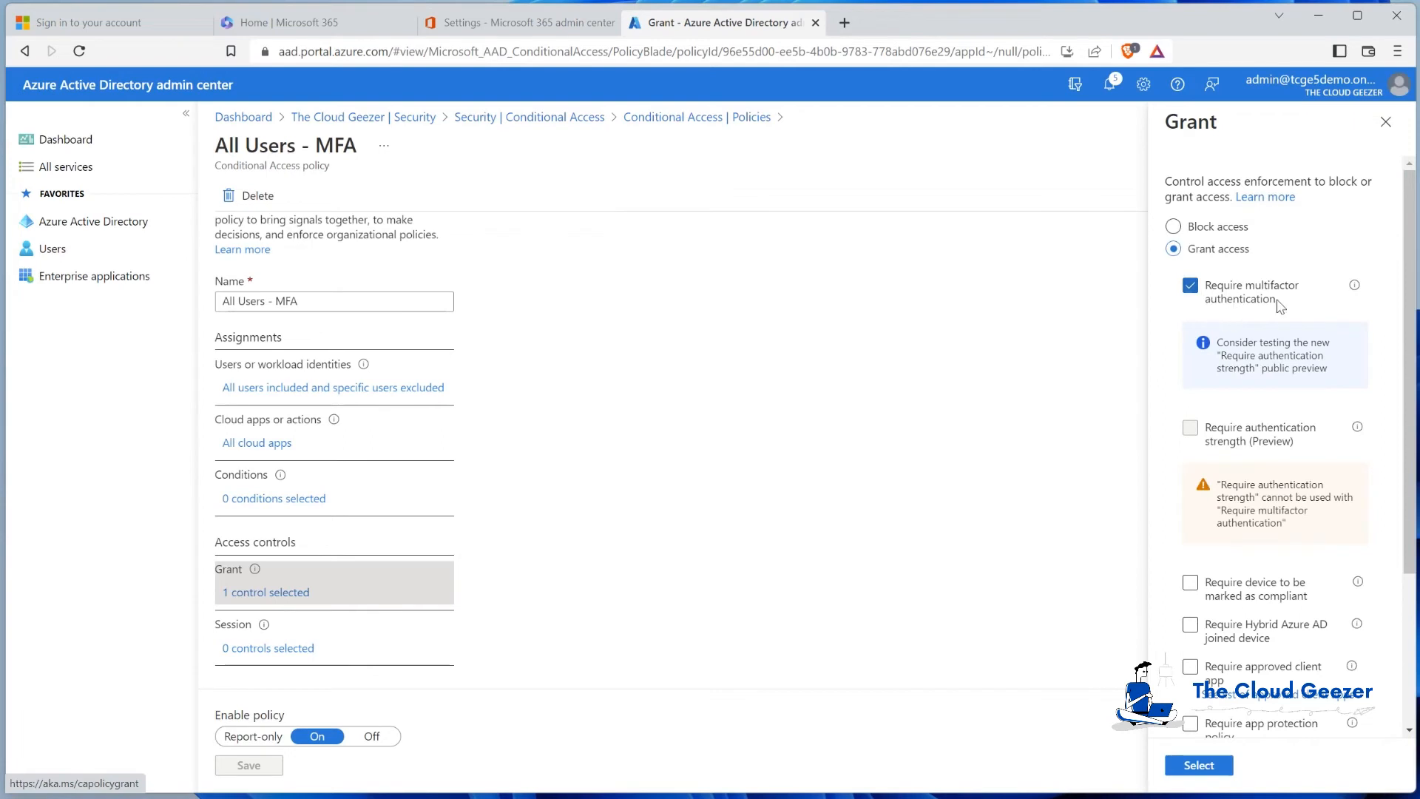
mouse_move(836, 570)
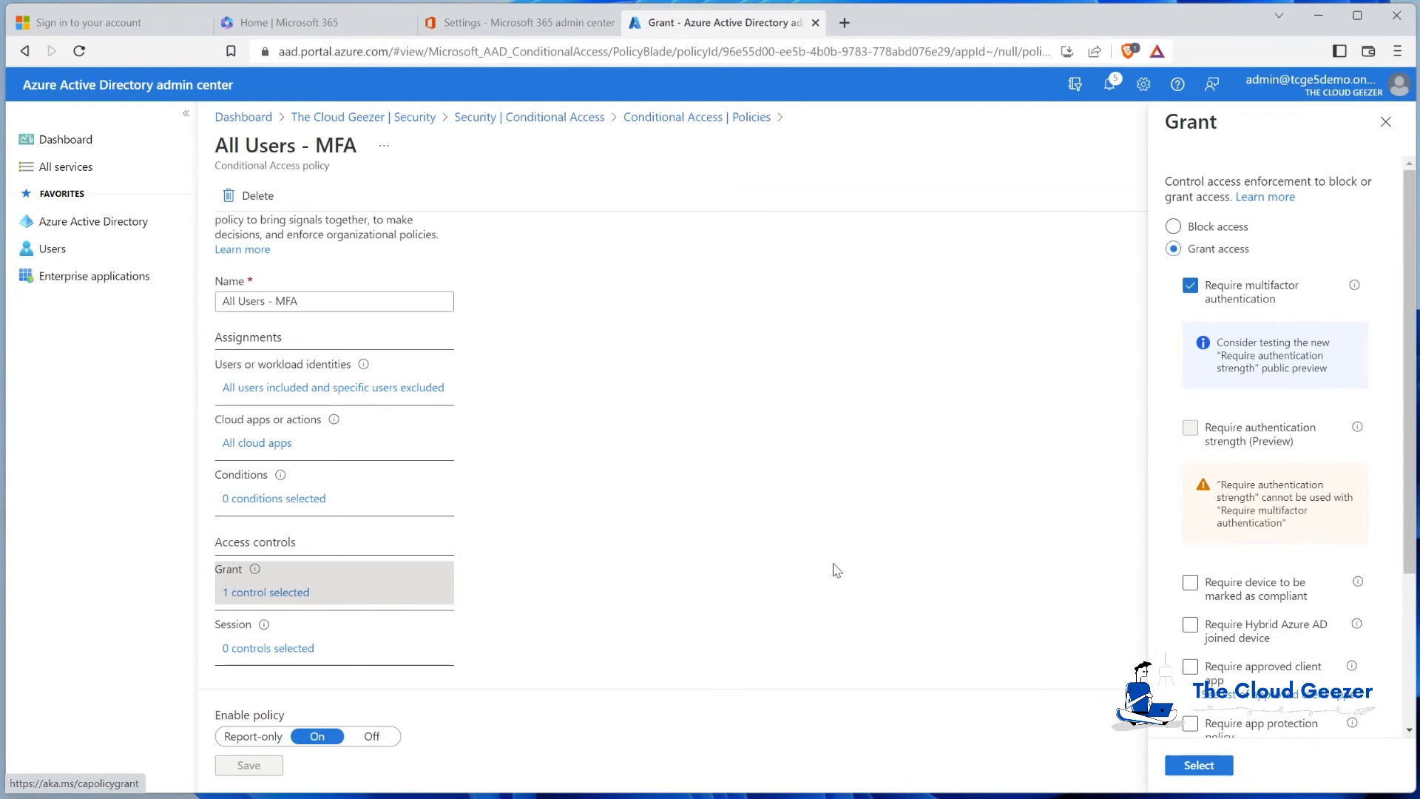
mouse_move(658, 500)
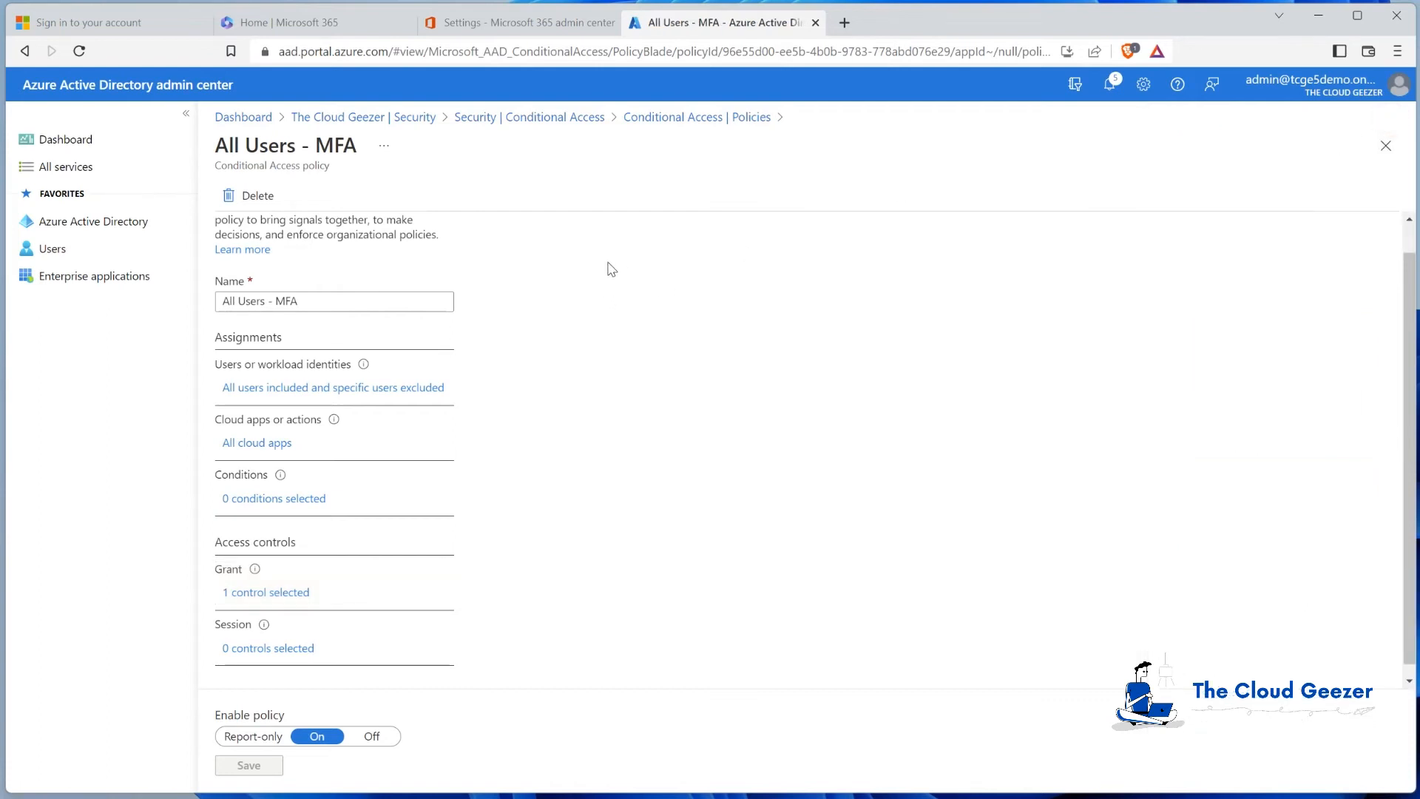
mouse_move(1163, 312)
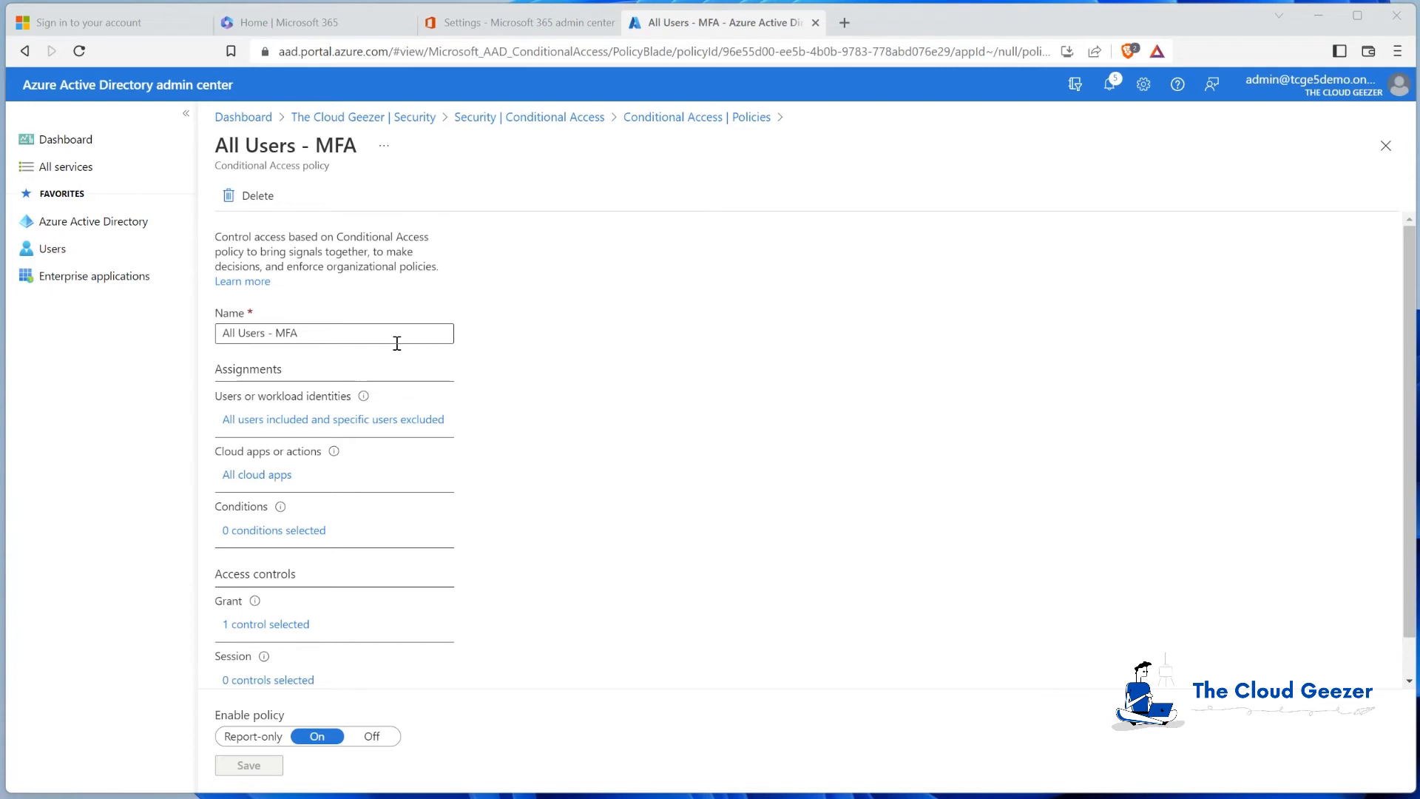
- Show the admin account menu on the Microsoft 365 home page
click(516, 22)
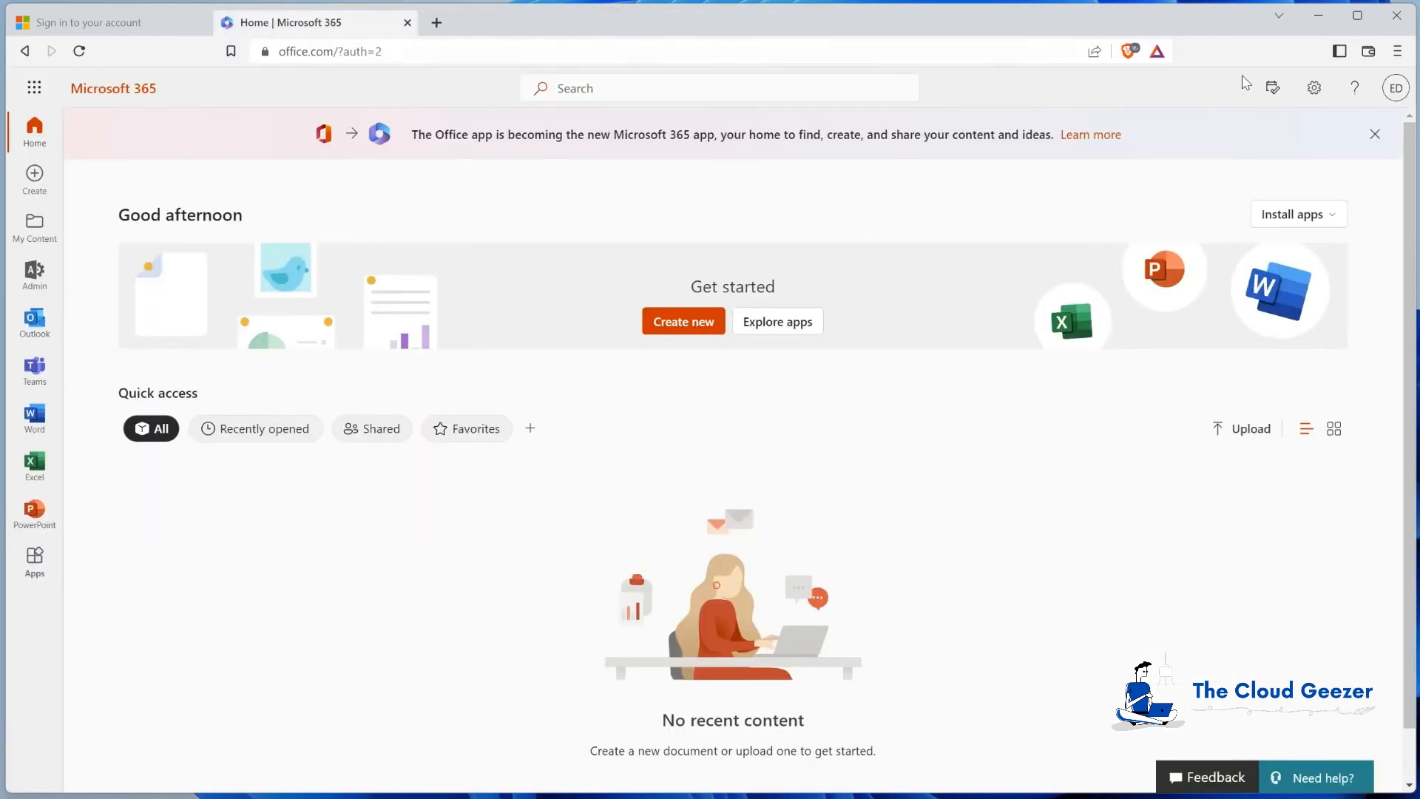
click(1395, 88)
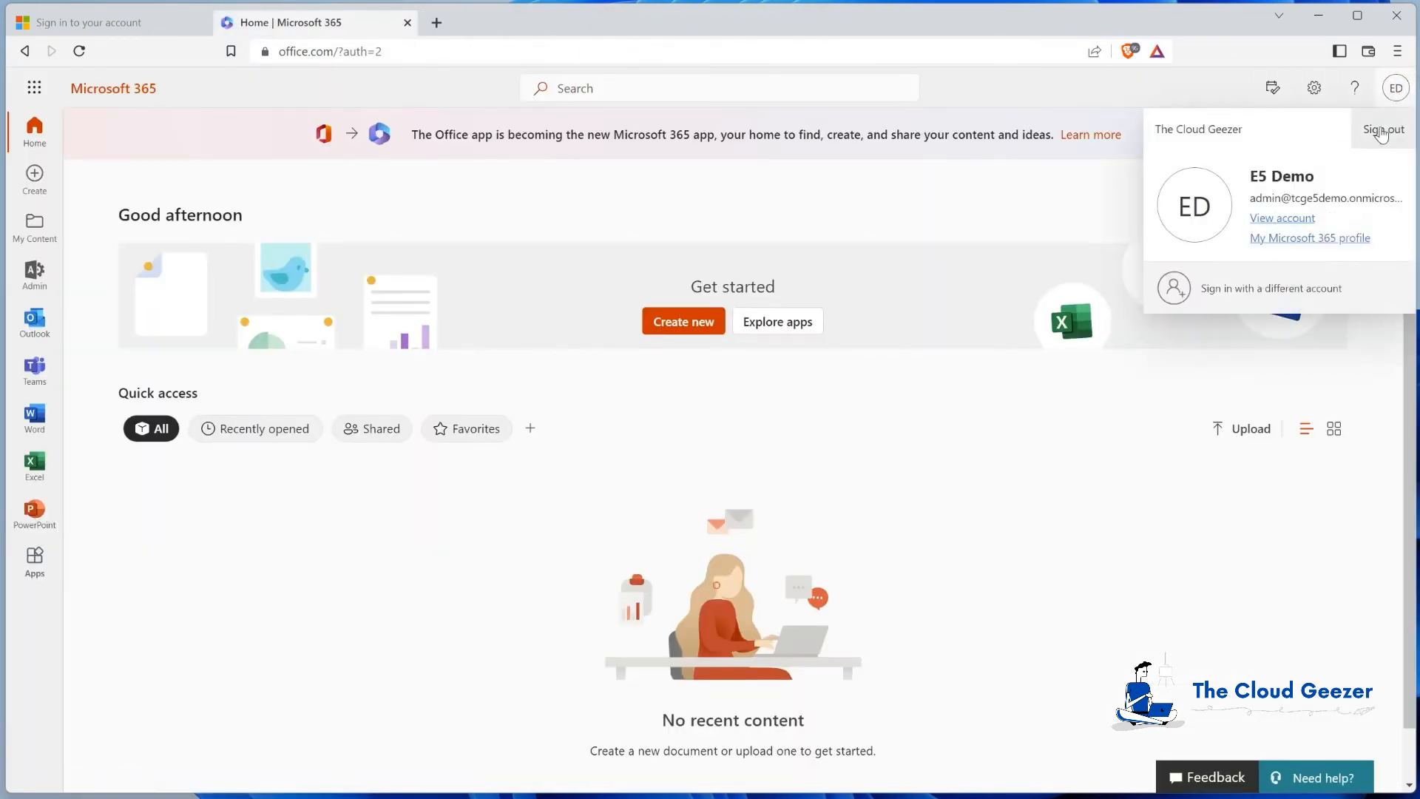
- Sign out of Microsoft 365 and go to login.microsoftonline.com in a new tab
click(1380, 129)
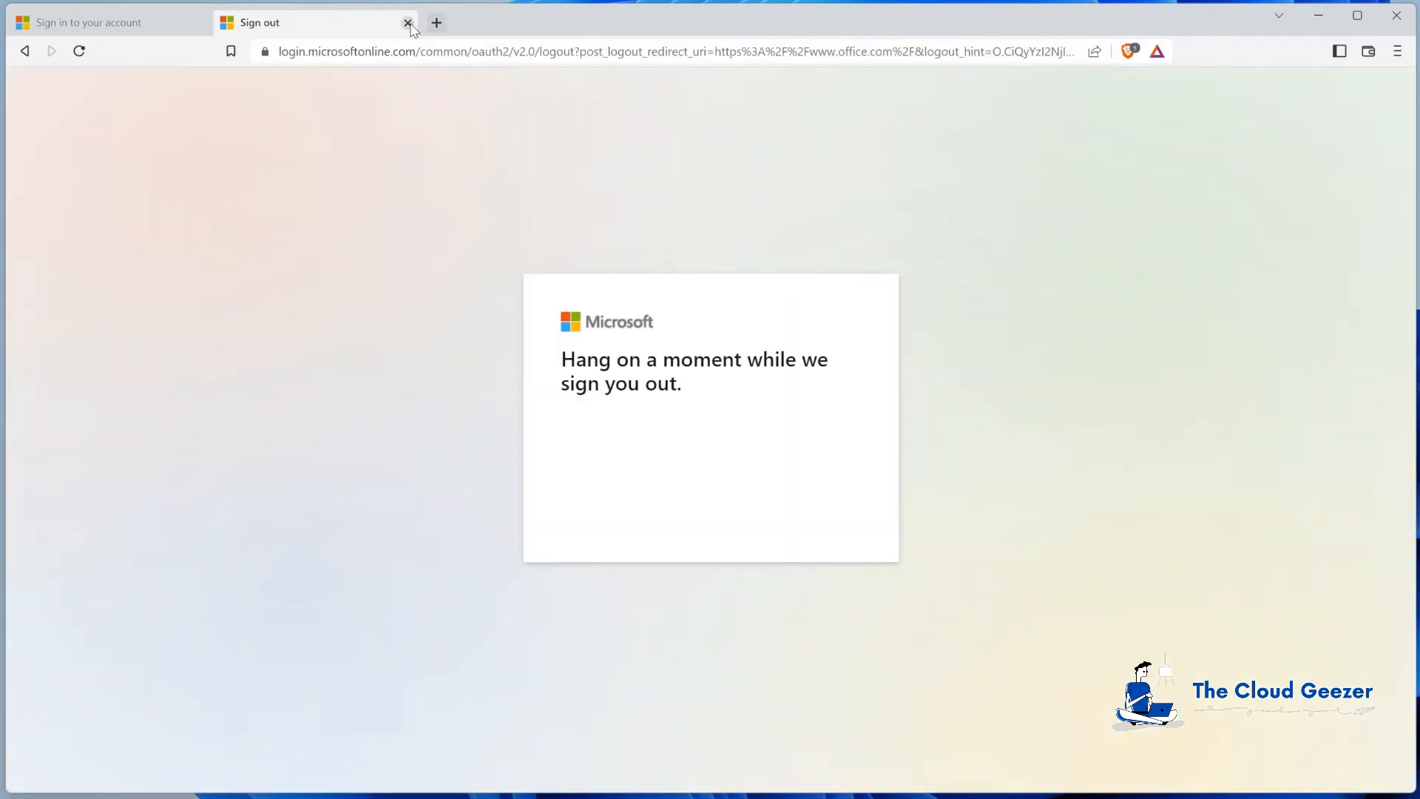
click(408, 22)
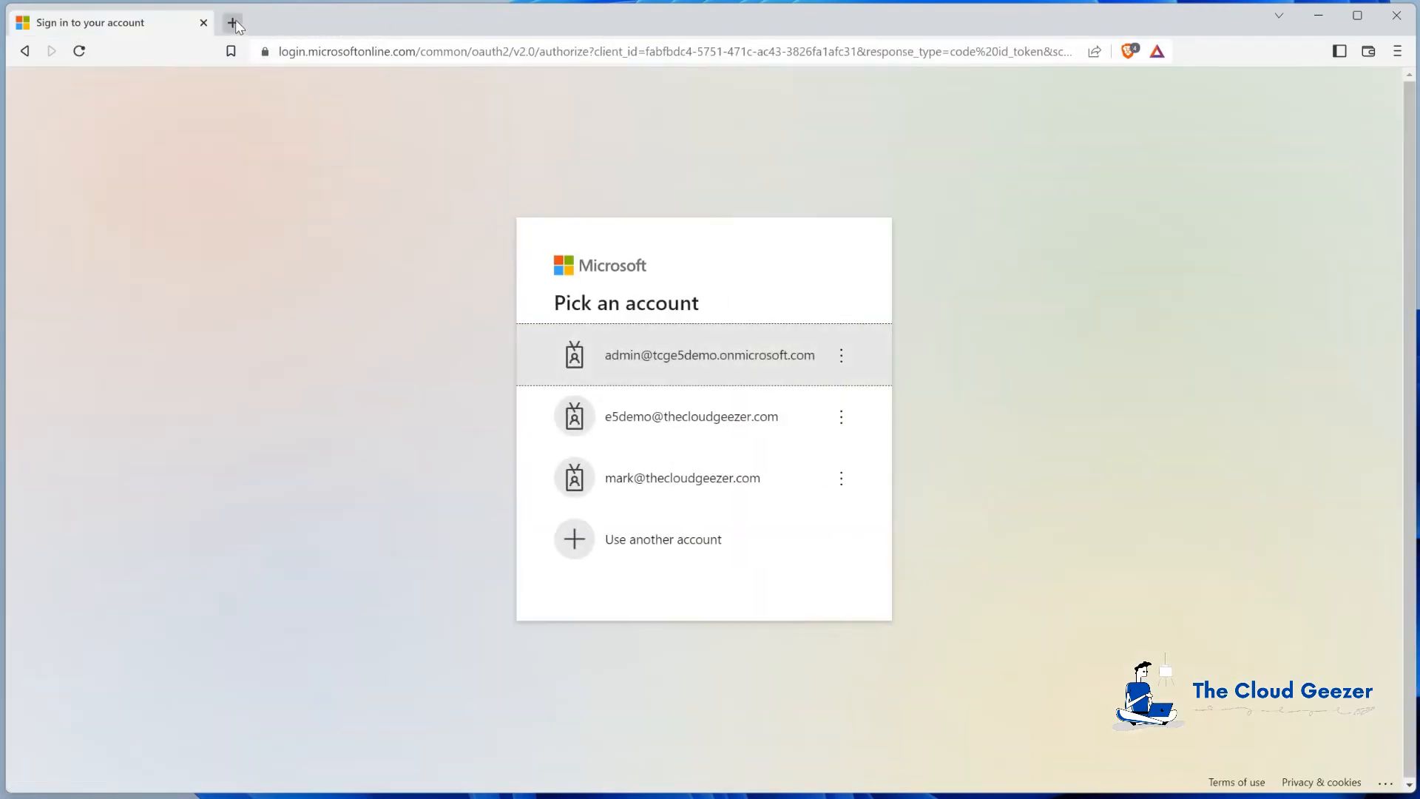
click(234, 22)
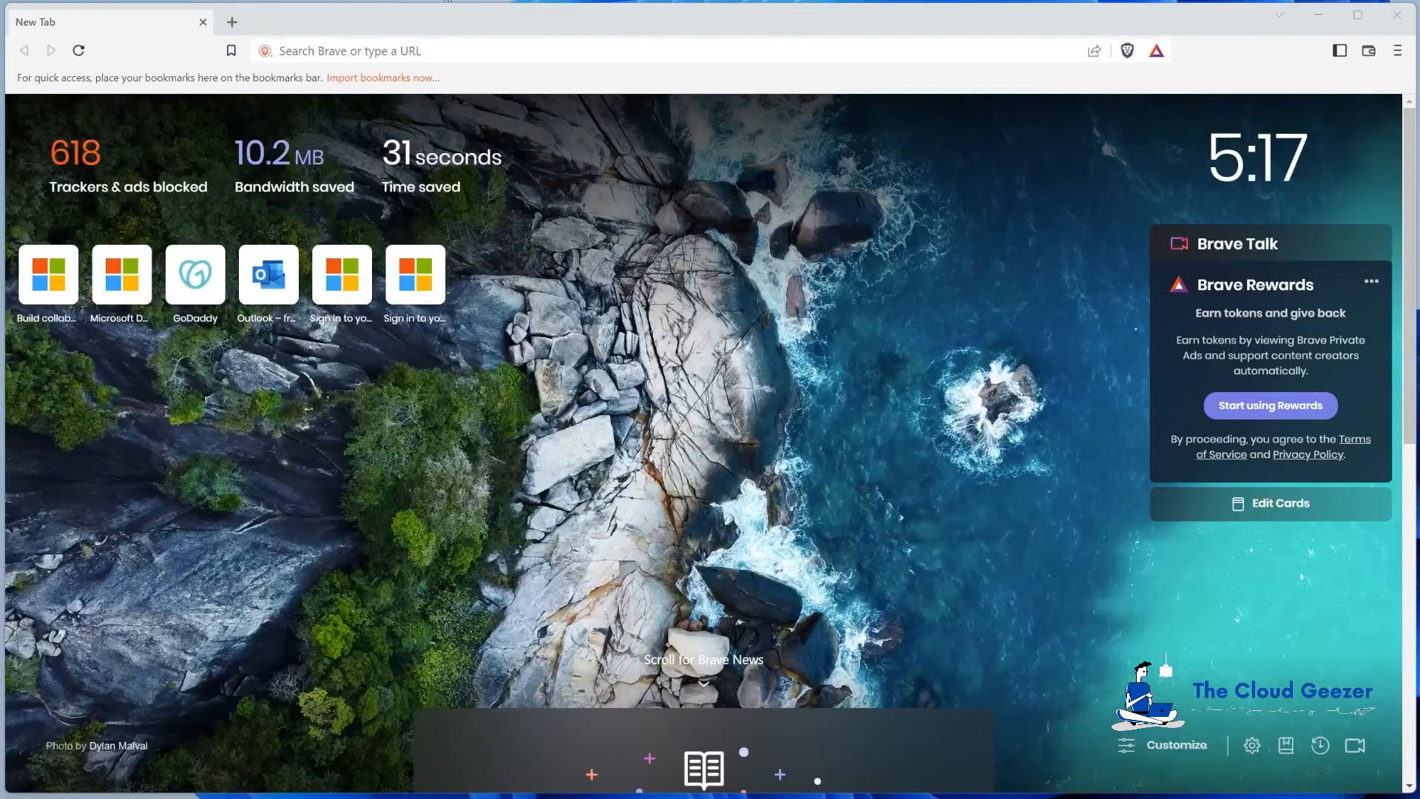
text(login.microsoftonline.com)
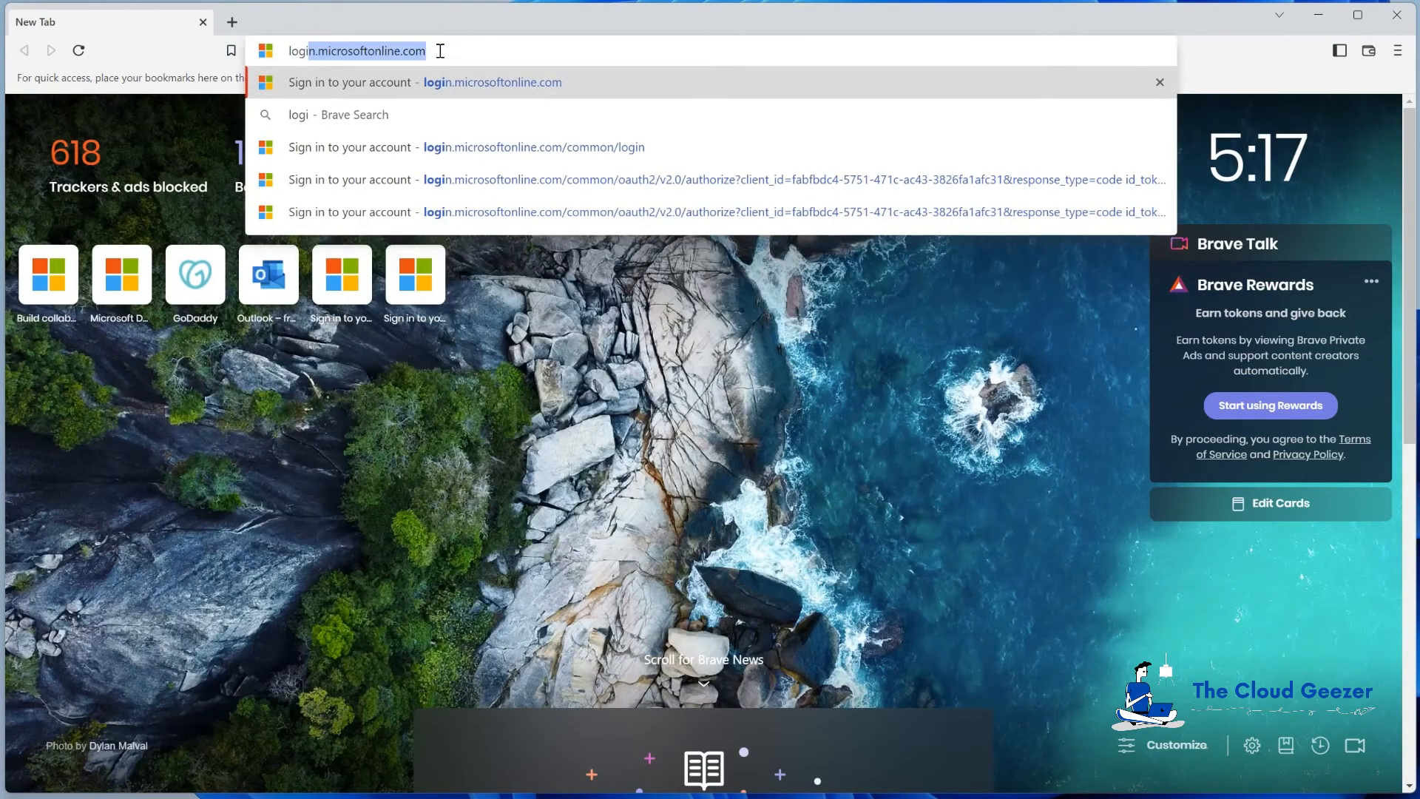
key(Enter)
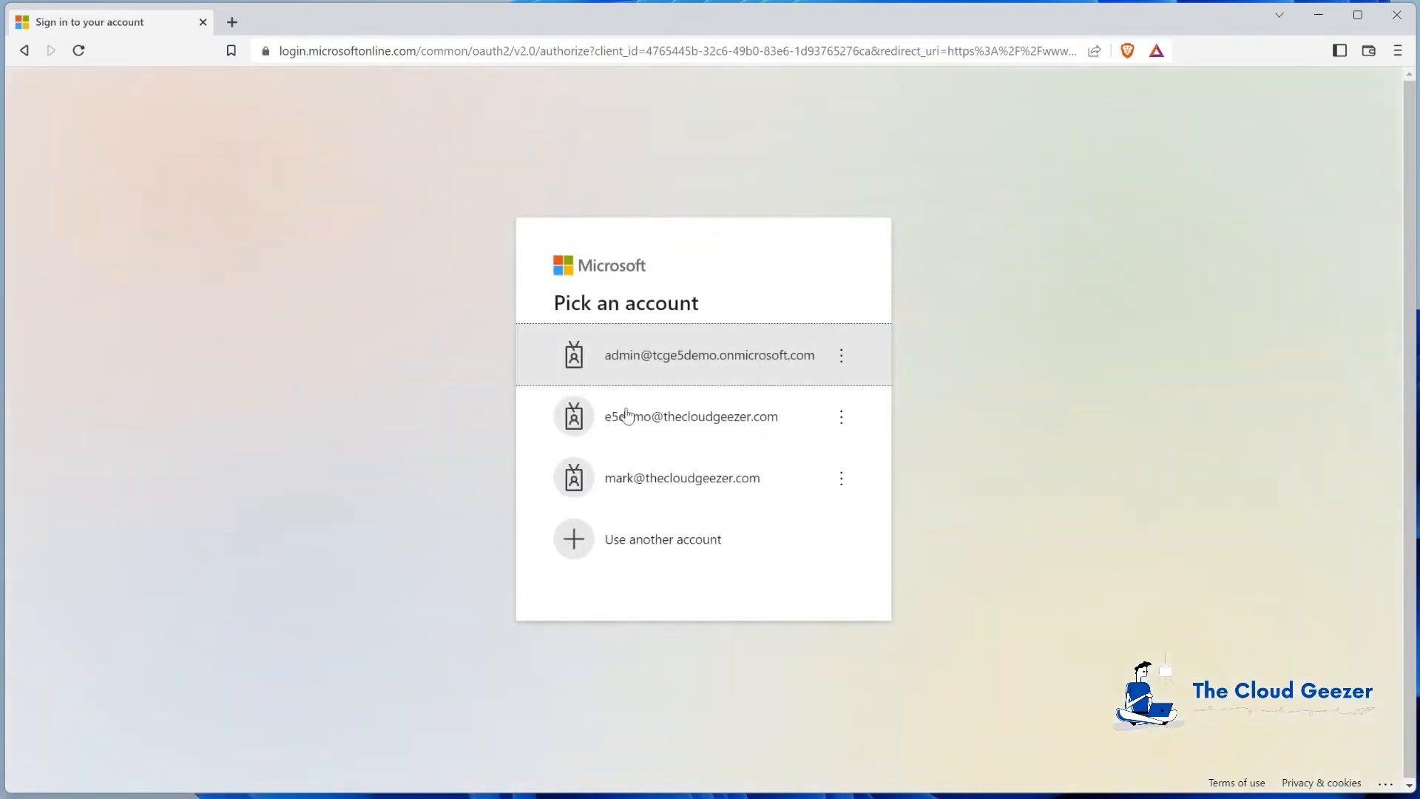
- Sign back in as the admin, declining to stay signed in, and head to the admin center
click(709, 353)
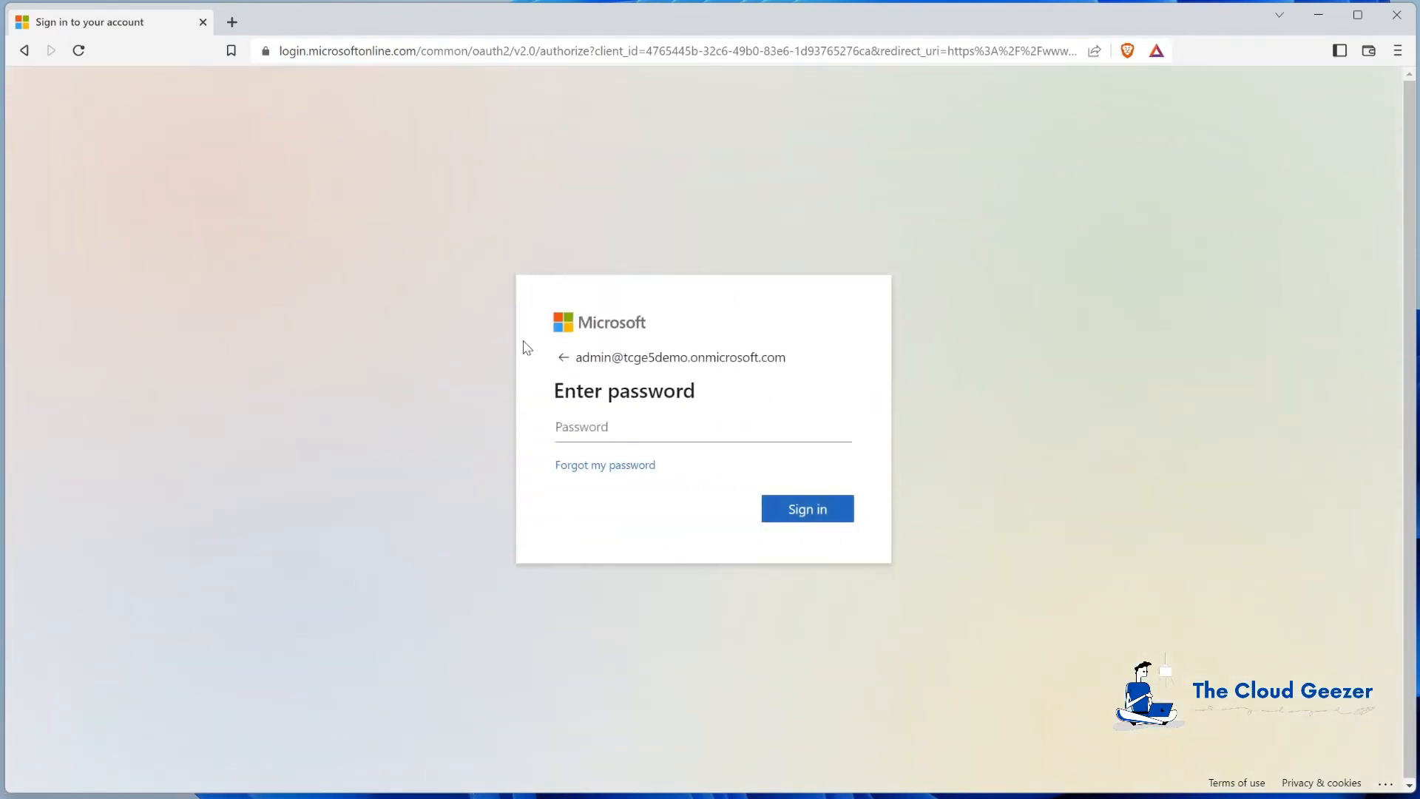
click(701, 426)
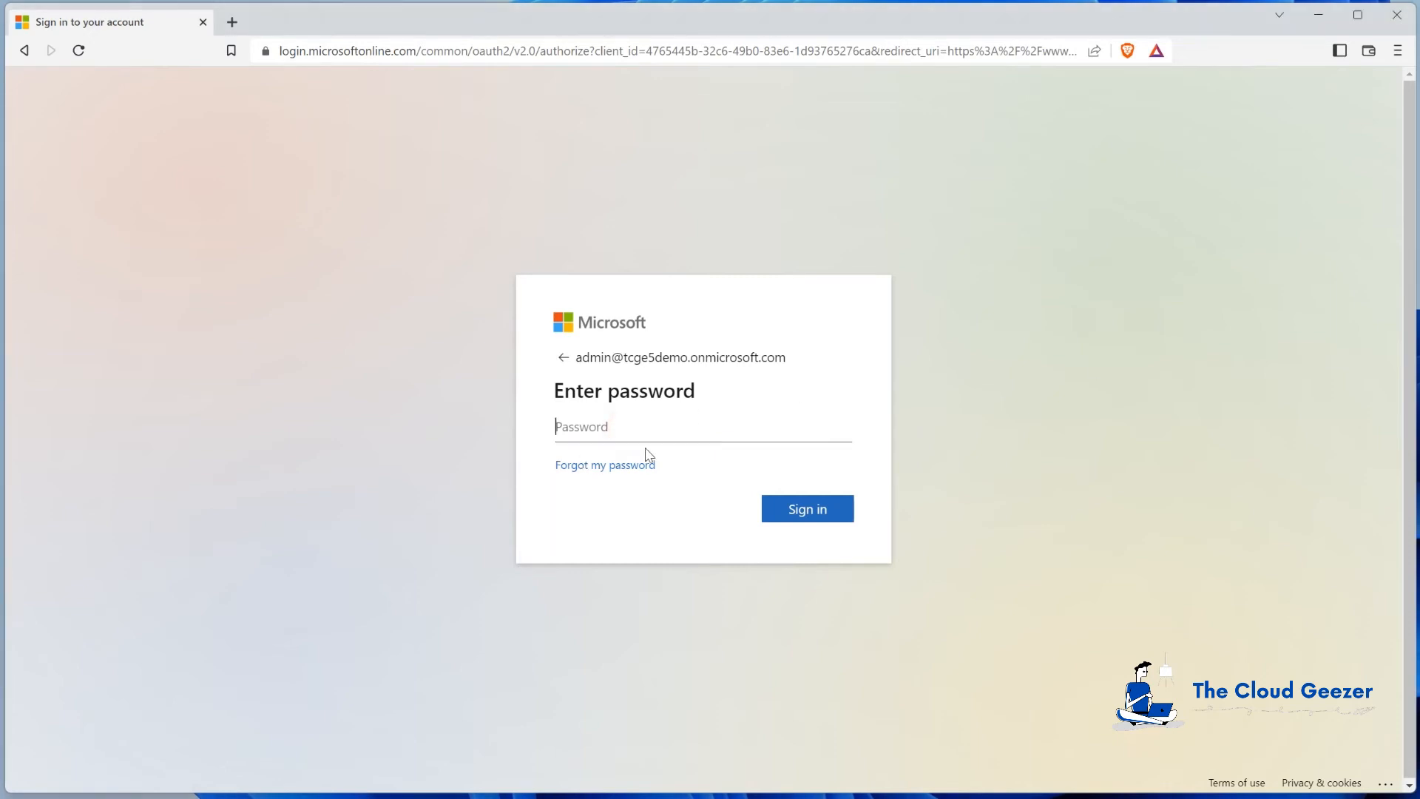
click(805, 507)
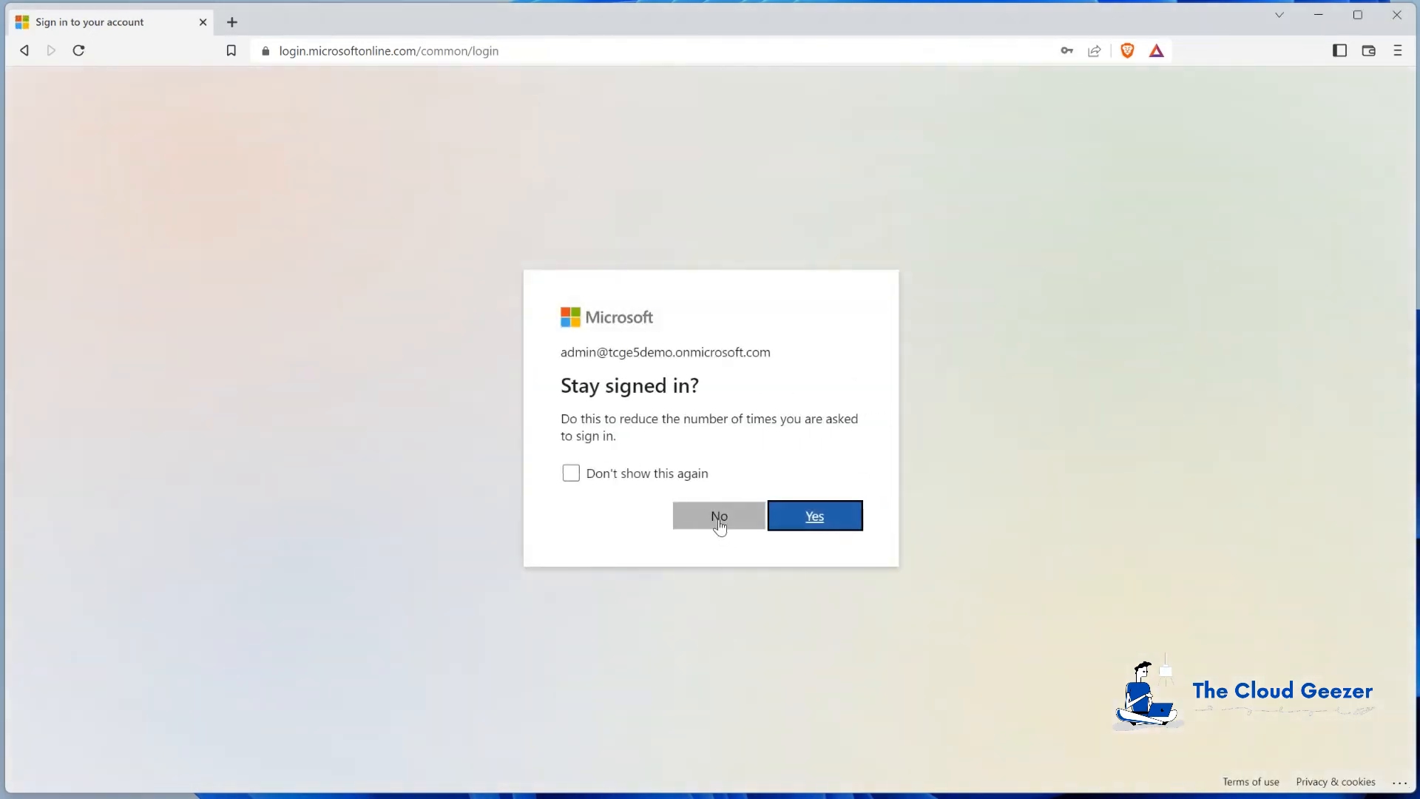
click(719, 515)
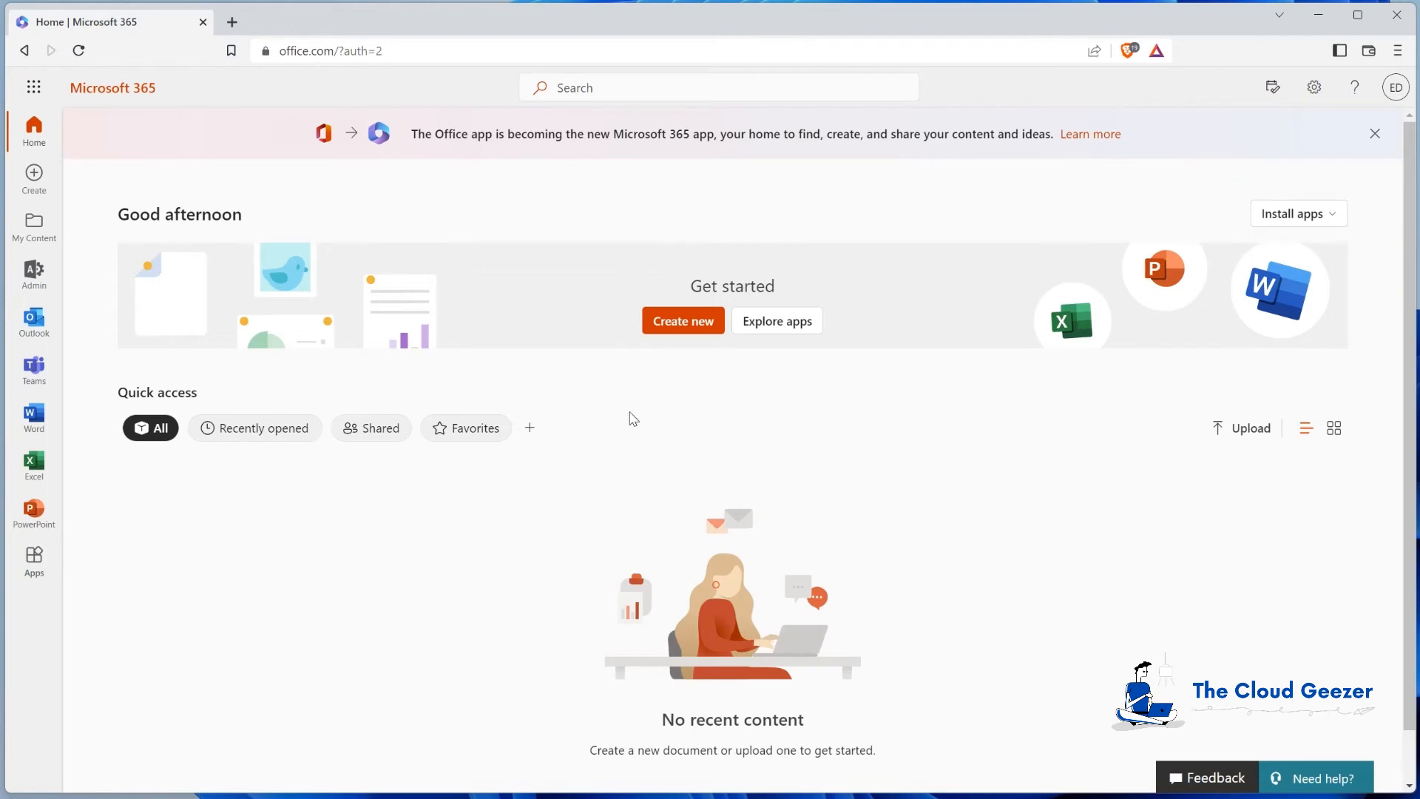
mouse_move(574, 204)
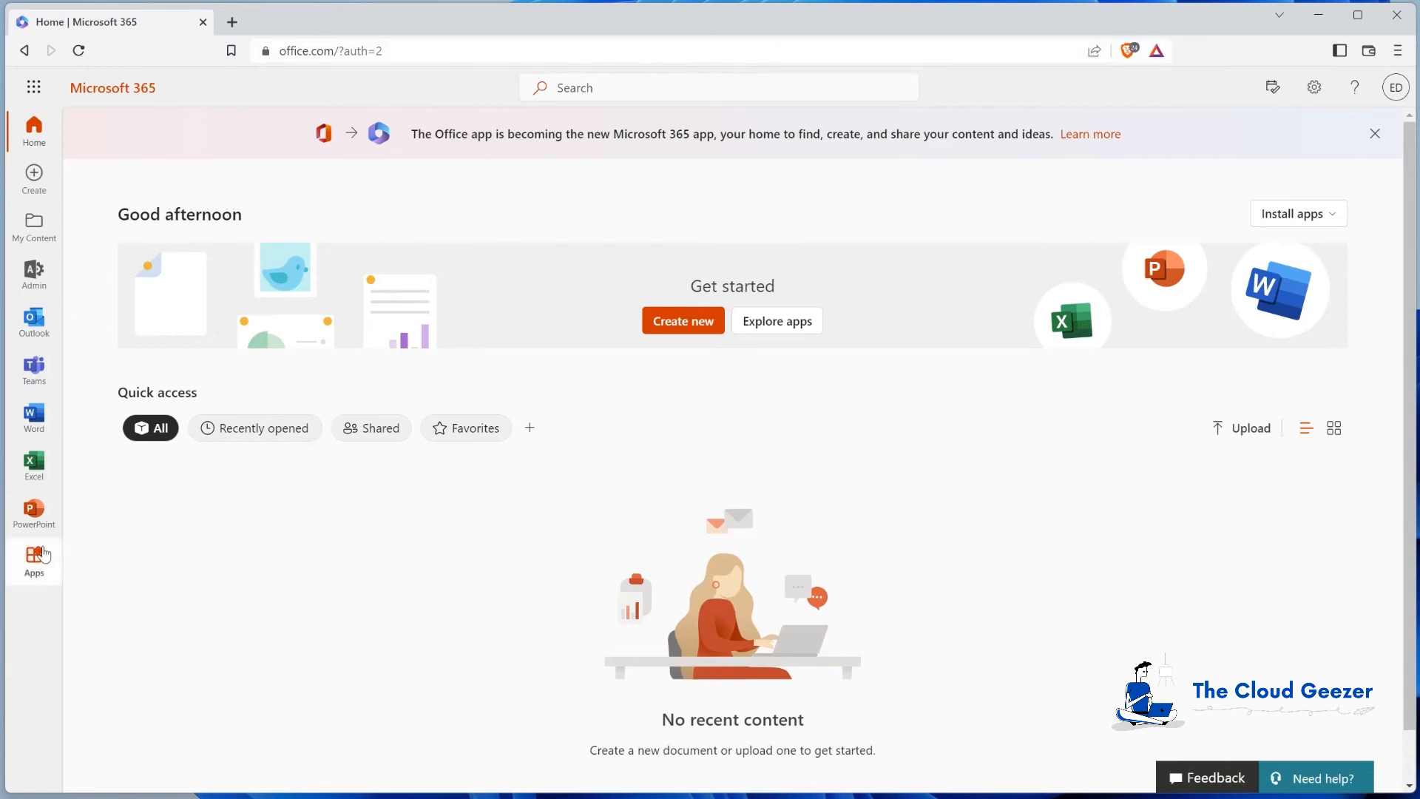
click(34, 272)
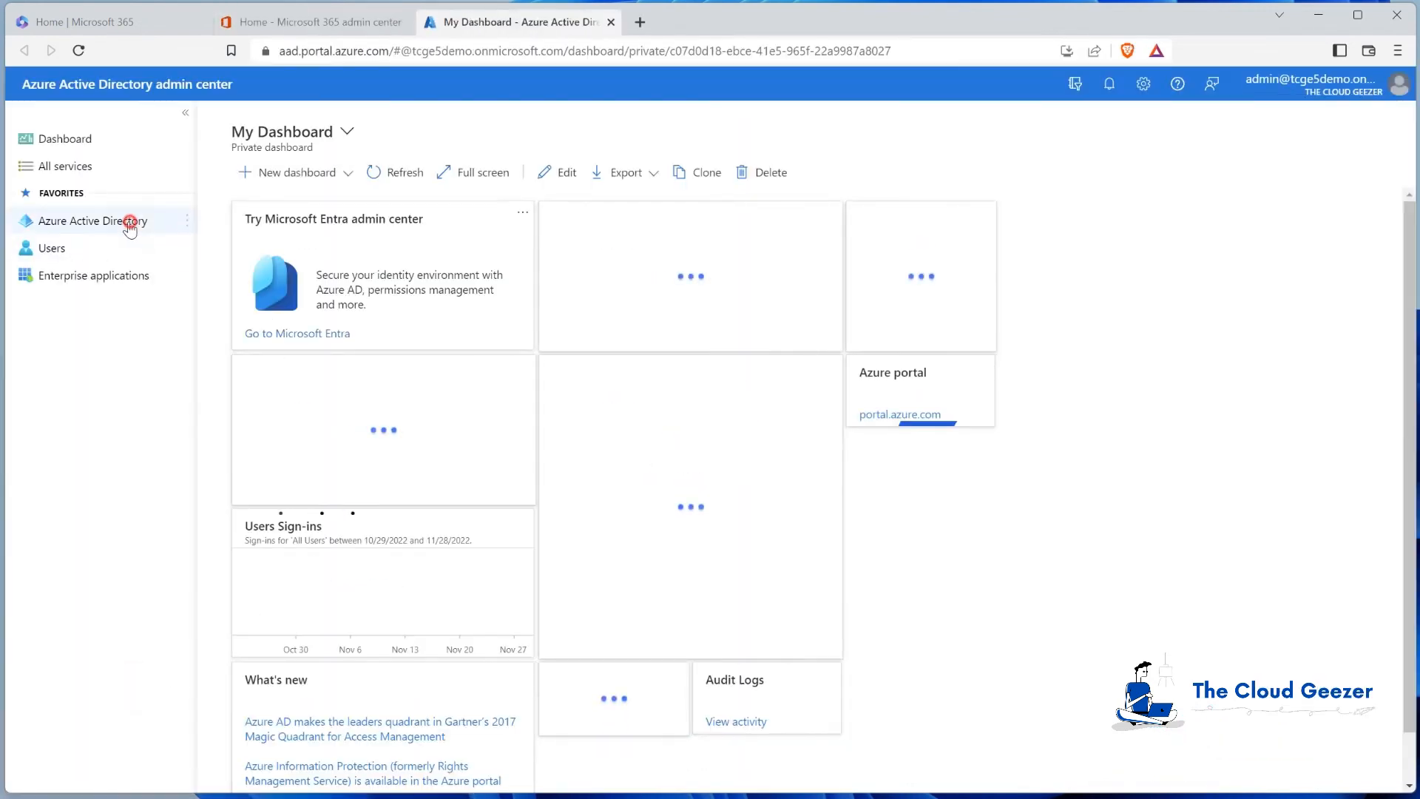
- Reach the Exclude list of the Require MFA for admins policy
click(90, 221)
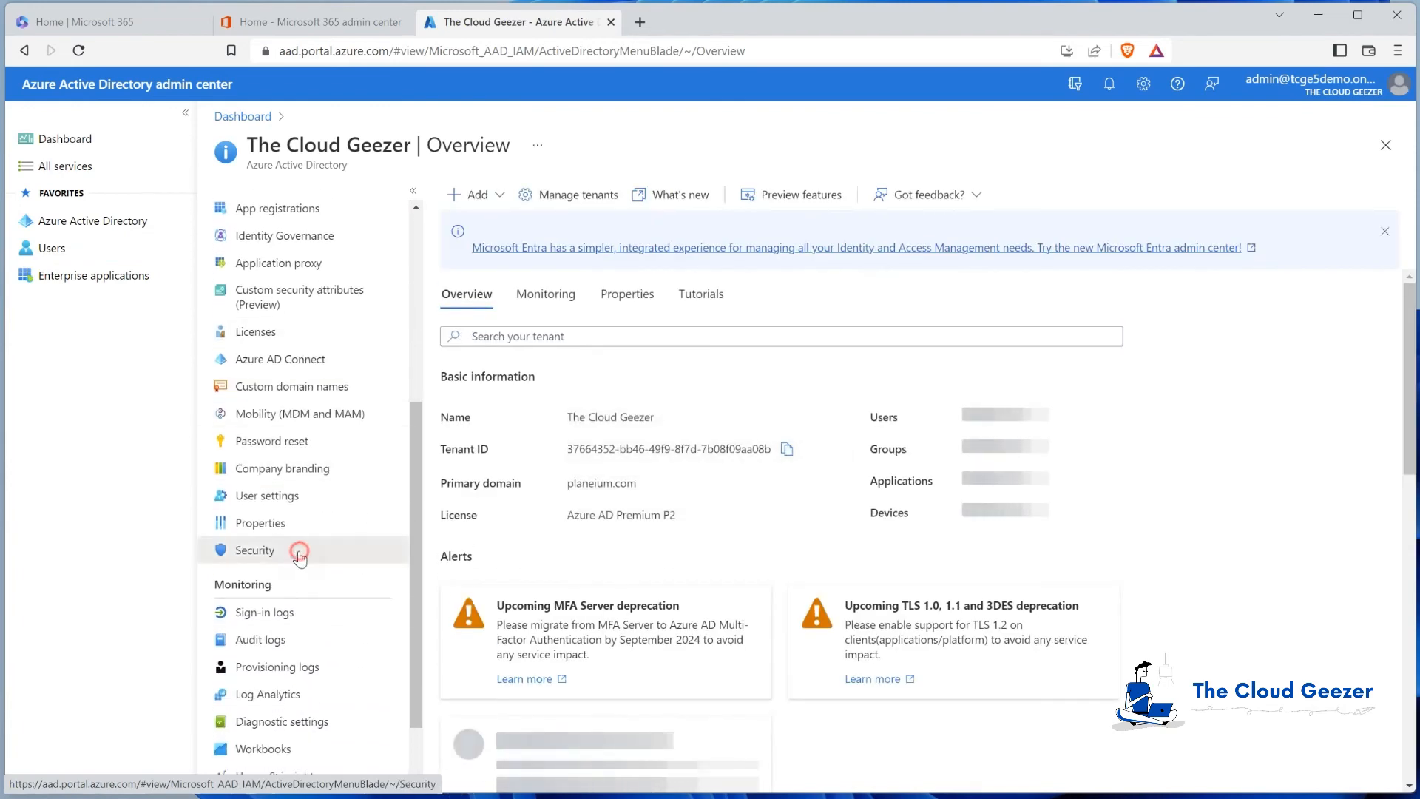
click(254, 550)
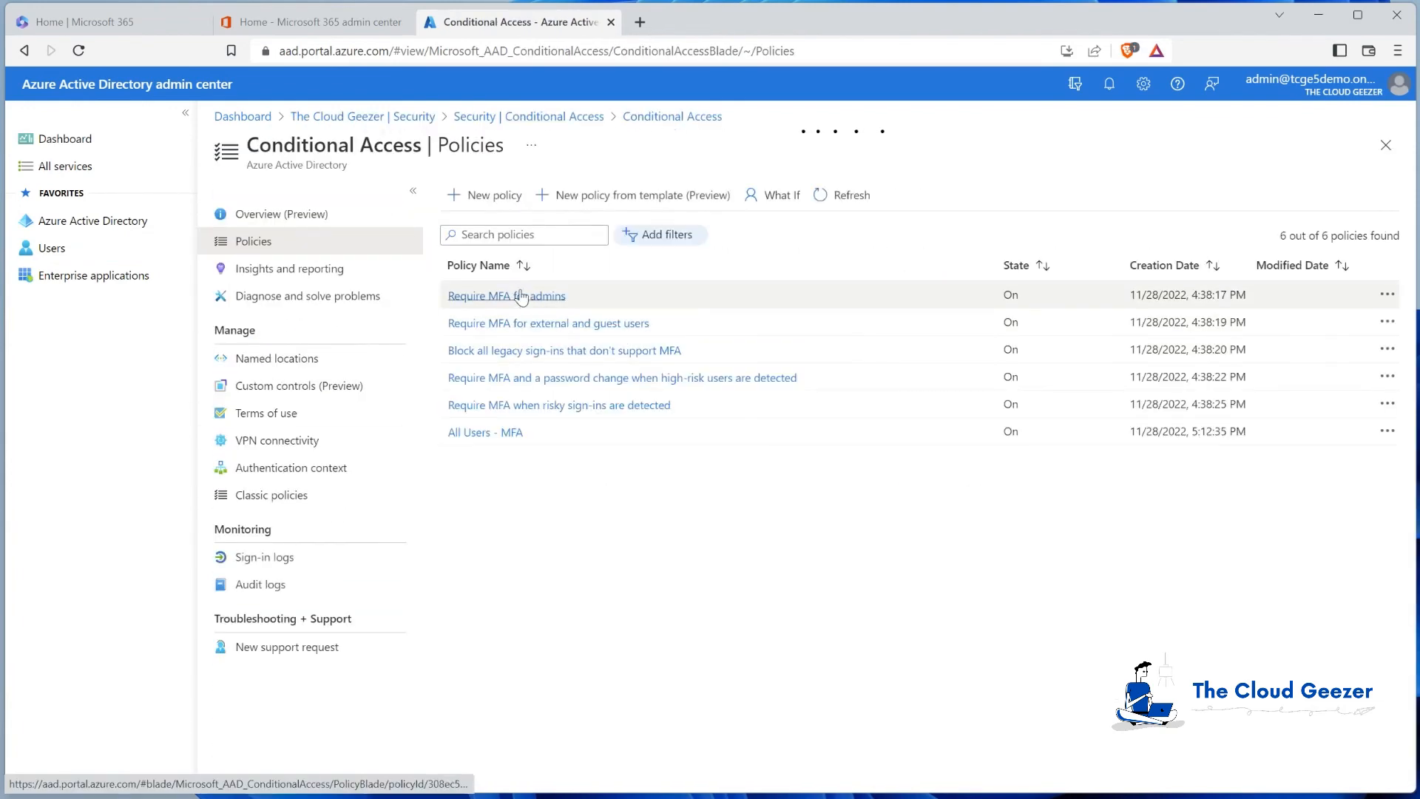
click(506, 296)
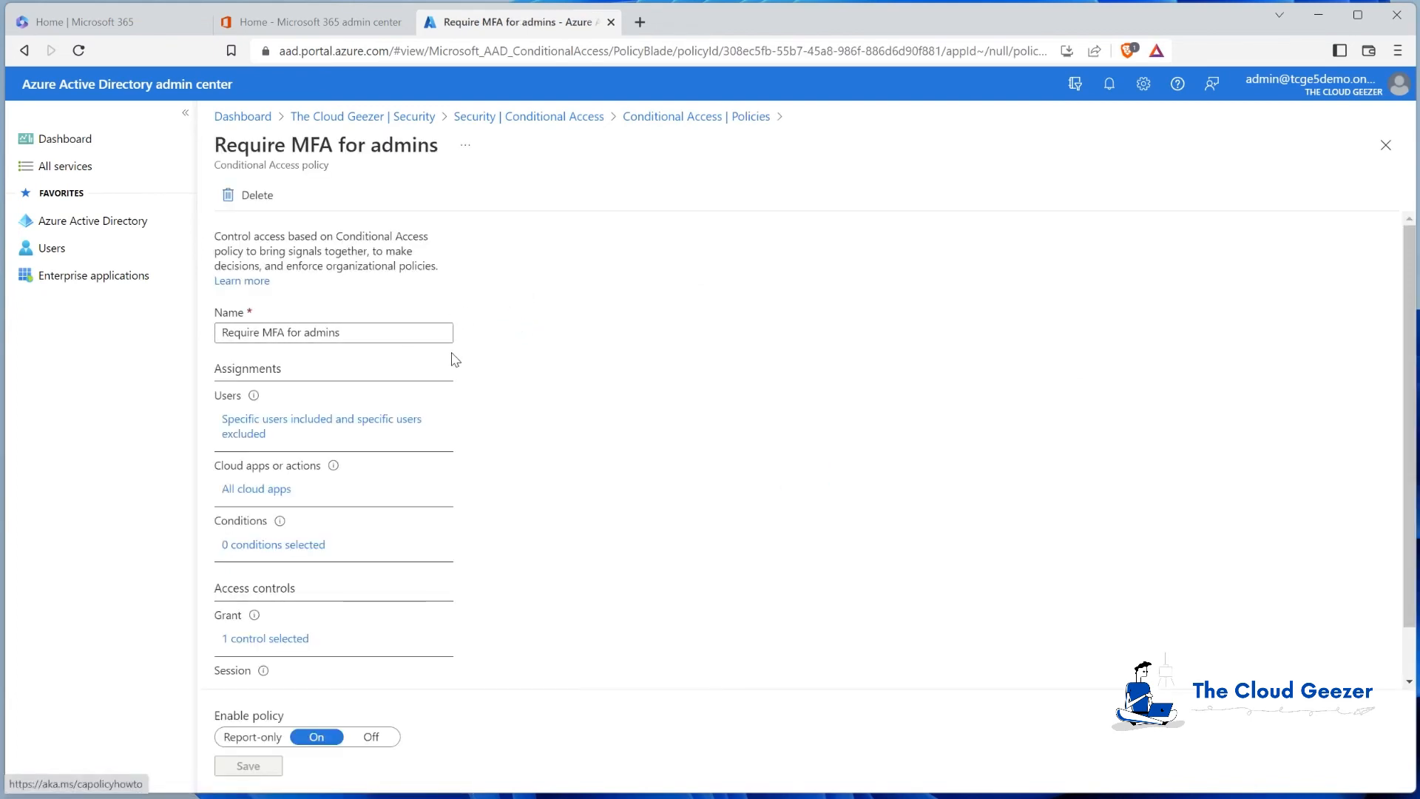
click(321, 426)
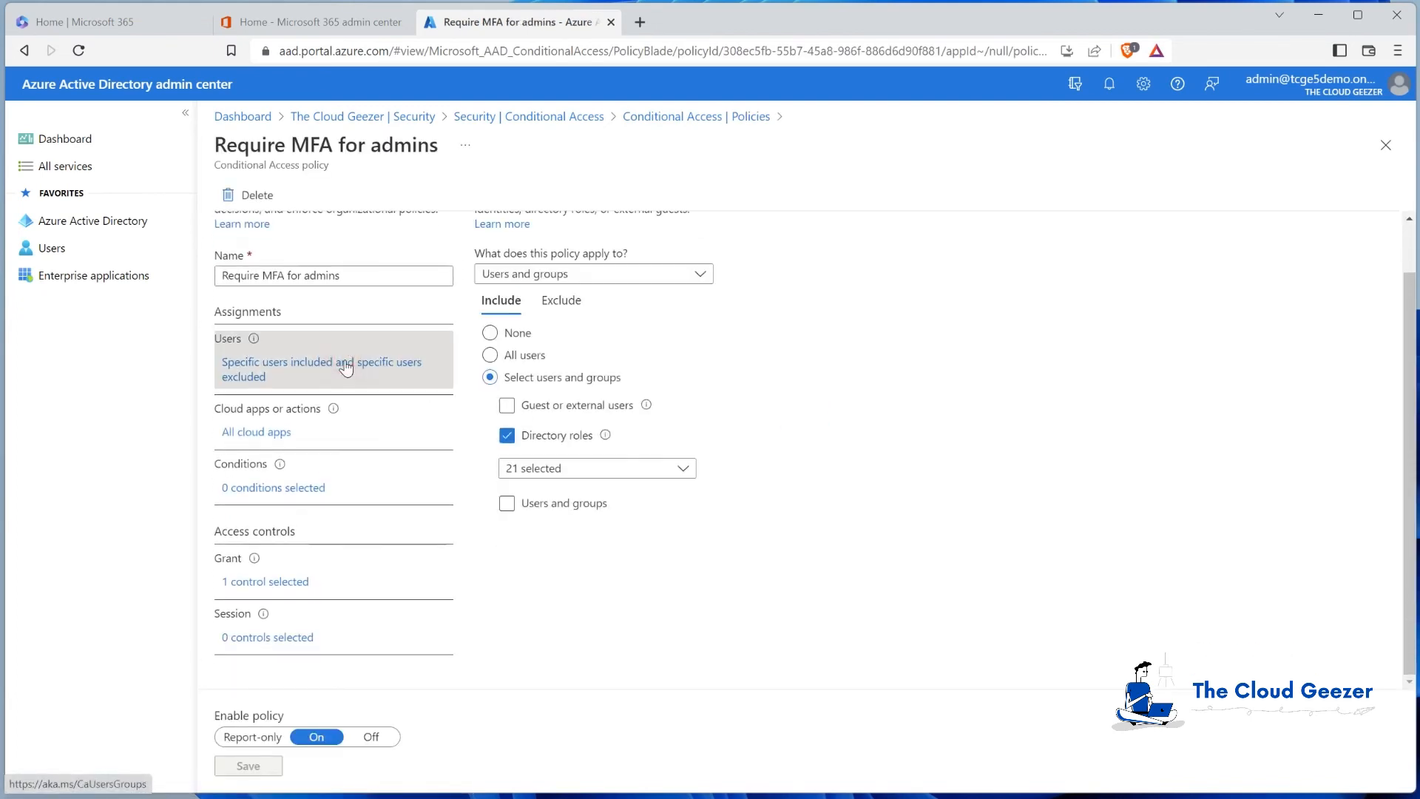
click(560, 301)
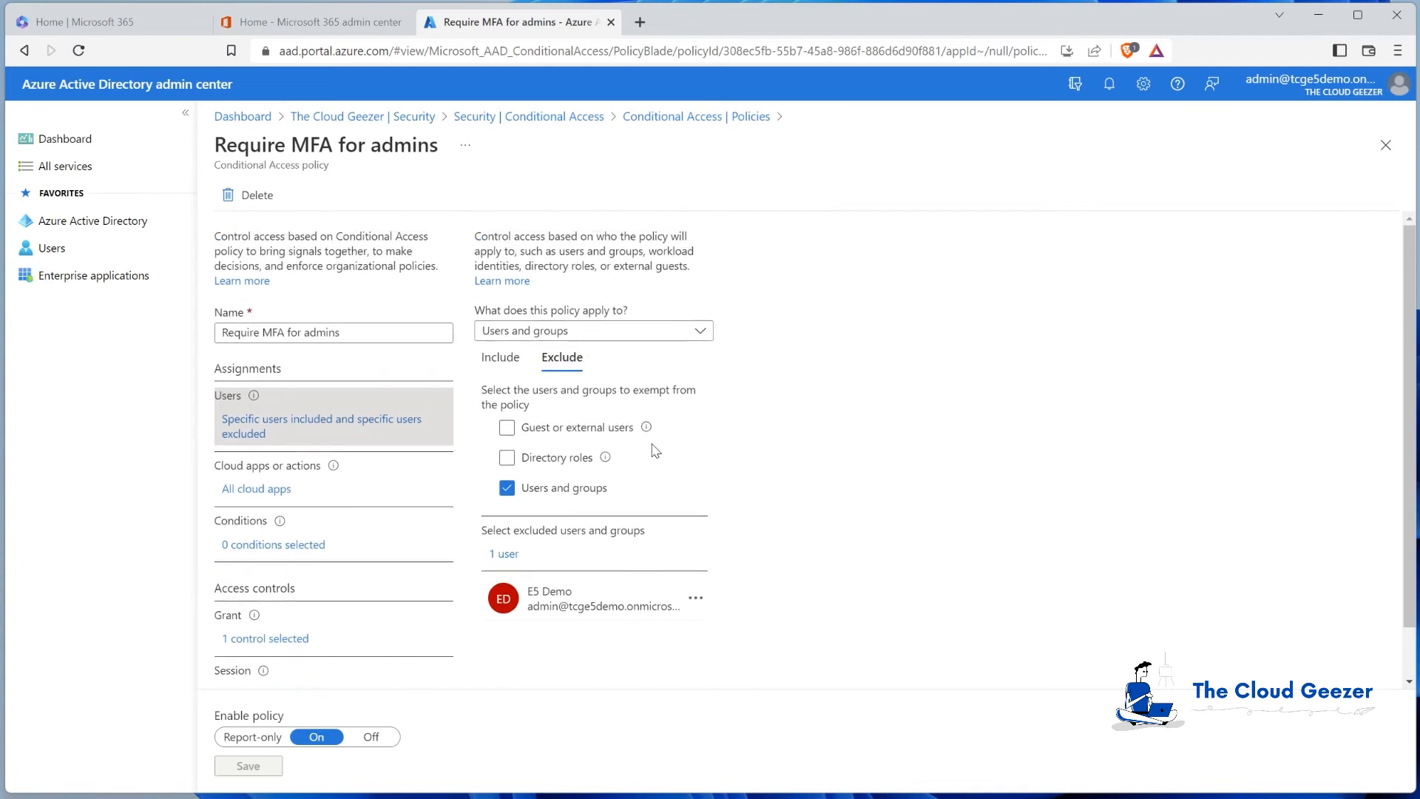
mouse_move(652, 449)
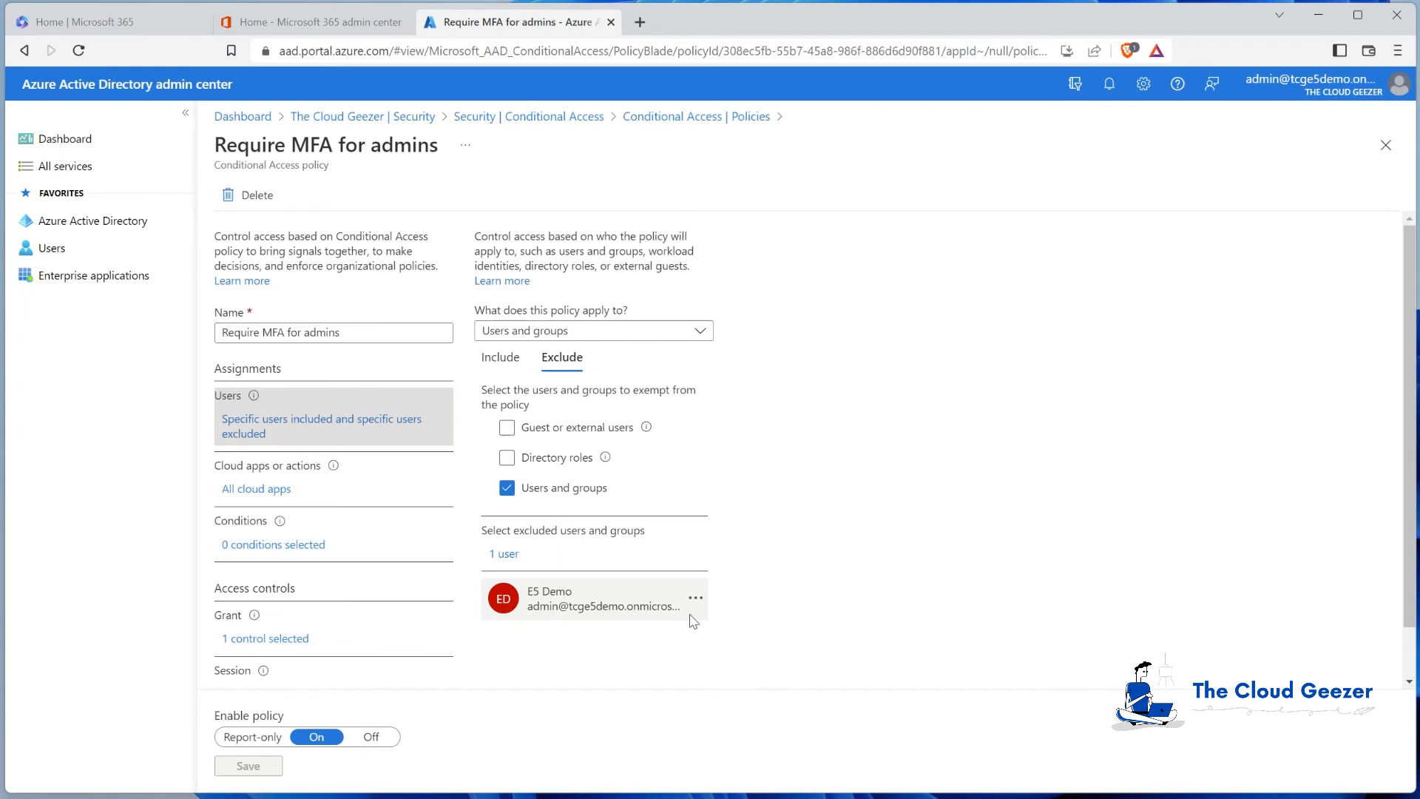
- Remove the admin exclusion, acknowledge account impact, and save the policy
click(506, 488)
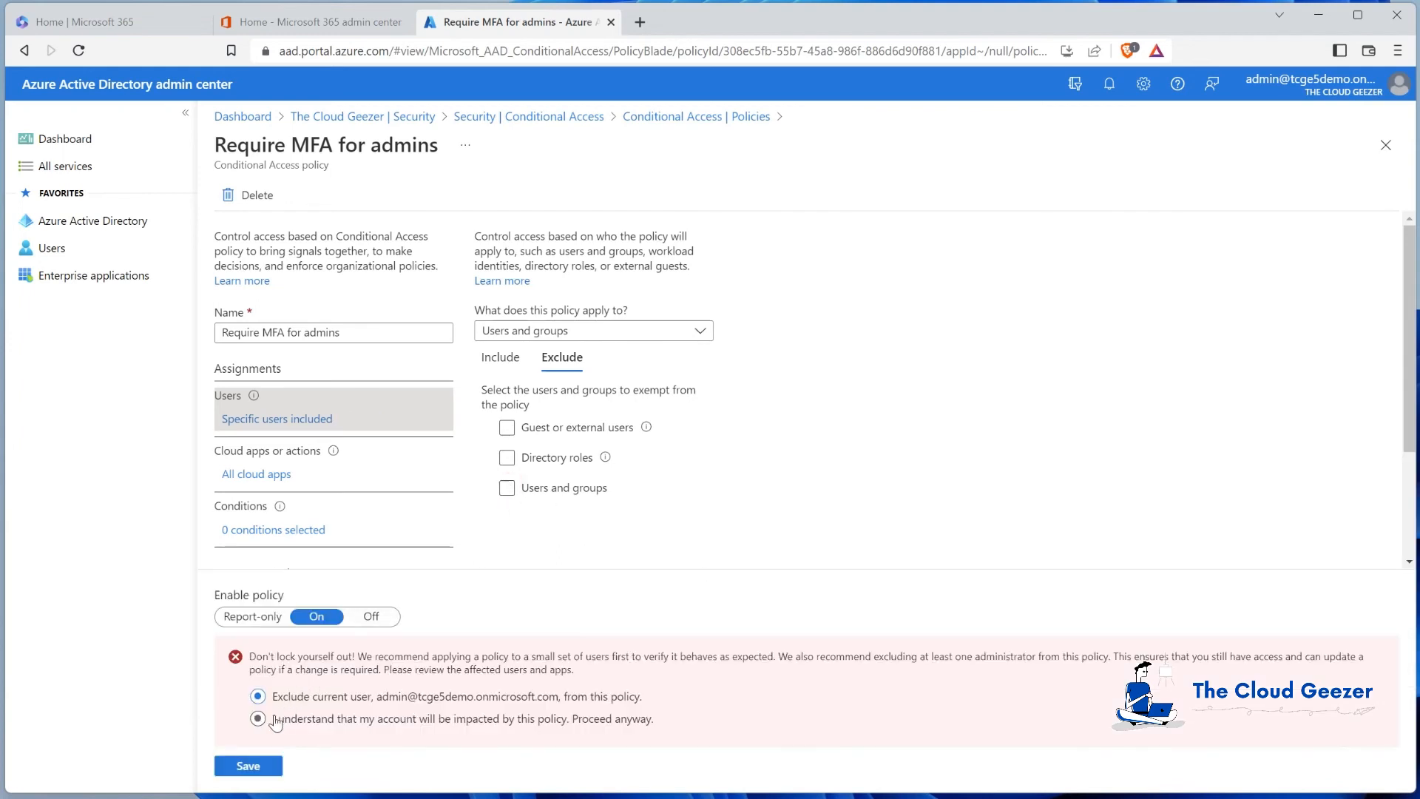
click(257, 718)
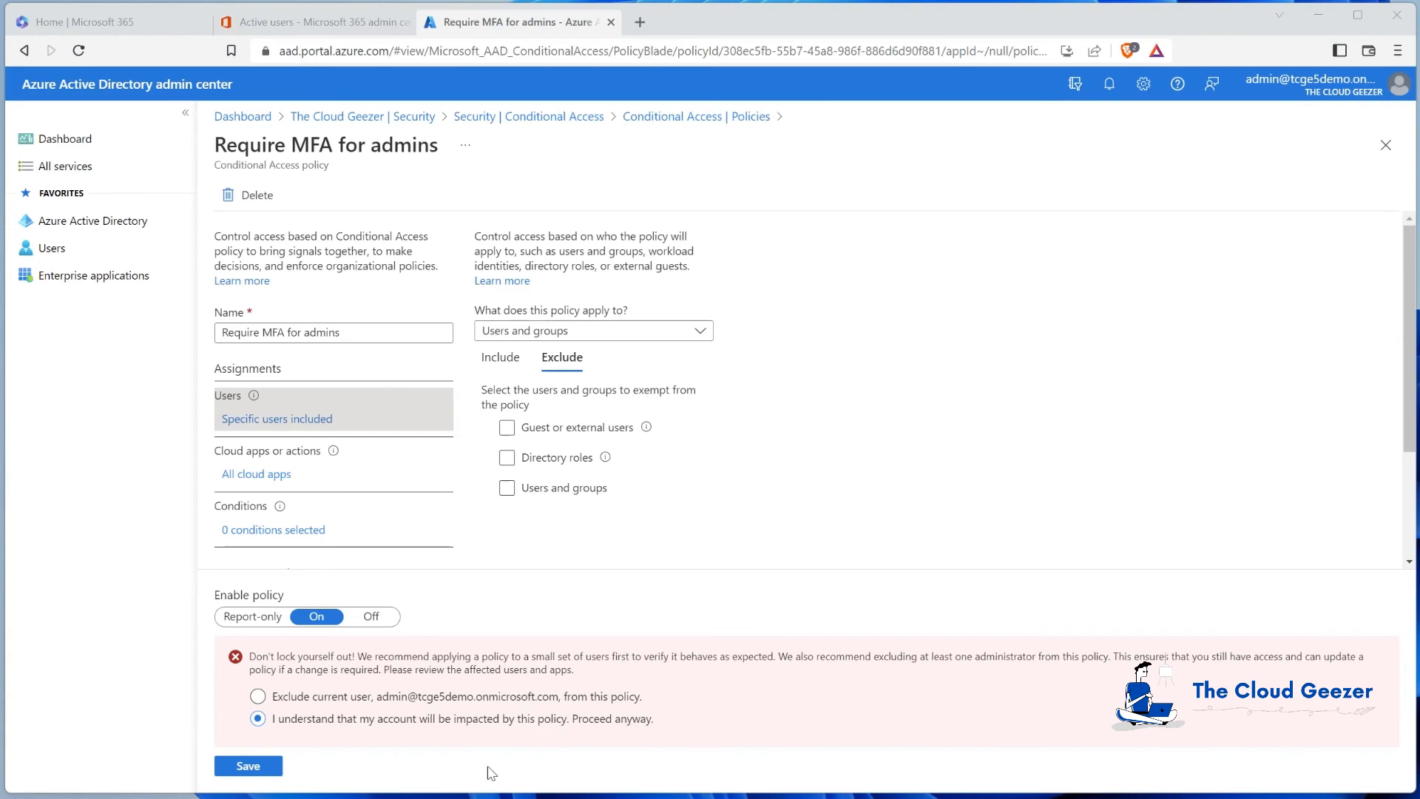
click(247, 765)
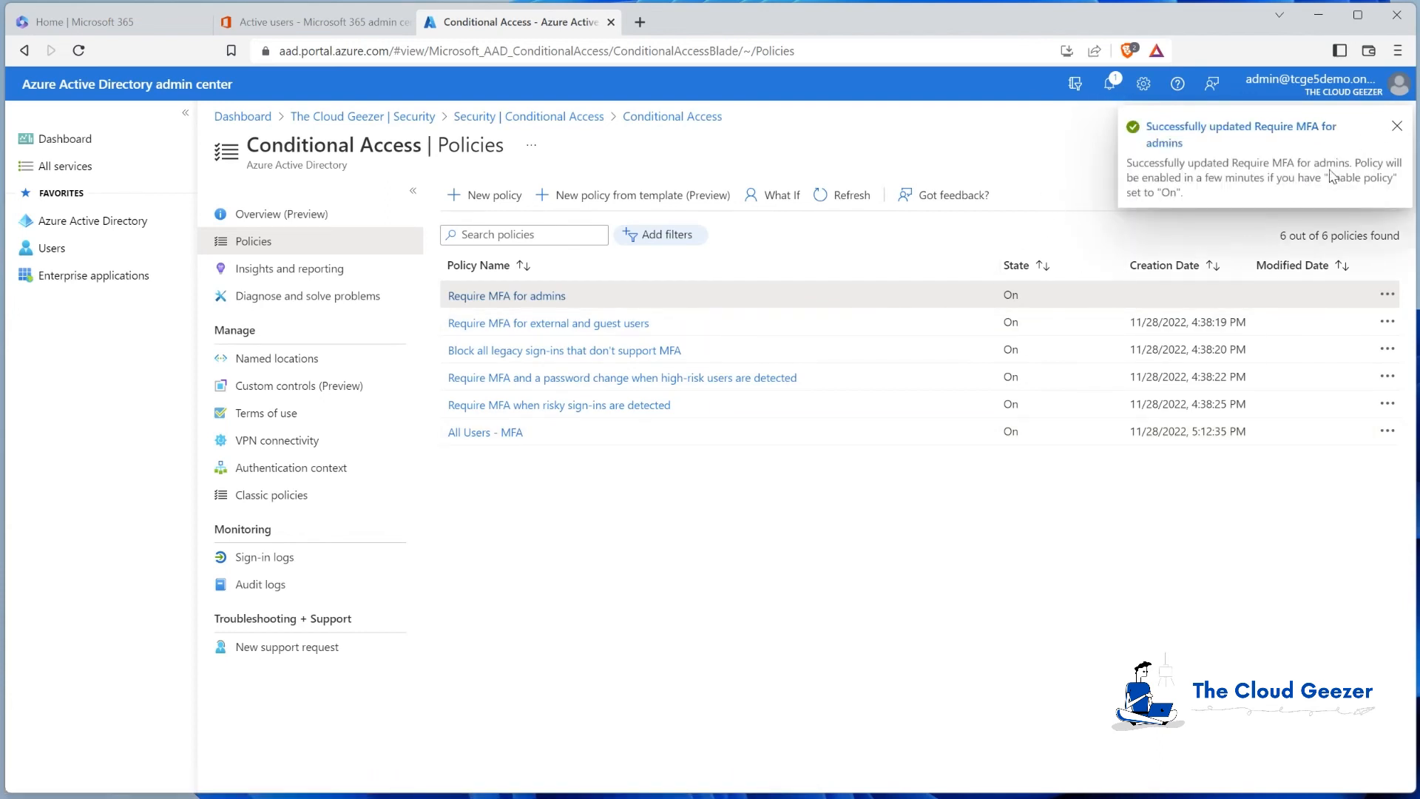
- Close the Azure and admin center tabs, sign out, and go to login.microsoftonline.com
click(1394, 126)
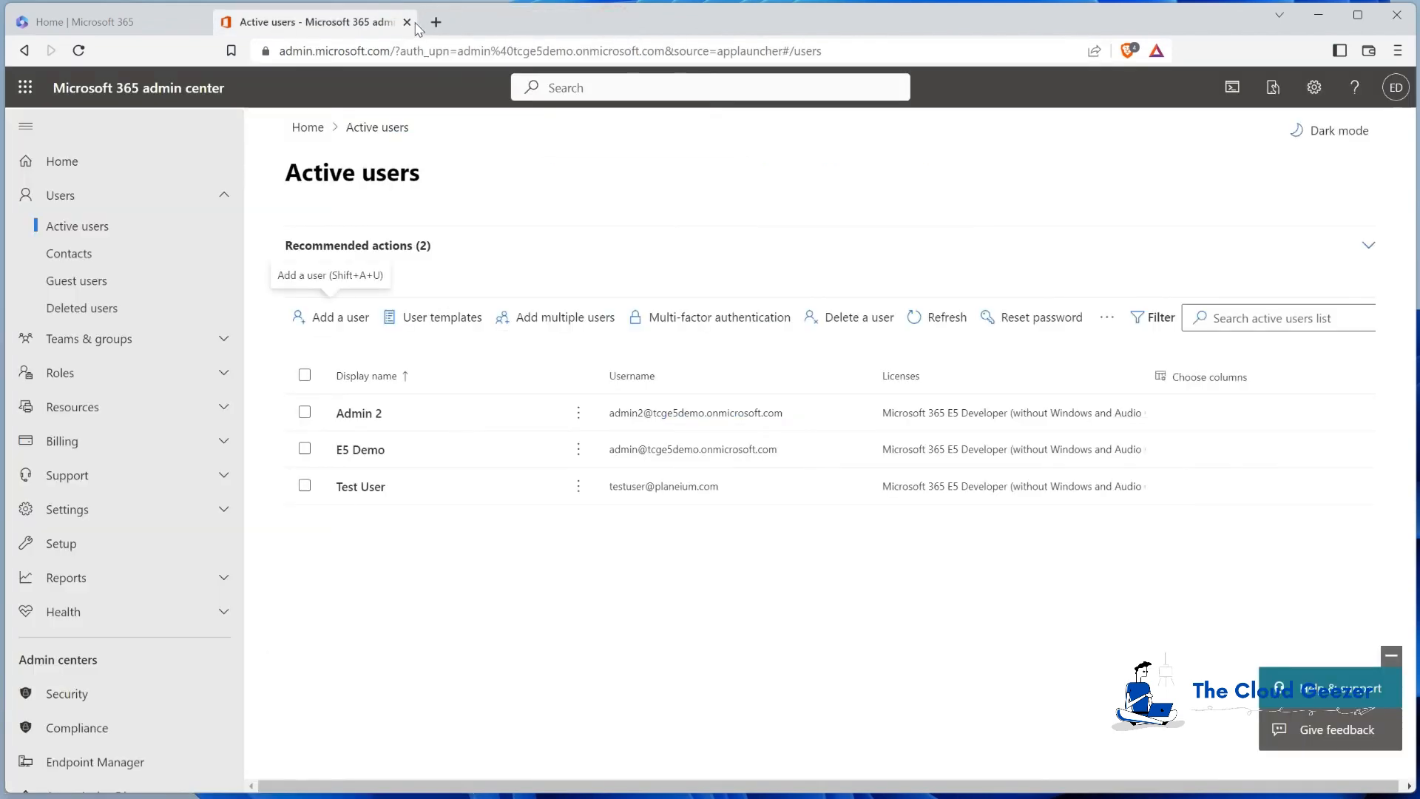
click(90, 22)
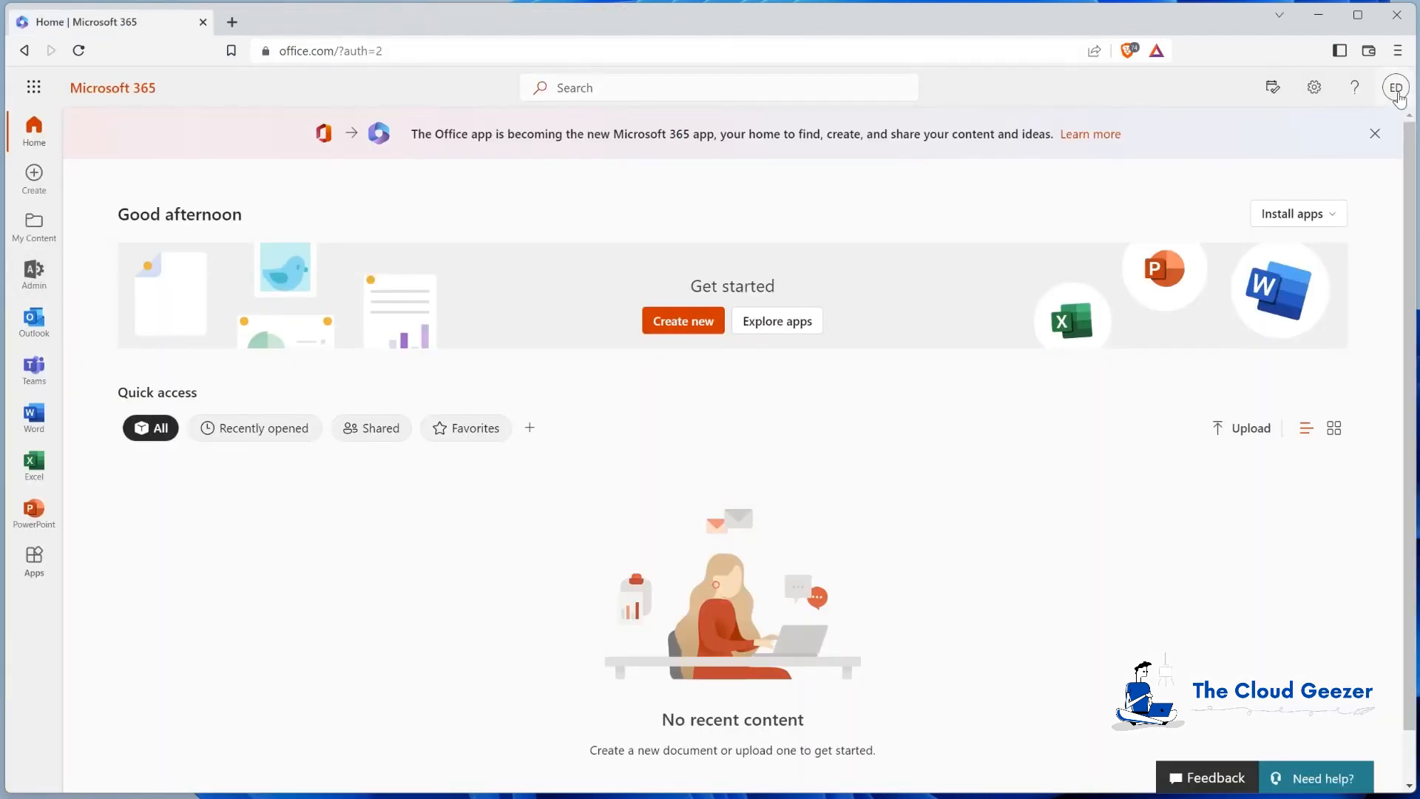
click(1395, 87)
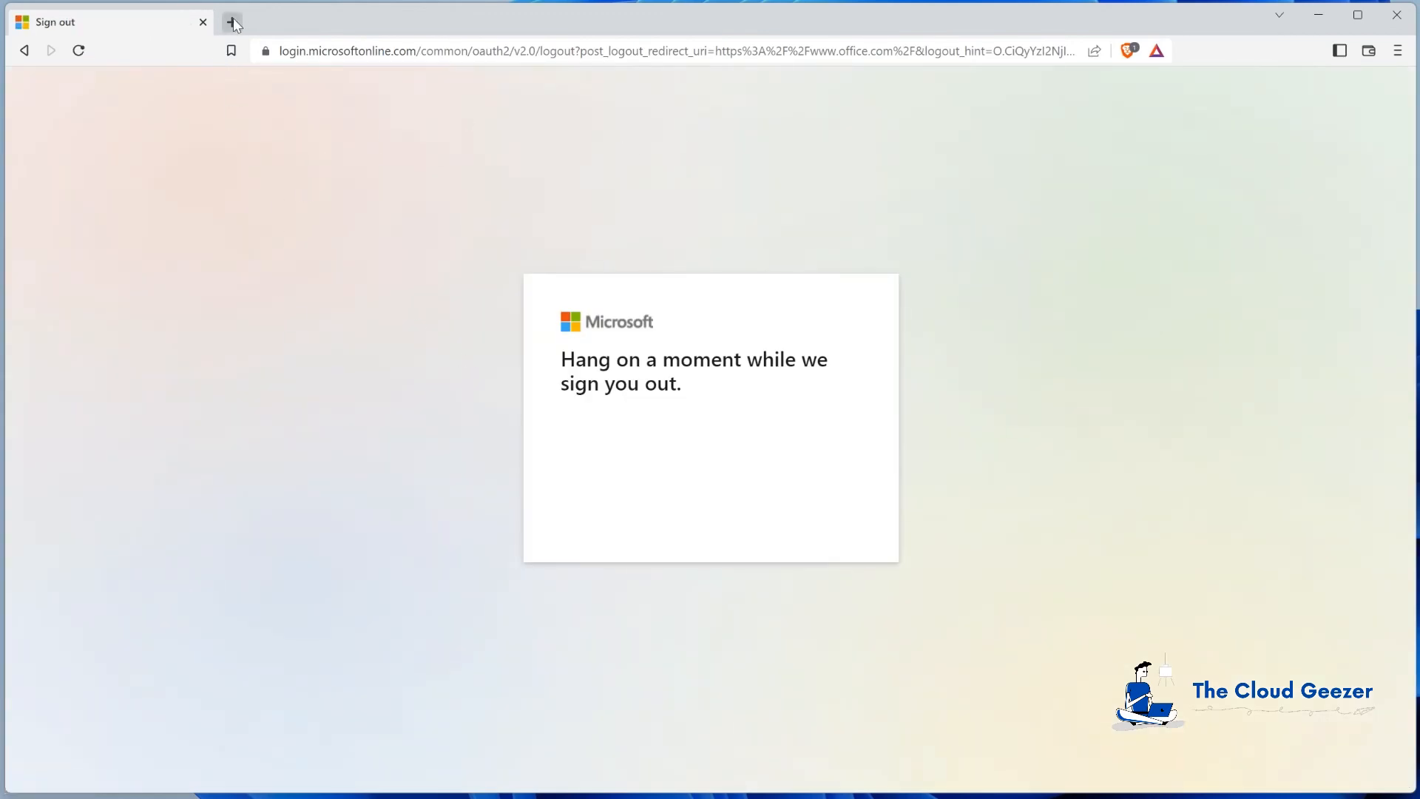
click(232, 20)
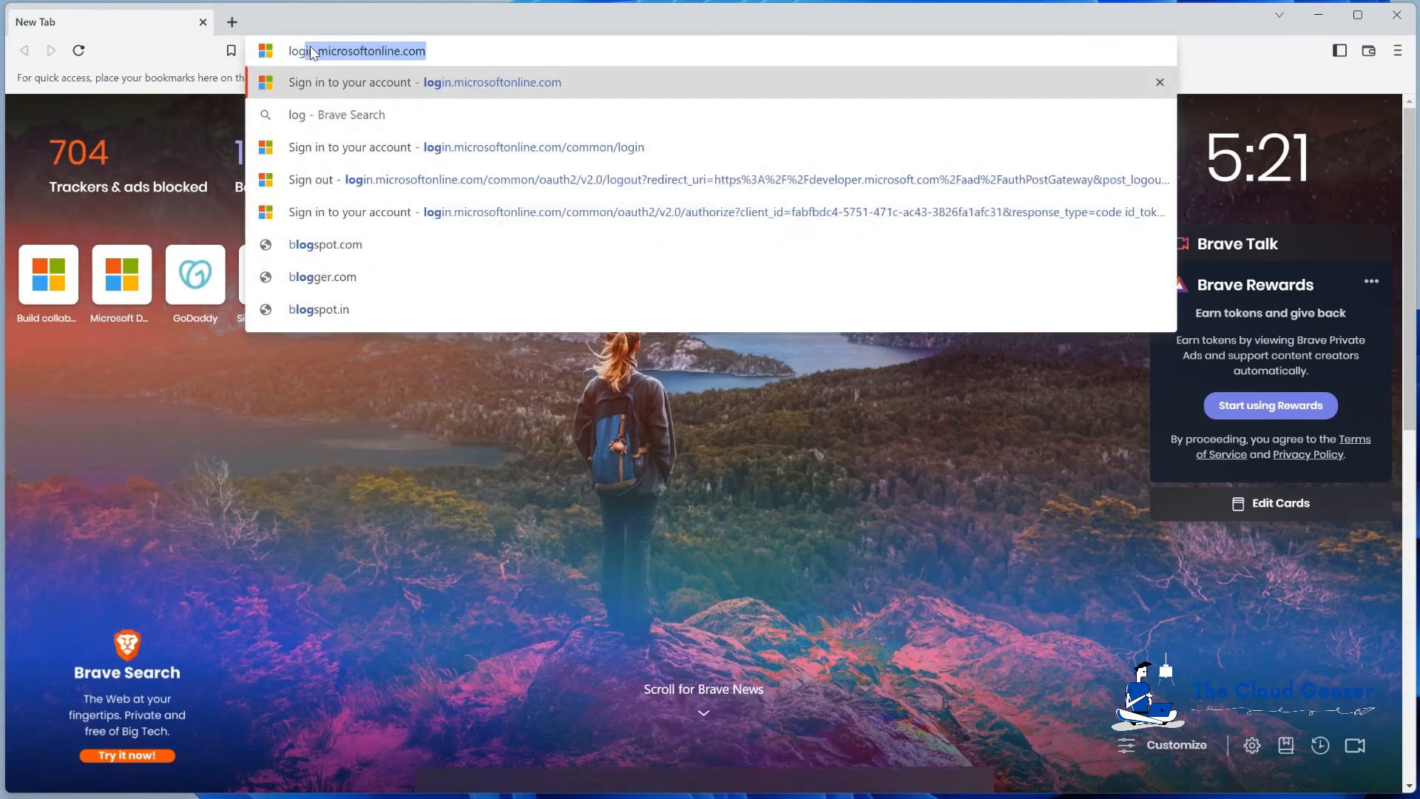
click(491, 81)
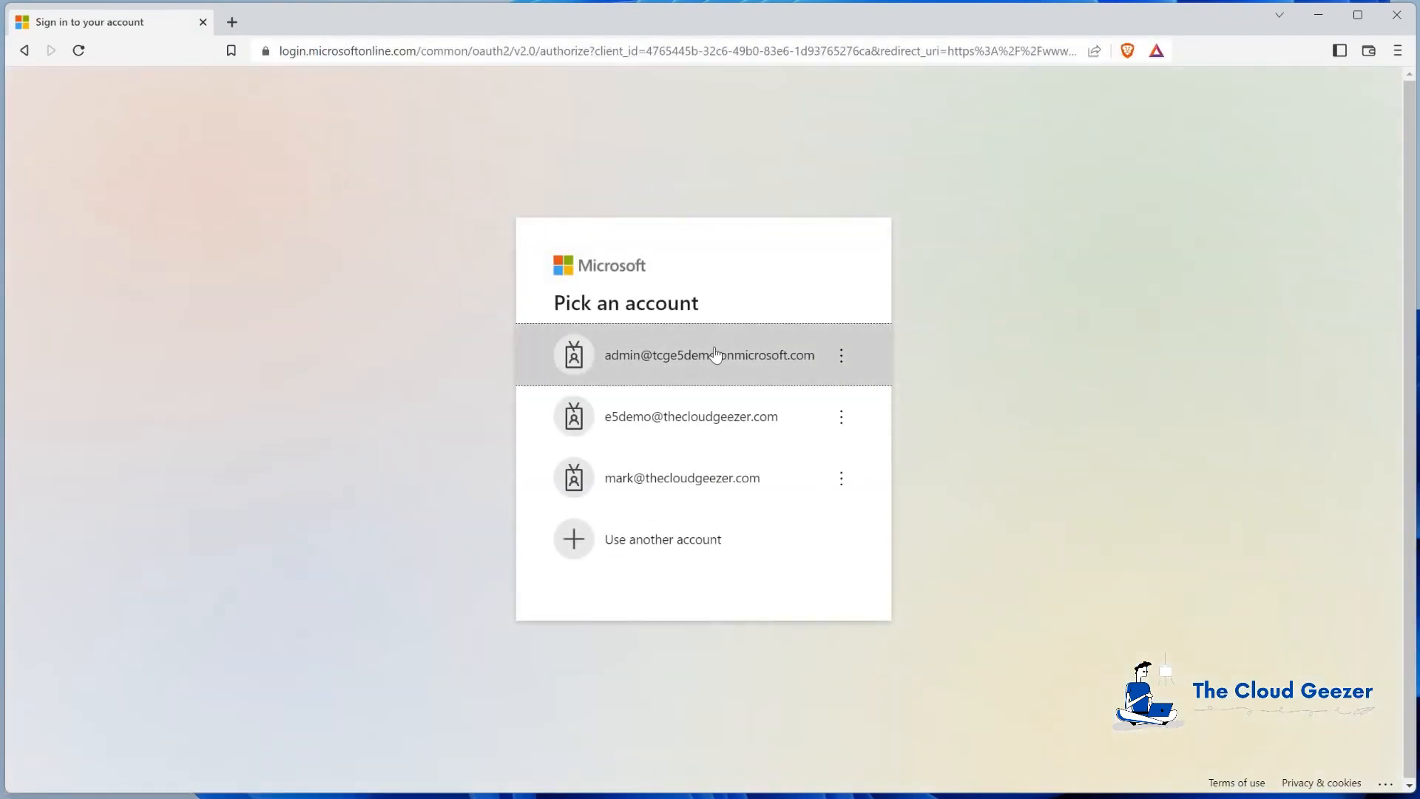
- Sign in as the admin account, stay signed in, and continue into the required security info setup
click(709, 354)
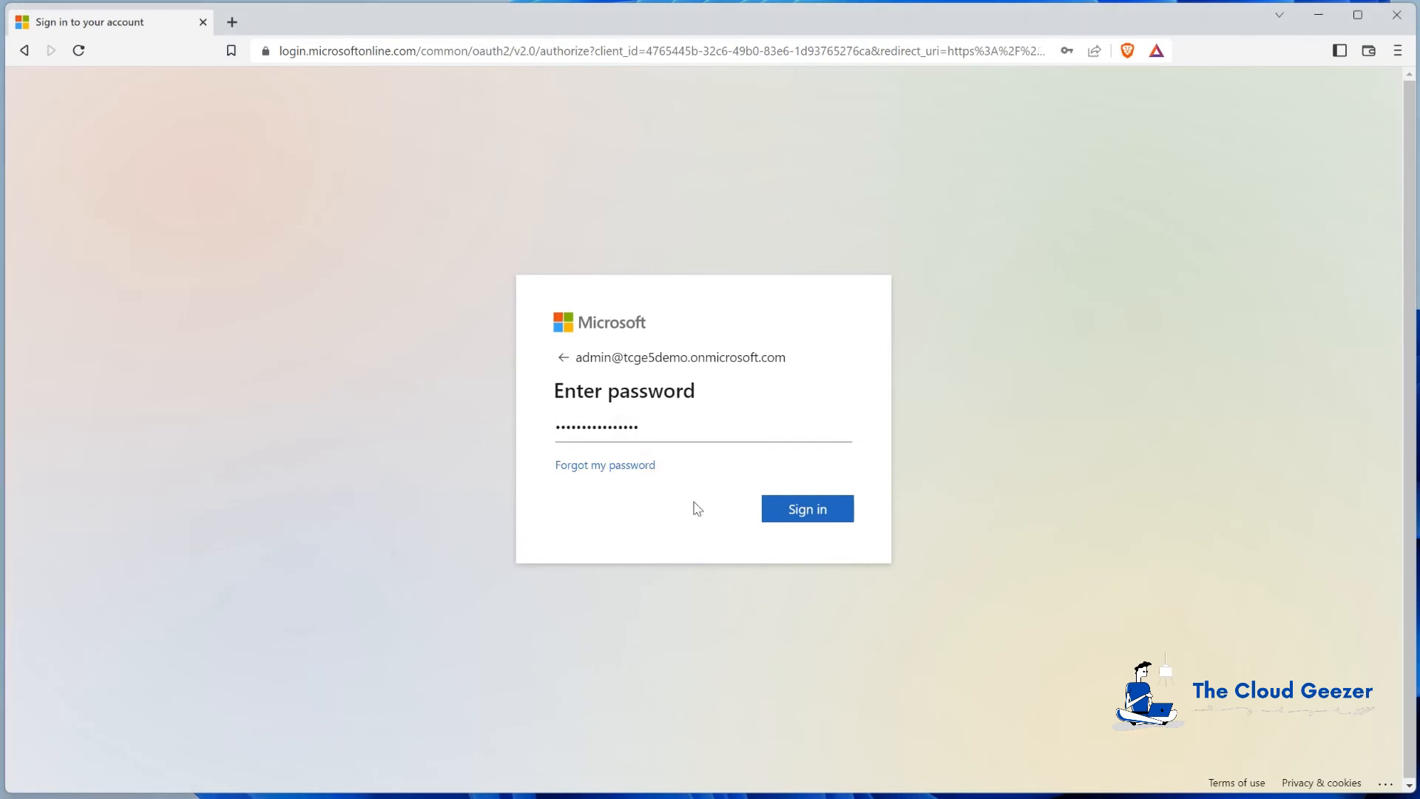
click(805, 508)
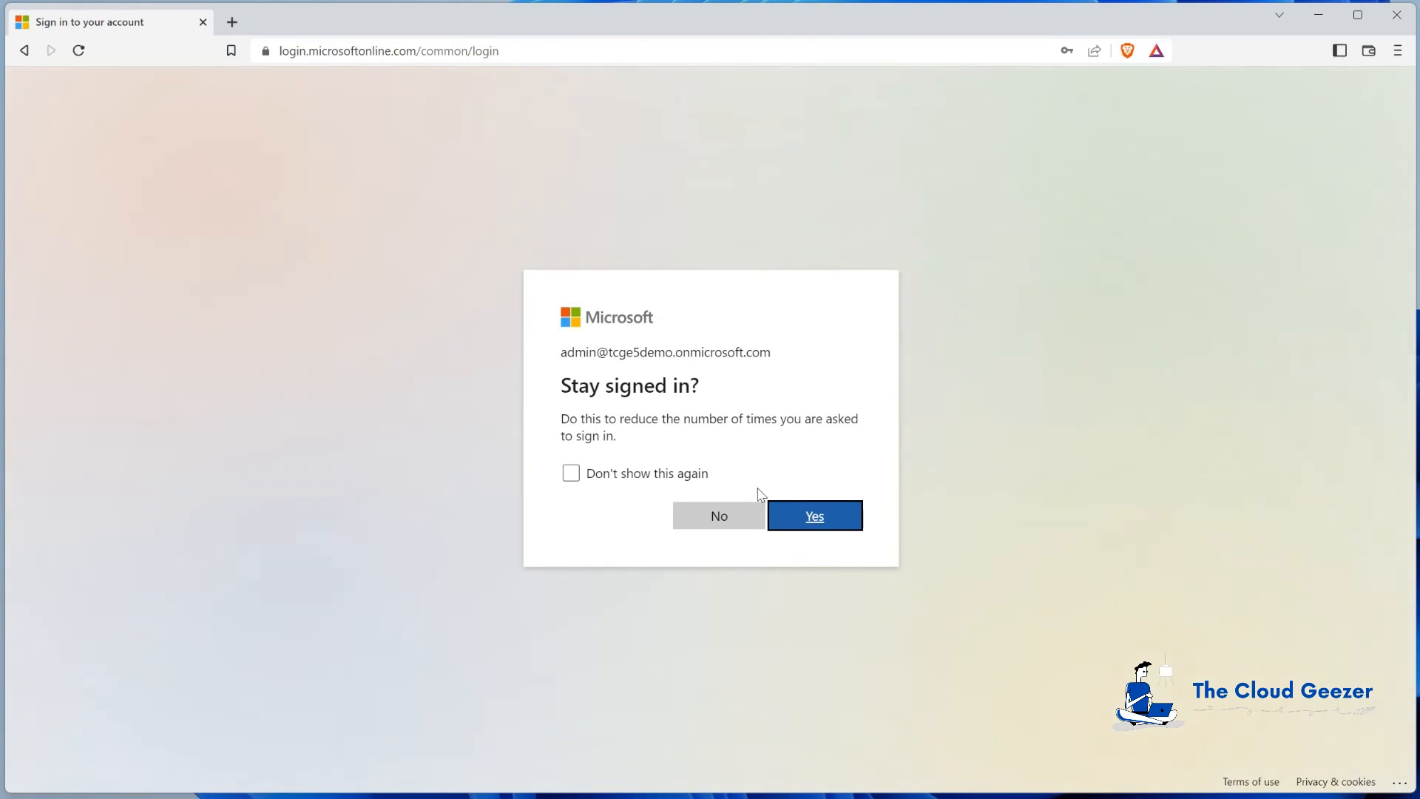
click(812, 516)
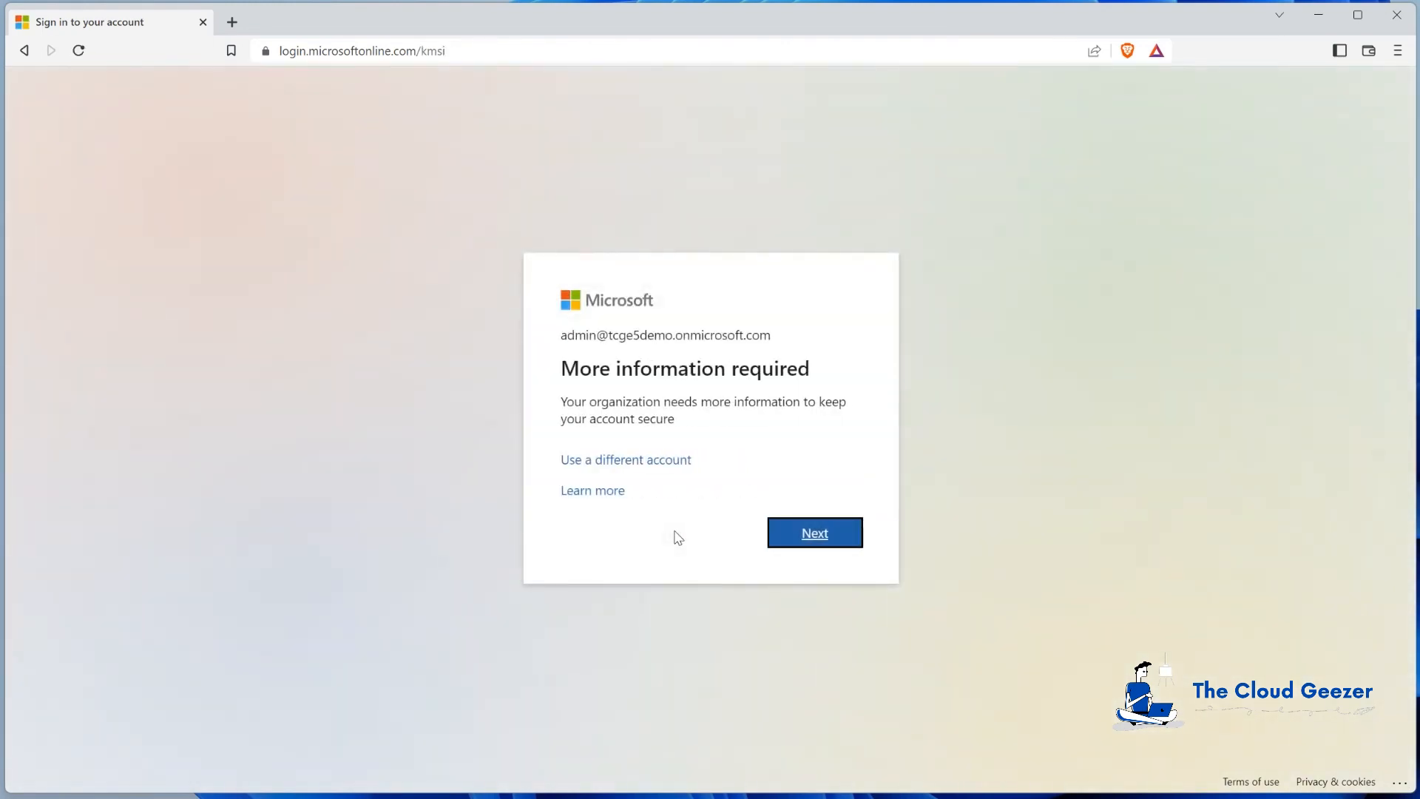
mouse_move(652, 533)
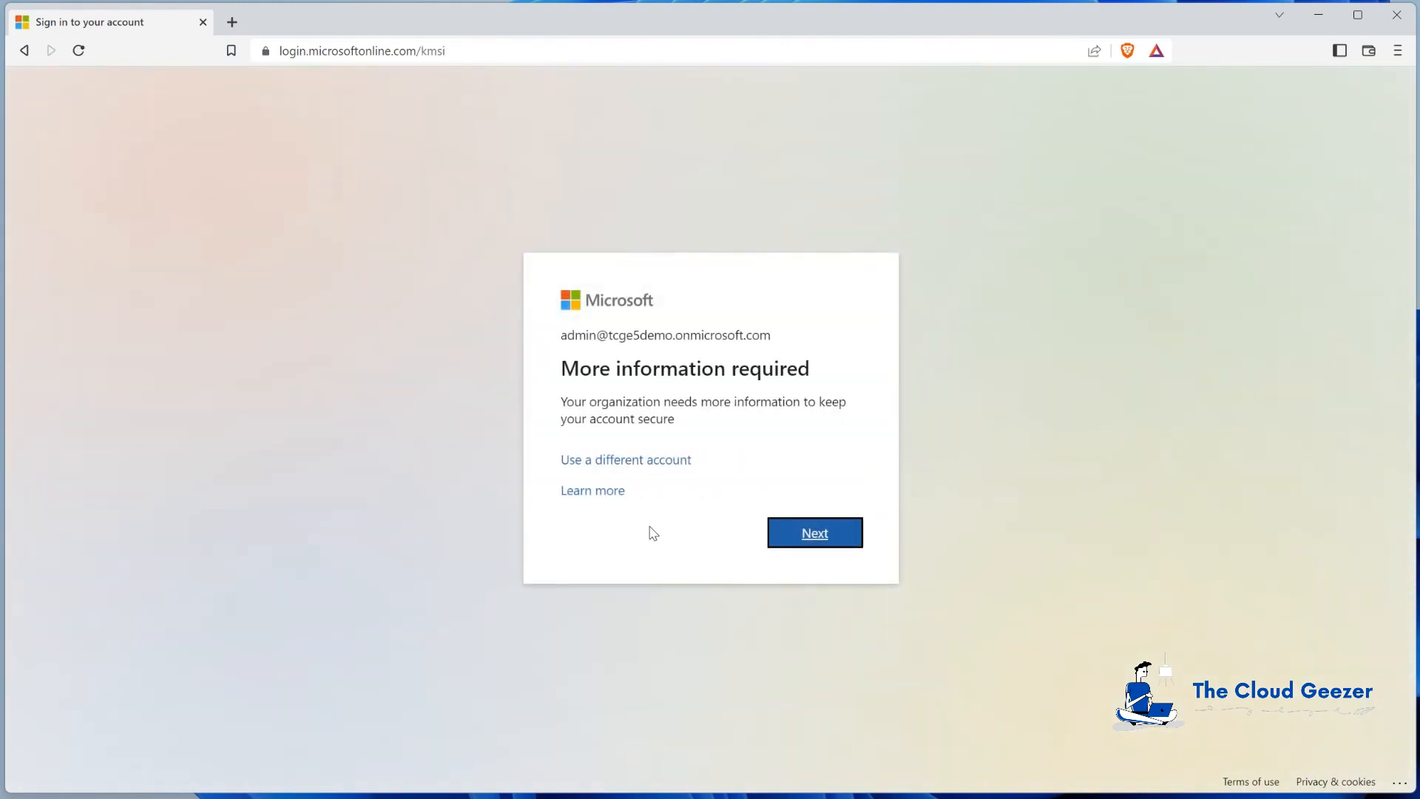
click(814, 532)
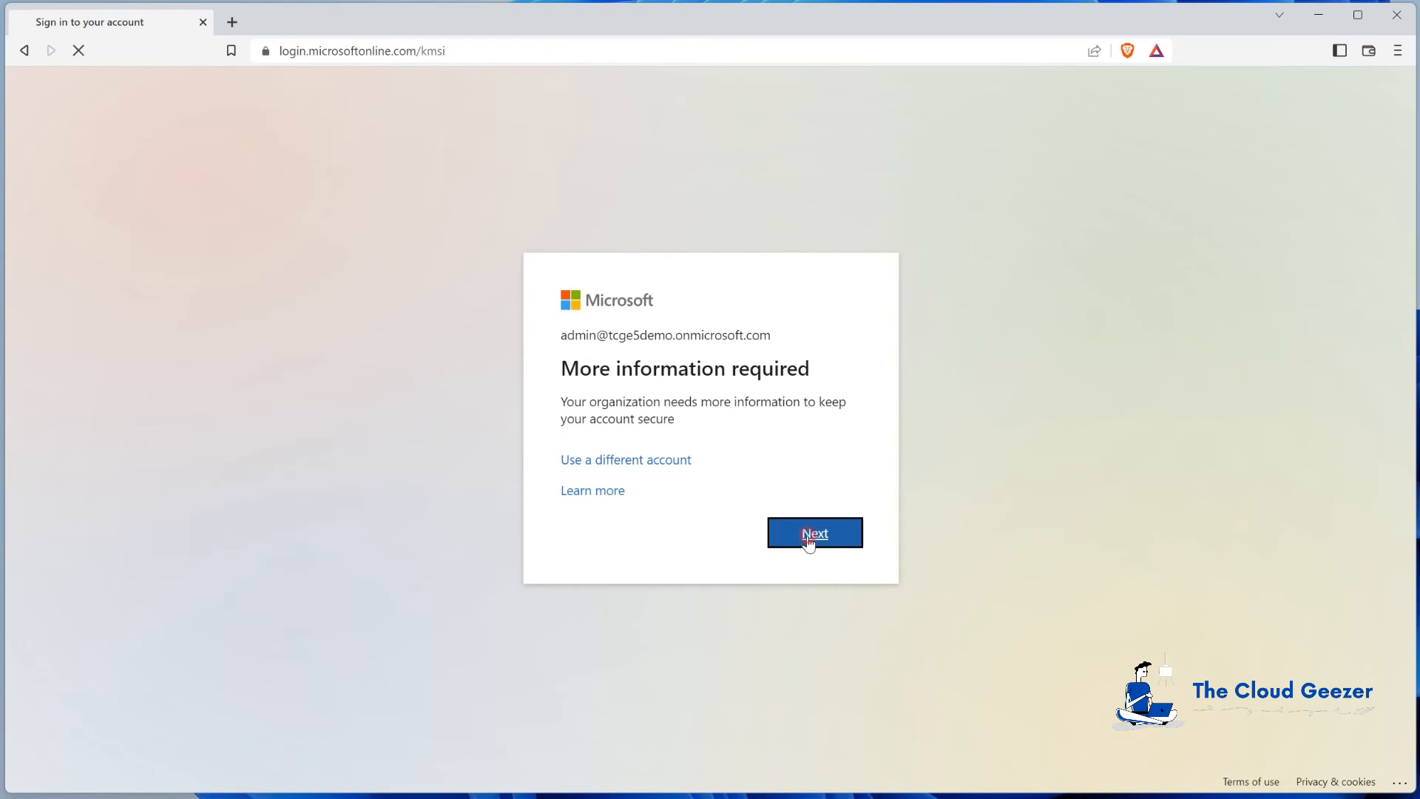
click(813, 533)
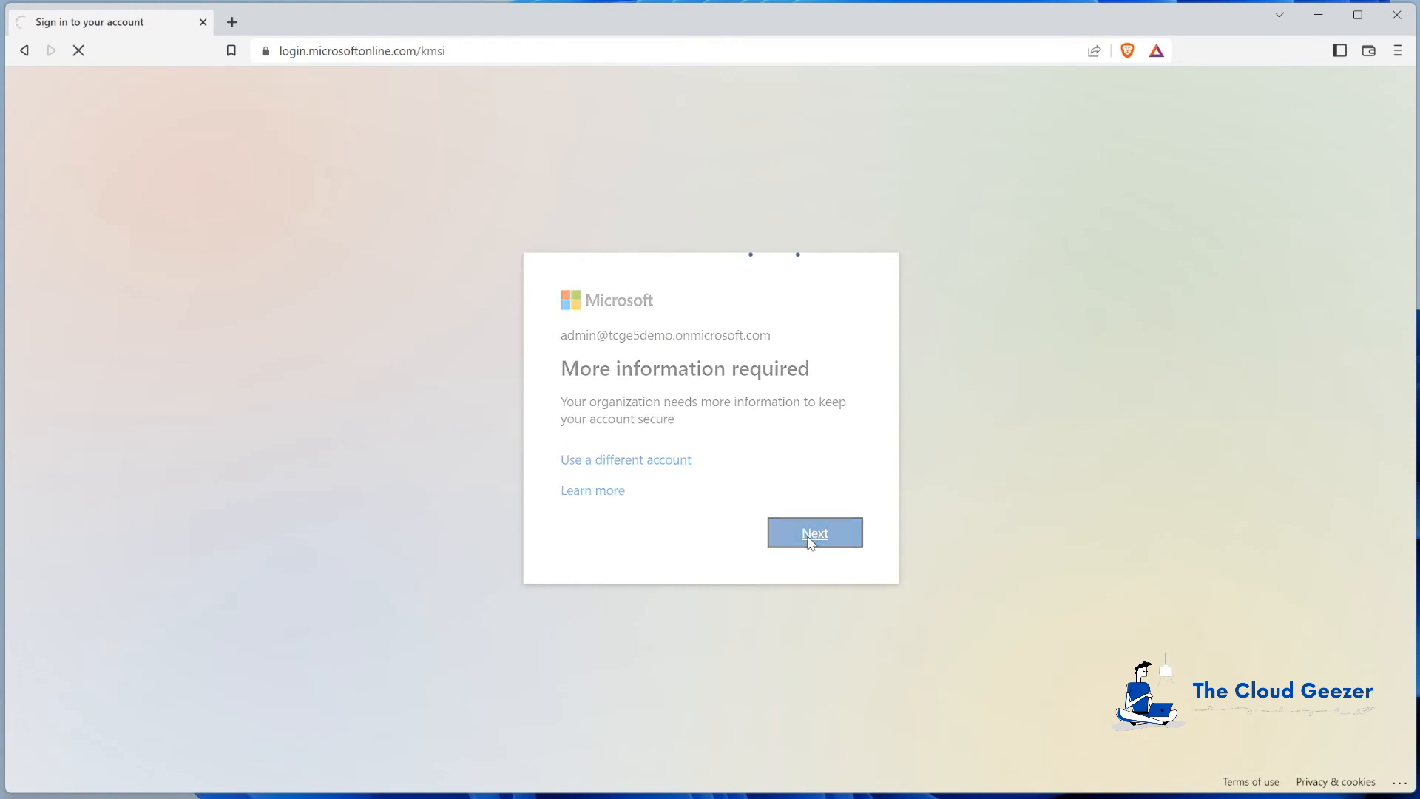
click(813, 533)
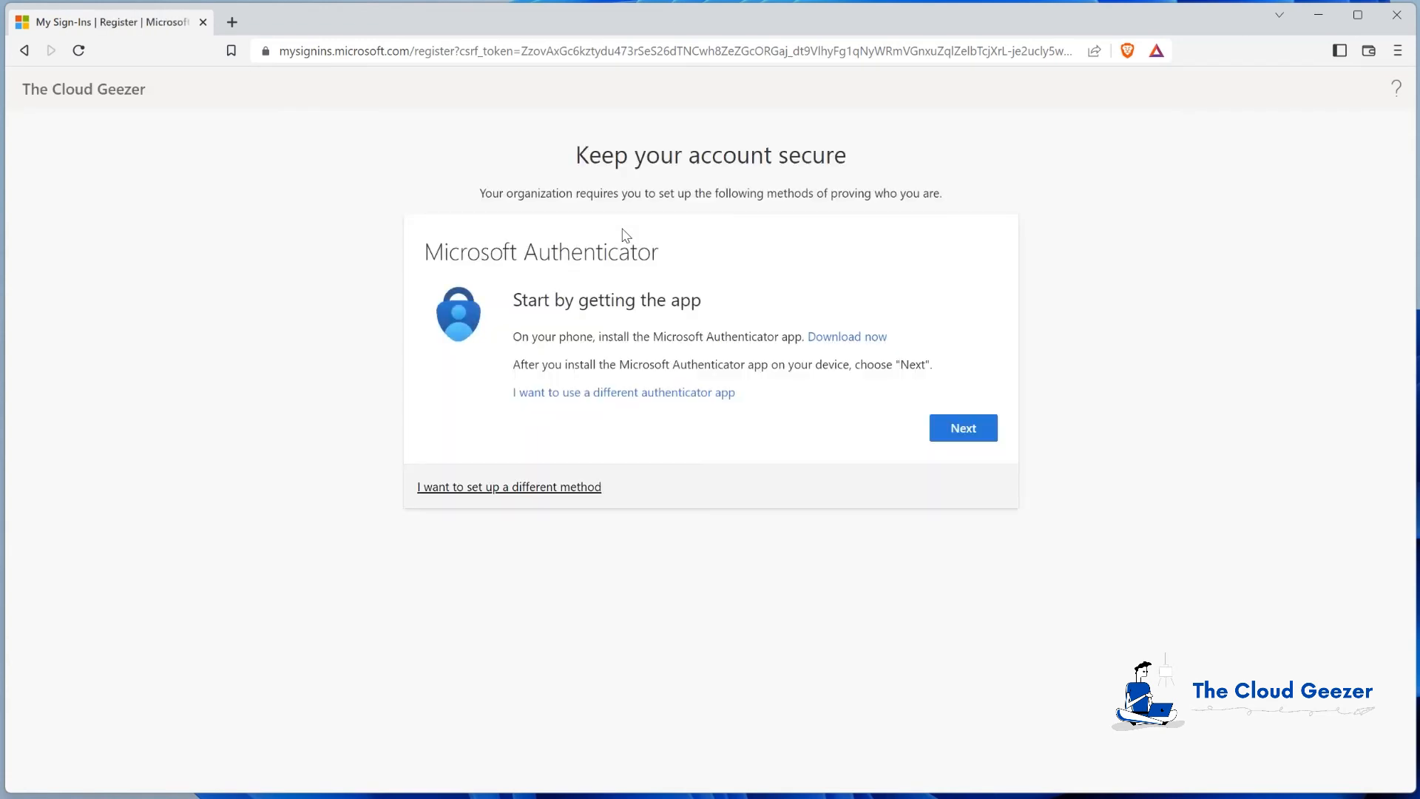
- Confirm Authenticator is installed, reach the QR code and confirm it has been scanned
click(963, 427)
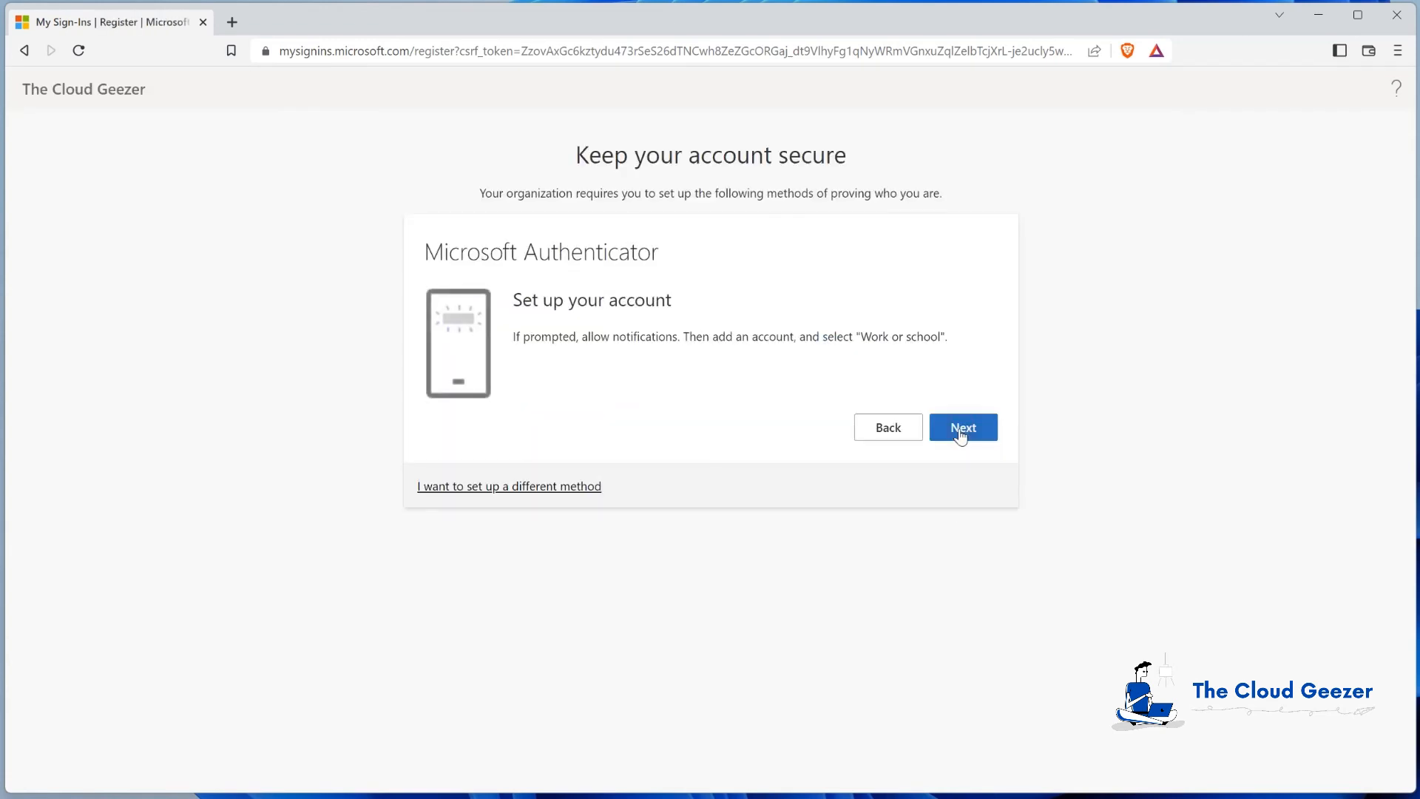
mouse_move(883, 394)
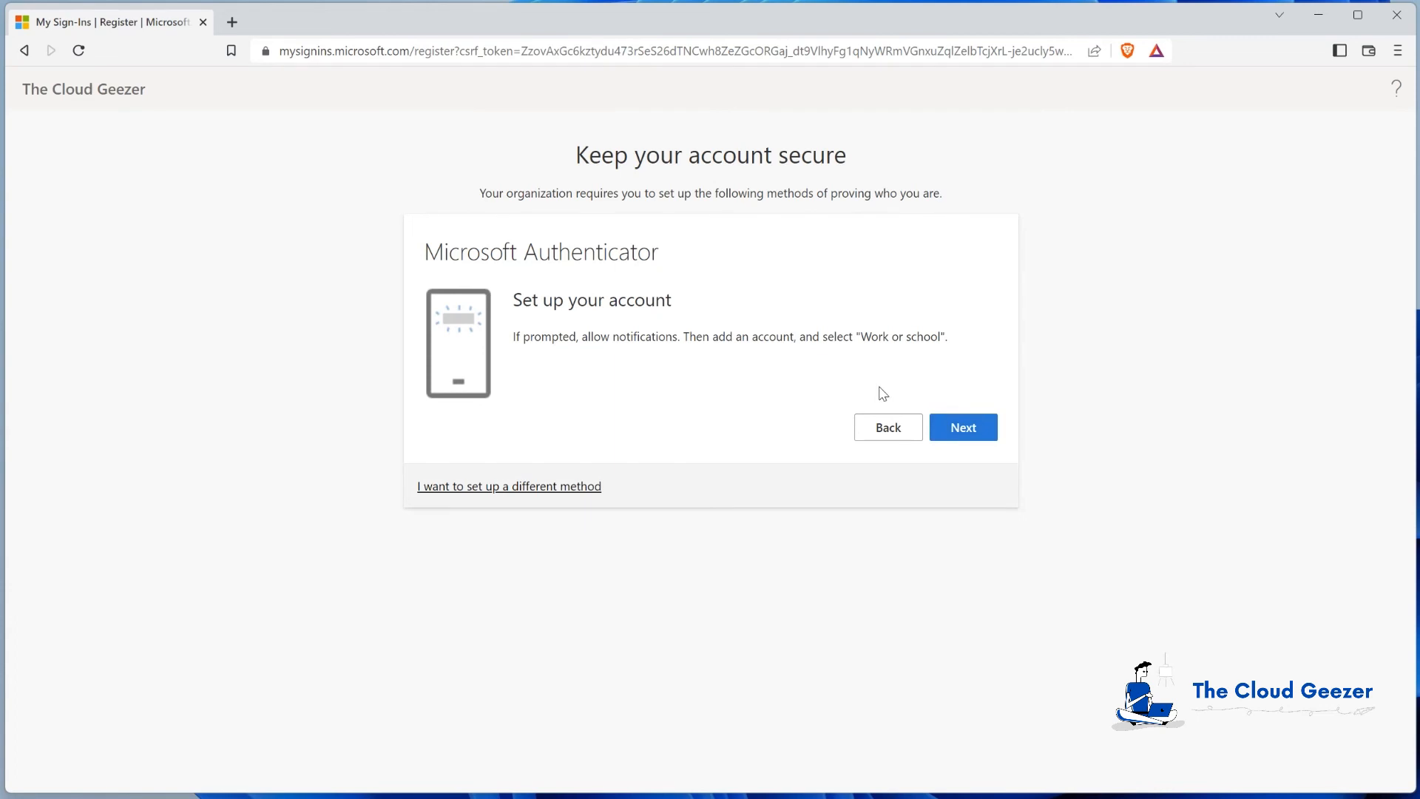
mouse_move(962, 426)
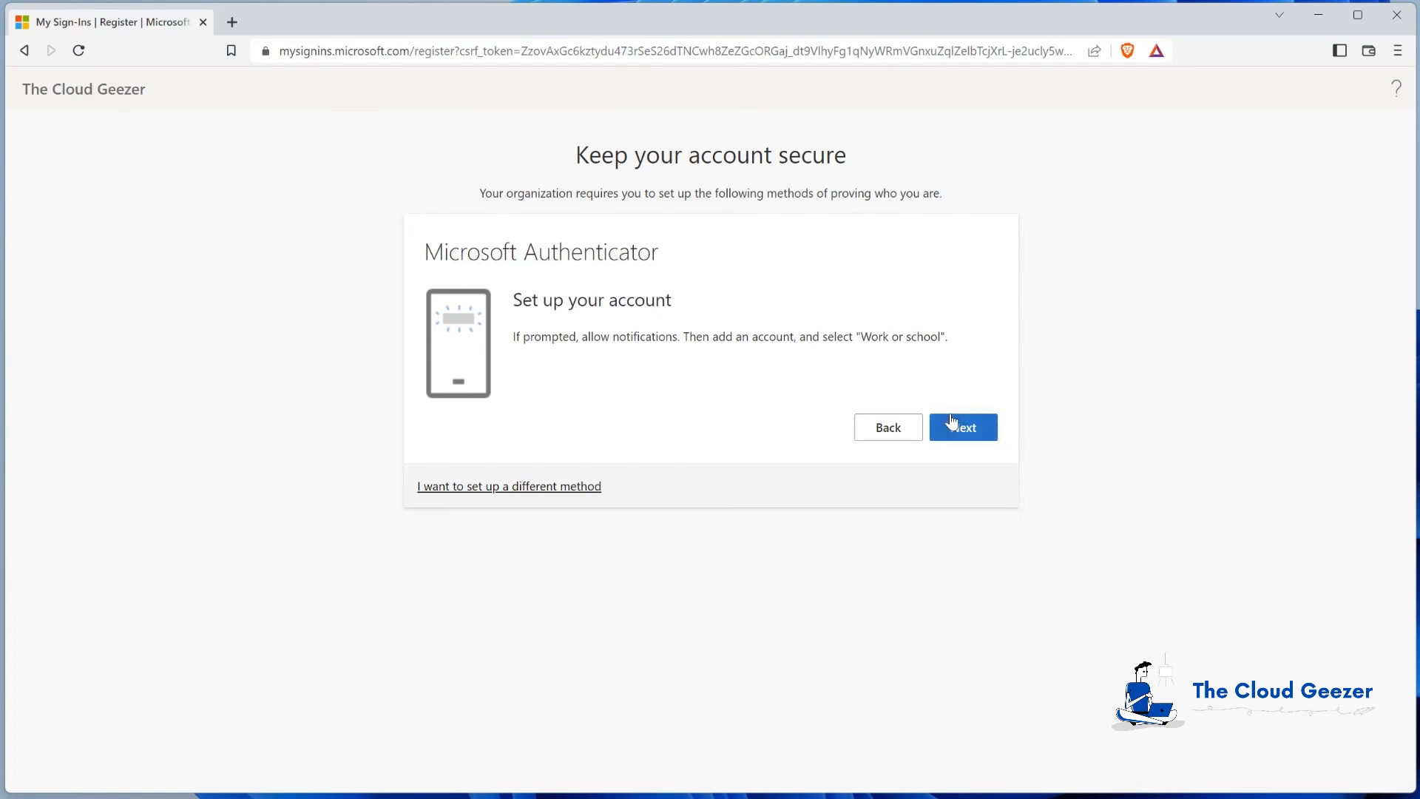
click(961, 426)
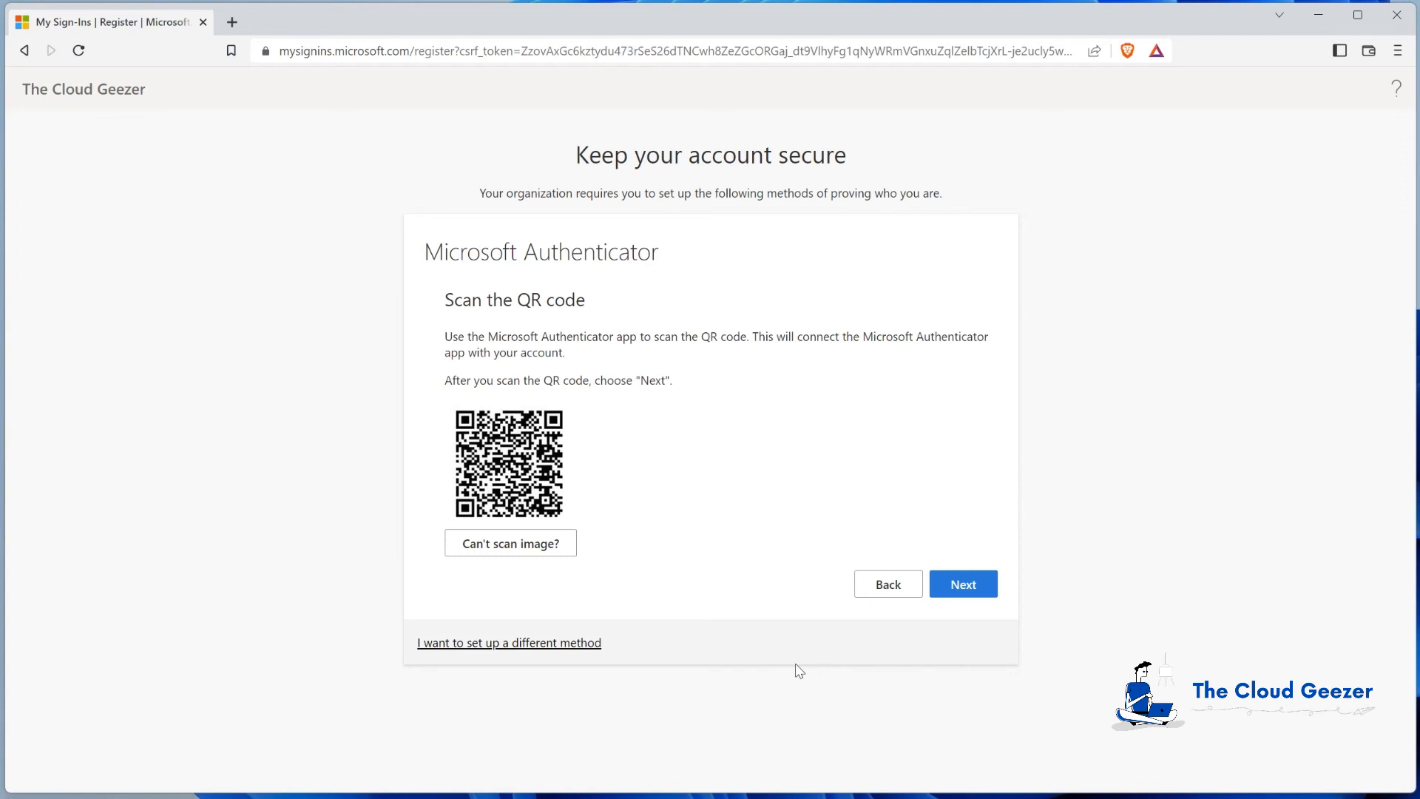
mouse_move(1081, 688)
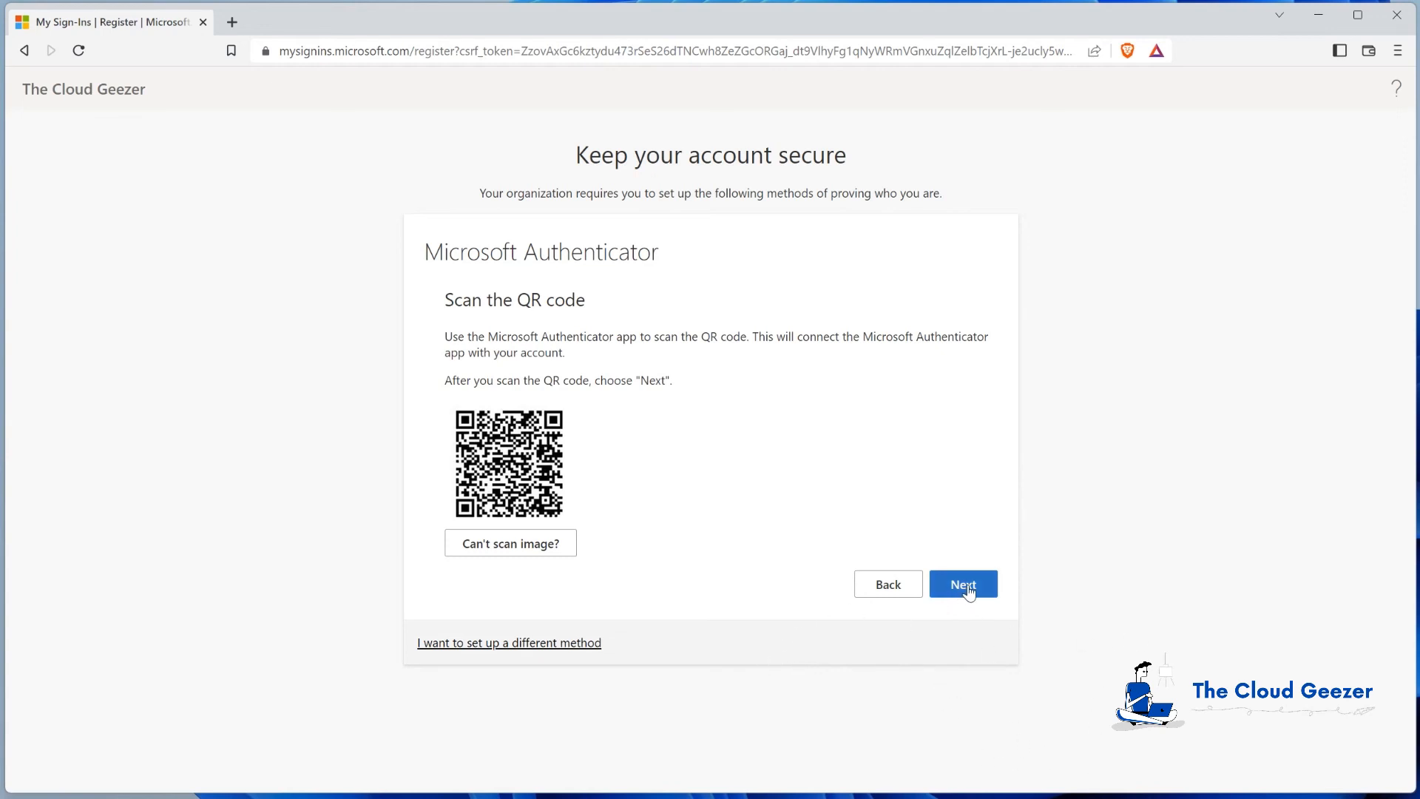
click(963, 583)
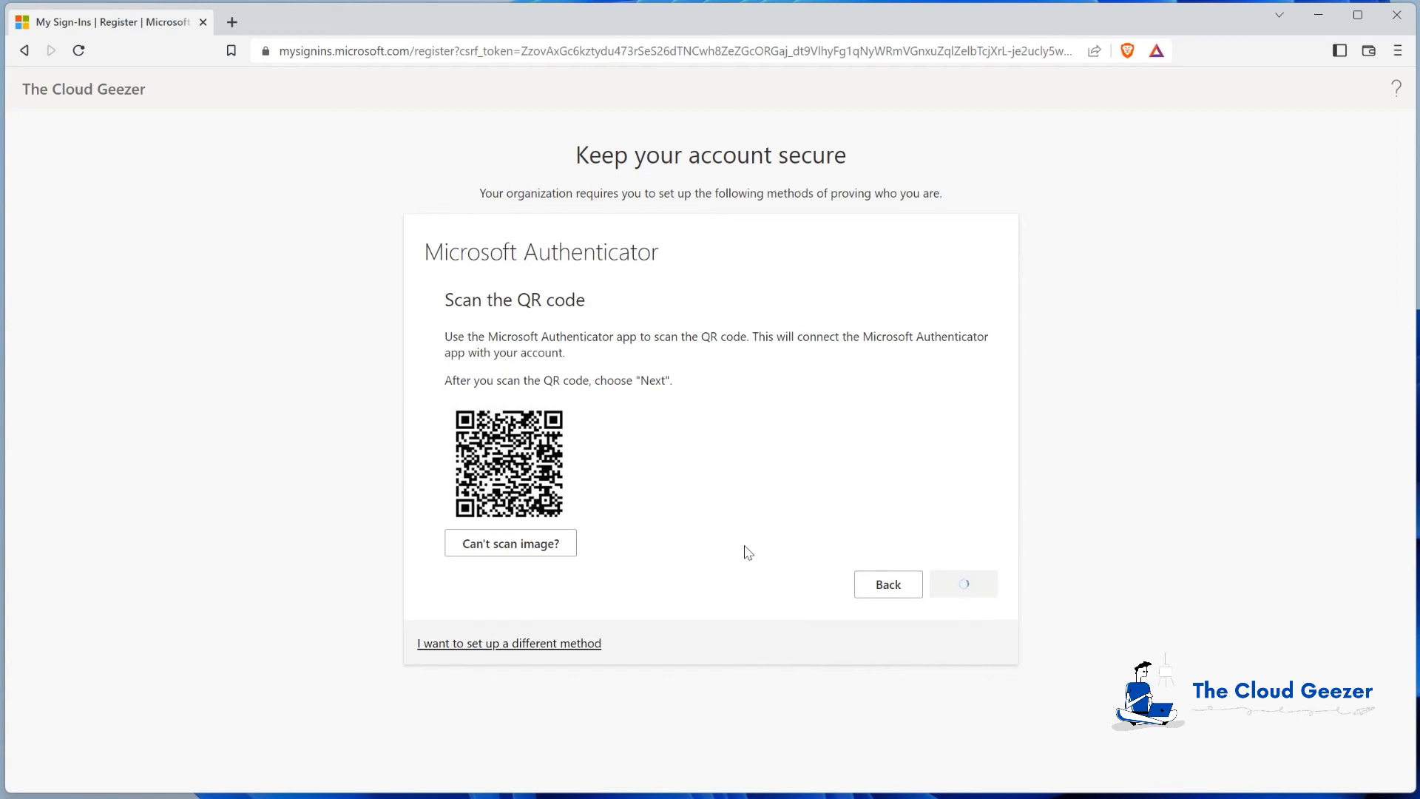
click(963, 583)
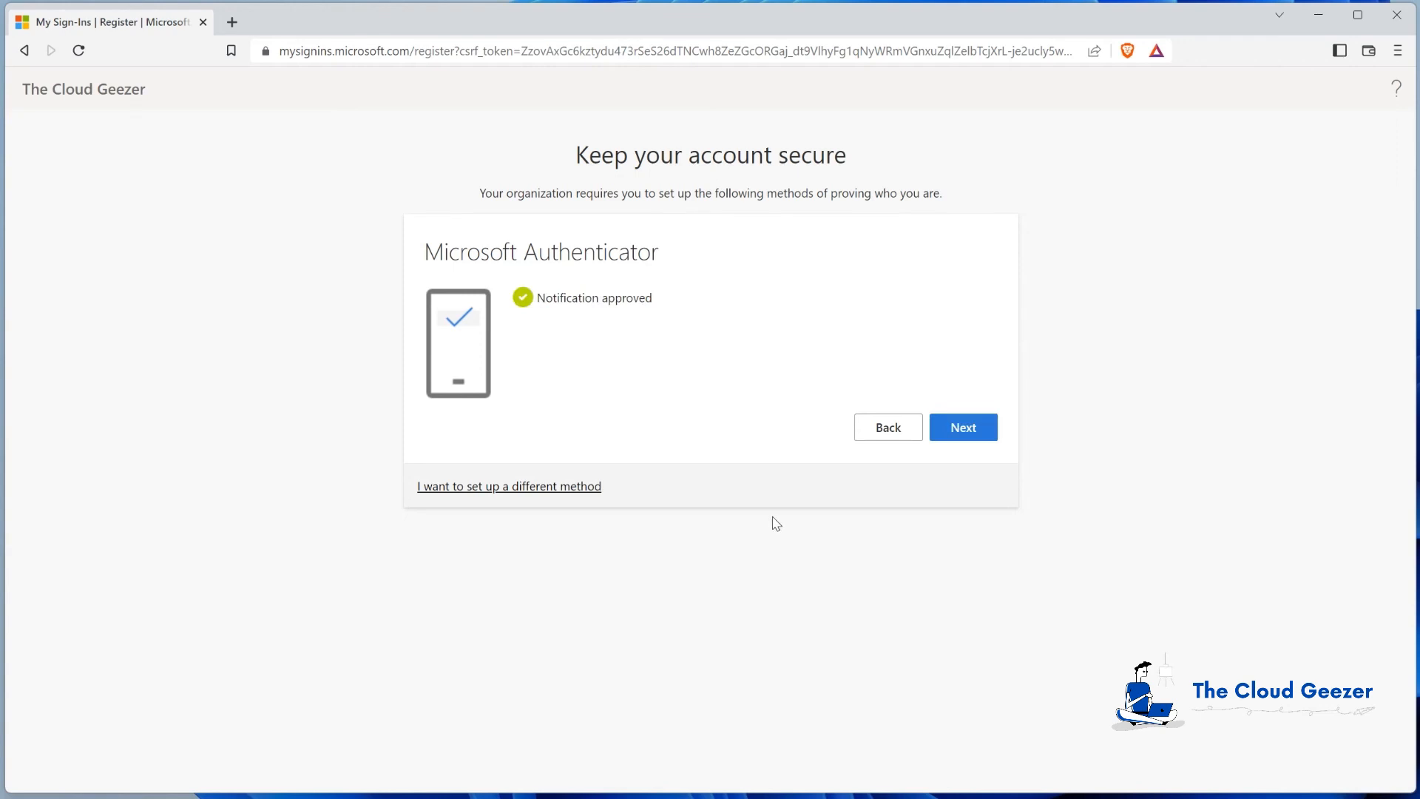
- Finish registering Microsoft Authenticator as the default method and continue signing in
click(961, 426)
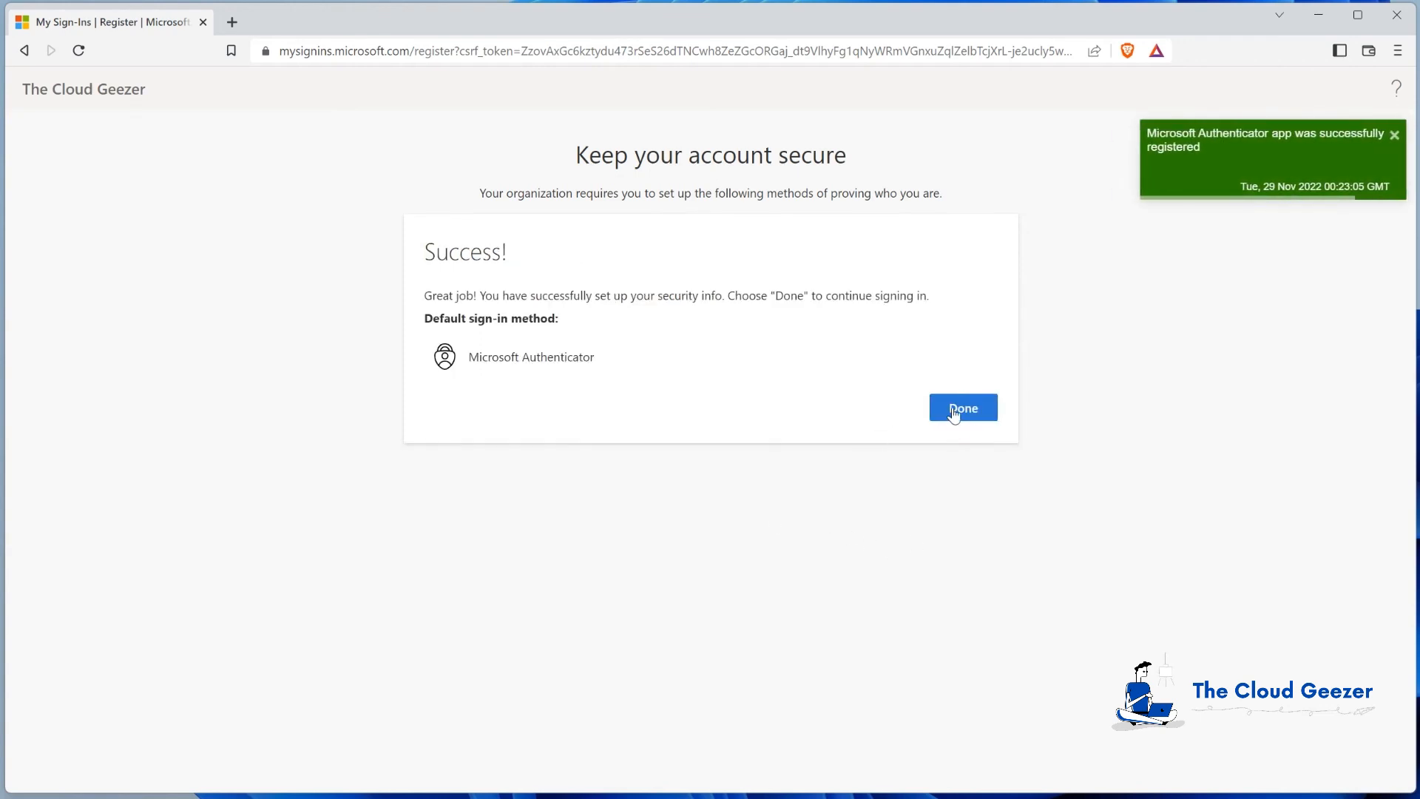
click(963, 408)
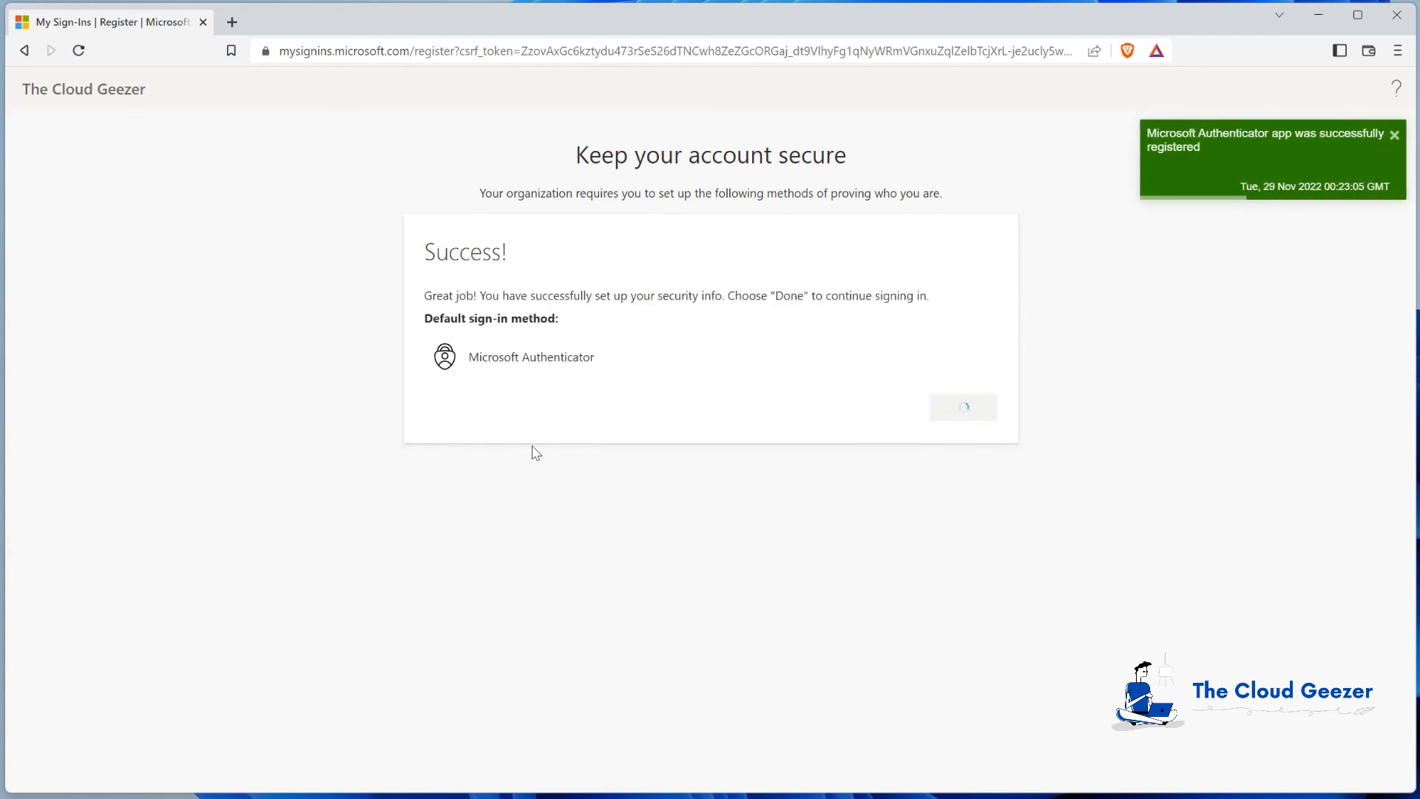
click(963, 408)
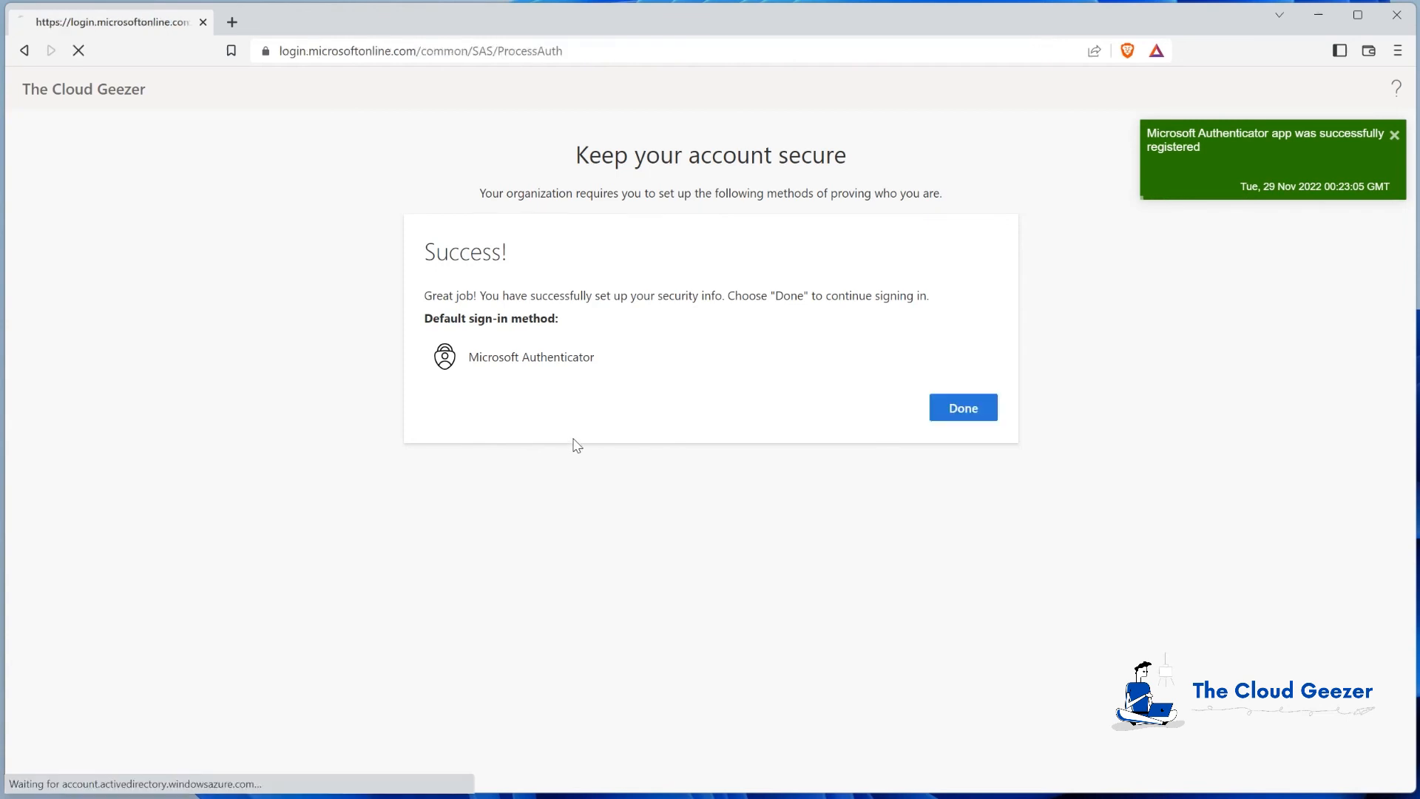
- Complete sign-in and land on the Microsoft 365 home page
click(963, 409)
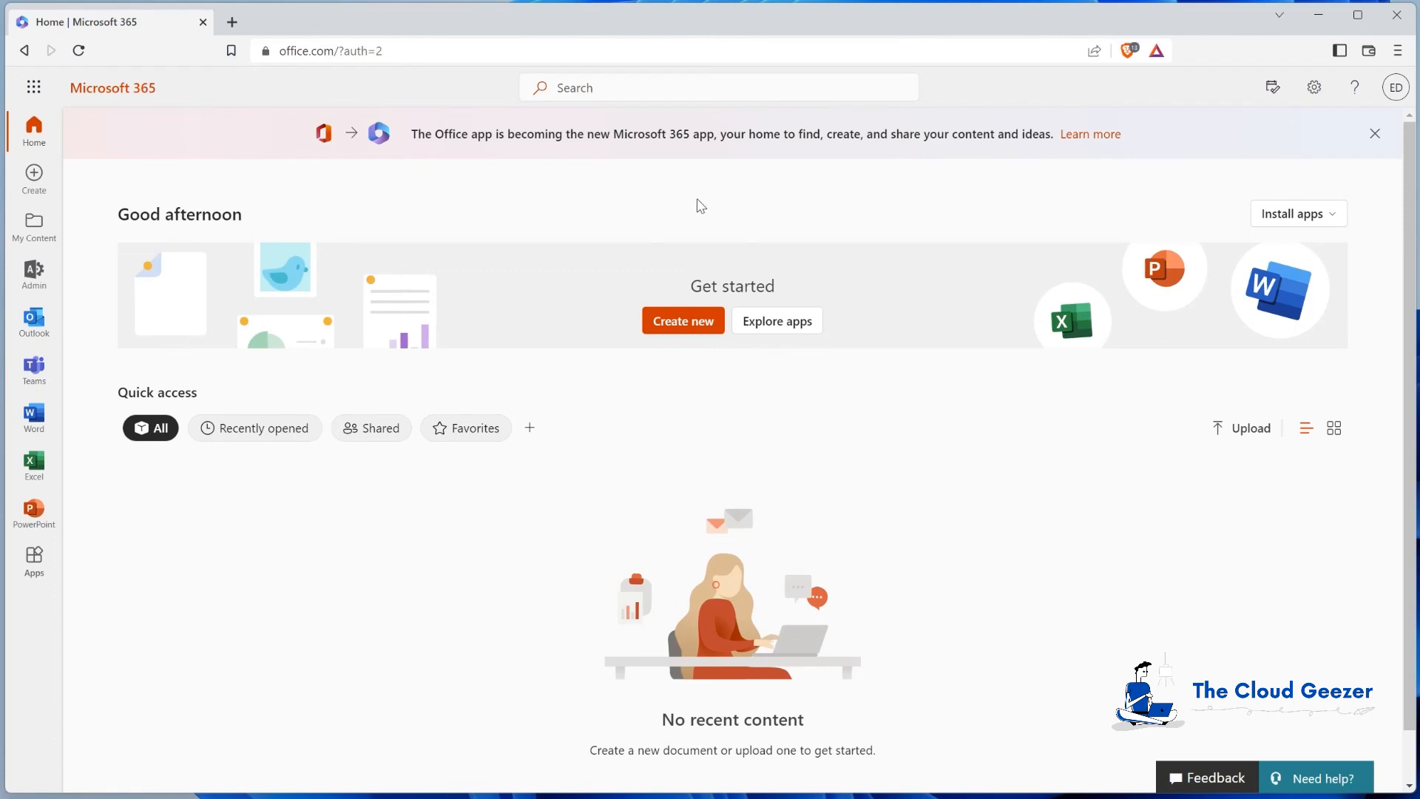
mouse_move(66, 456)
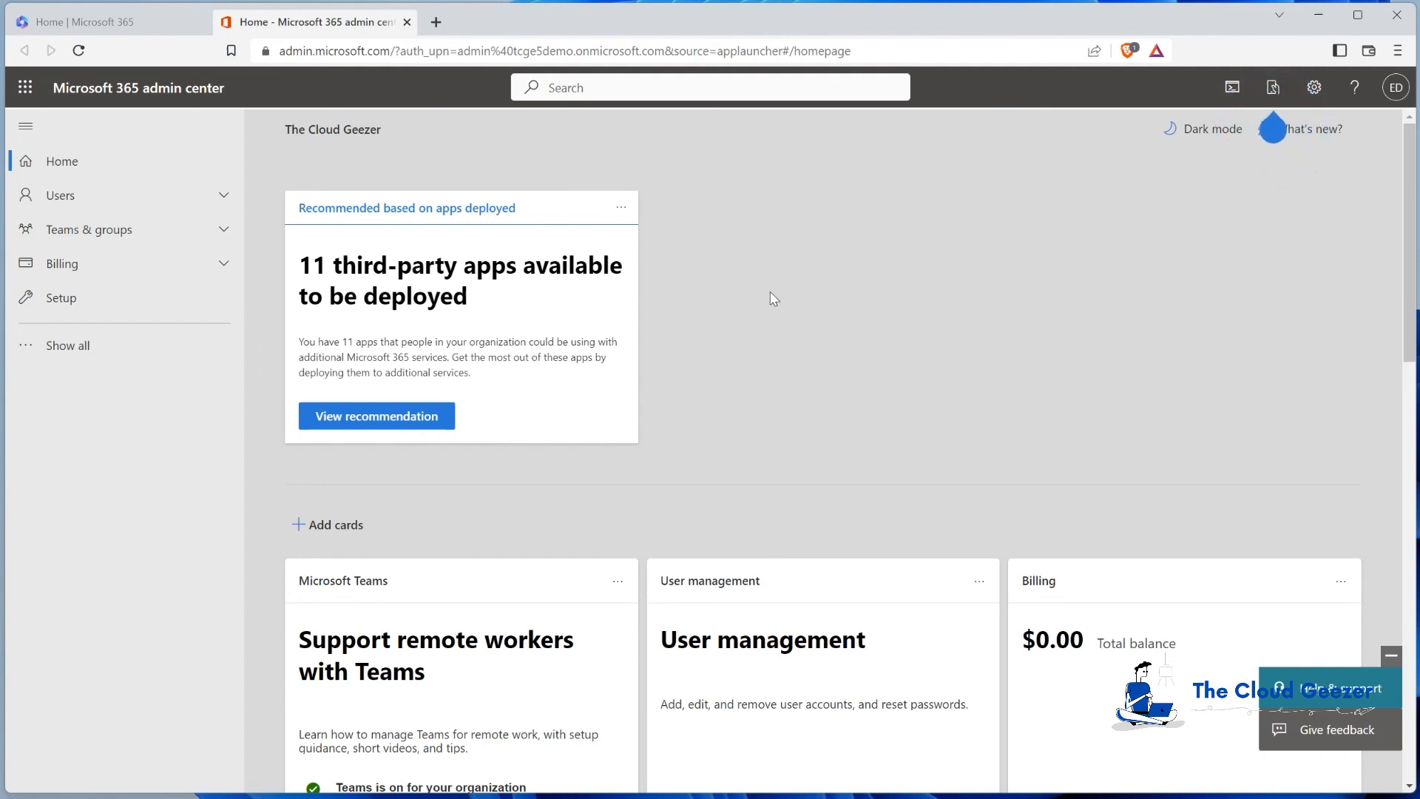
mouse_move(889, 339)
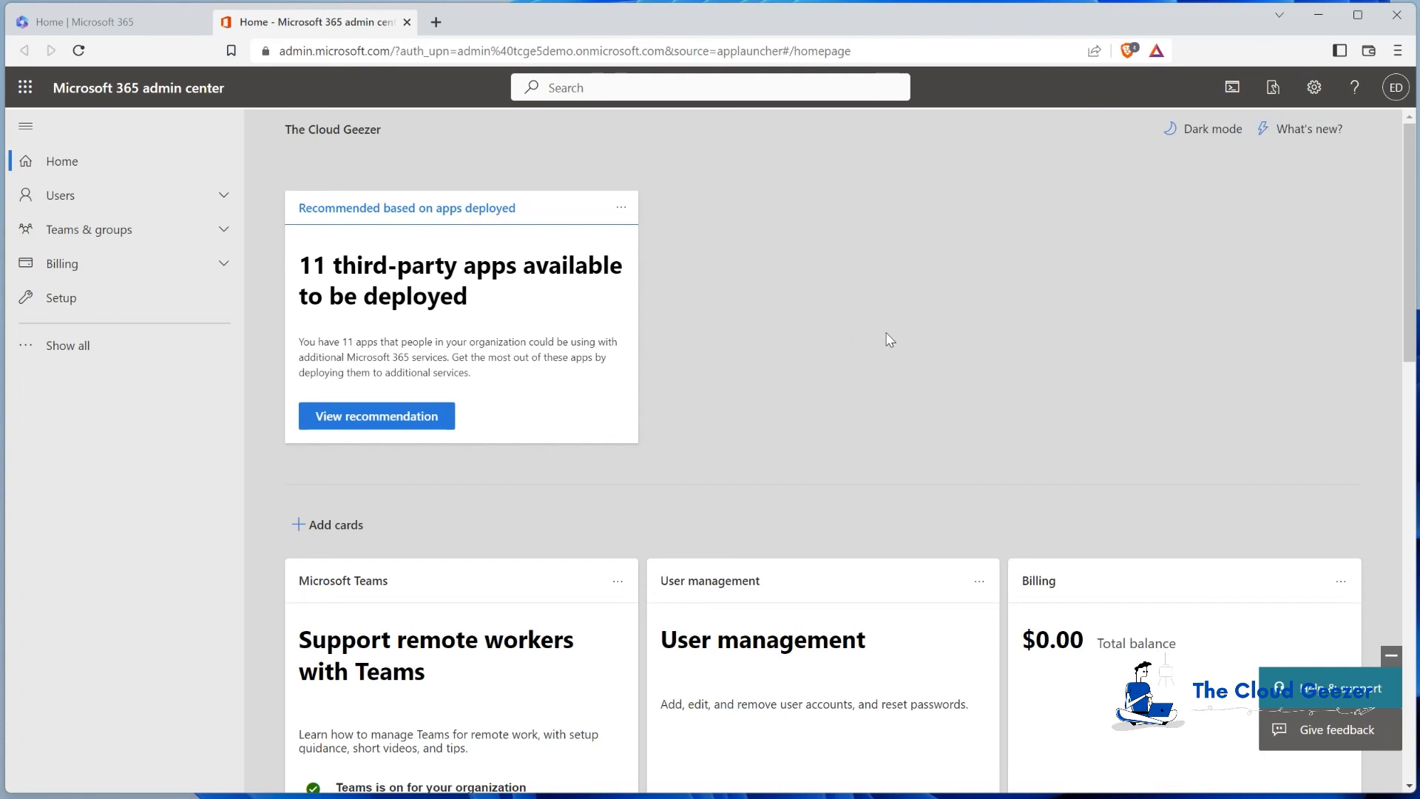